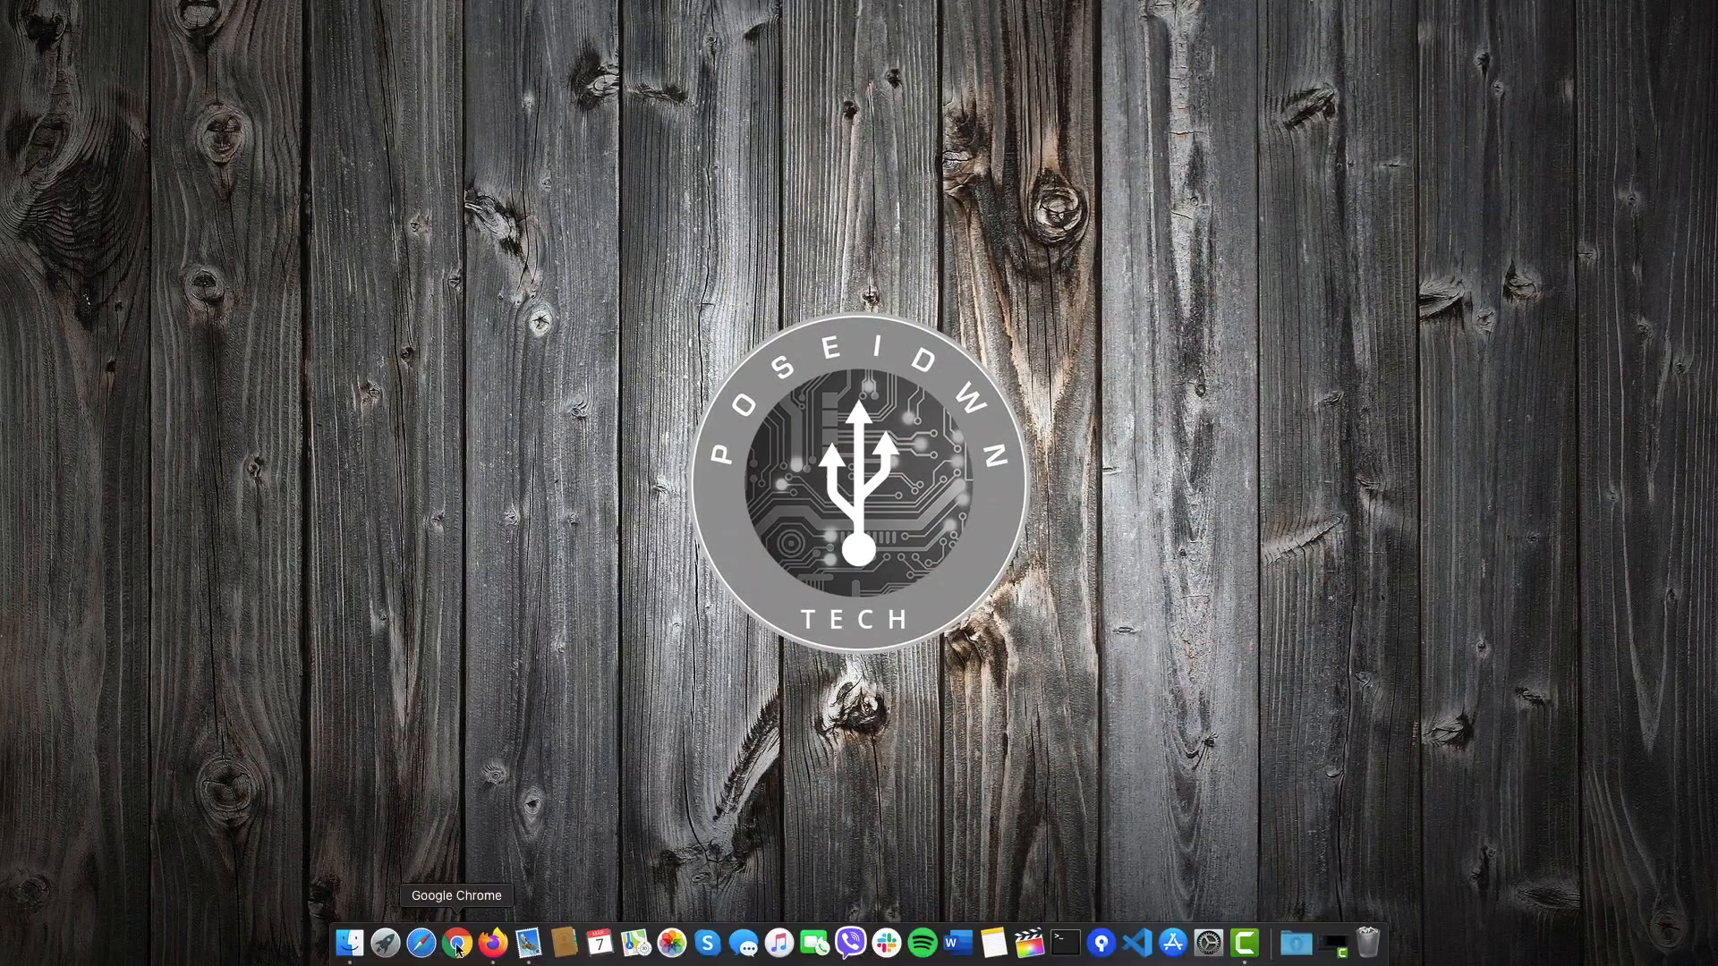
- Search Google for 'arduino' in Firefox and land on the official Arduino home page
{"action": "left_click", "coordinate": [499, 943]}
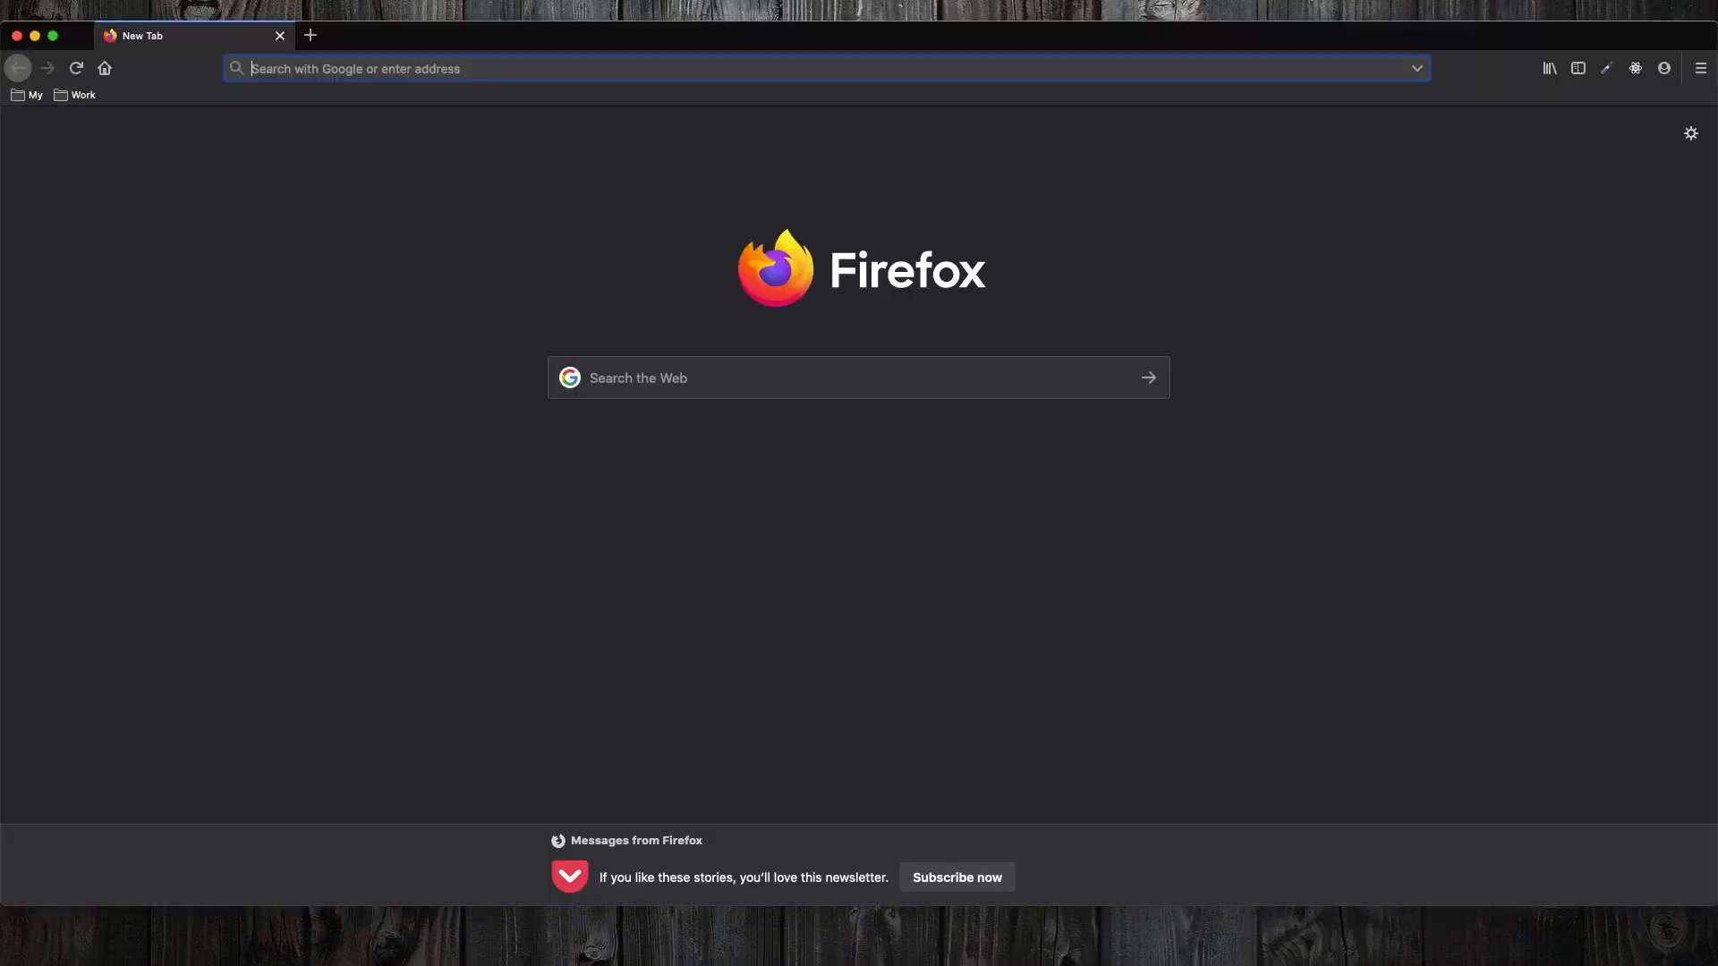
{"action": "type", "text": "arduino"}
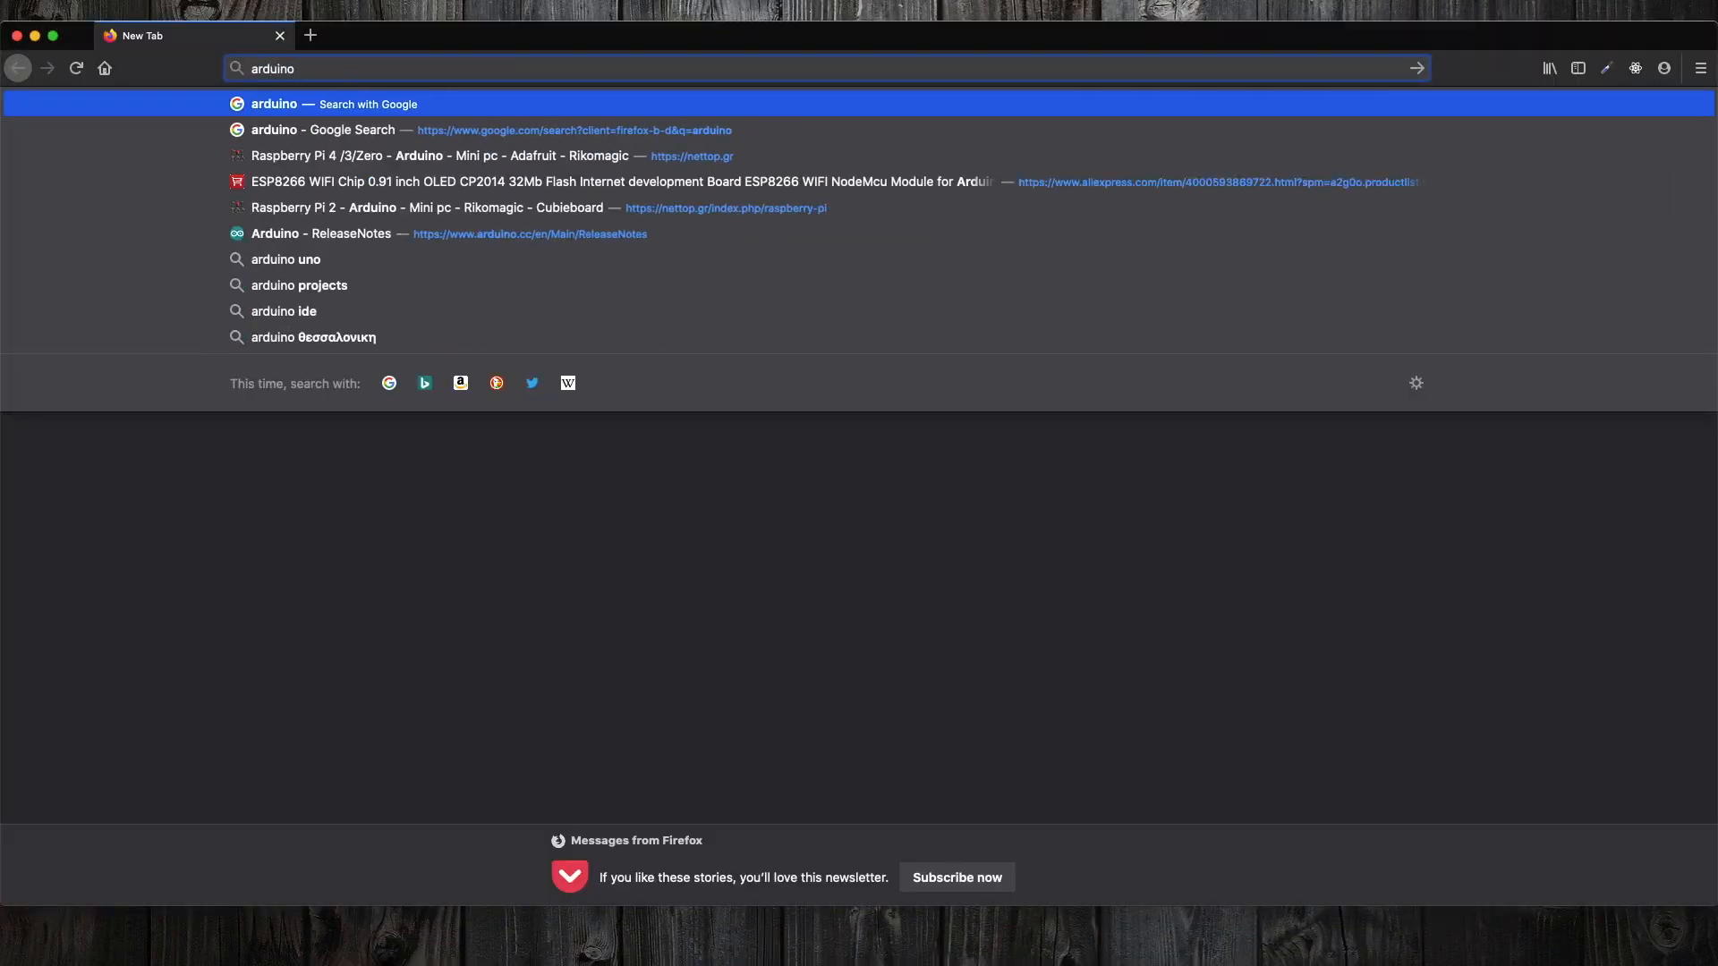
{"action": "left_click", "coordinate": [329, 103]}
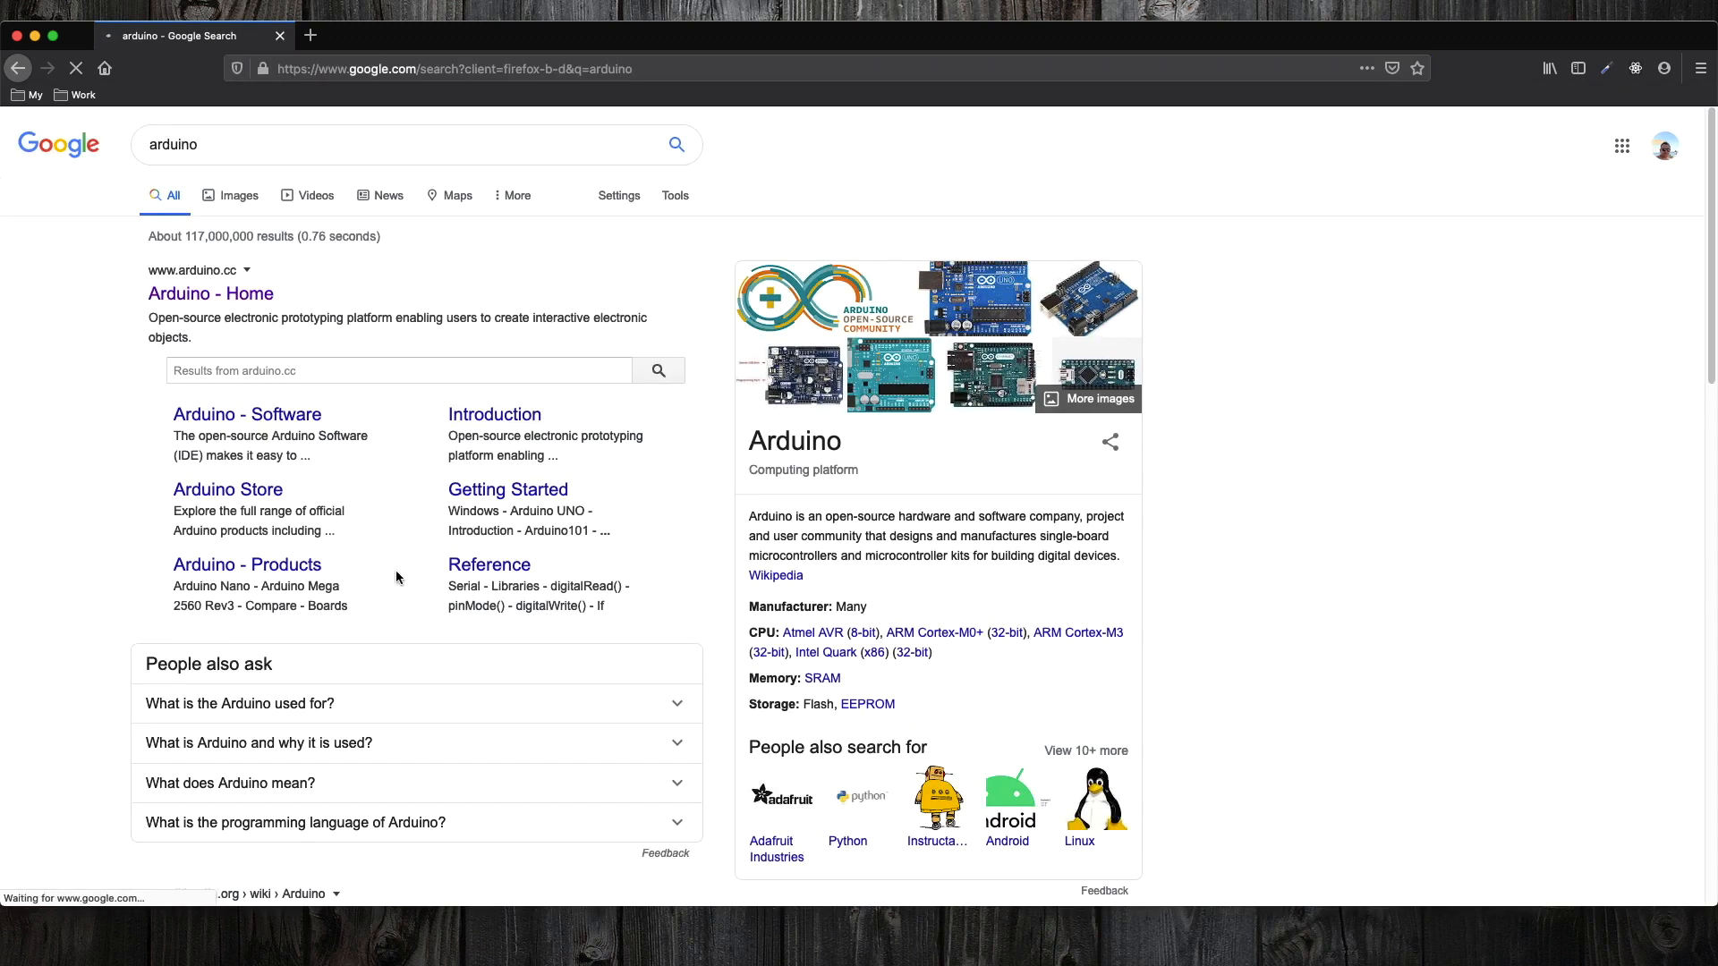
{"action": "mouse_move", "coordinate": [280, 315]}
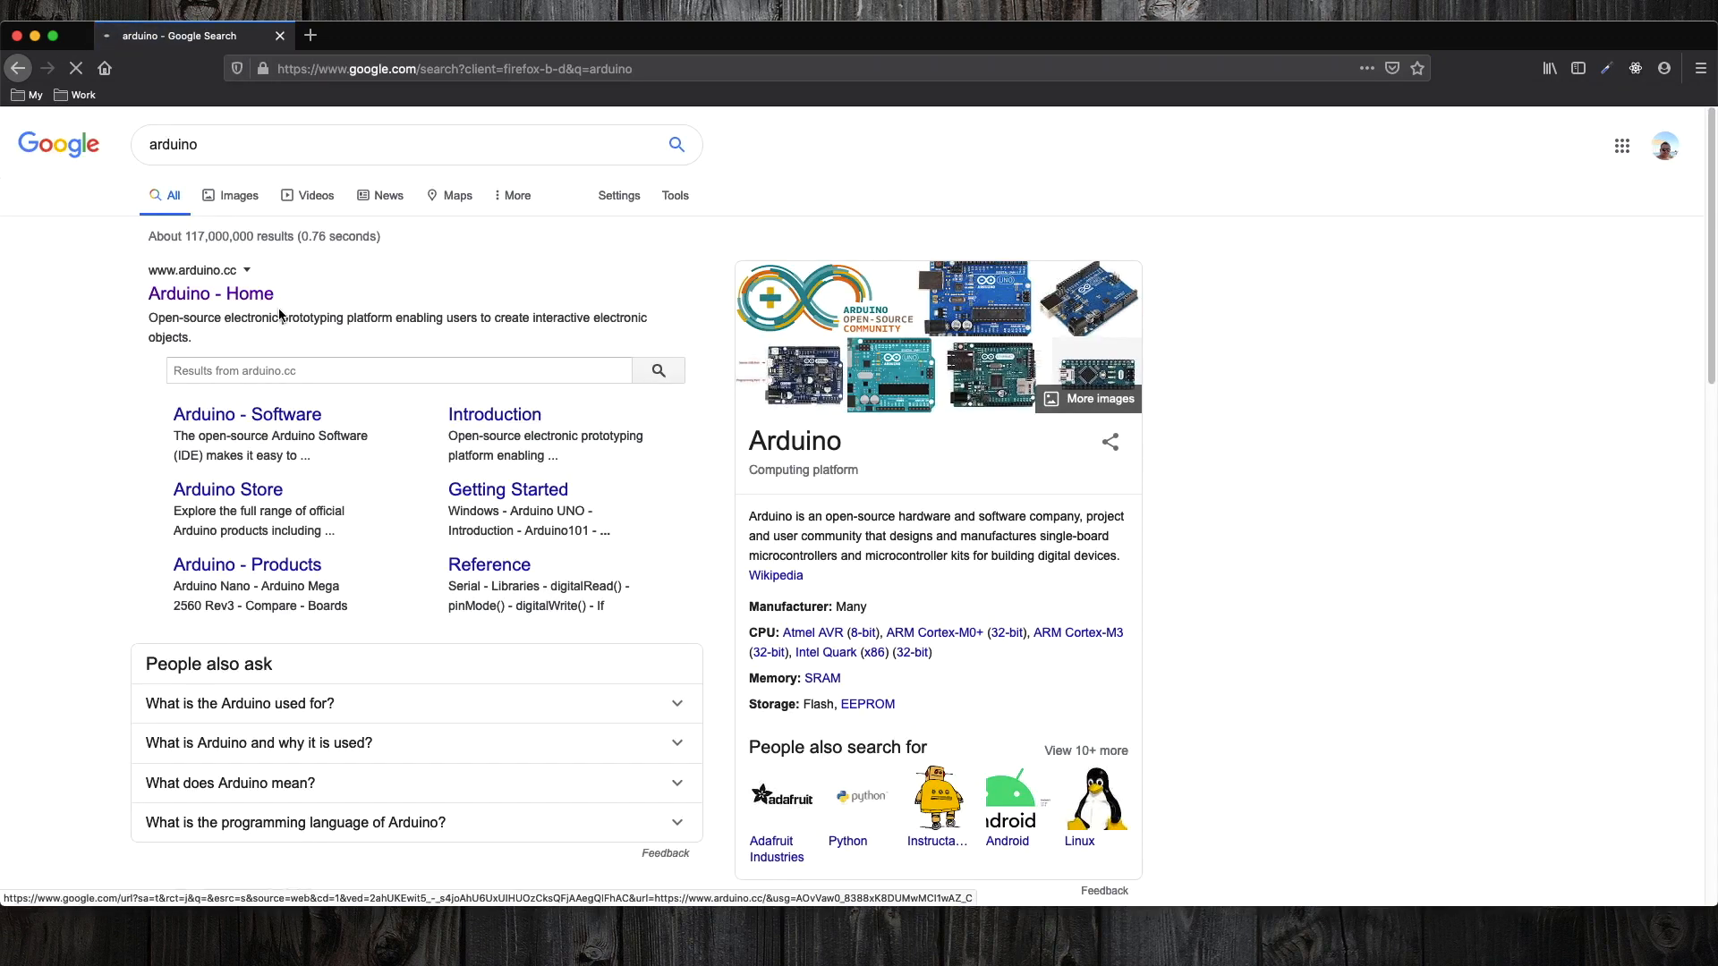
{"action": "left_click", "coordinate": [211, 292]}
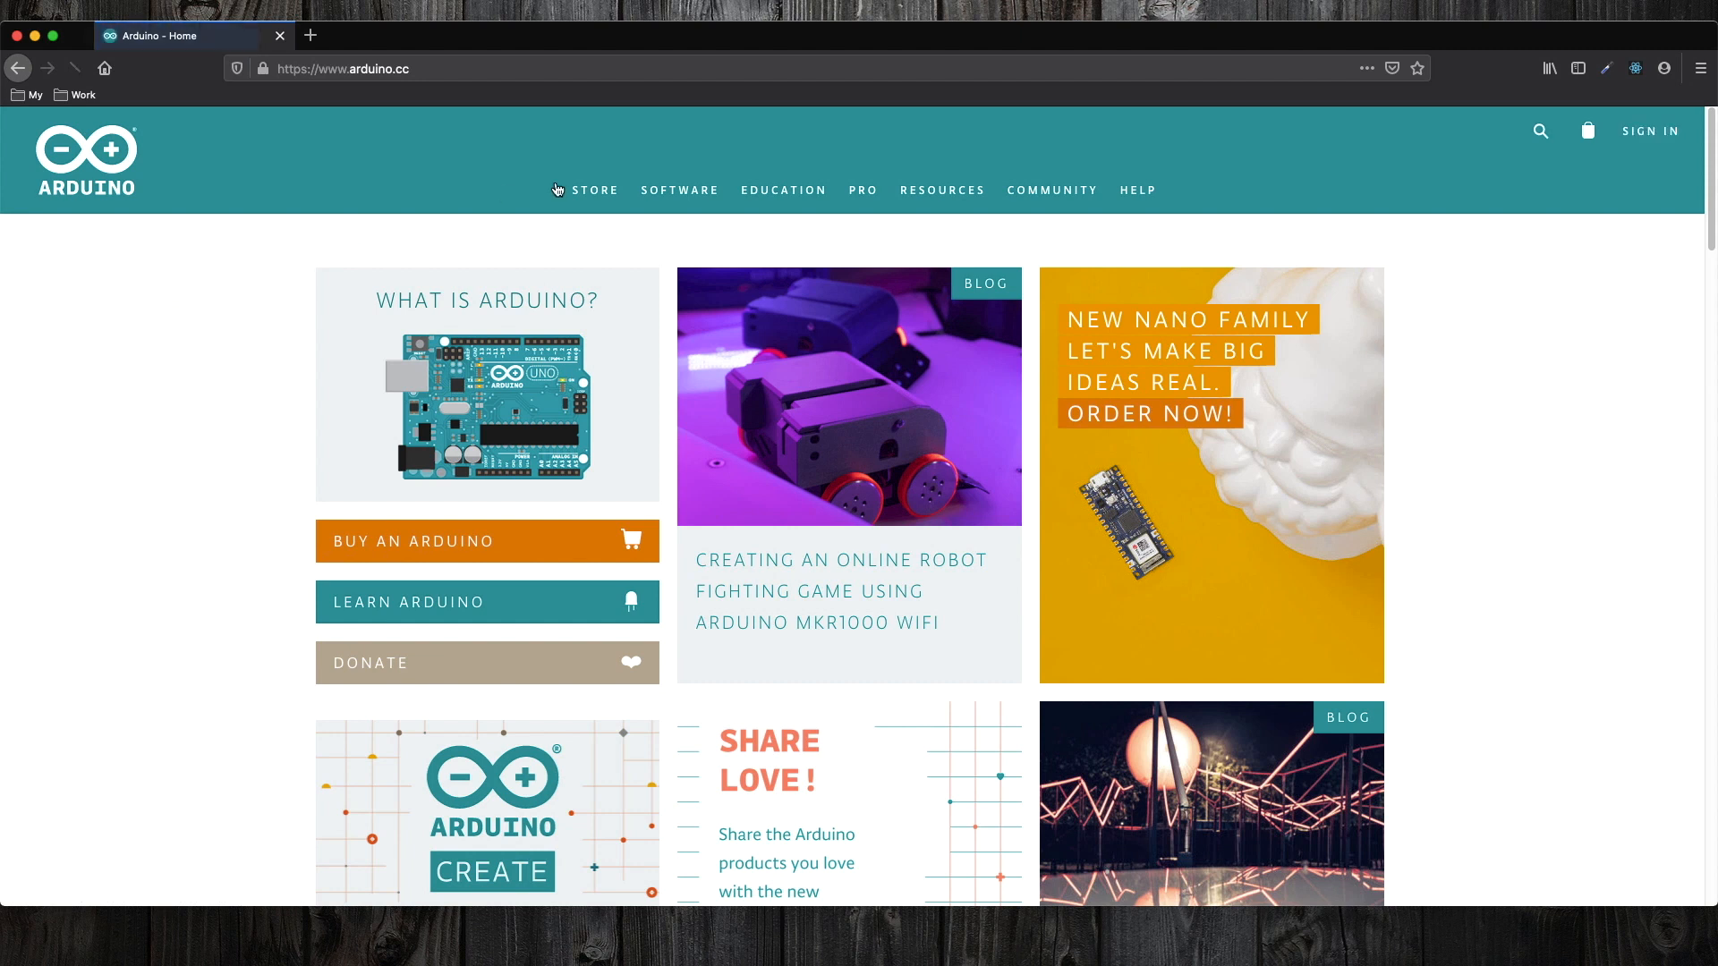
- Reach the Arduino IDE downloads page via the Software menu
{"action": "left_click", "coordinate": [680, 189]}
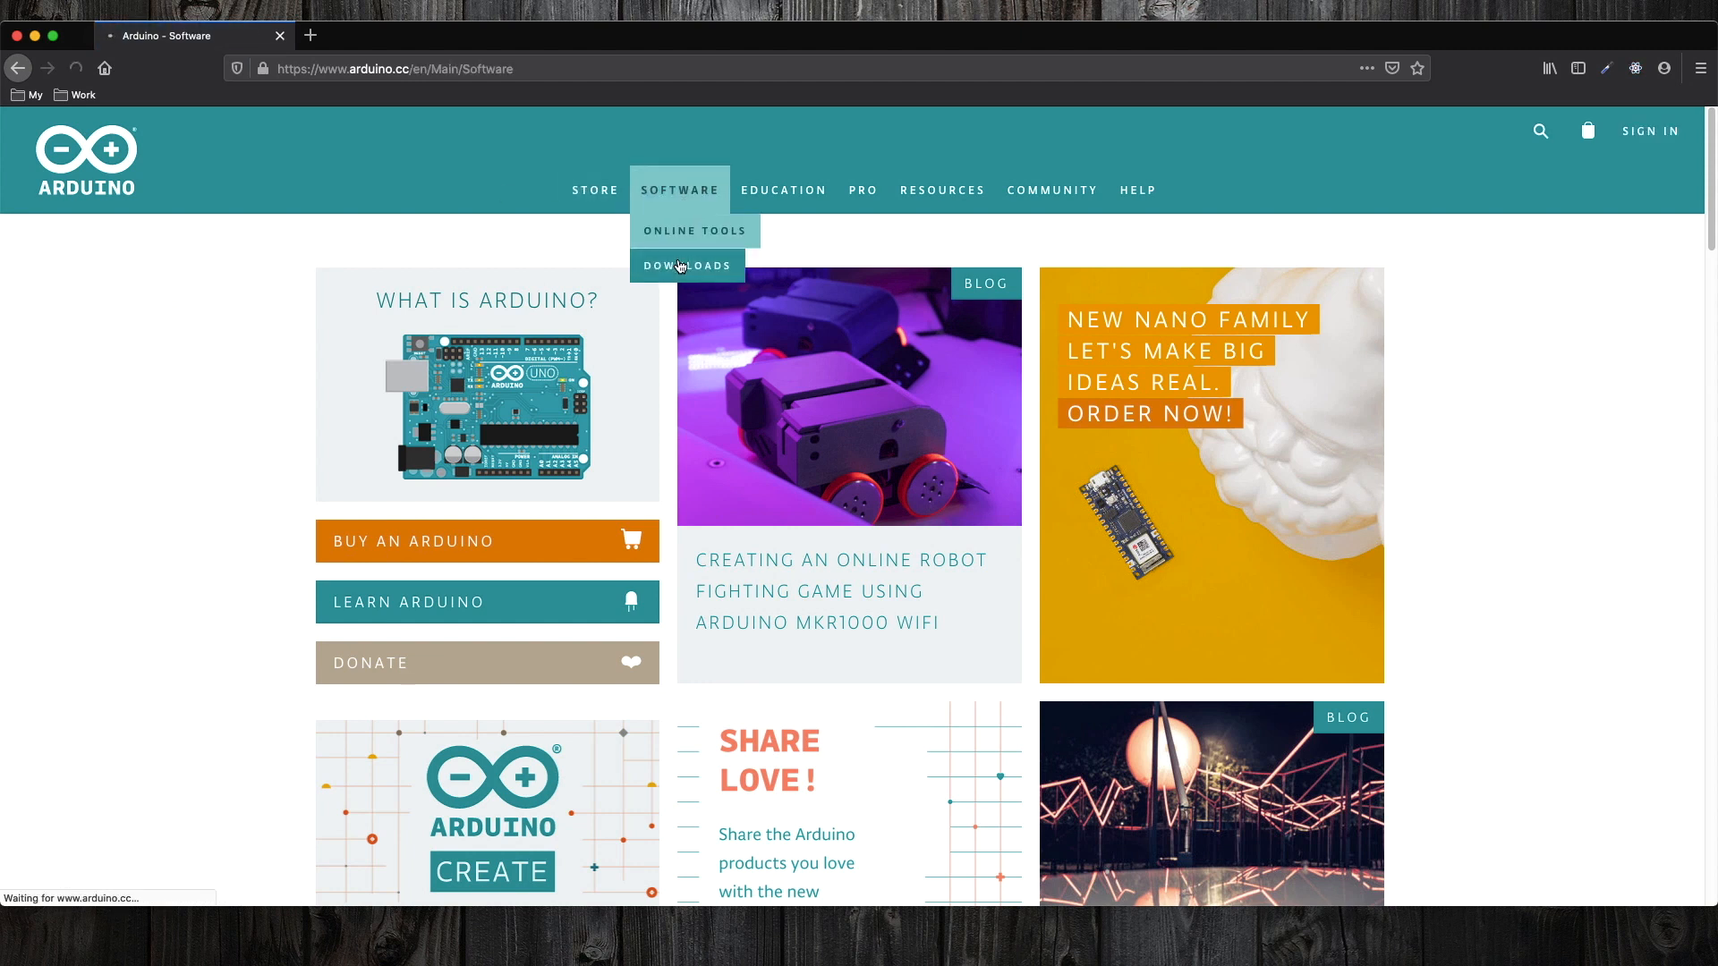
{"action": "left_click", "coordinate": [686, 265]}
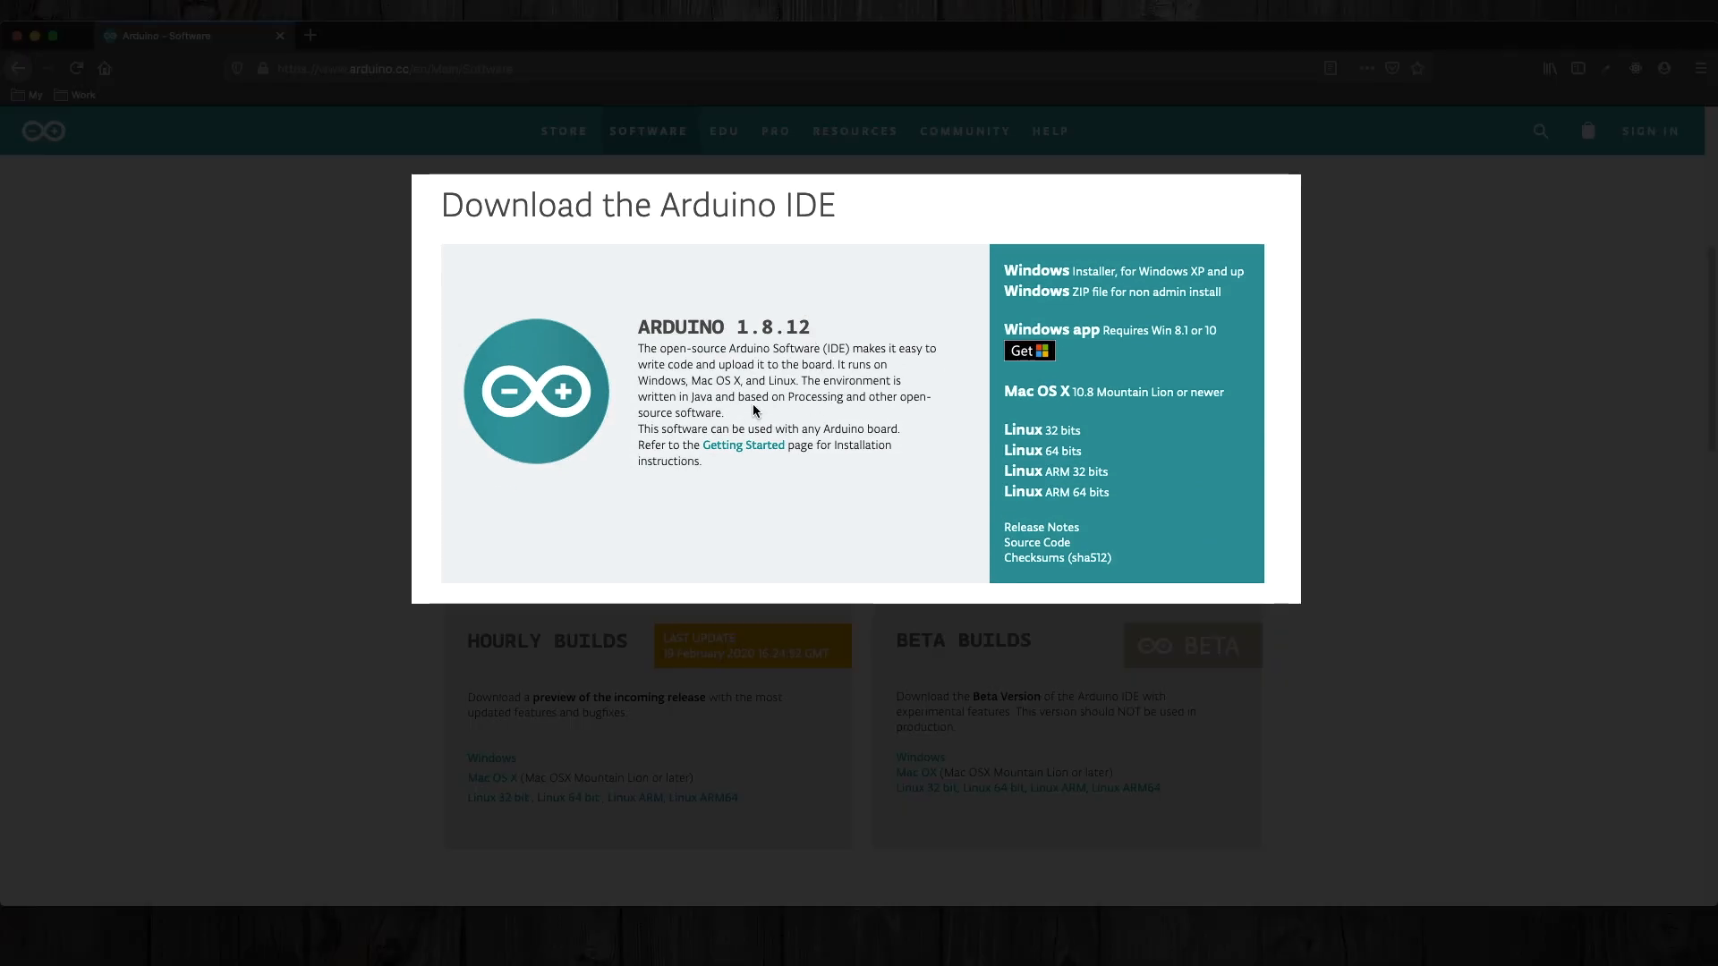
{"action": "mouse_move", "coordinate": [755, 315]}
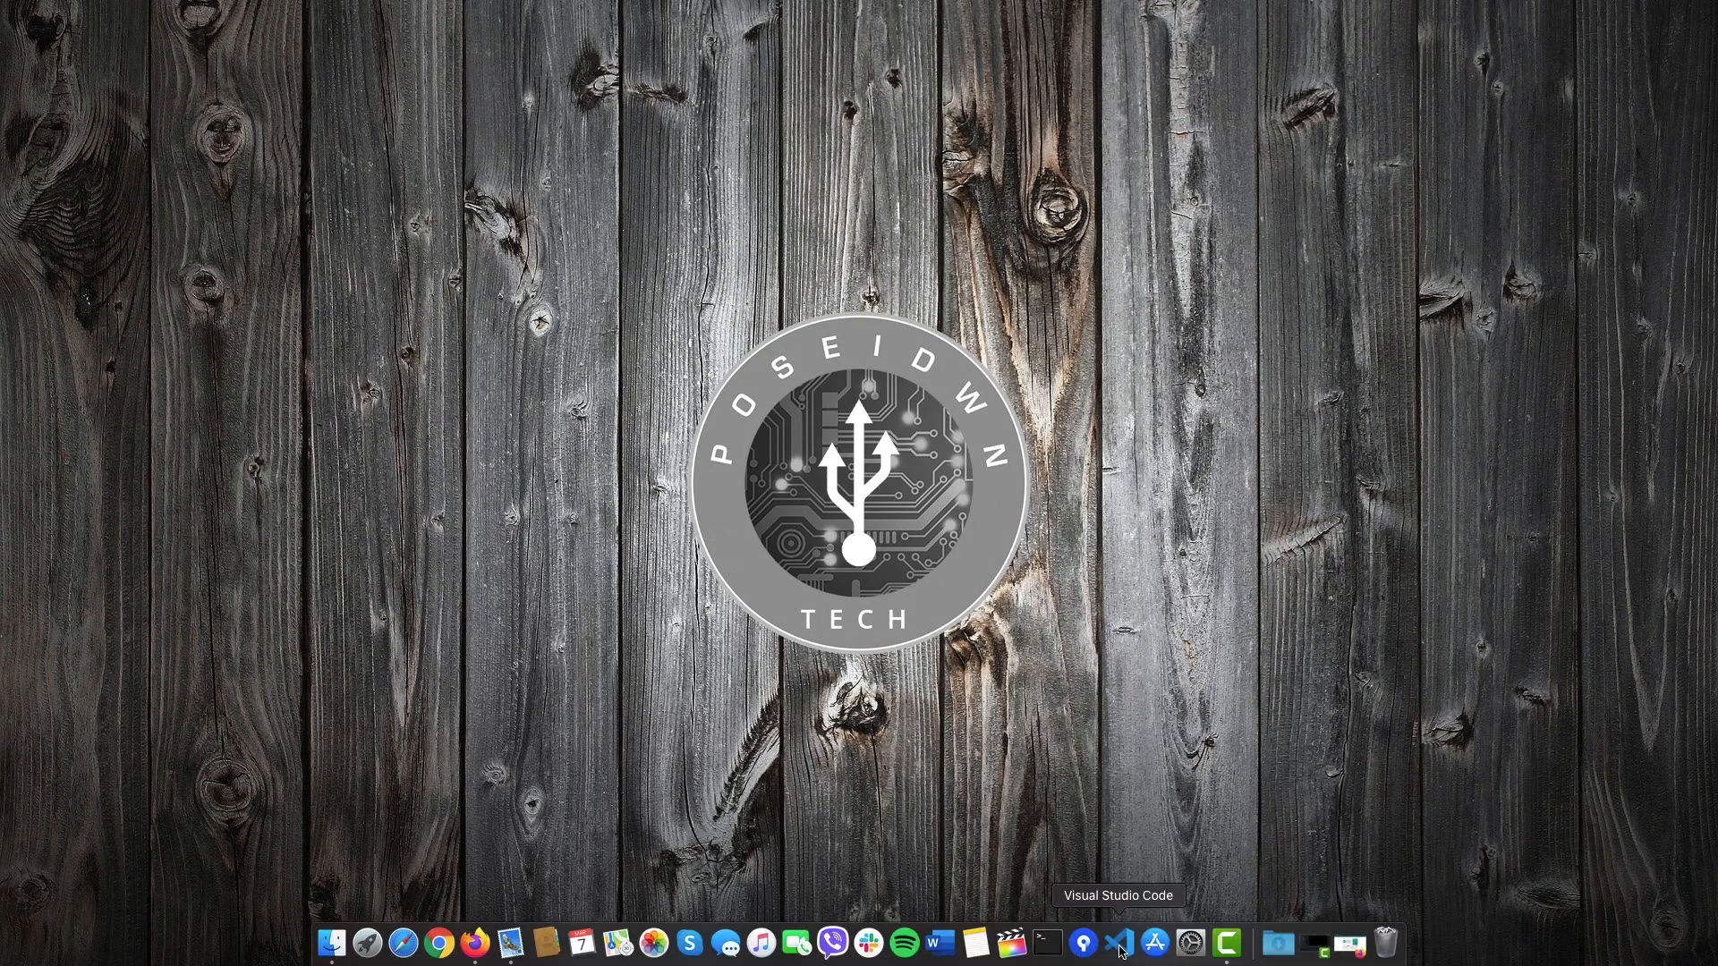
{"action": "left_click", "coordinate": [1116, 940]}
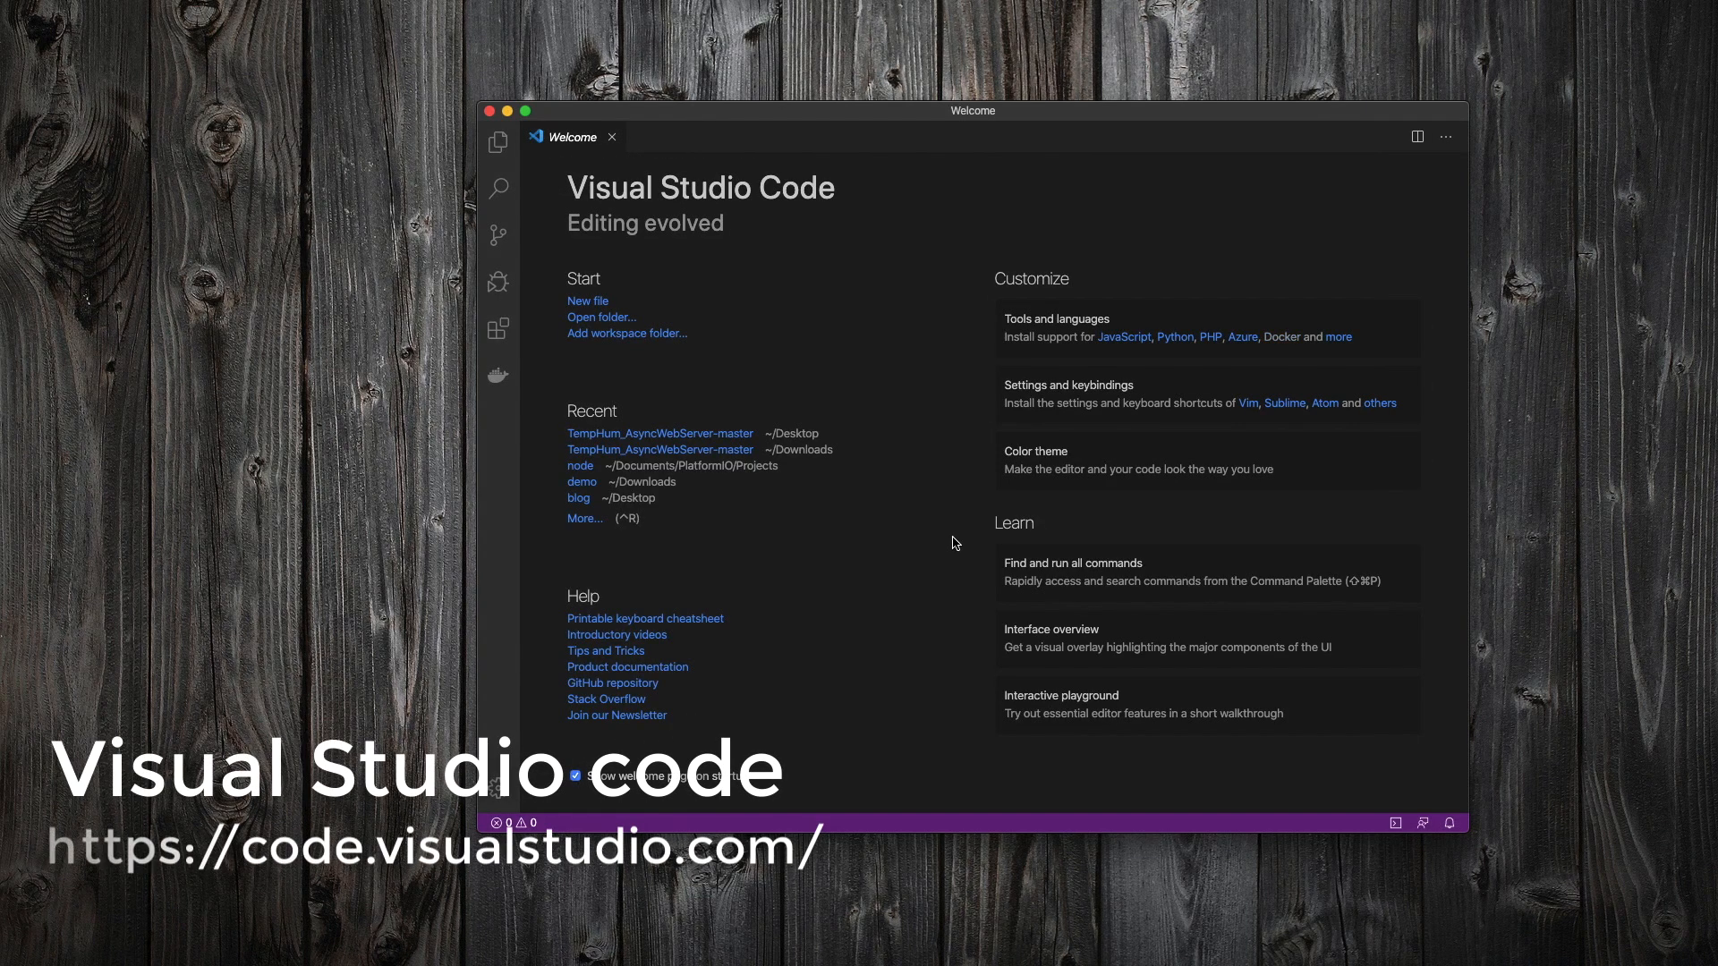
{"action": "mouse_move", "coordinate": [492, 328]}
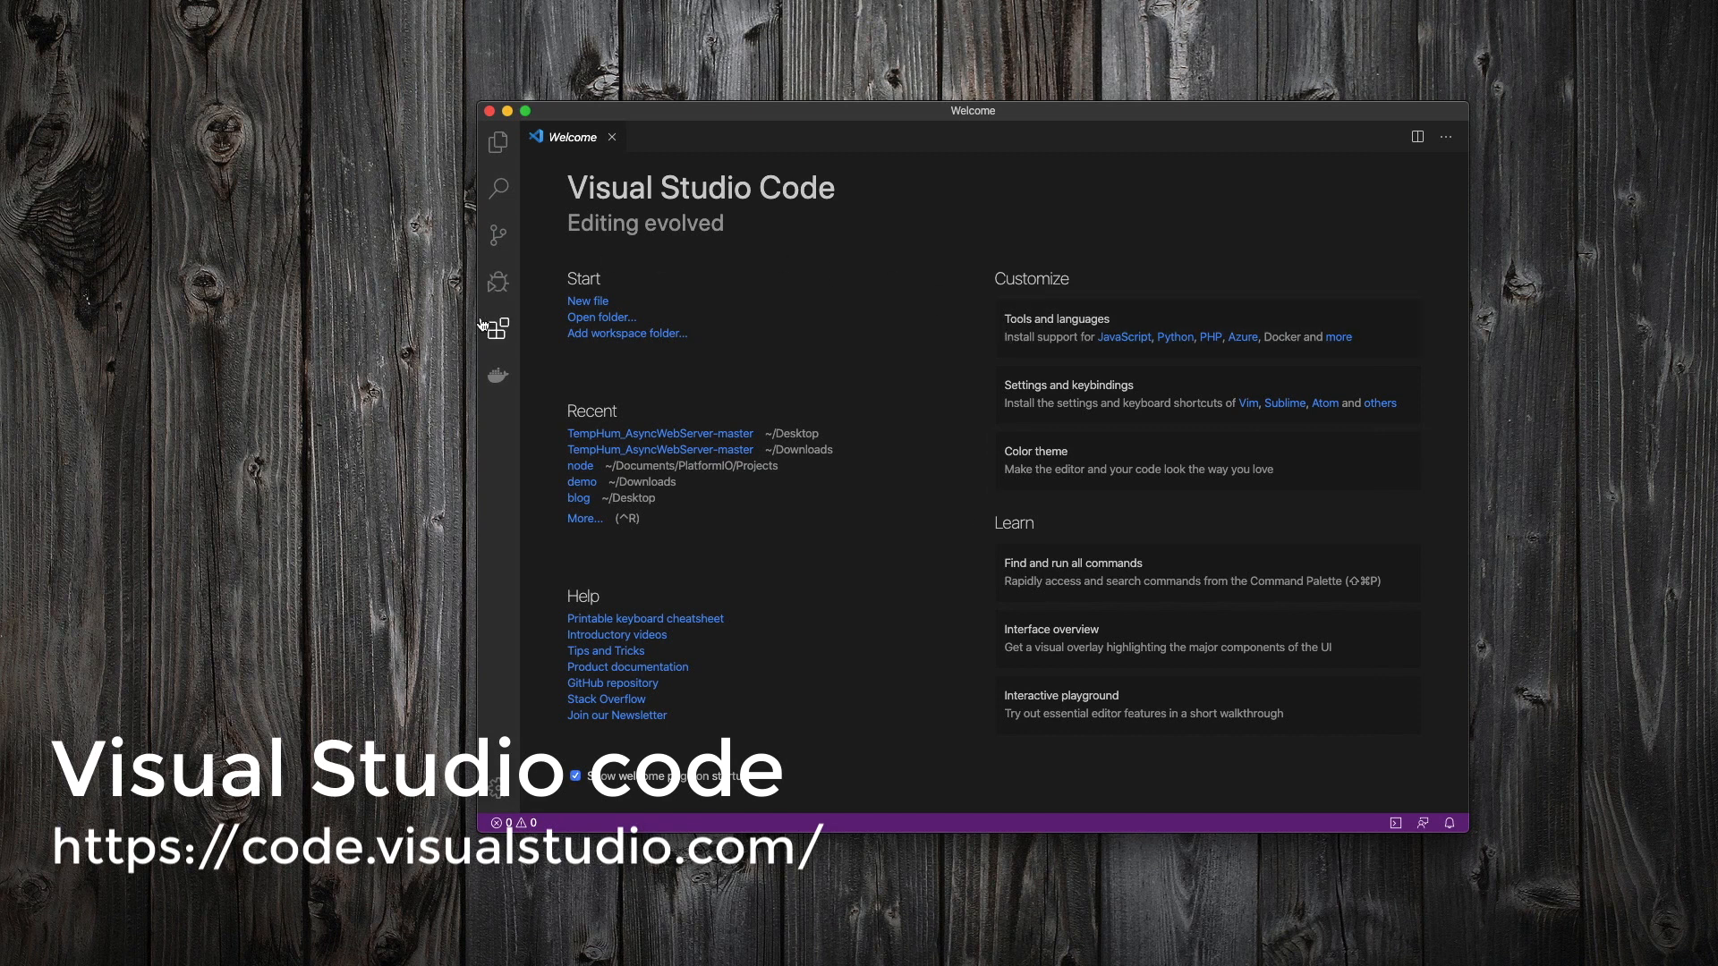
{"action": "mouse_move", "coordinate": [945, 540]}
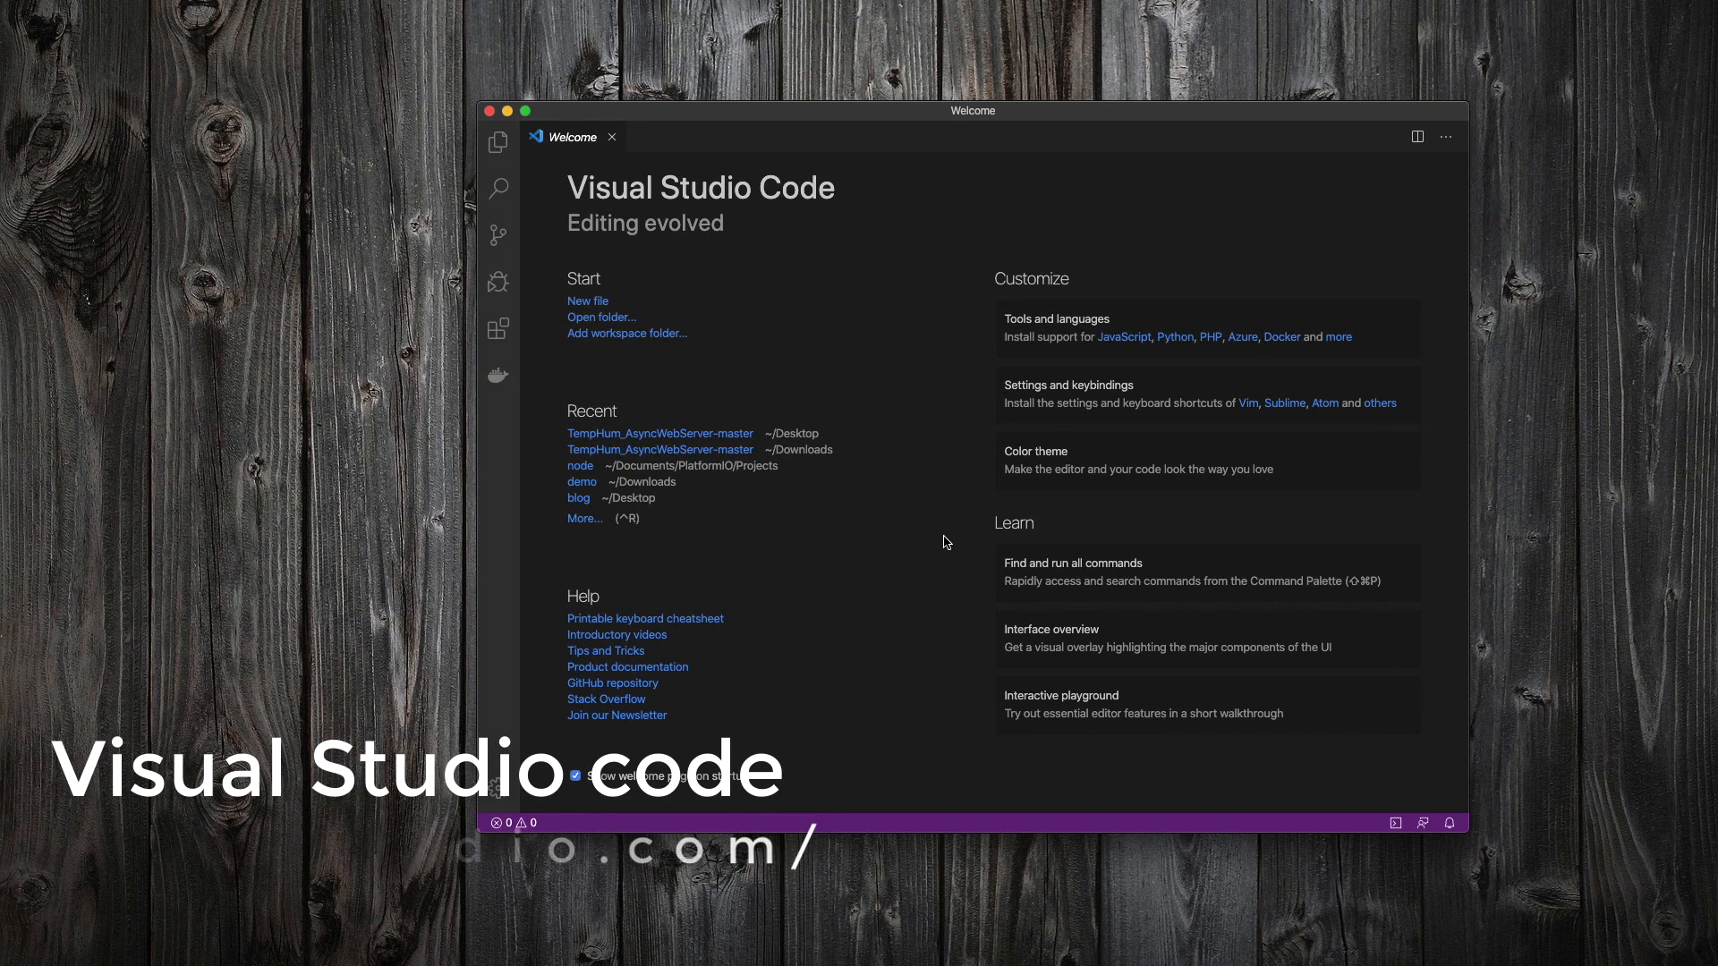
{"action": "mouse_move", "coordinate": [658, 258]}
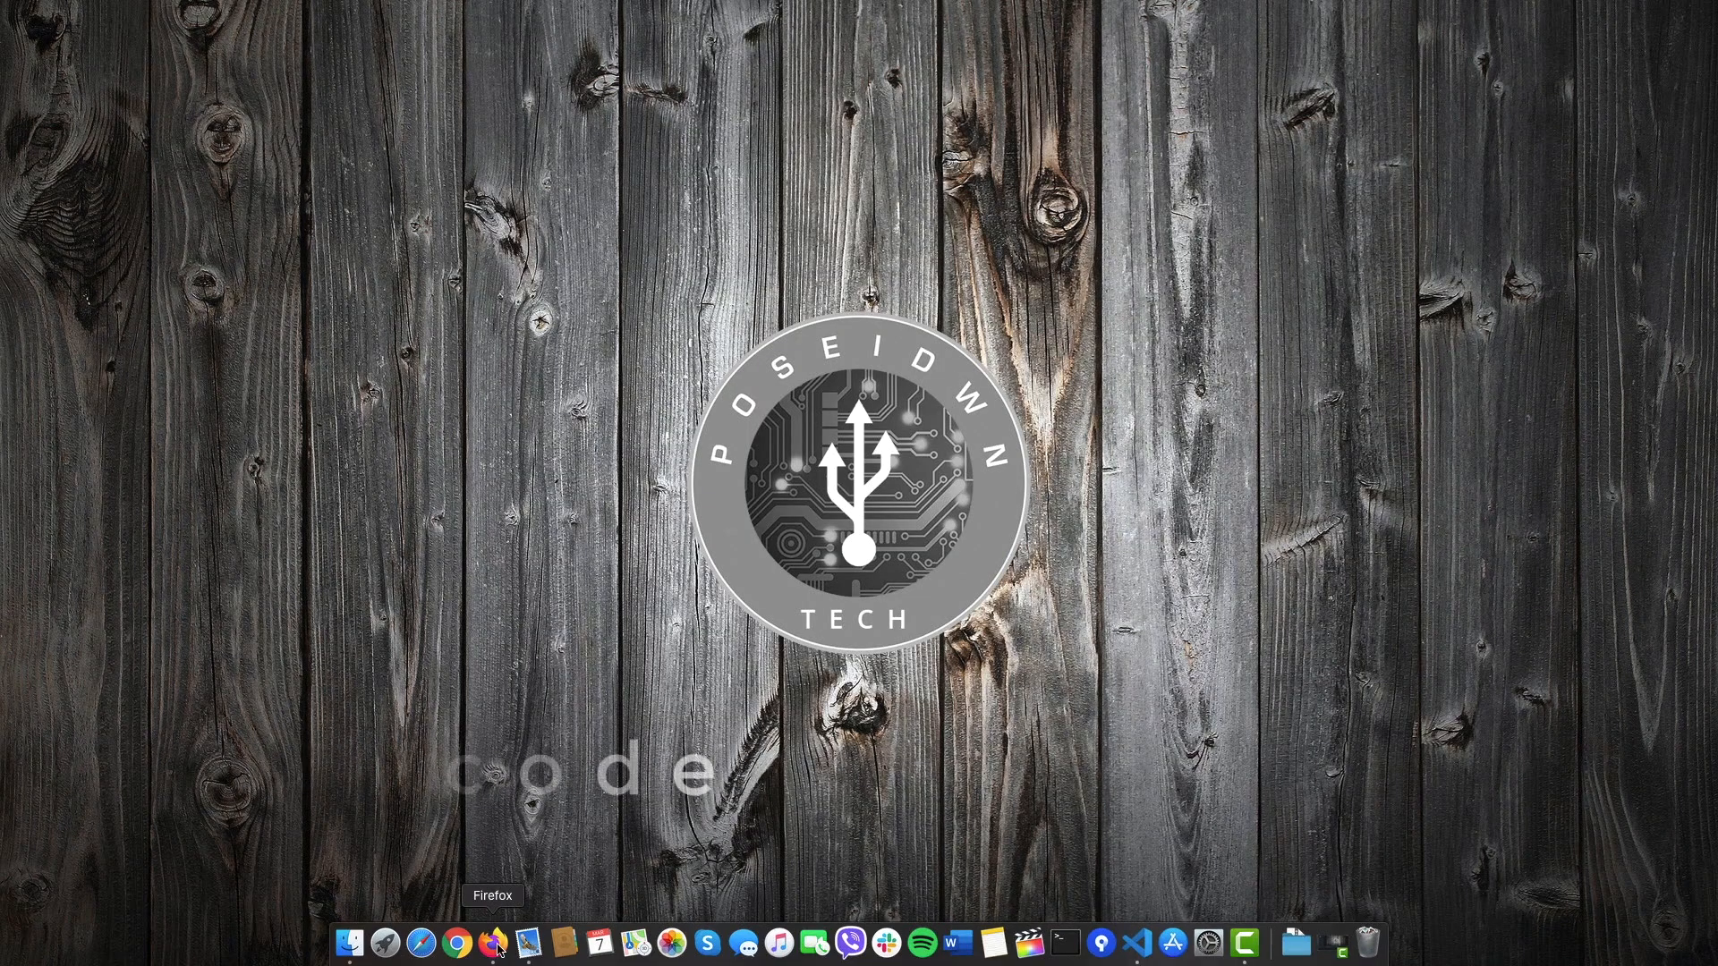
- Search 'visual studio code' in a new tab and land on code.visualstudio.com
{"action": "left_click", "coordinate": [473, 941]}
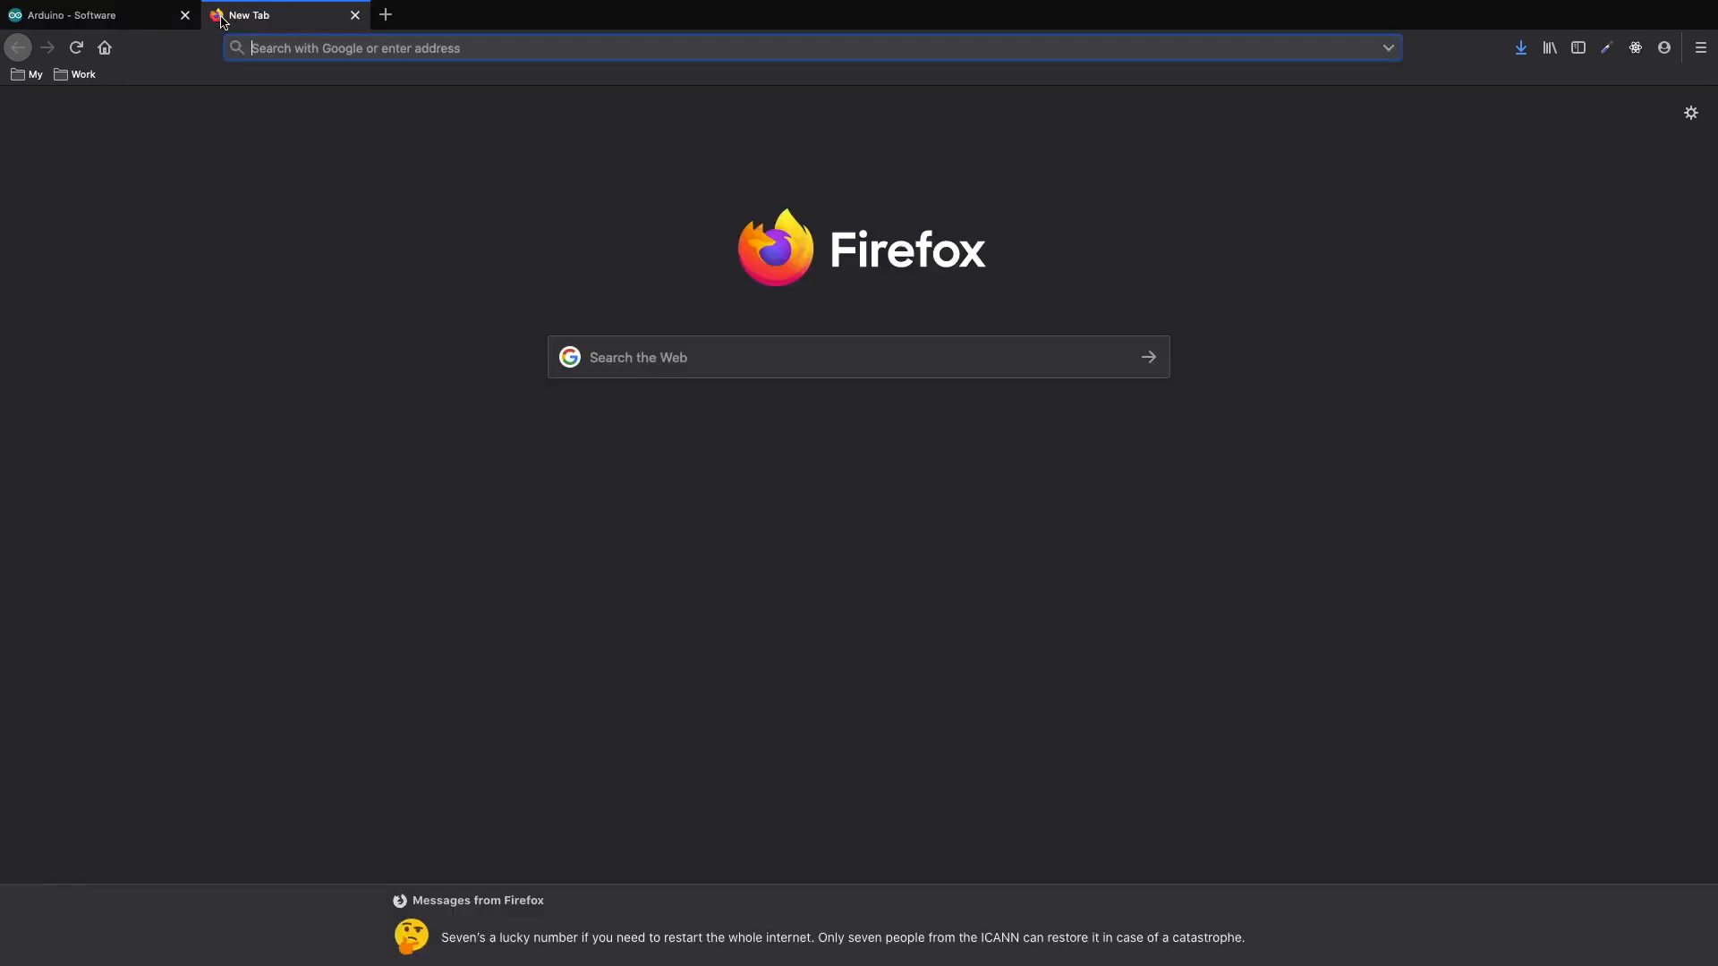
{"action": "type", "text": "visual+studio+code"}
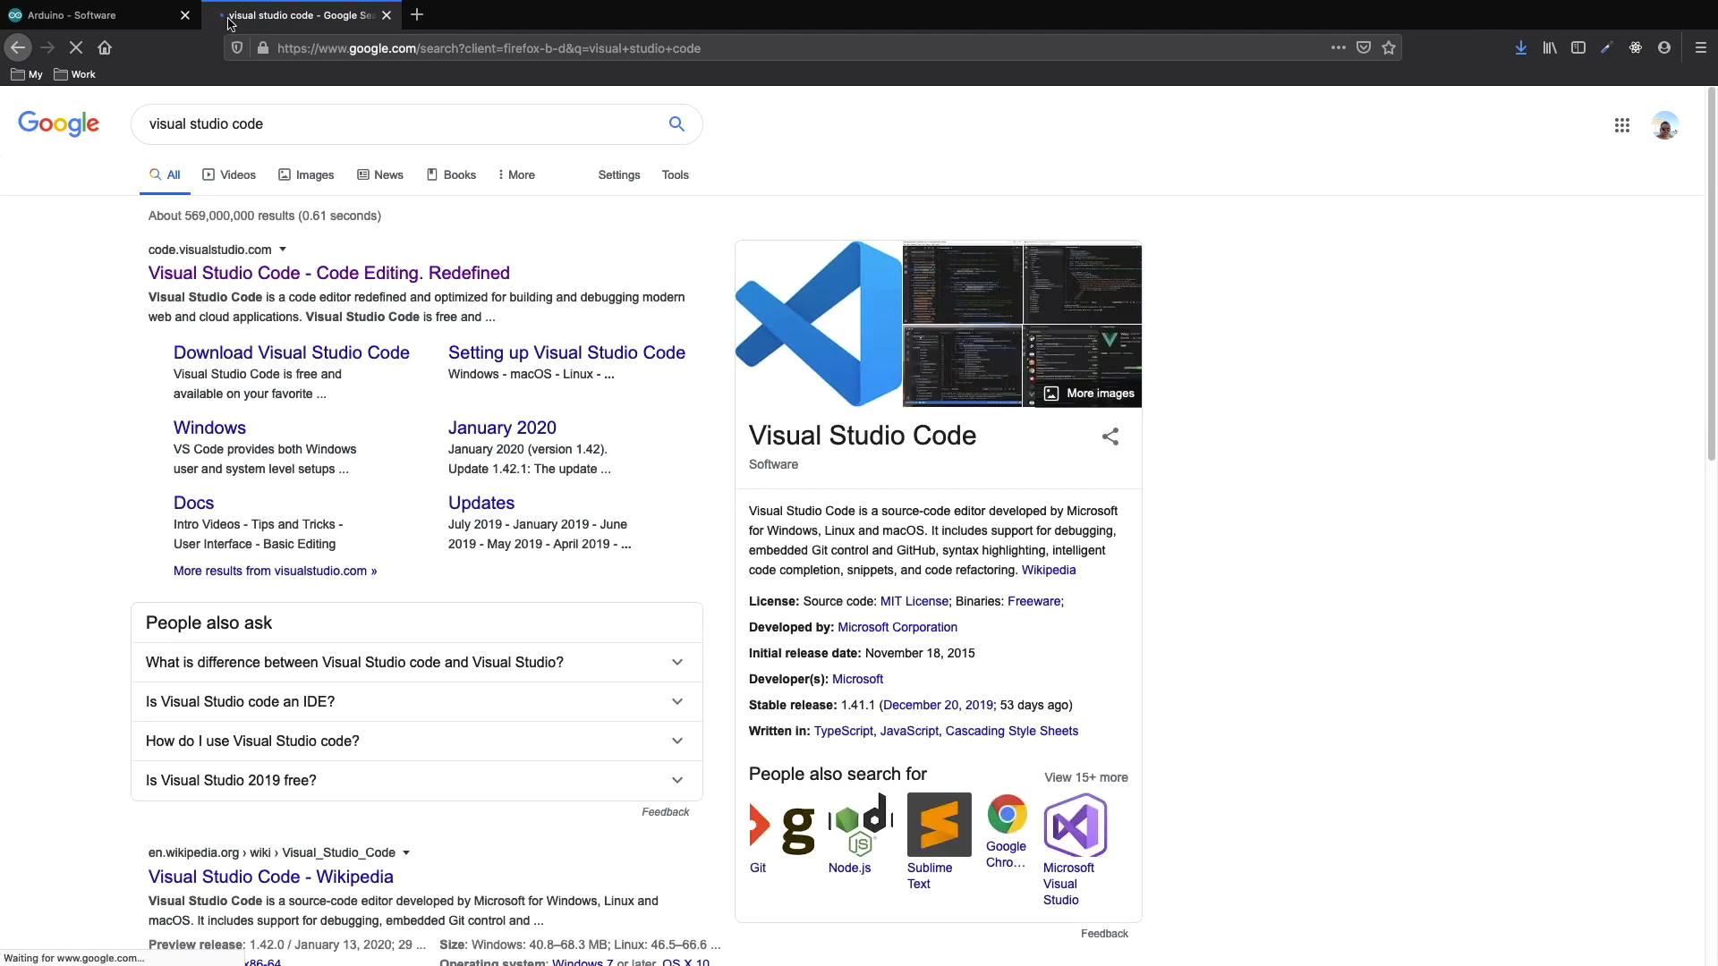
{"action": "left_click", "coordinate": [329, 272]}
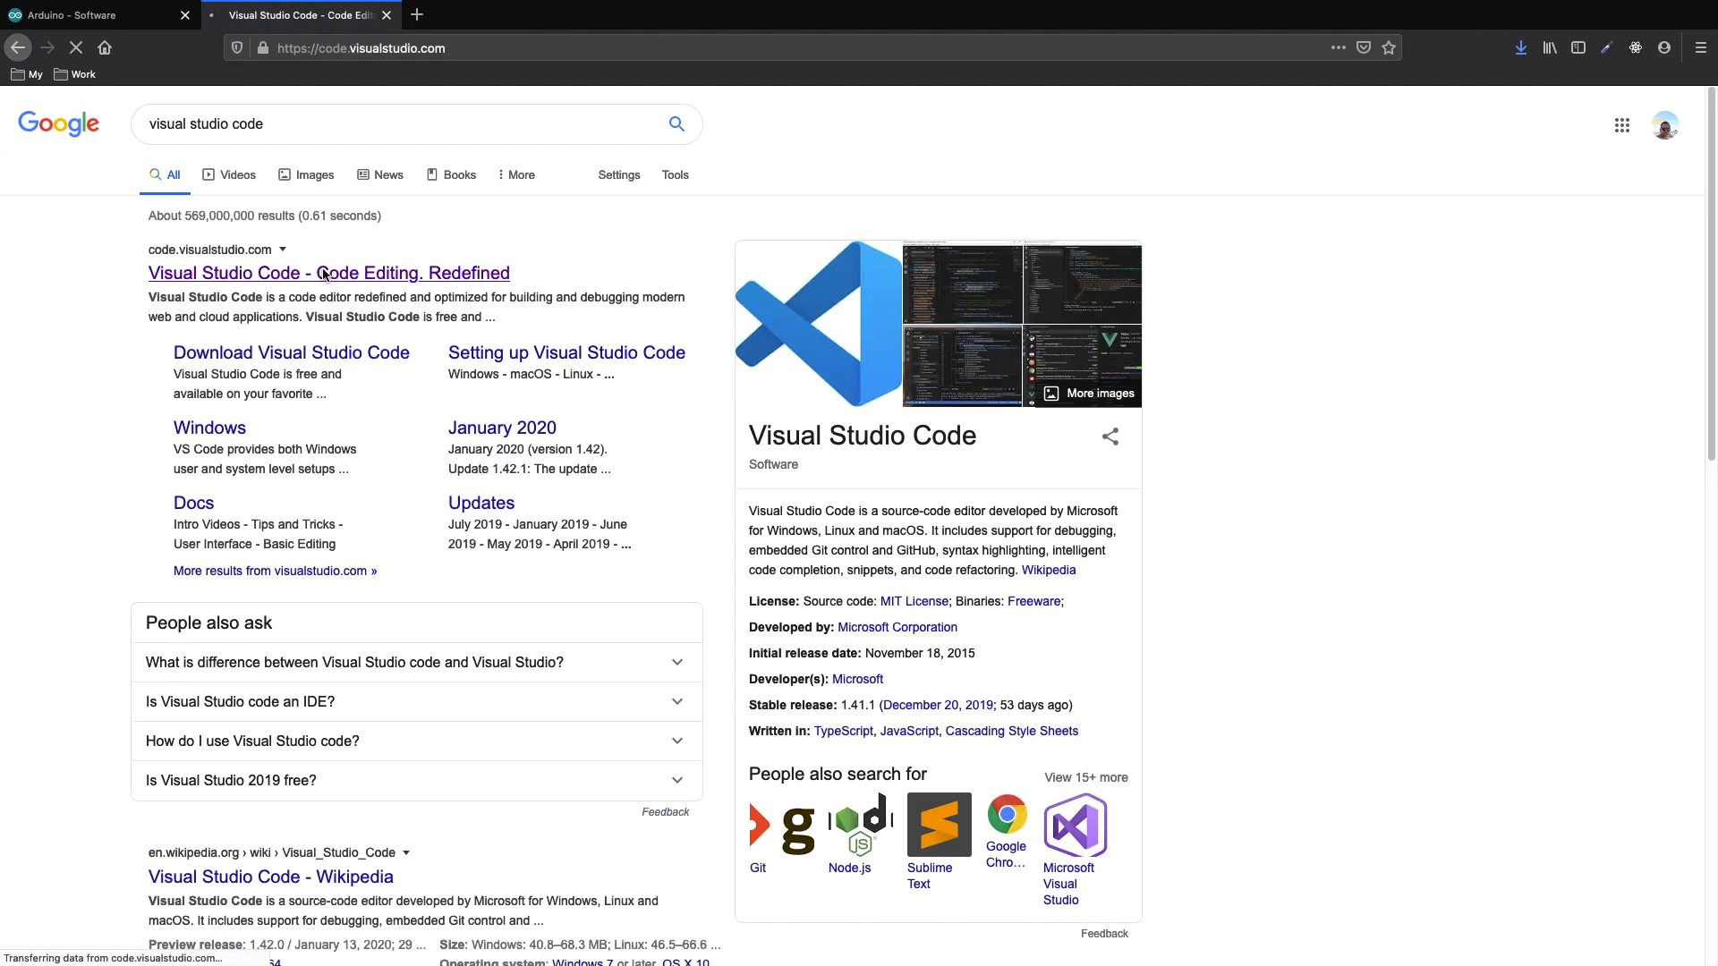
{"action": "left_click", "coordinate": [330, 272]}
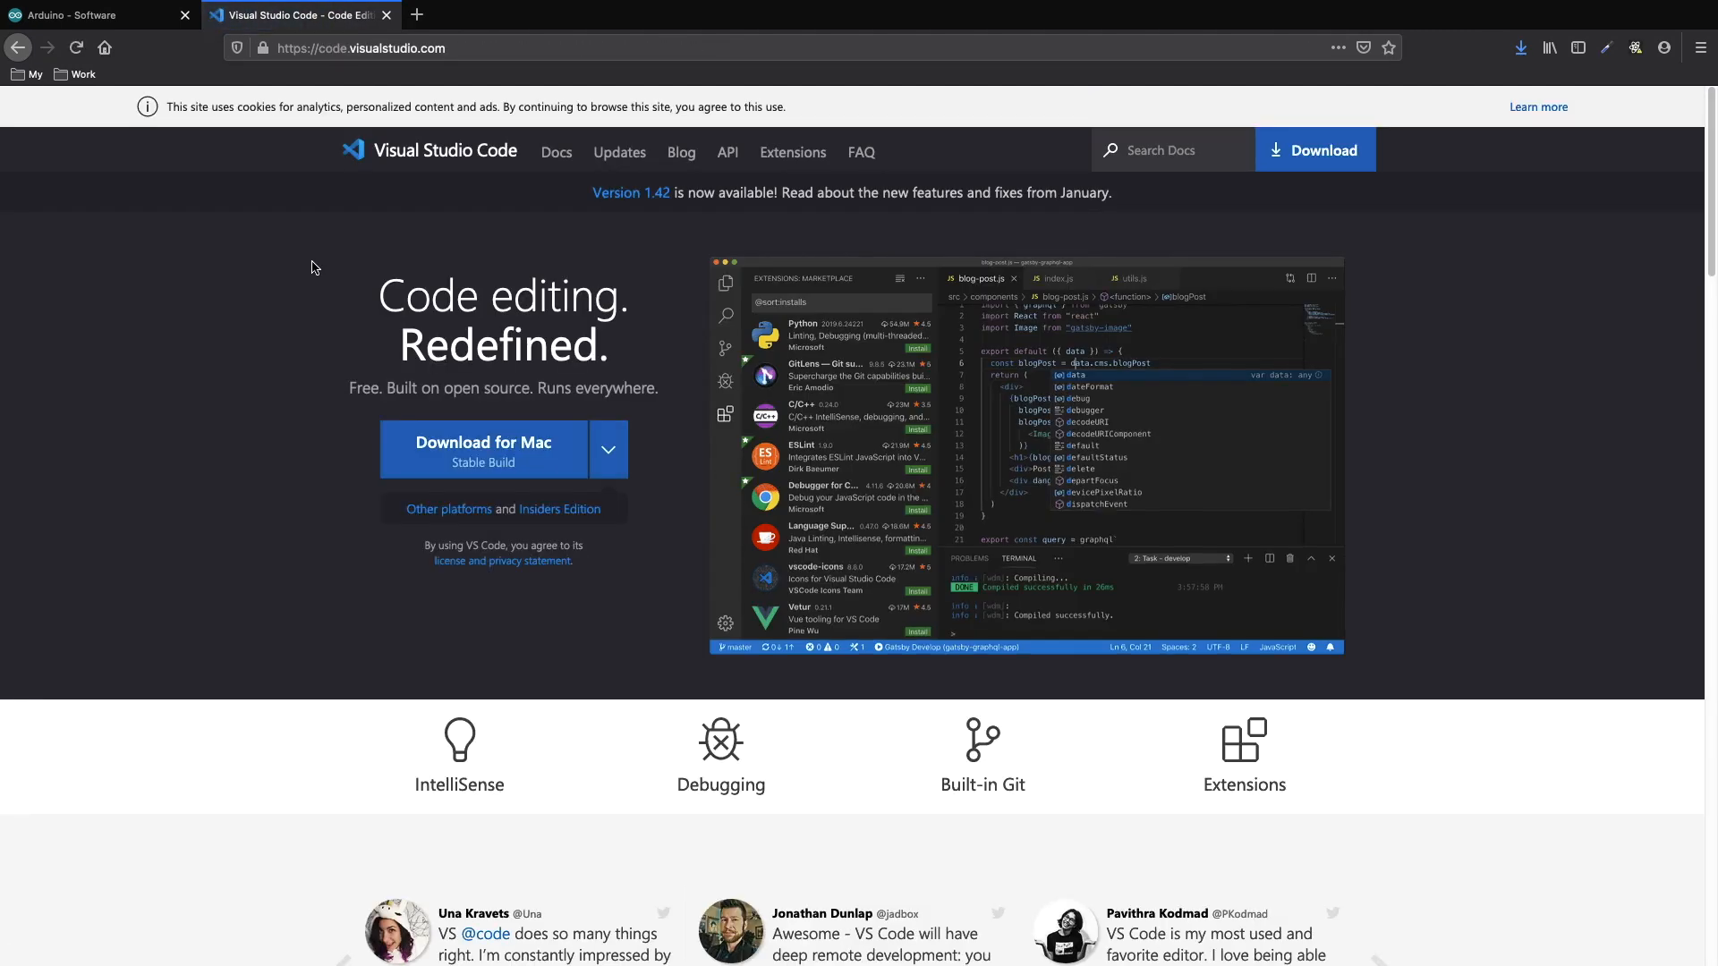
{"action": "mouse_move", "coordinate": [658, 575]}
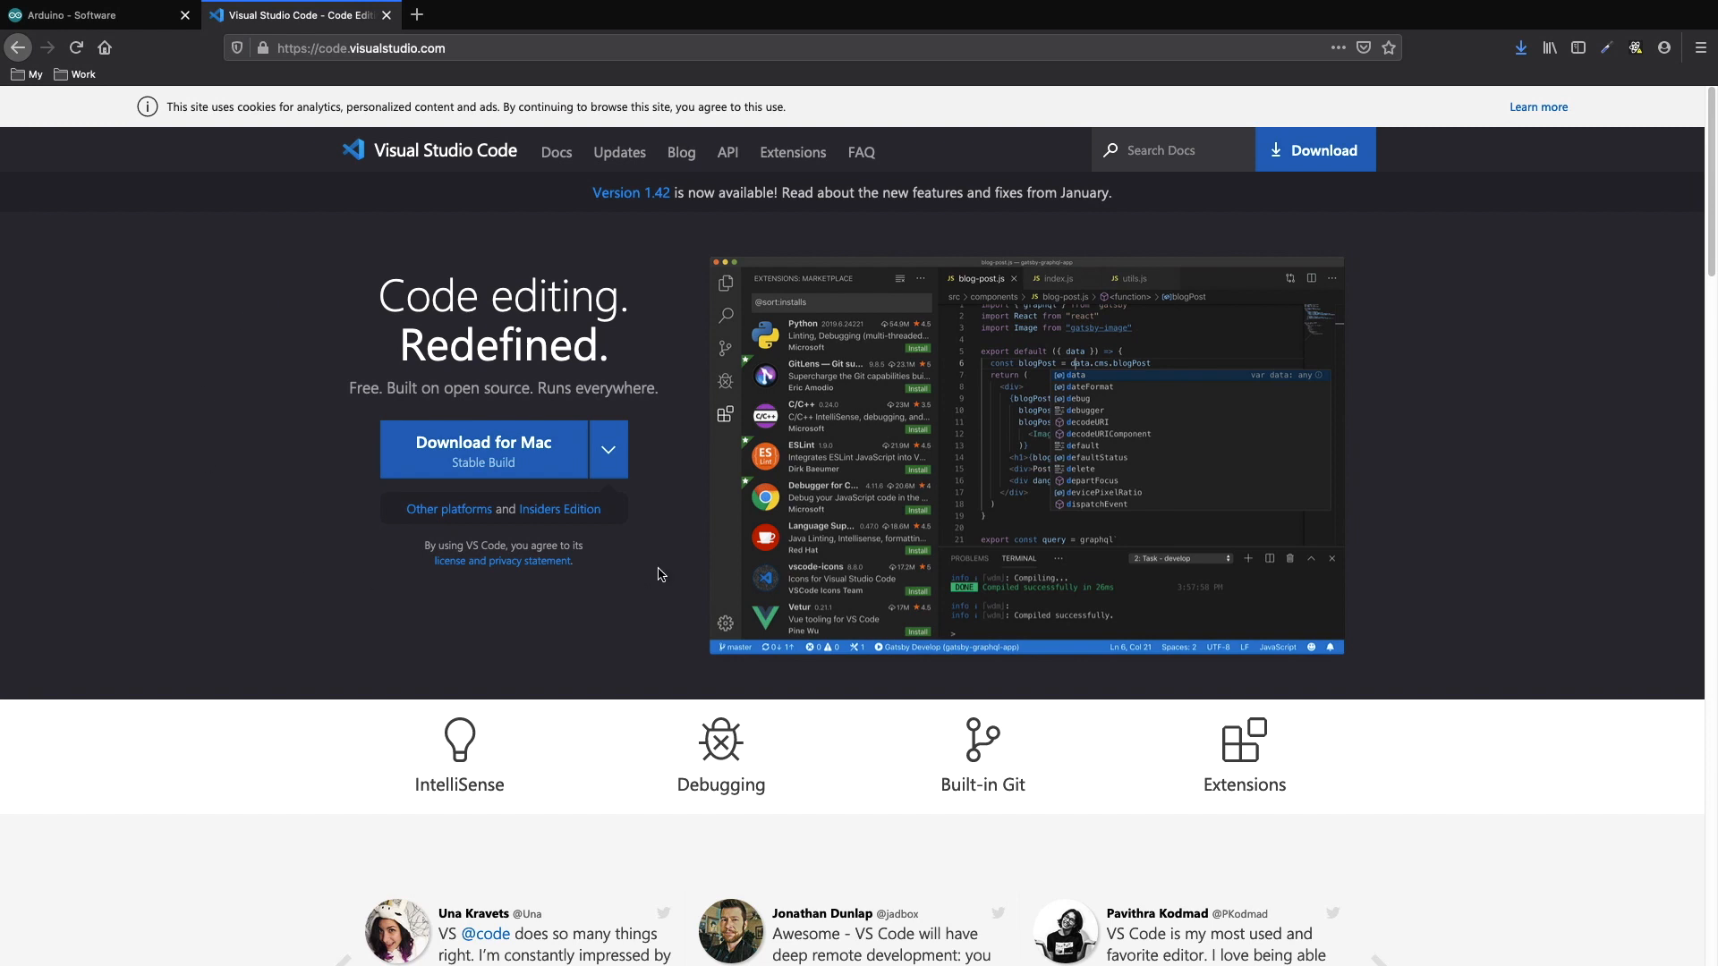
{"action": "mouse_move", "coordinate": [682, 525]}
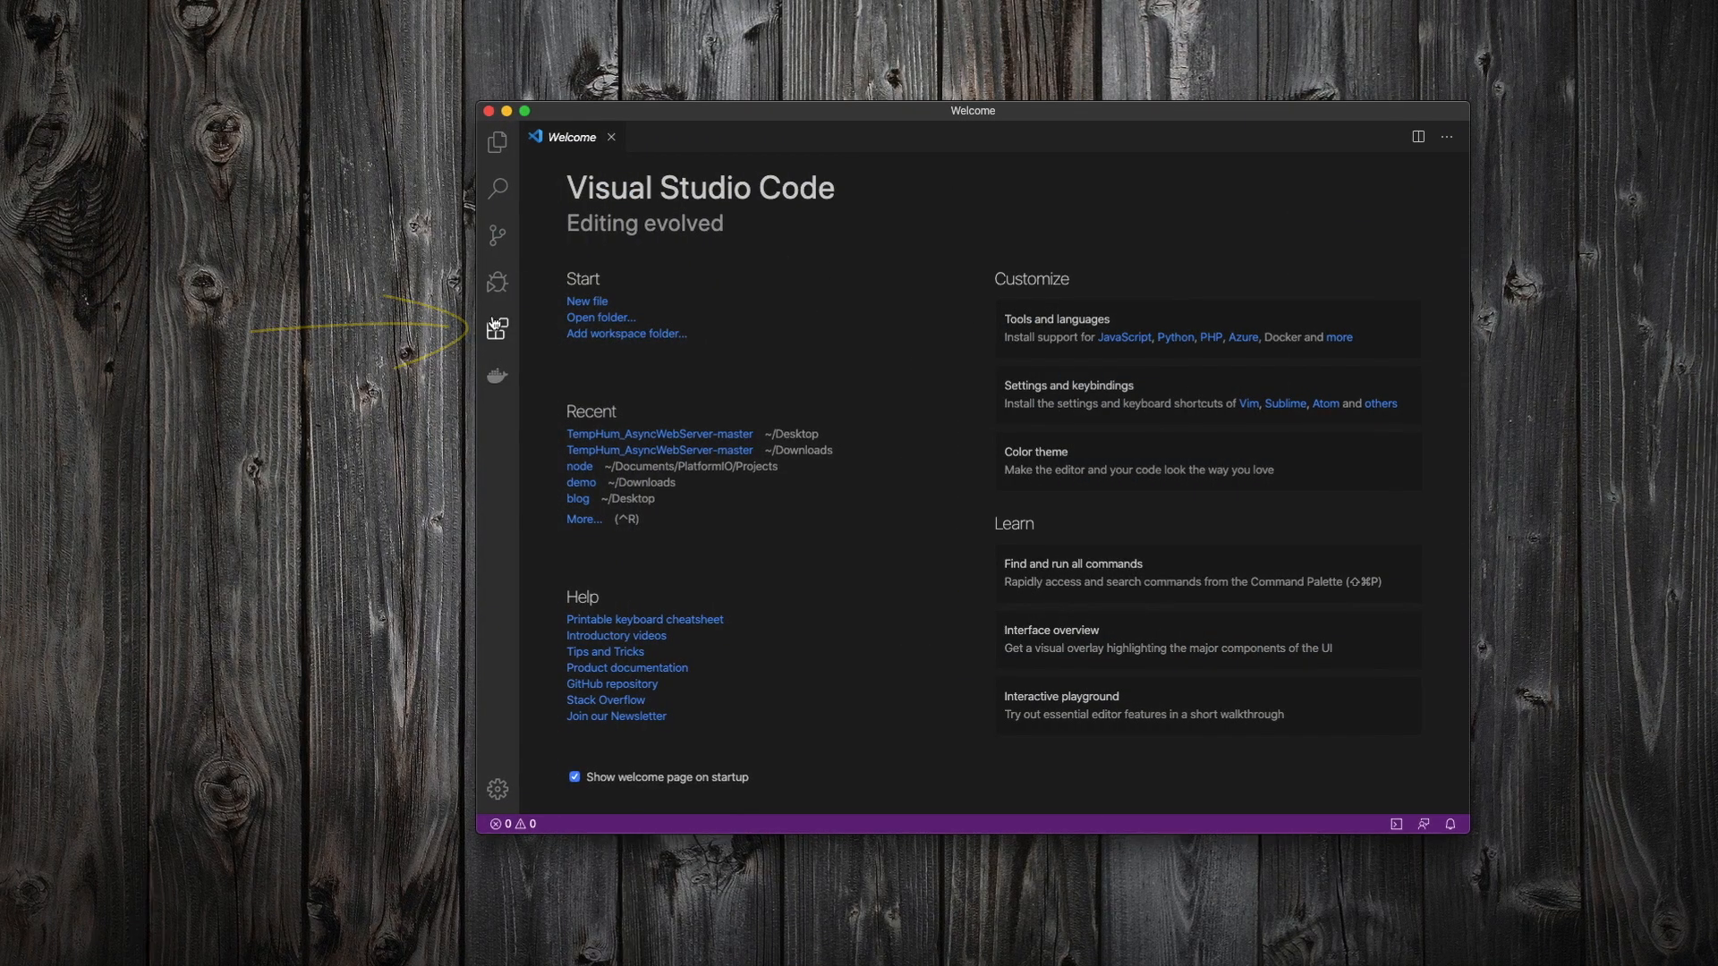
- Find 'platformio' in the Extensions marketplace and install the PlatformIO IDE extension
{"action": "left_click", "coordinate": [496, 327]}
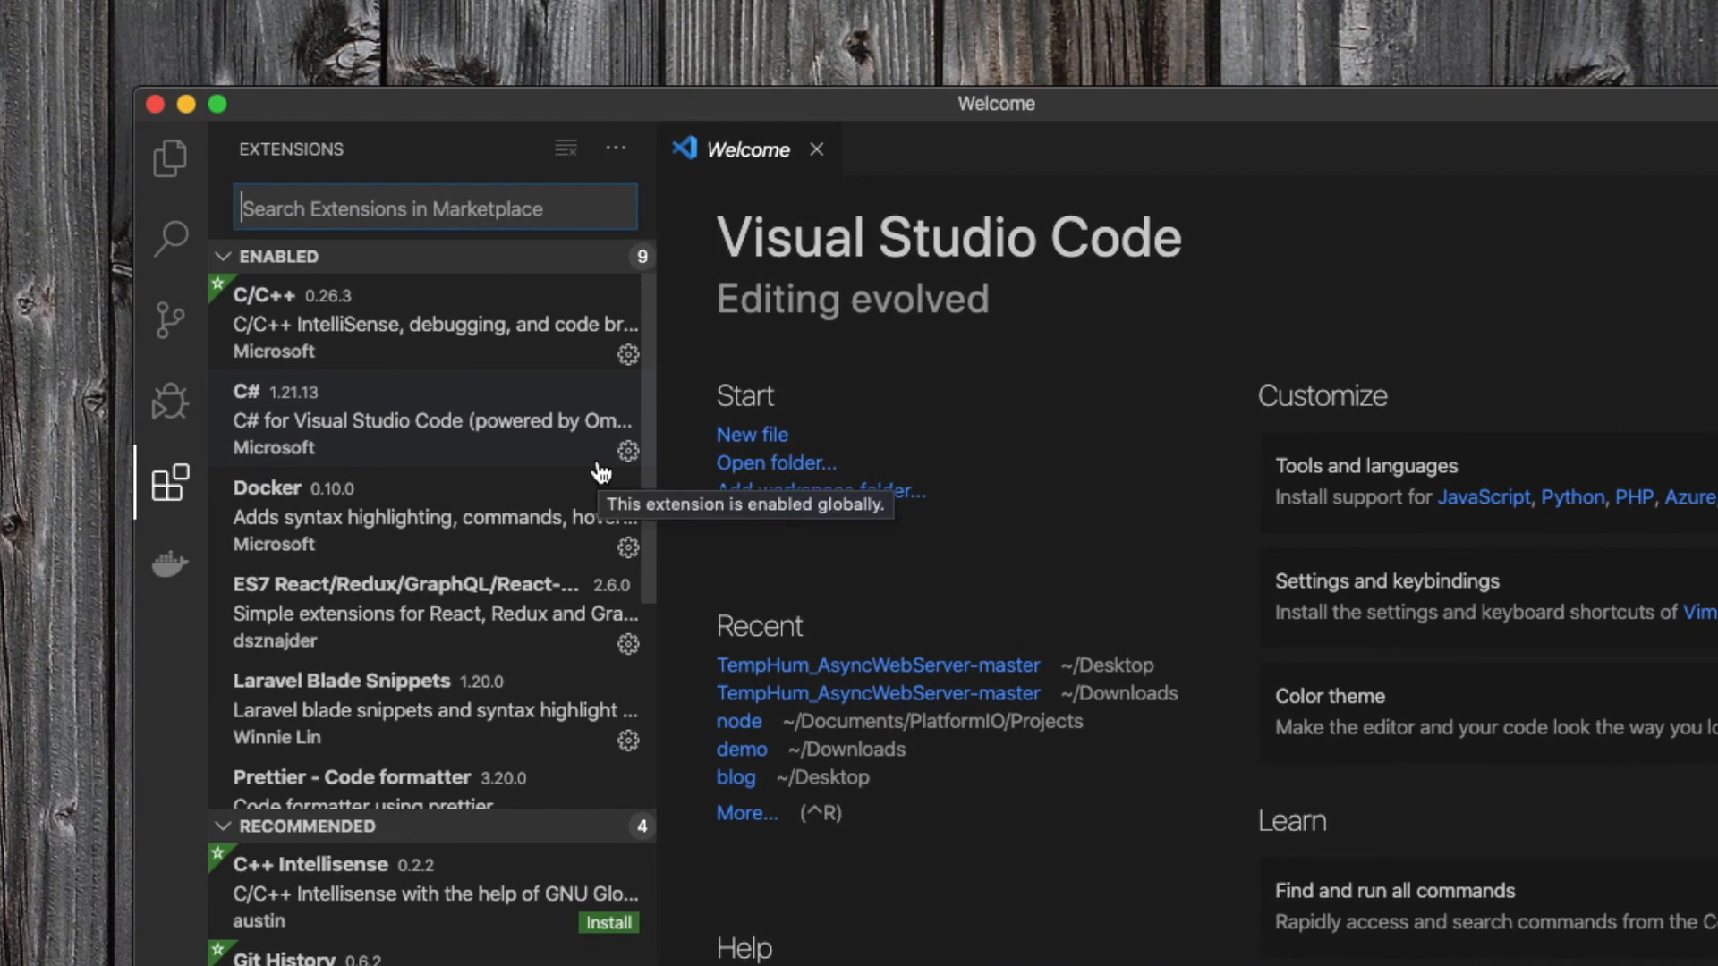
{"action": "type", "text": "platfor"}
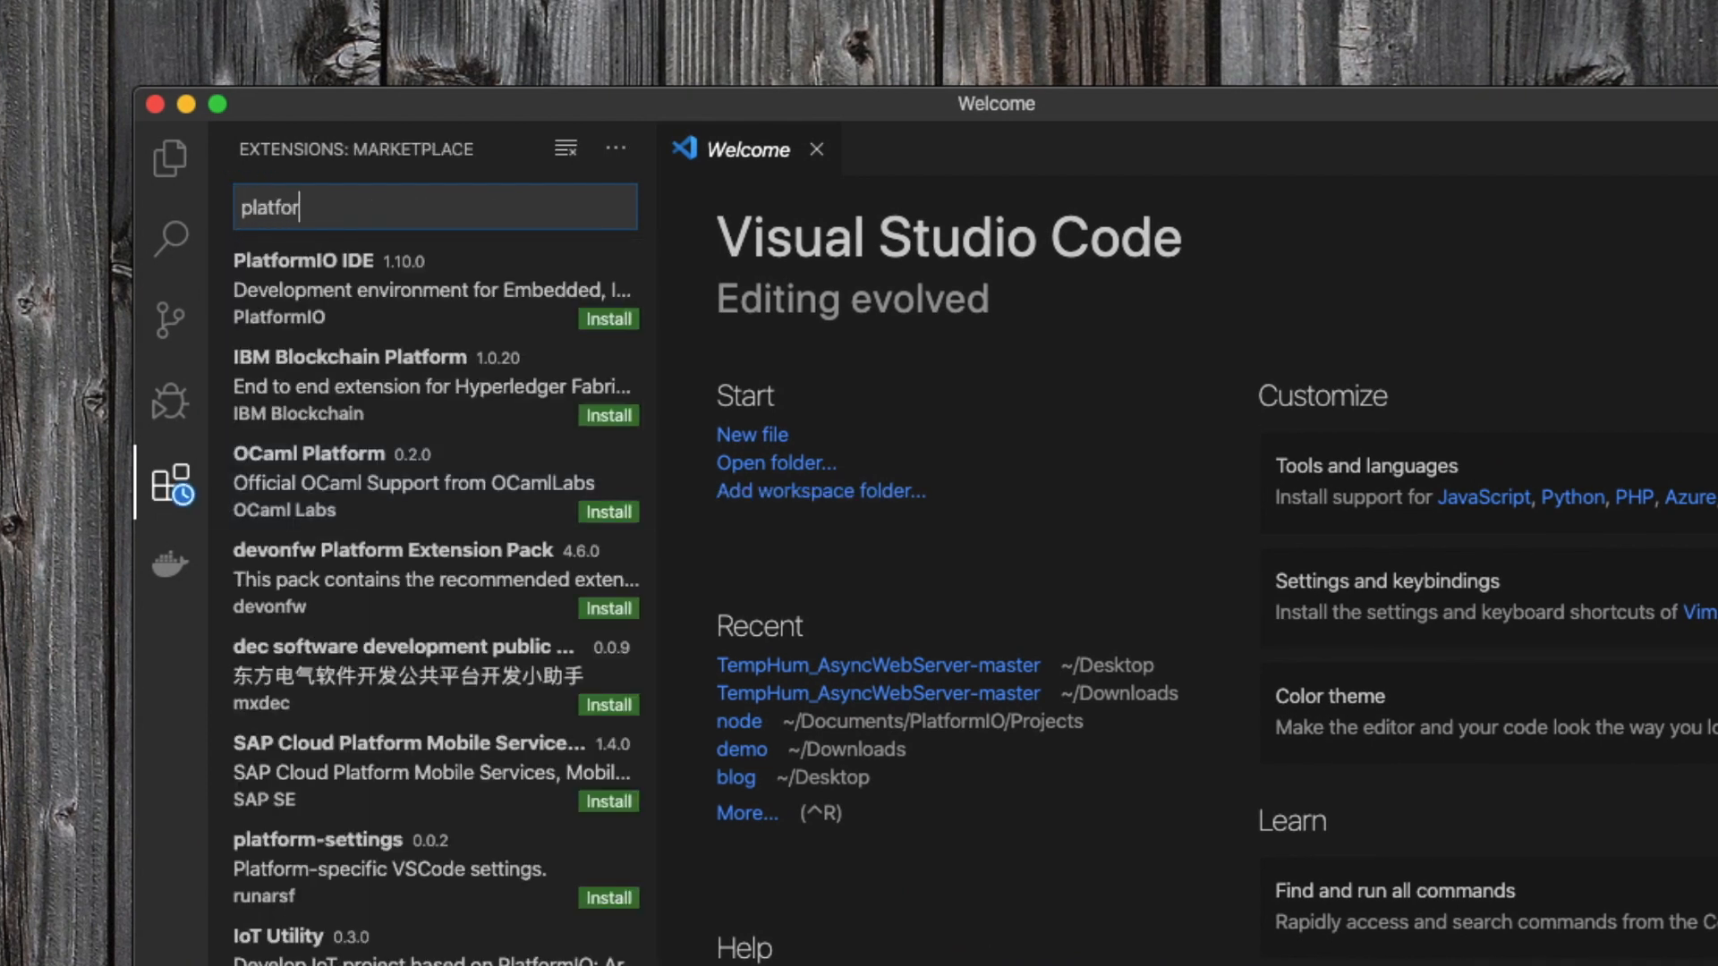
{"action": "type", "text": "mio"}
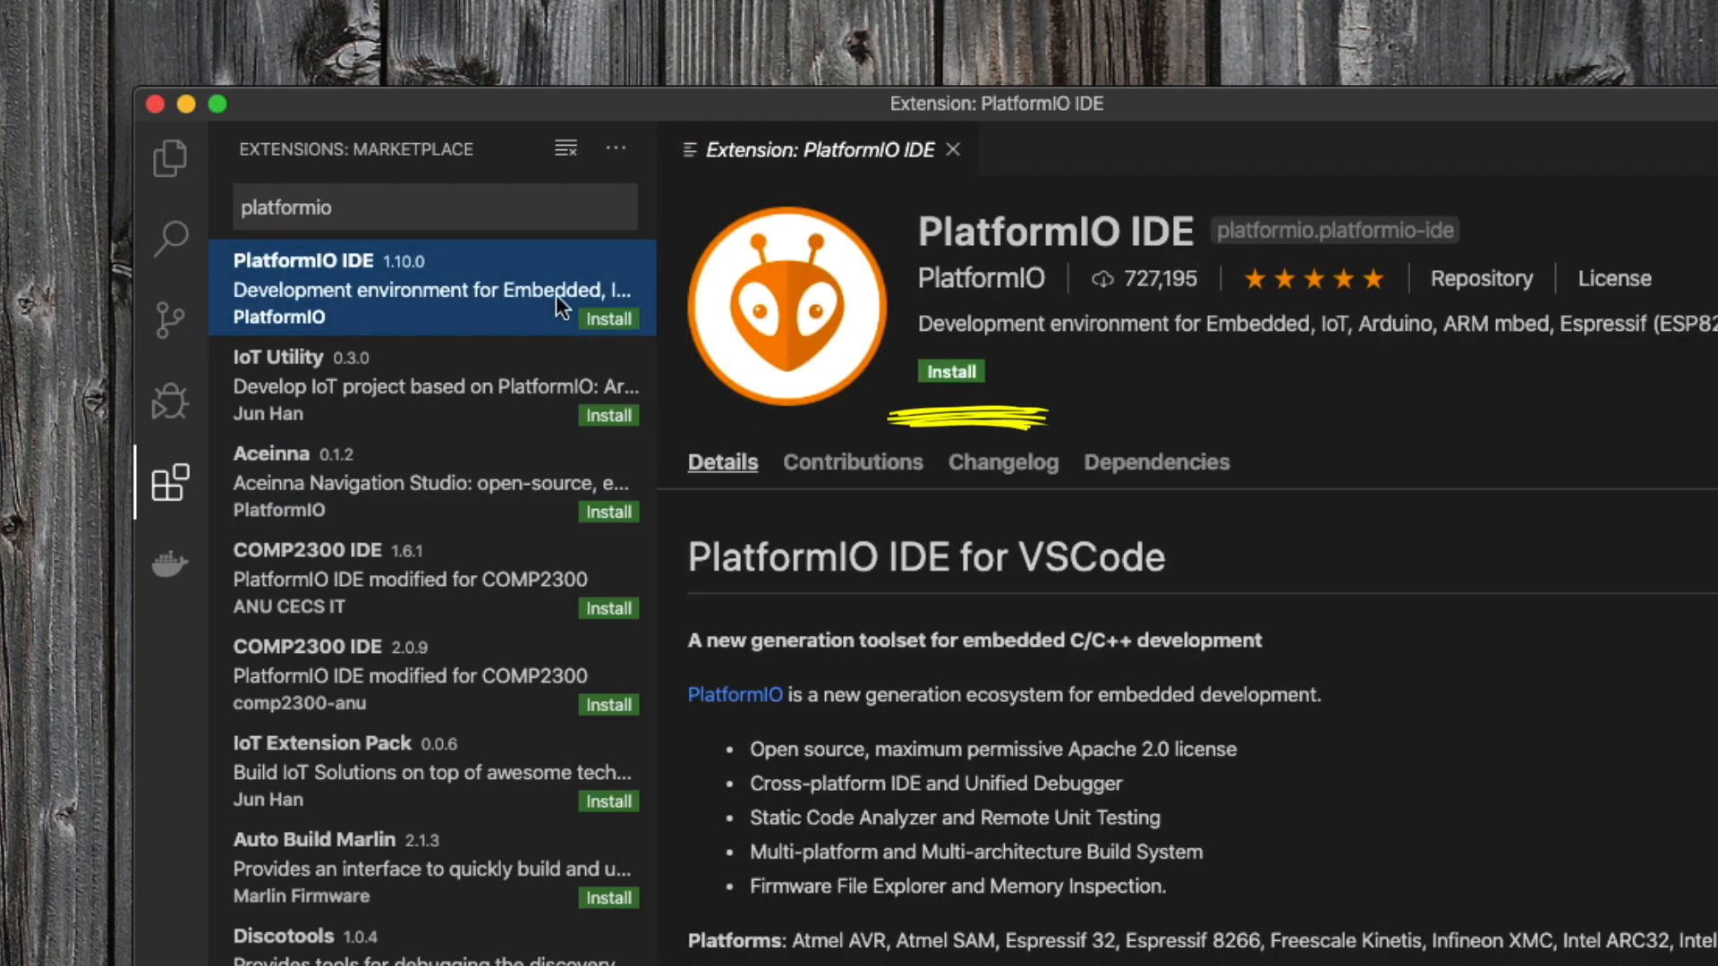
{"action": "mouse_move", "coordinate": [950, 372]}
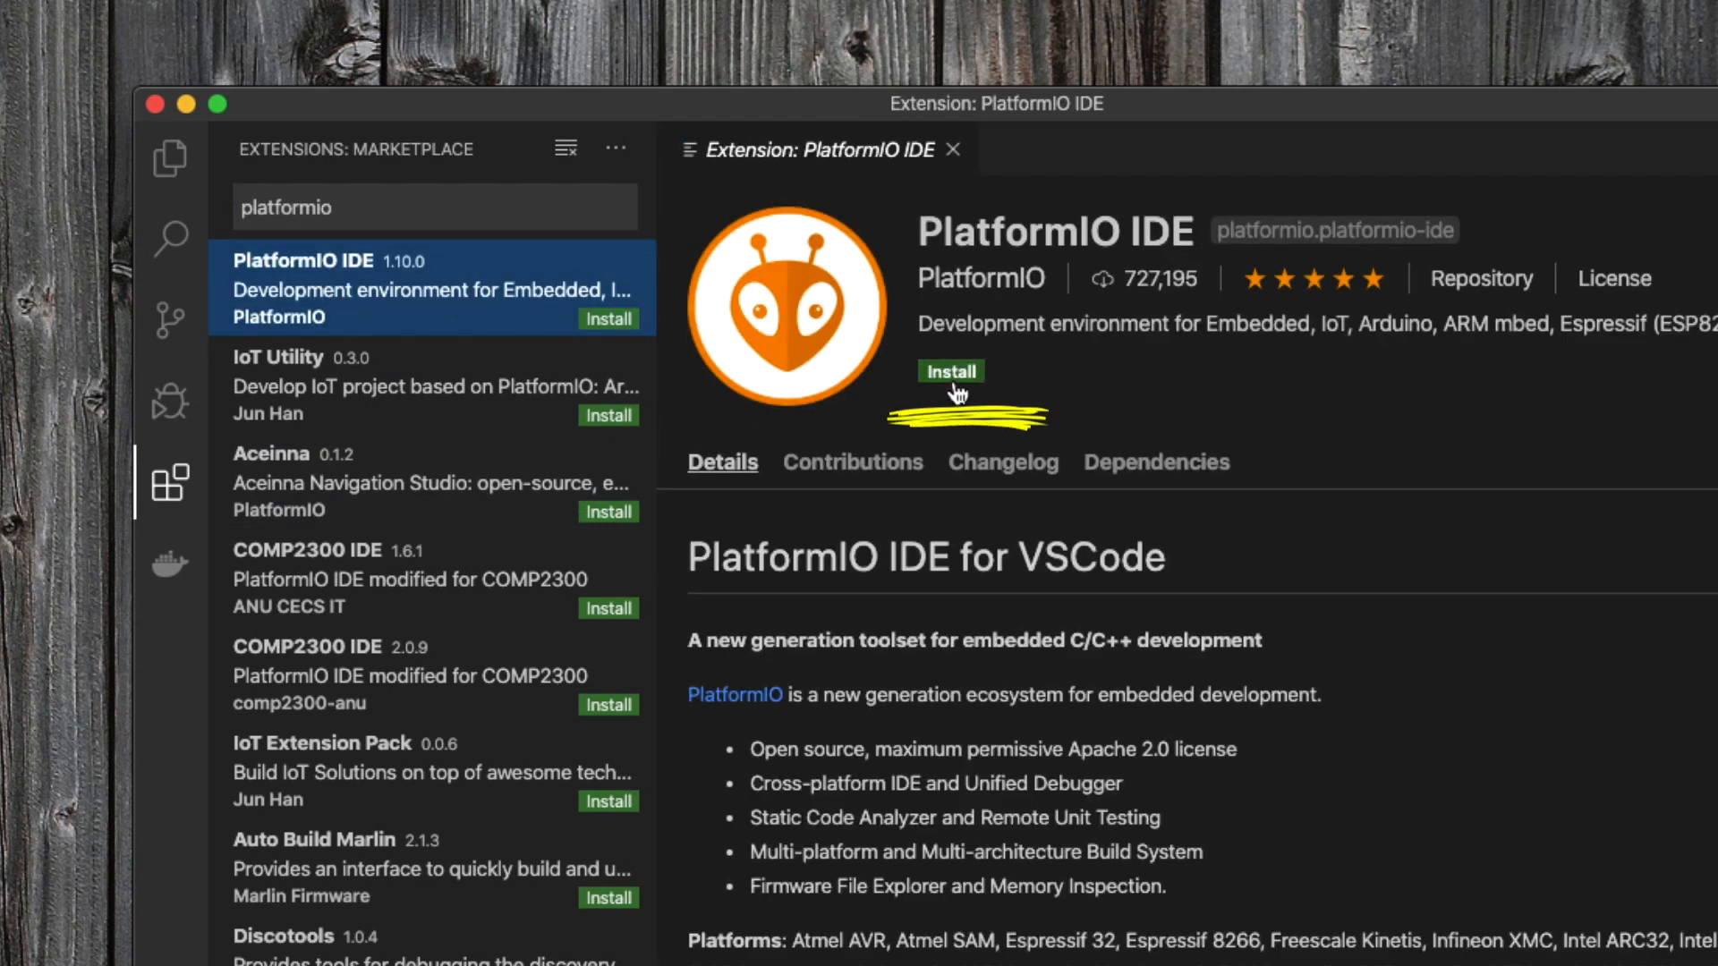
{"action": "left_click", "coordinate": [950, 370]}
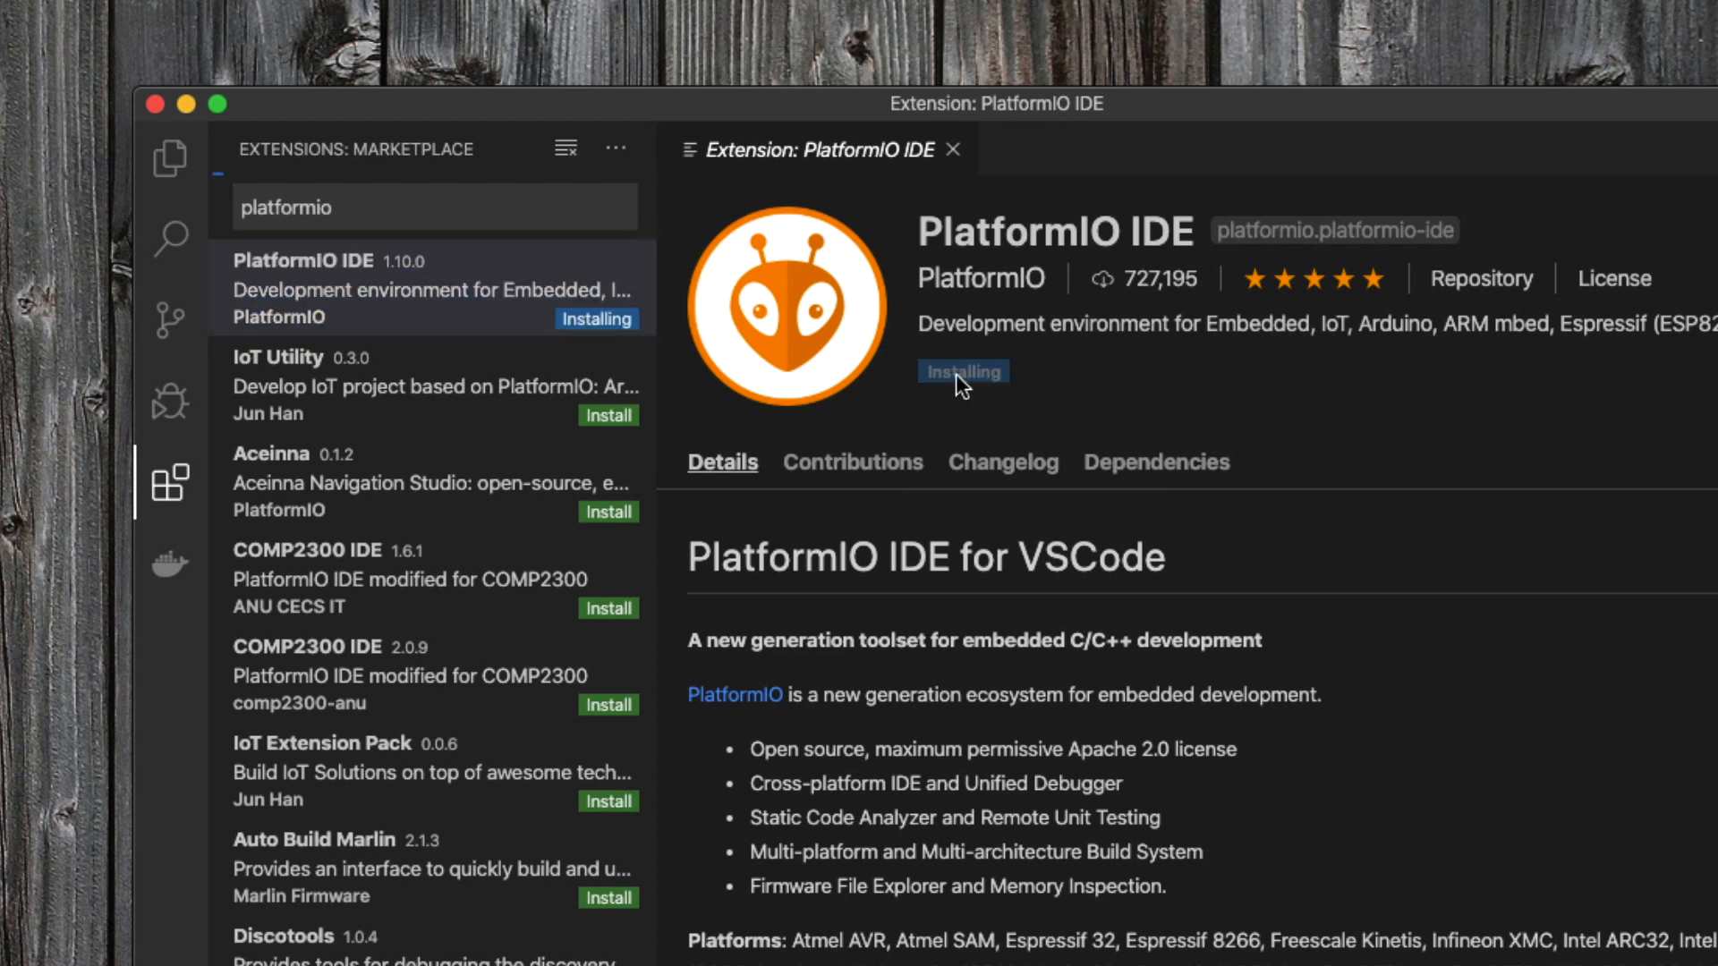
{"action": "mouse_move", "coordinate": [1243, 403]}
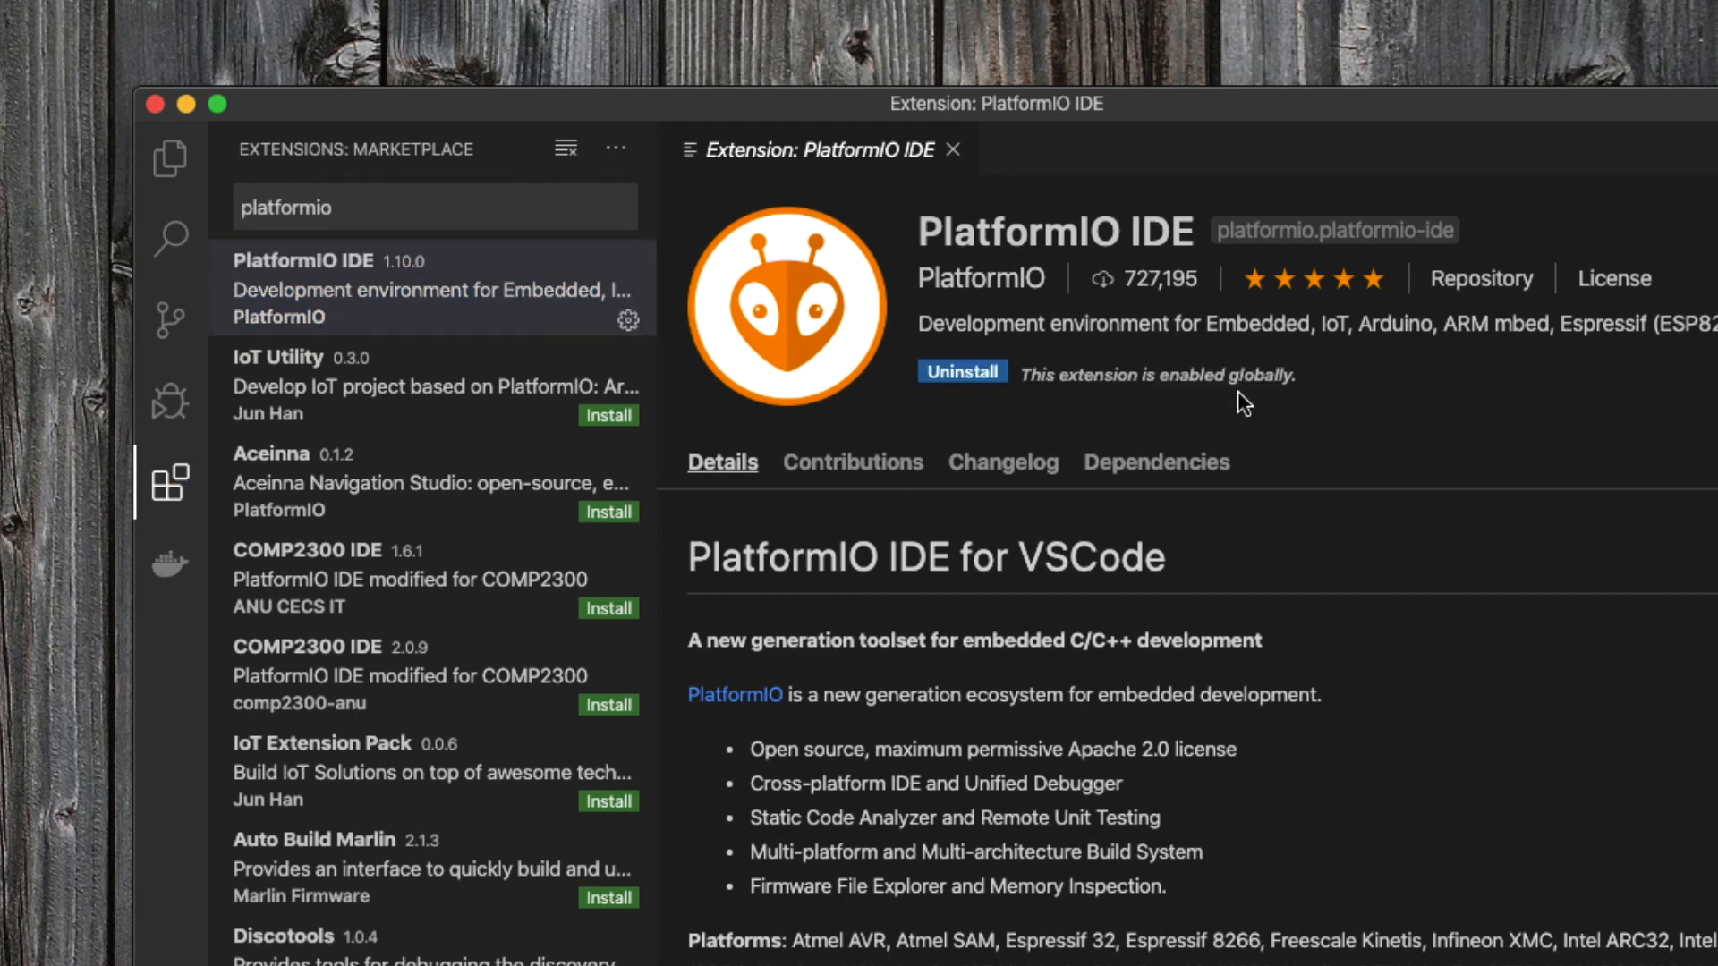
{"action": "left_click", "coordinate": [172, 644]}
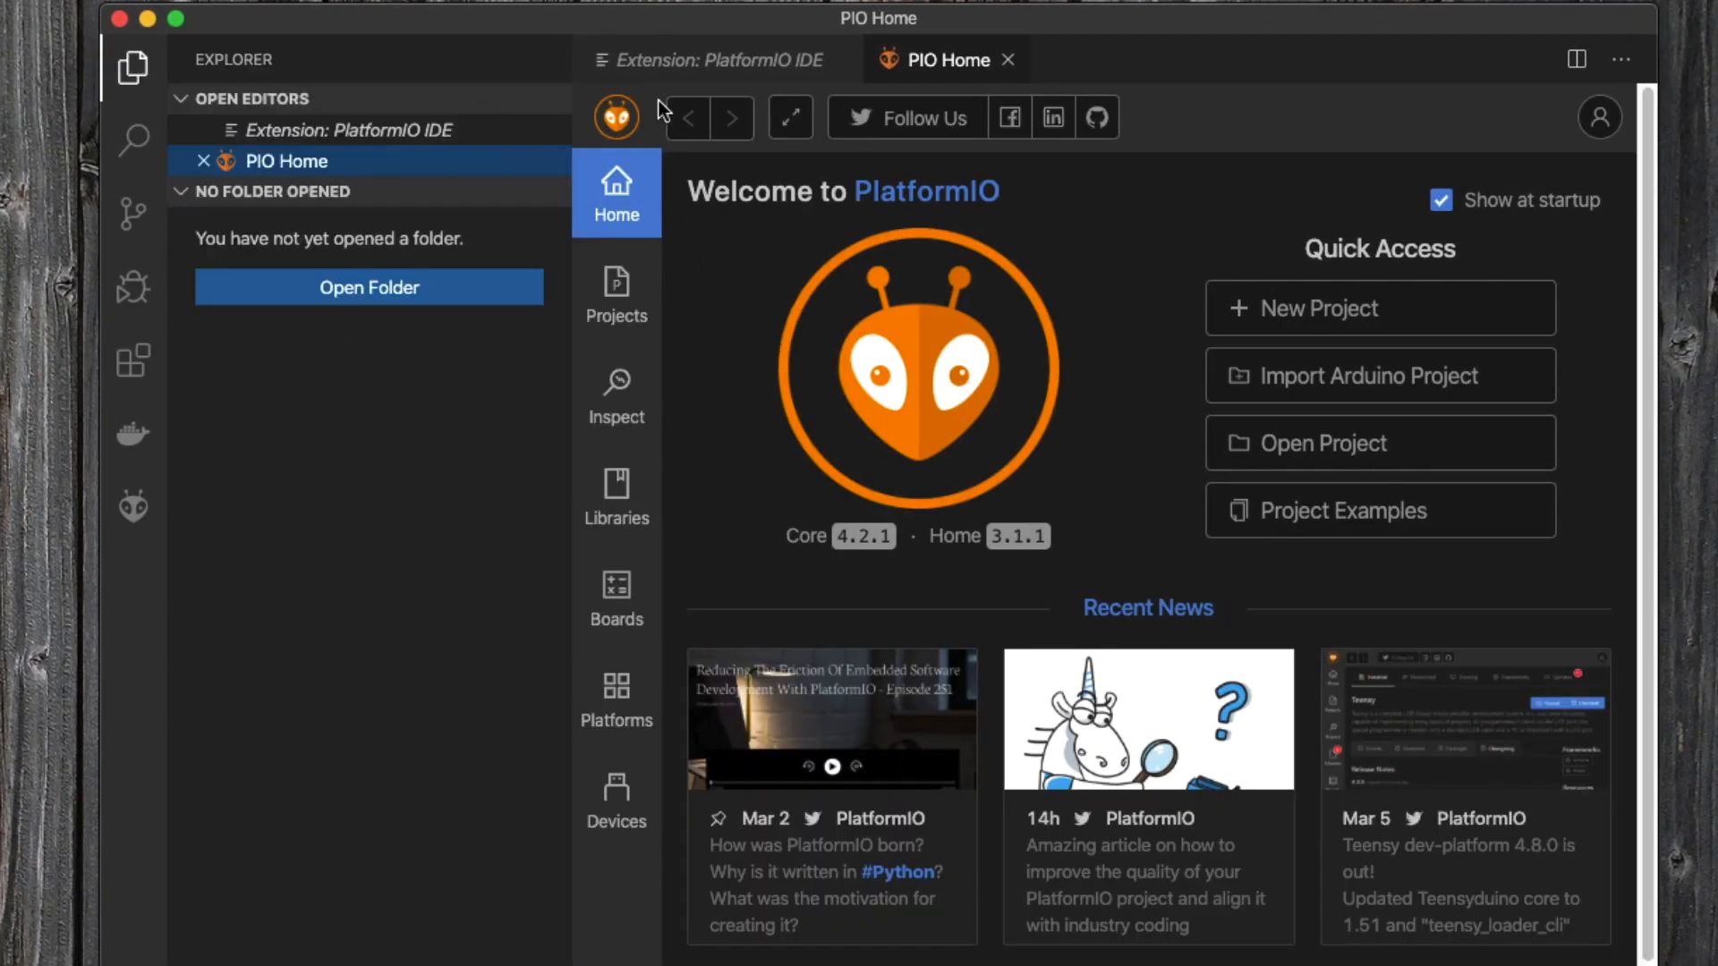
{"action": "mouse_move", "coordinate": [1110, 316]}
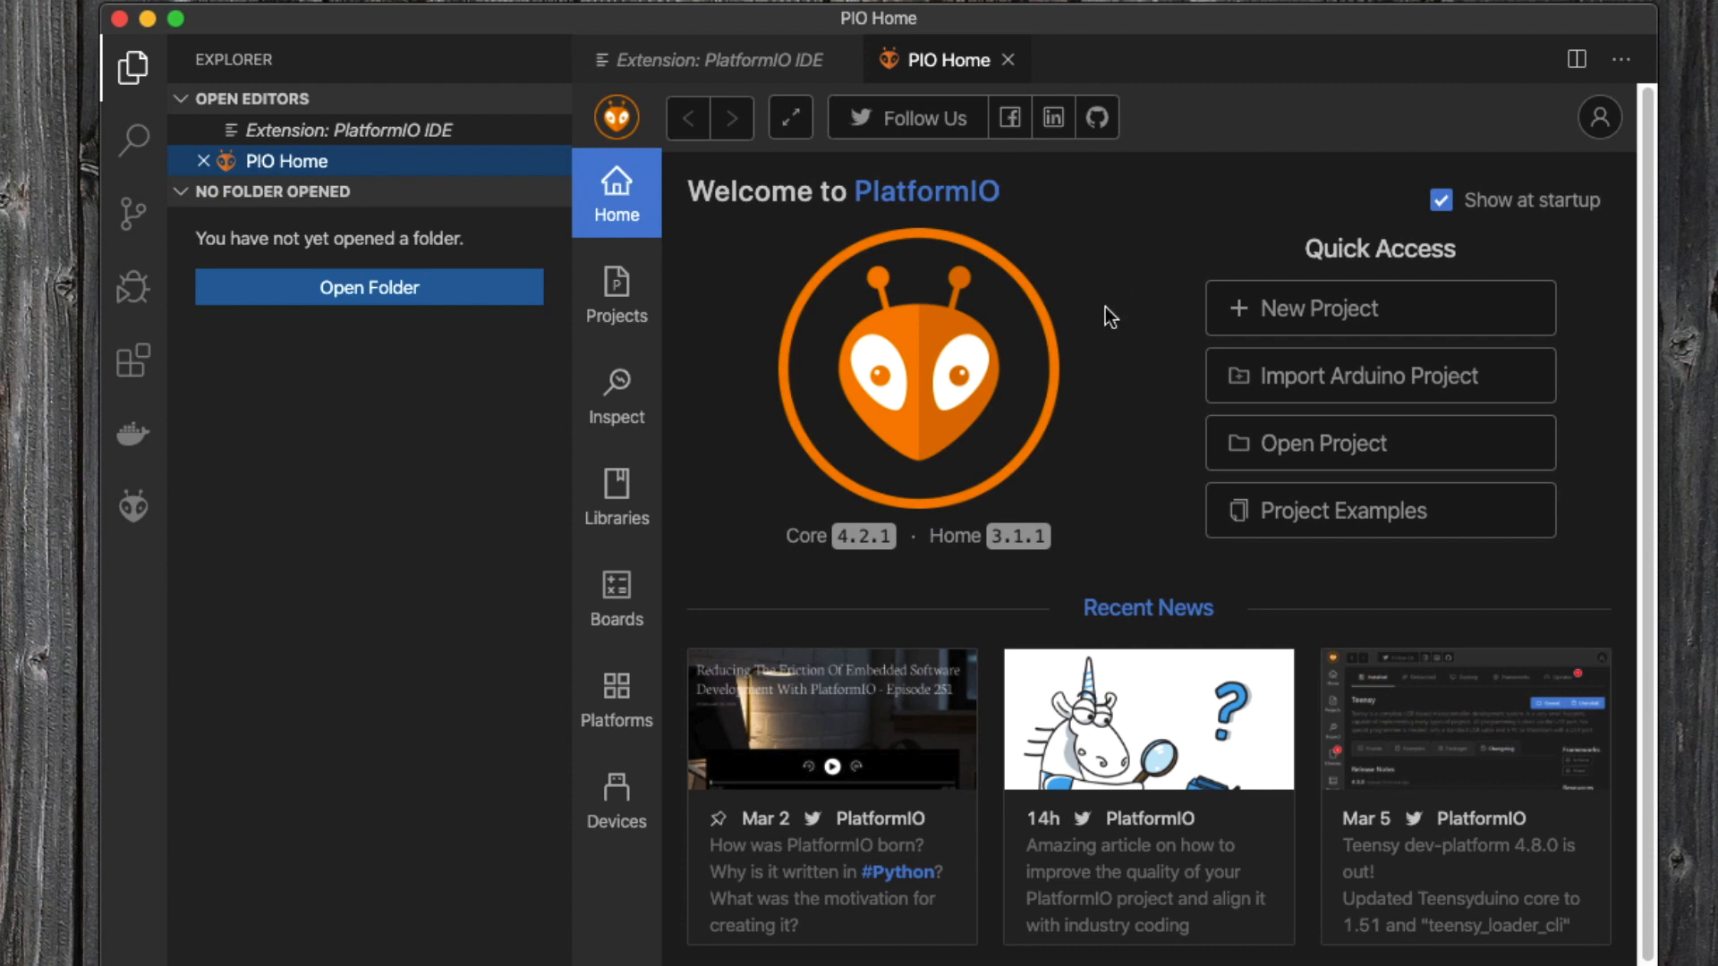
{"action": "mouse_move", "coordinate": [1163, 276]}
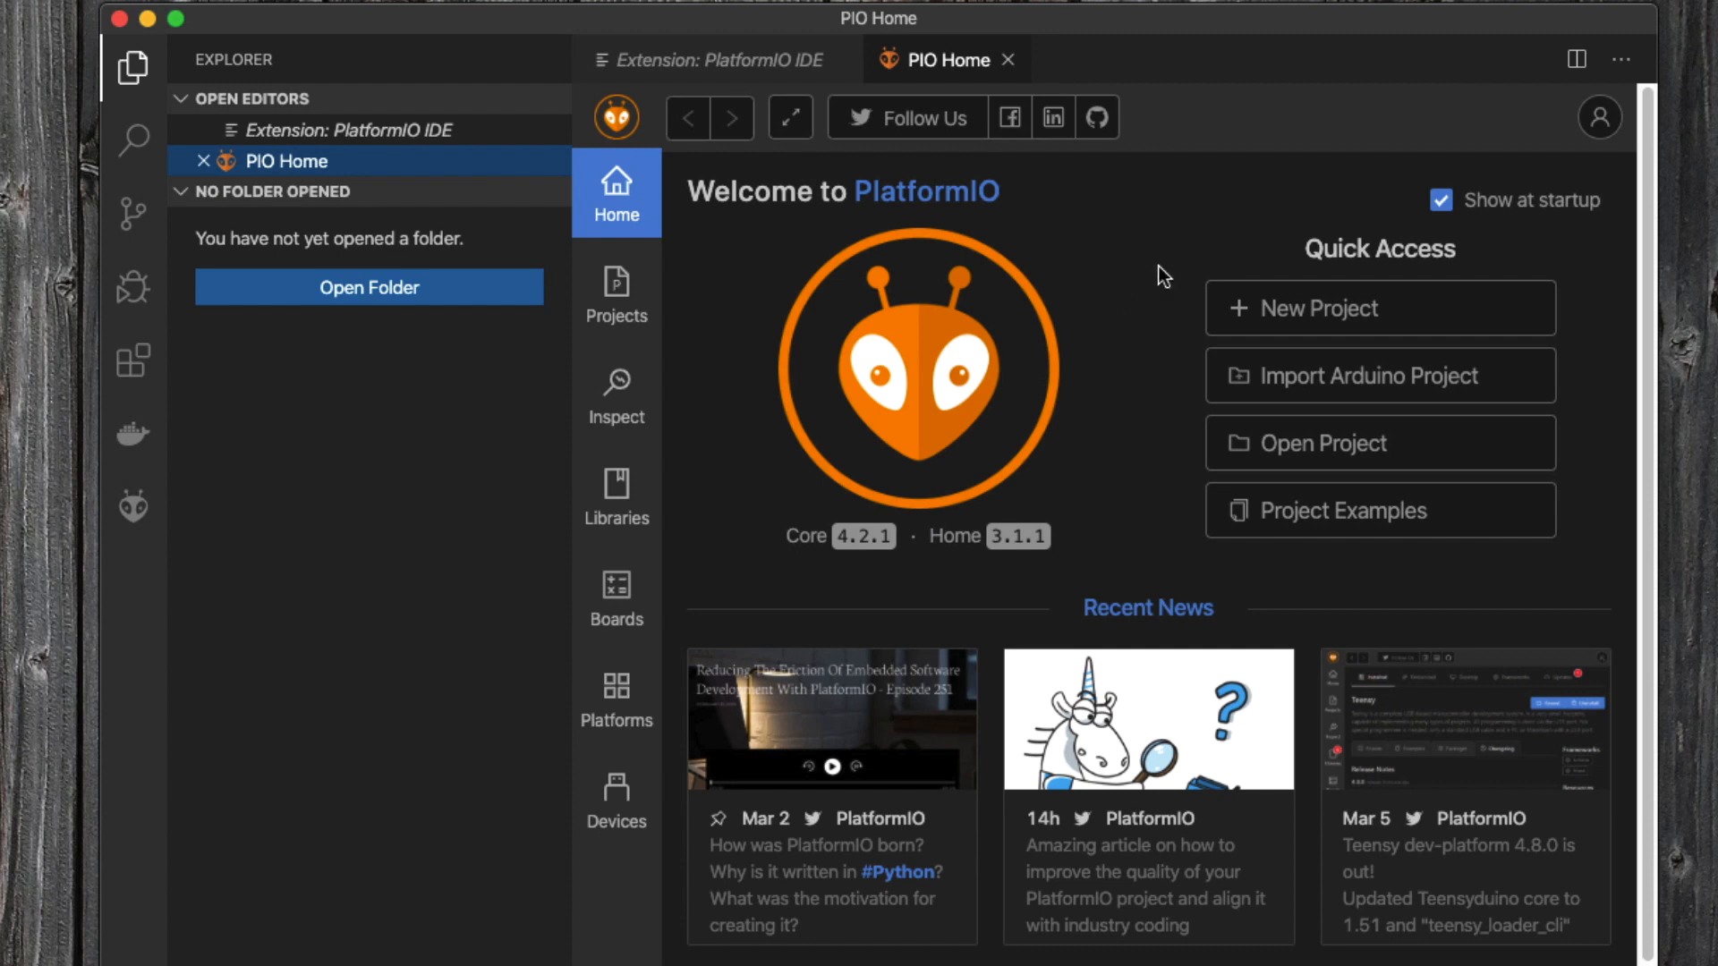
- Start a New Project from PIO Home's Quick Access
{"action": "left_click", "coordinate": [1376, 308]}
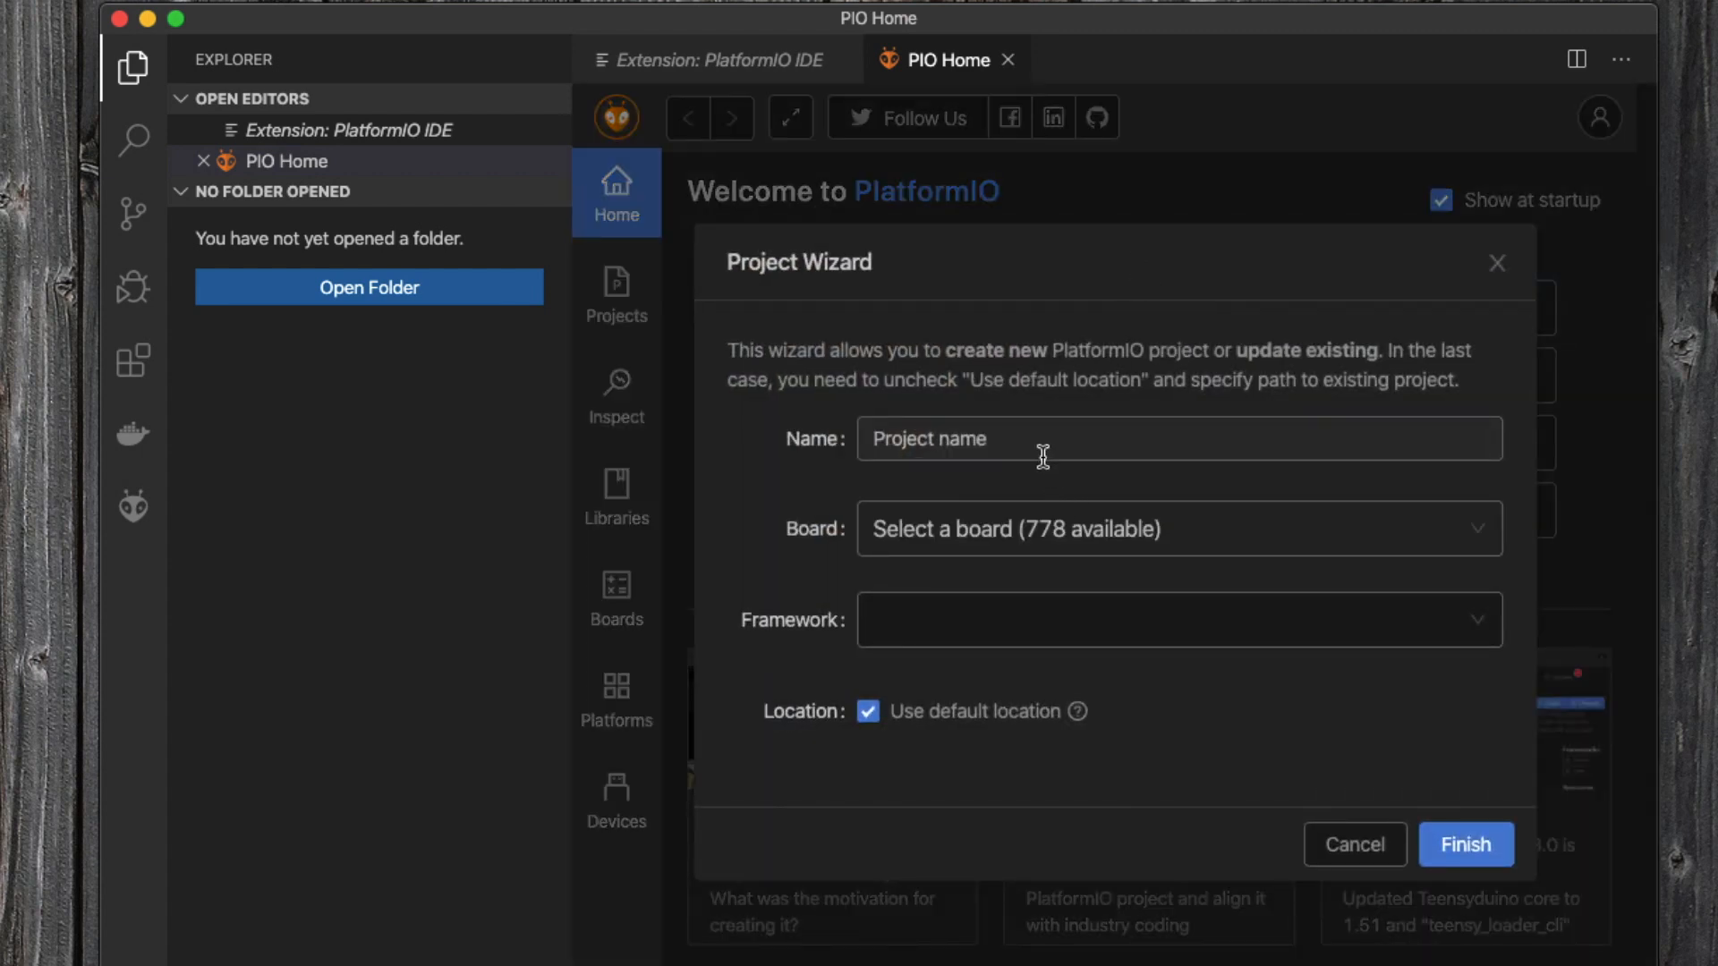
- Name the new PlatformIO project PoseidwnTempSensor
{"action": "type", "text": "Poseidwn"}
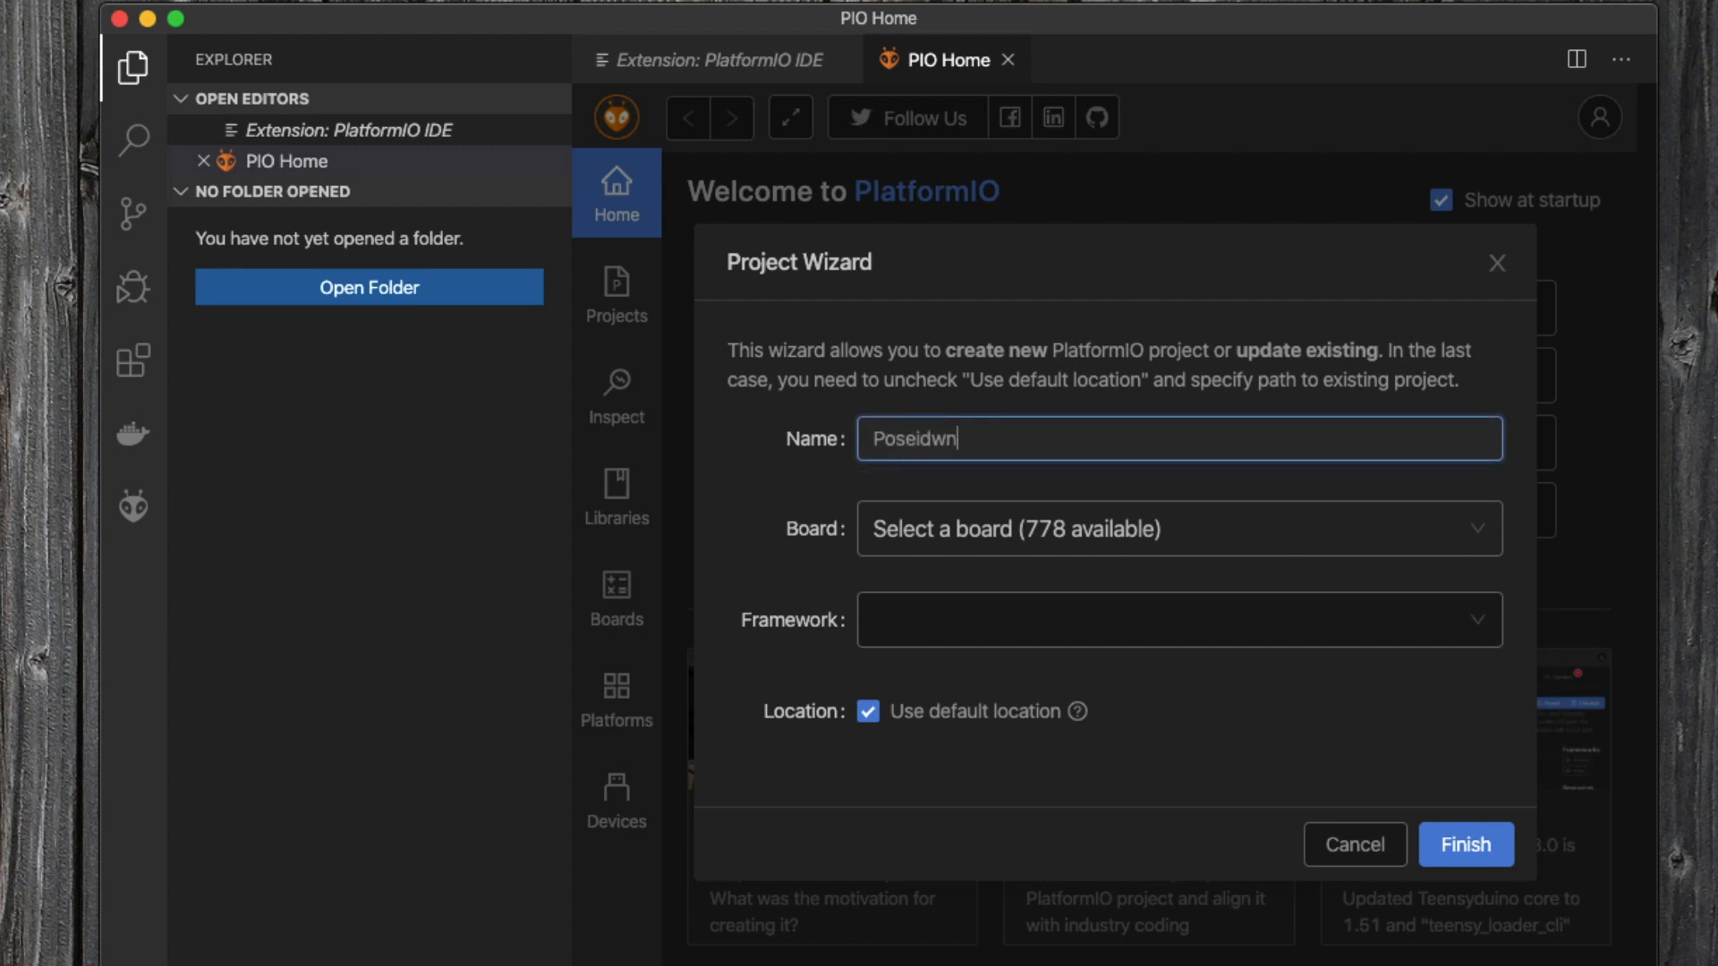
{"action": "type", "text": "Te"}
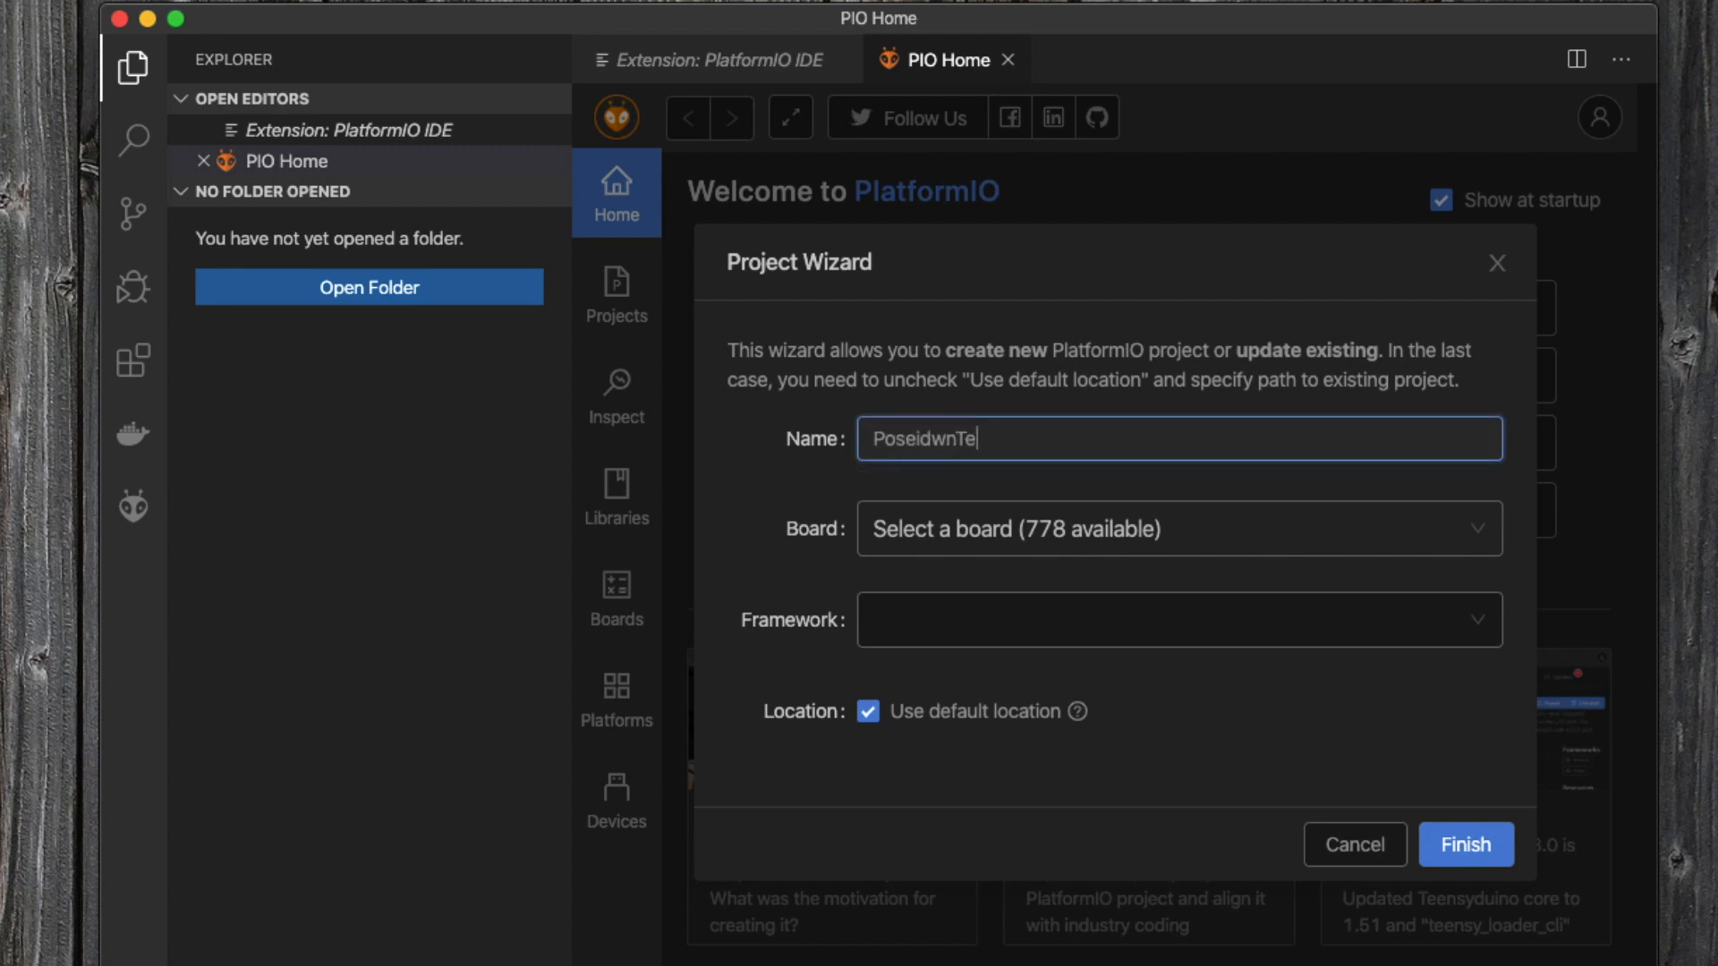
{"action": "type", "text": "mpS"}
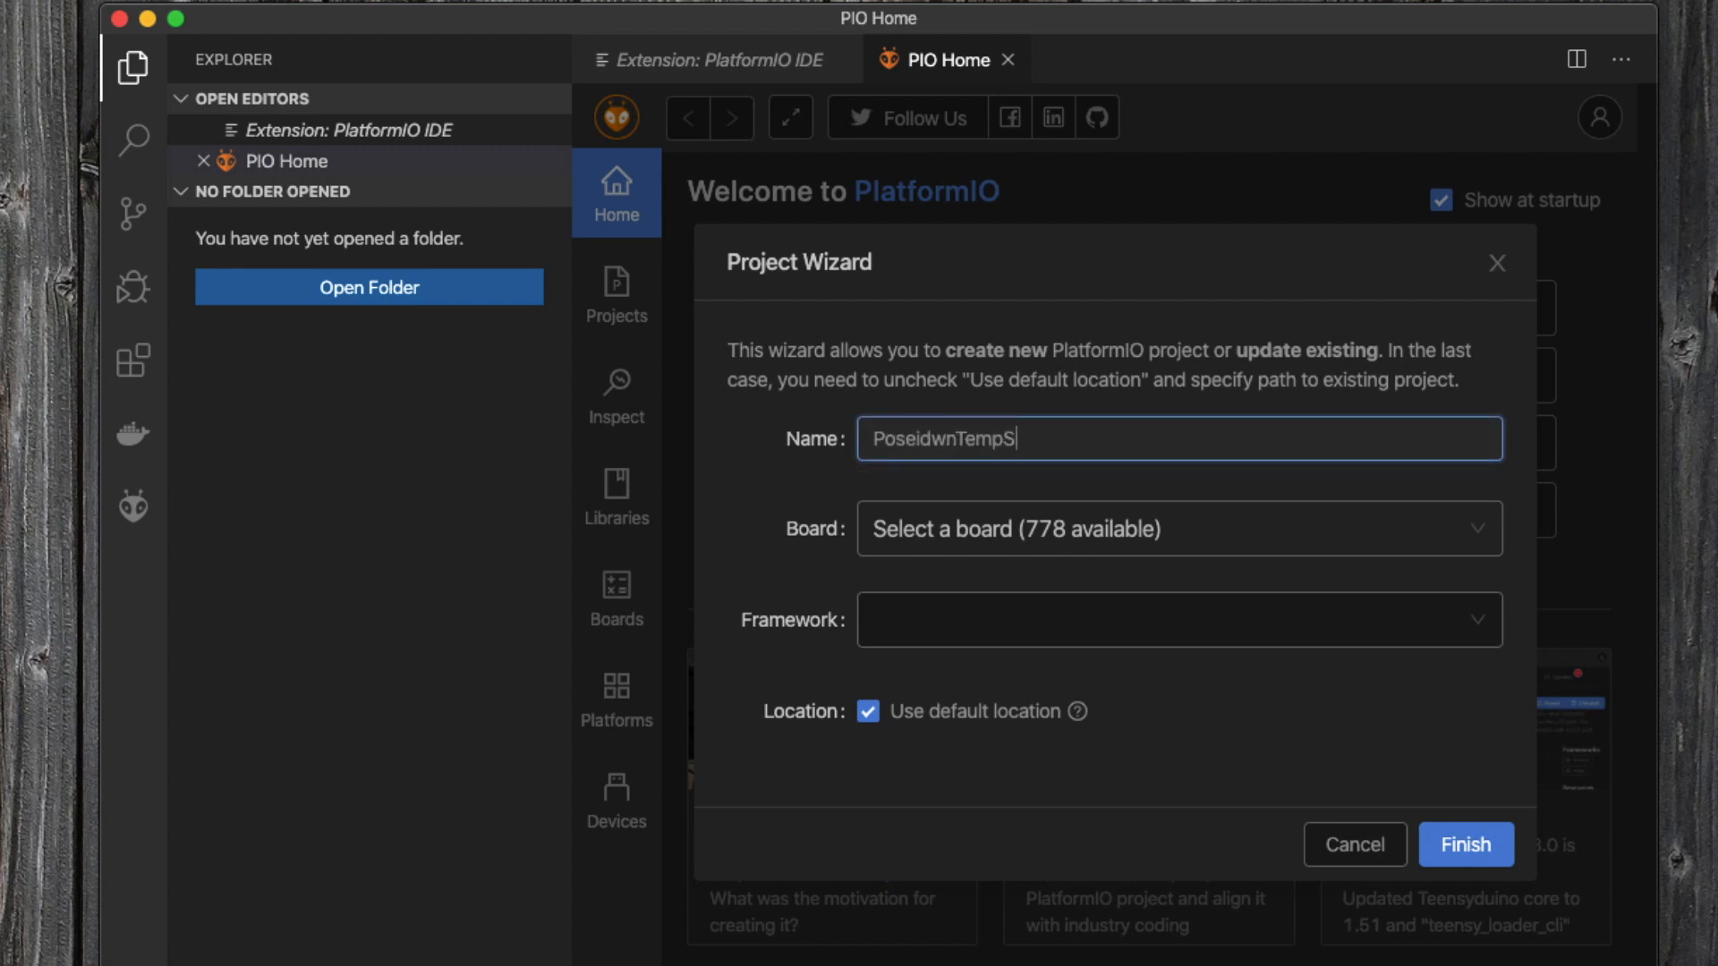
{"action": "type", "text": "ensor"}
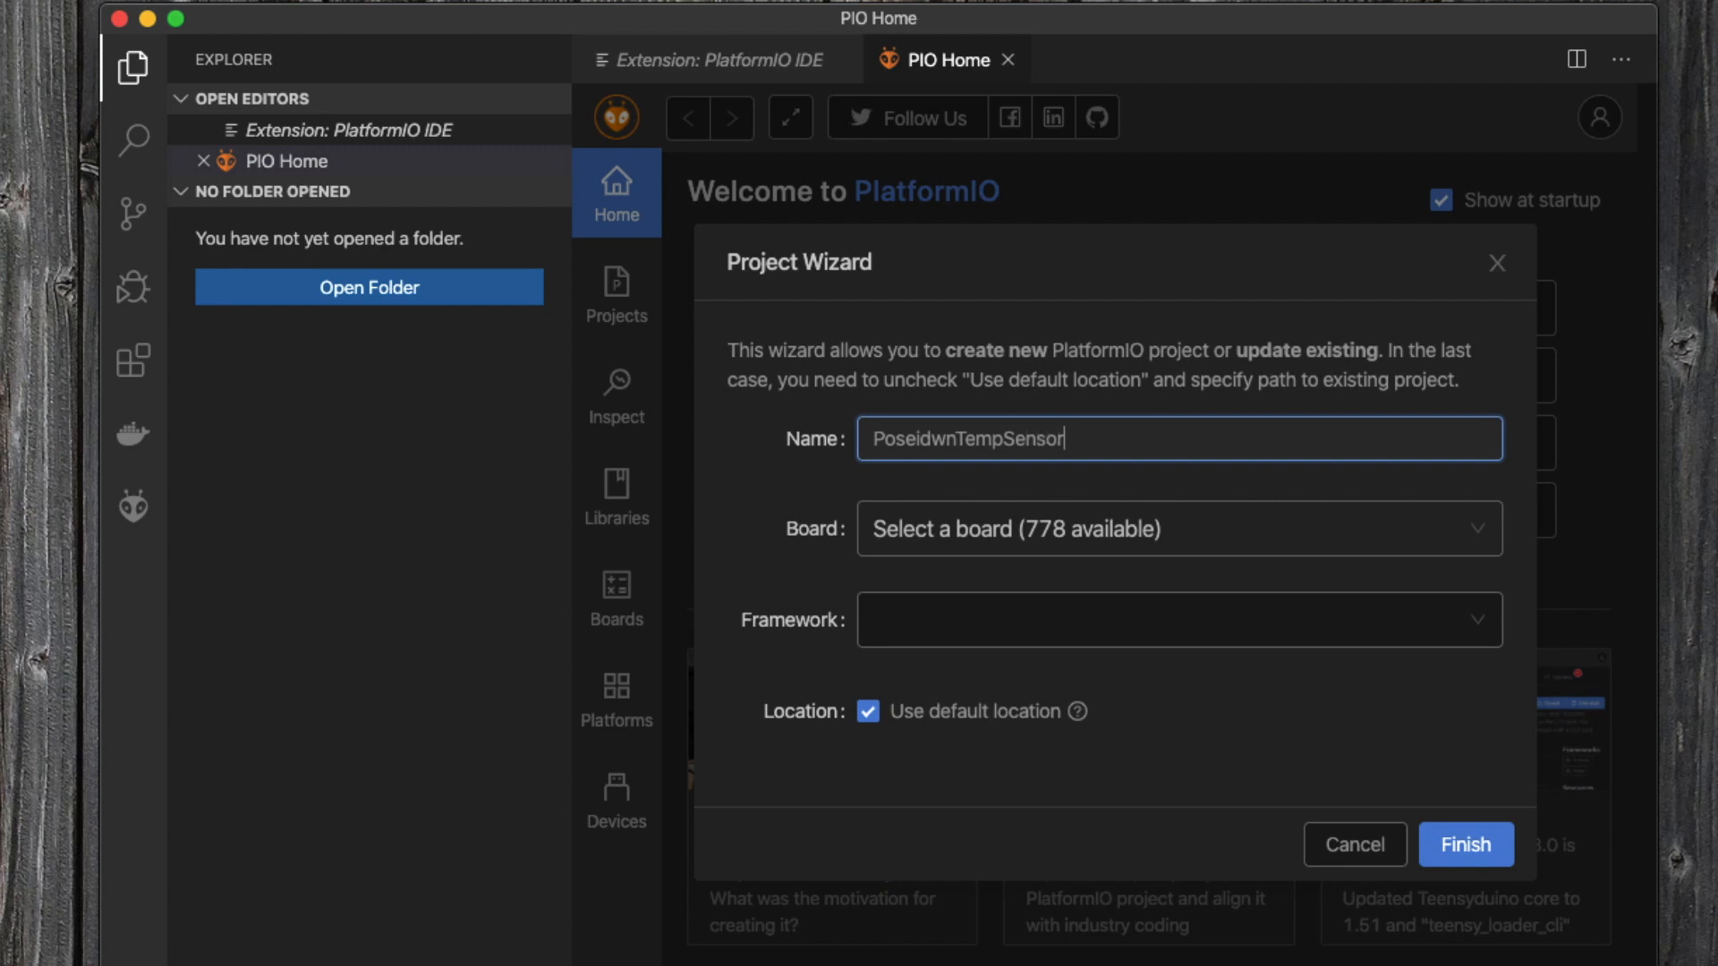
- Choose the NodeMCU 1.0 (ESP-12E Module) board with the Arduino framework and finish the wizard
{"action": "left_click", "coordinate": [1179, 530]}
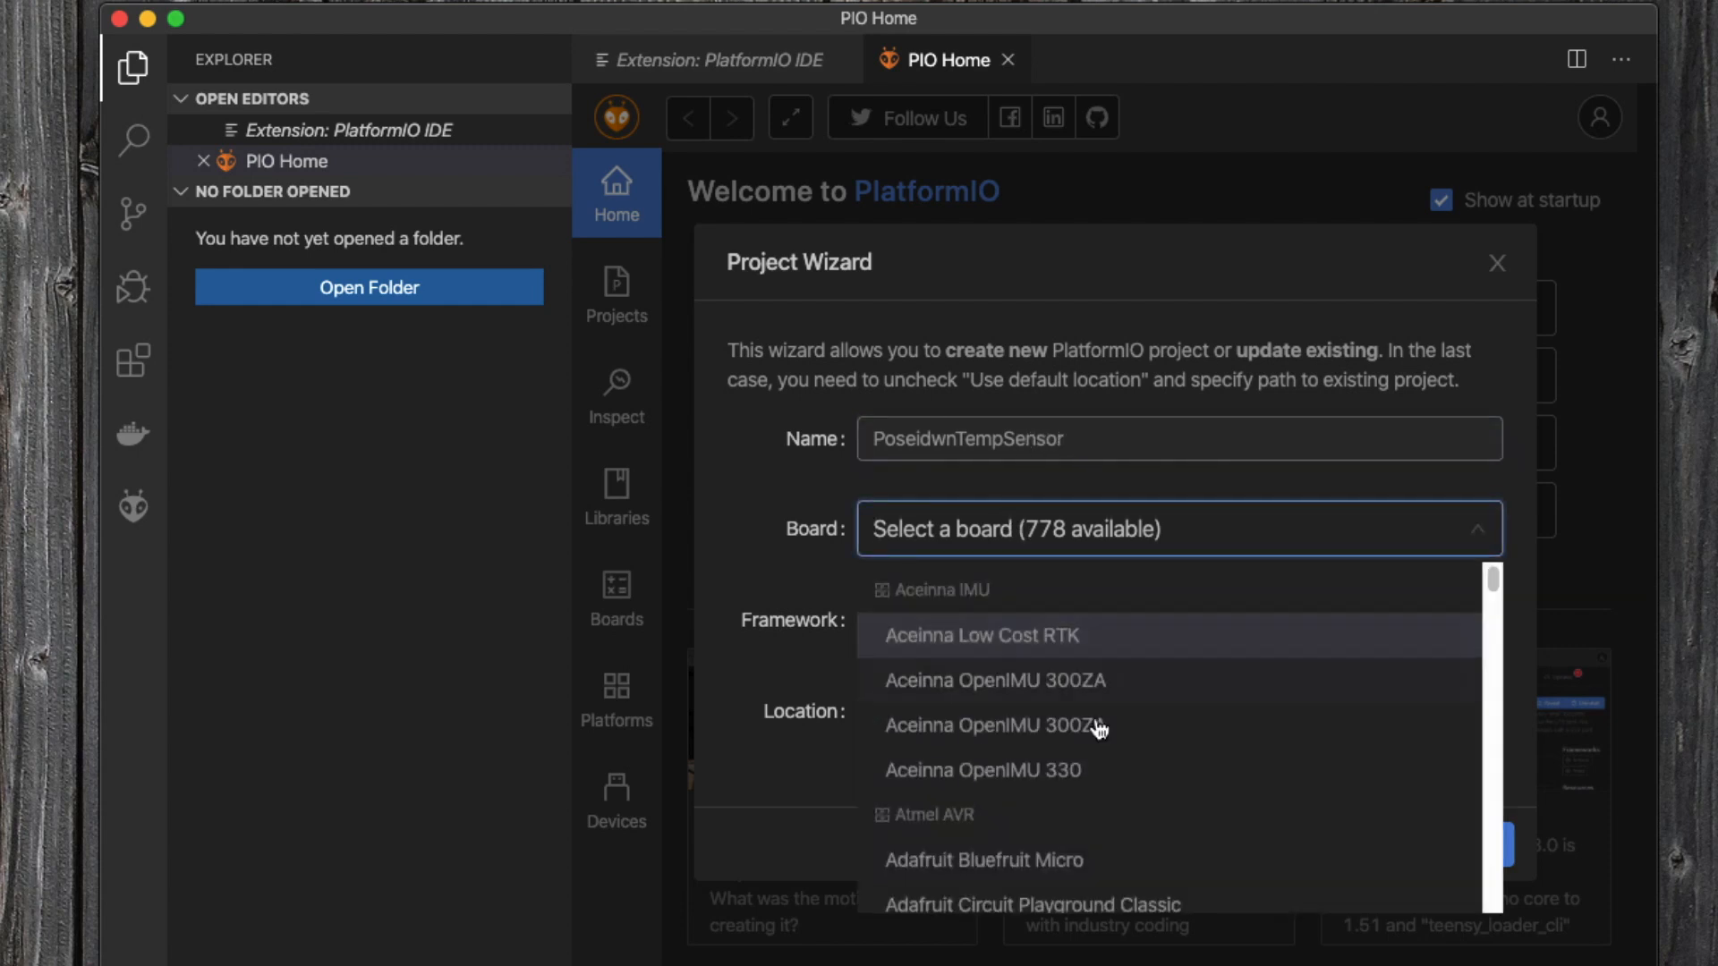
{"action": "type", "text": "nodem"}
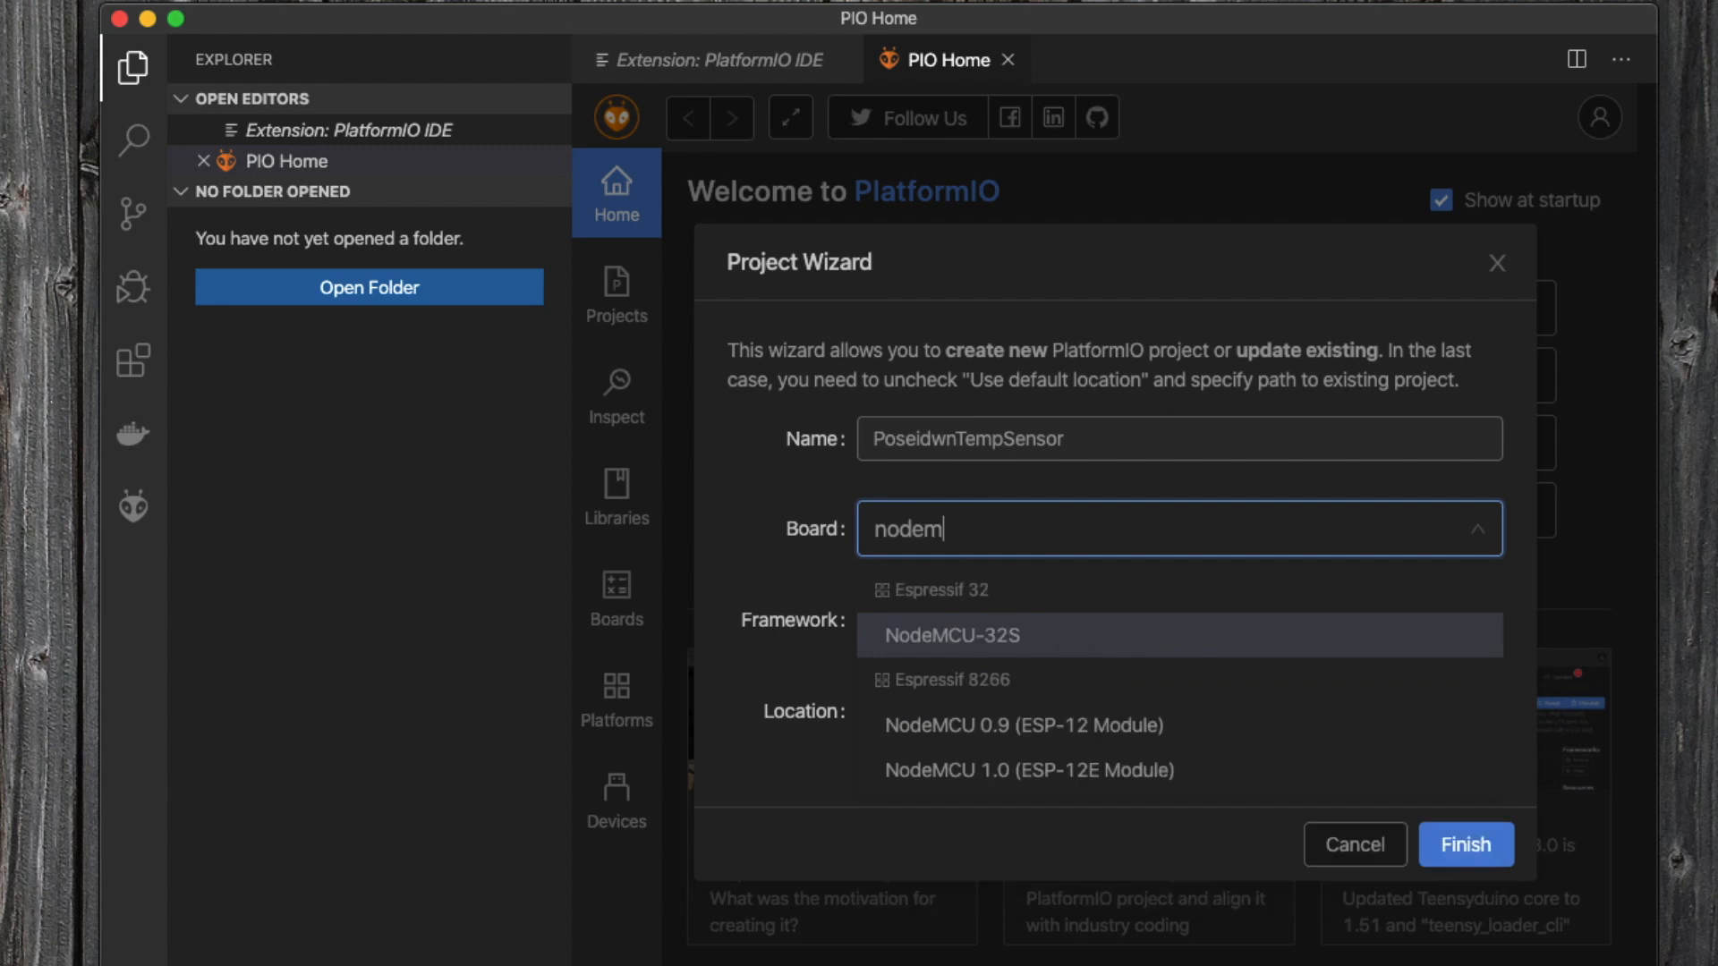
{"action": "type", "text": "cu"}
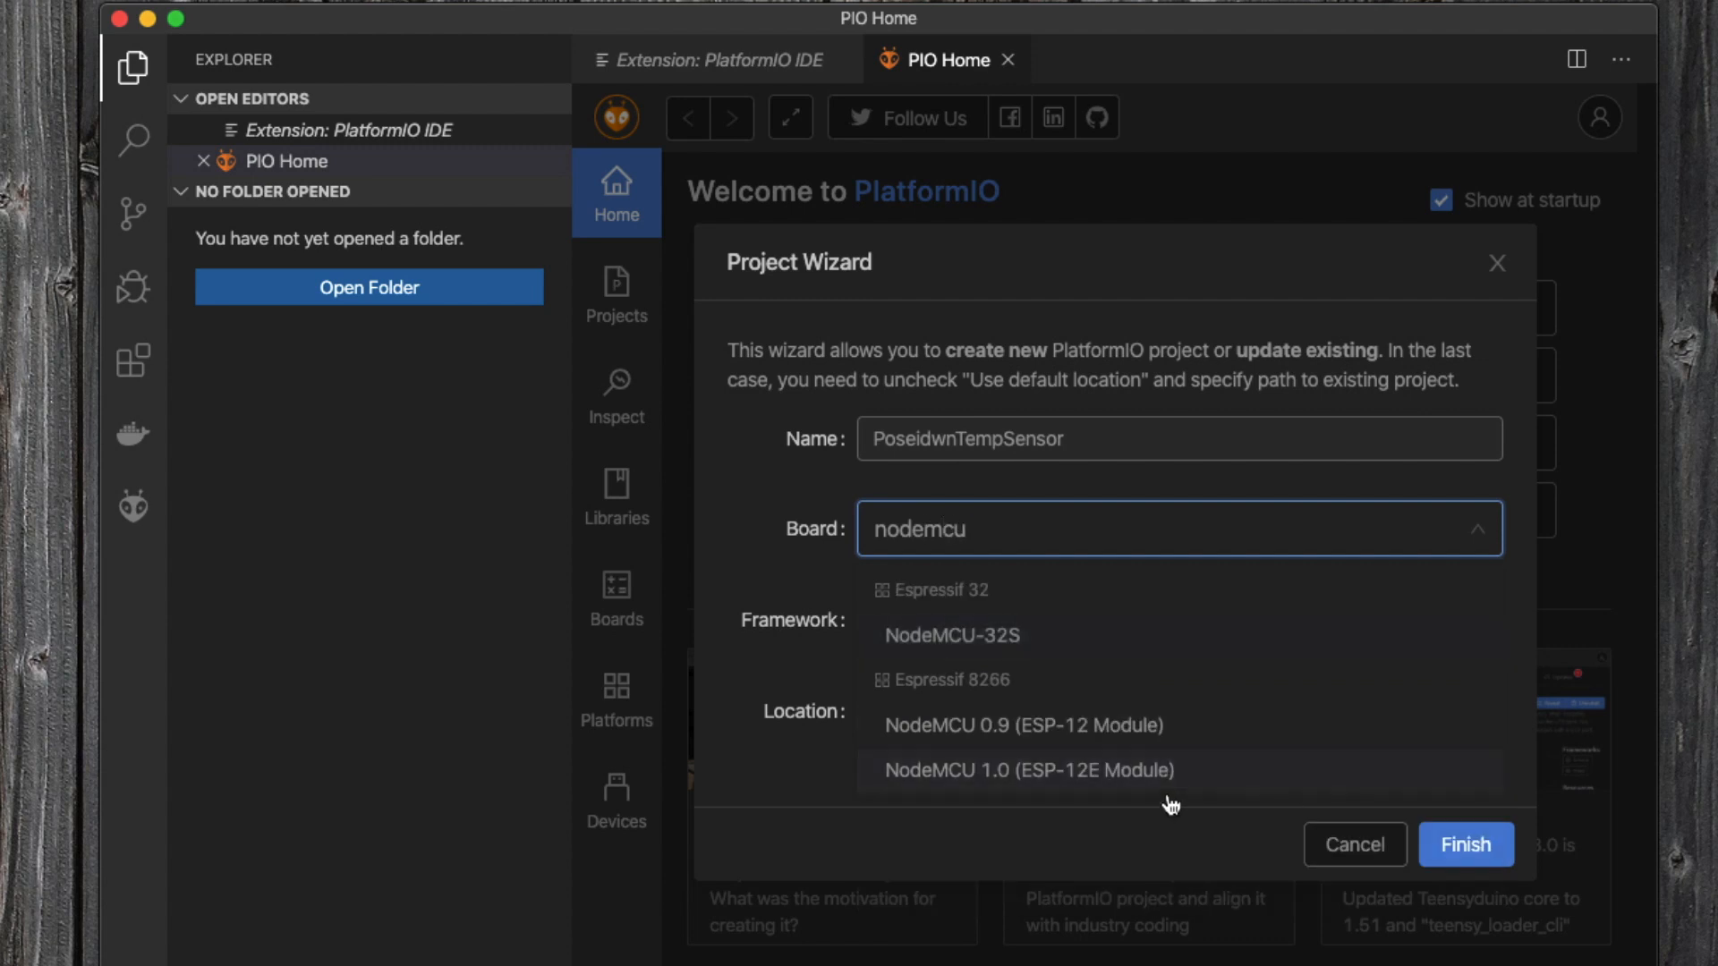
{"action": "left_click", "coordinate": [1027, 769]}
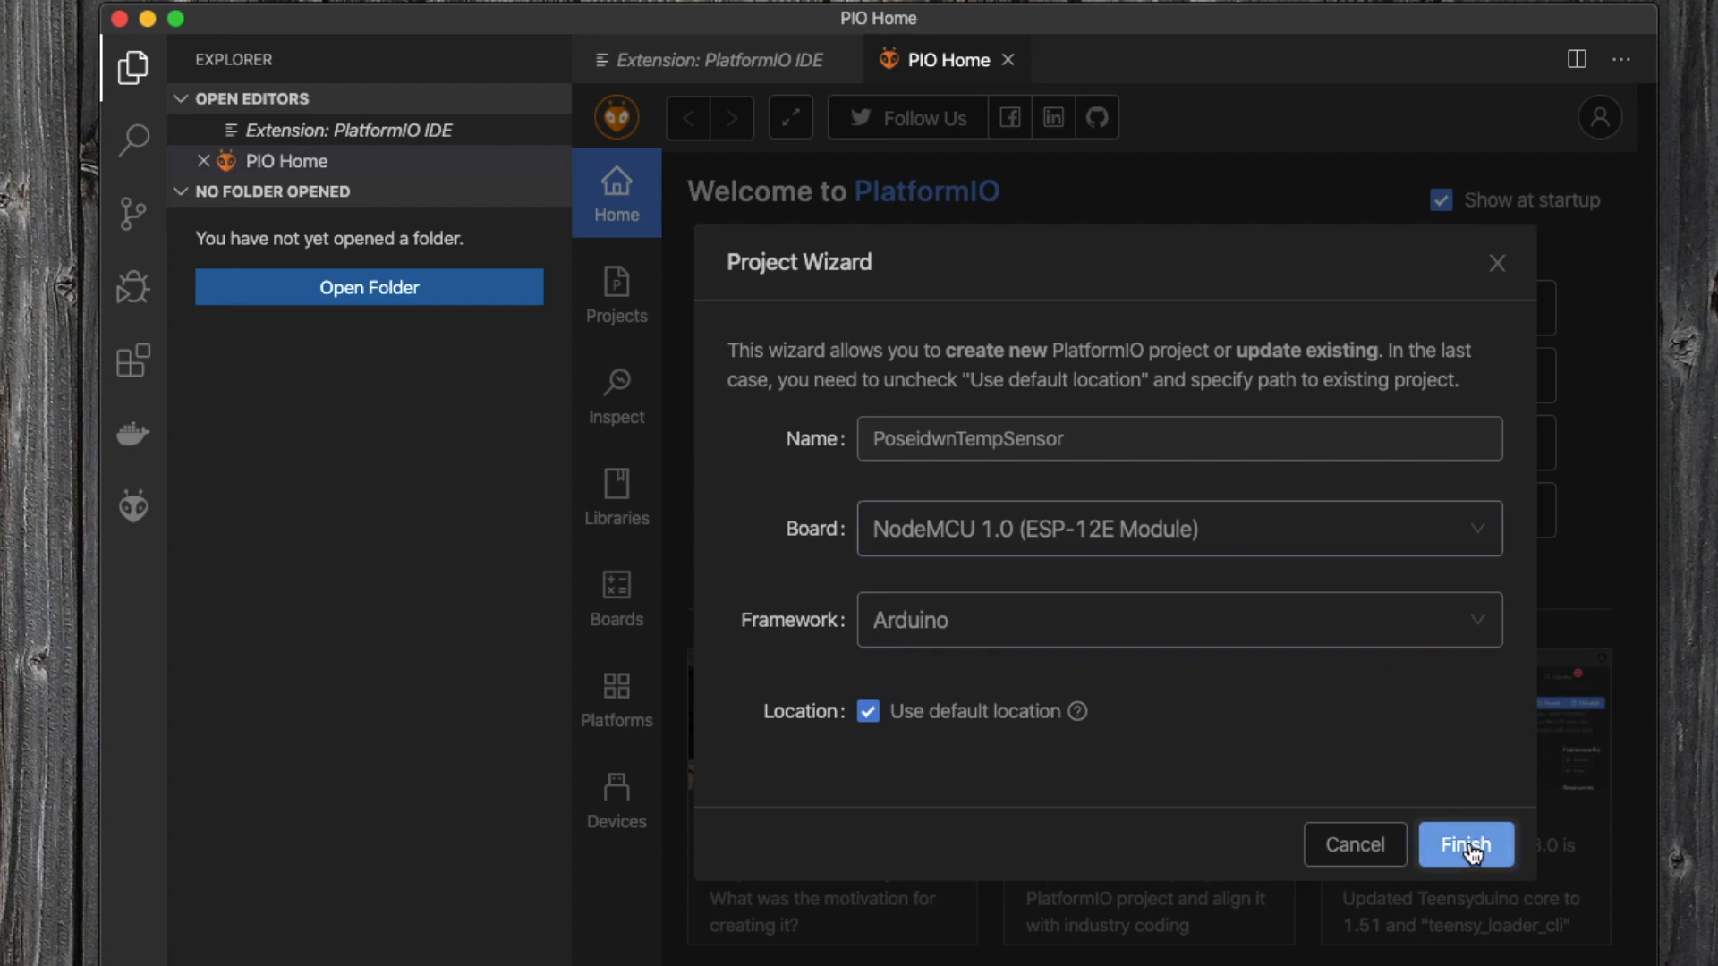
{"action": "left_click", "coordinate": [1465, 844]}
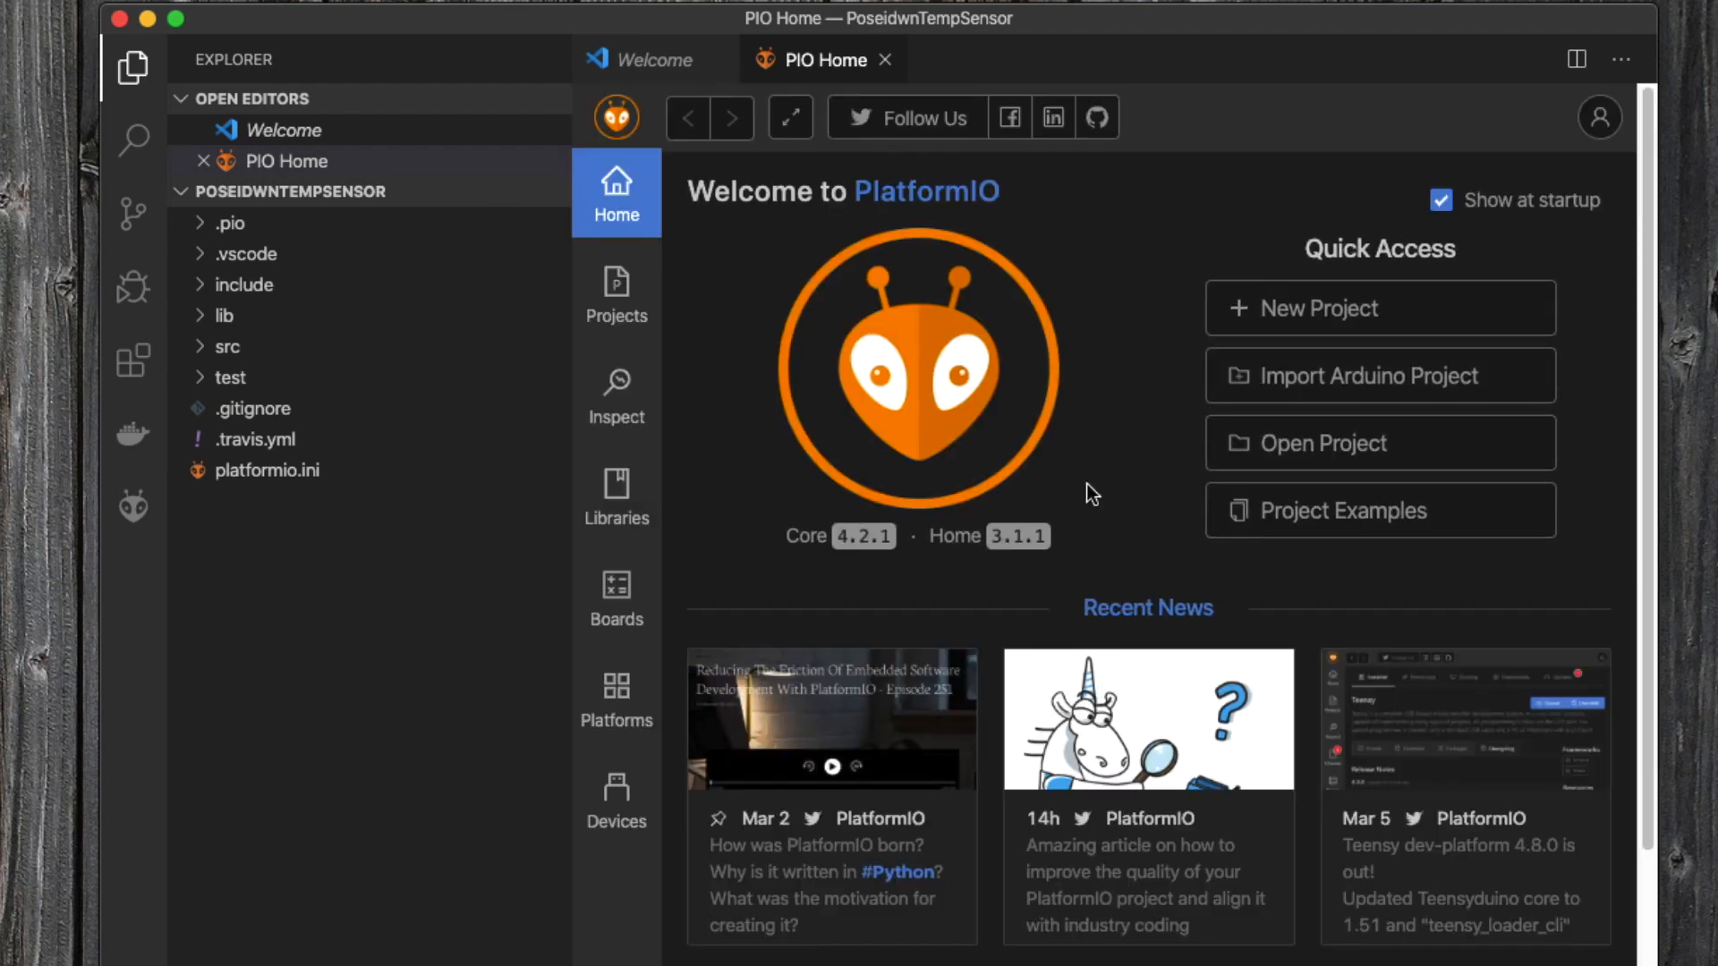
{"action": "mouse_move", "coordinate": [1137, 580]}
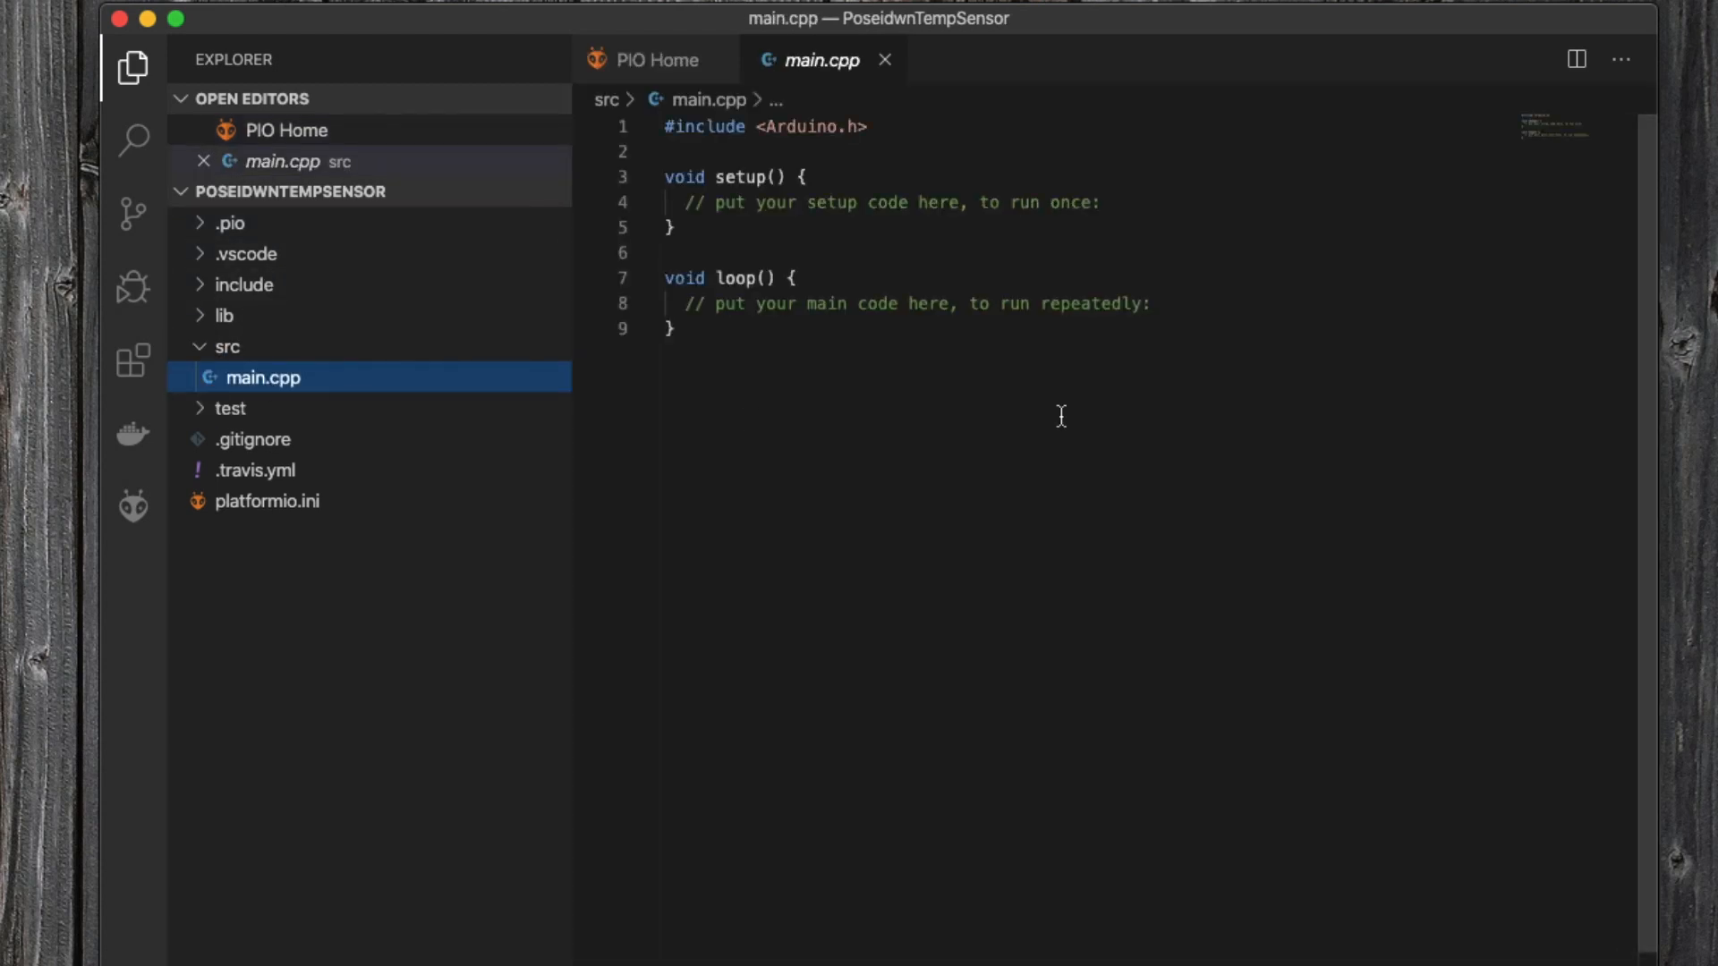
{"action": "mouse_move", "coordinate": [1043, 387]}
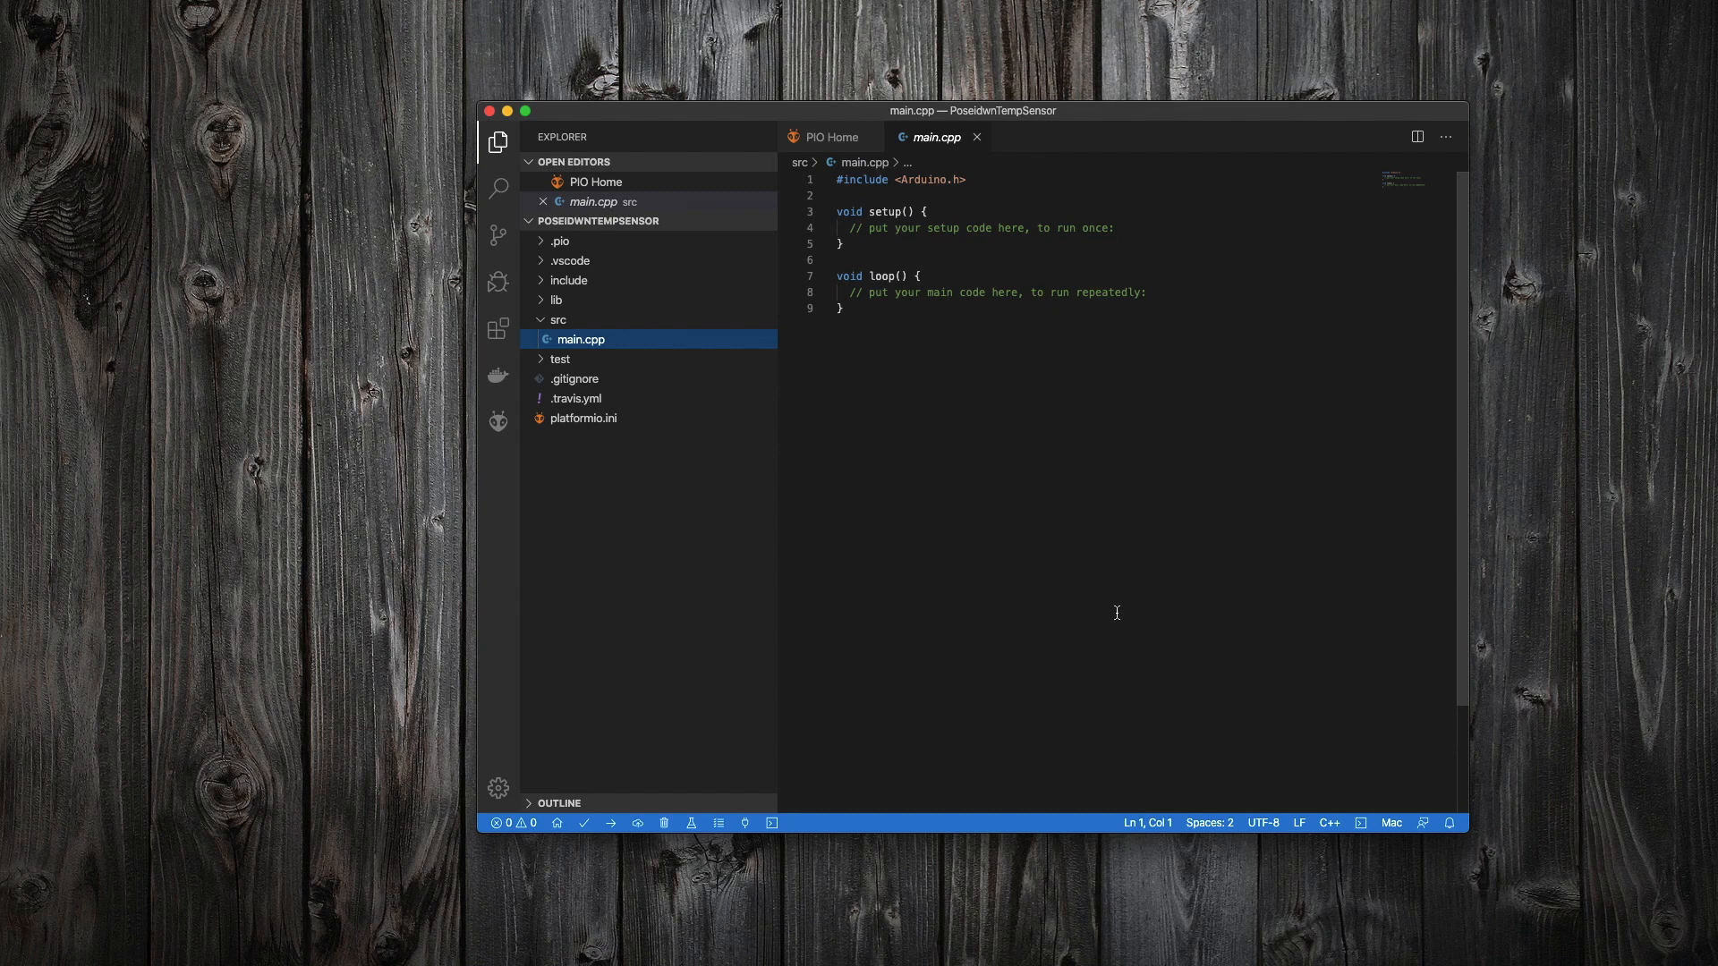
{"action": "mouse_move", "coordinate": [979, 143]}
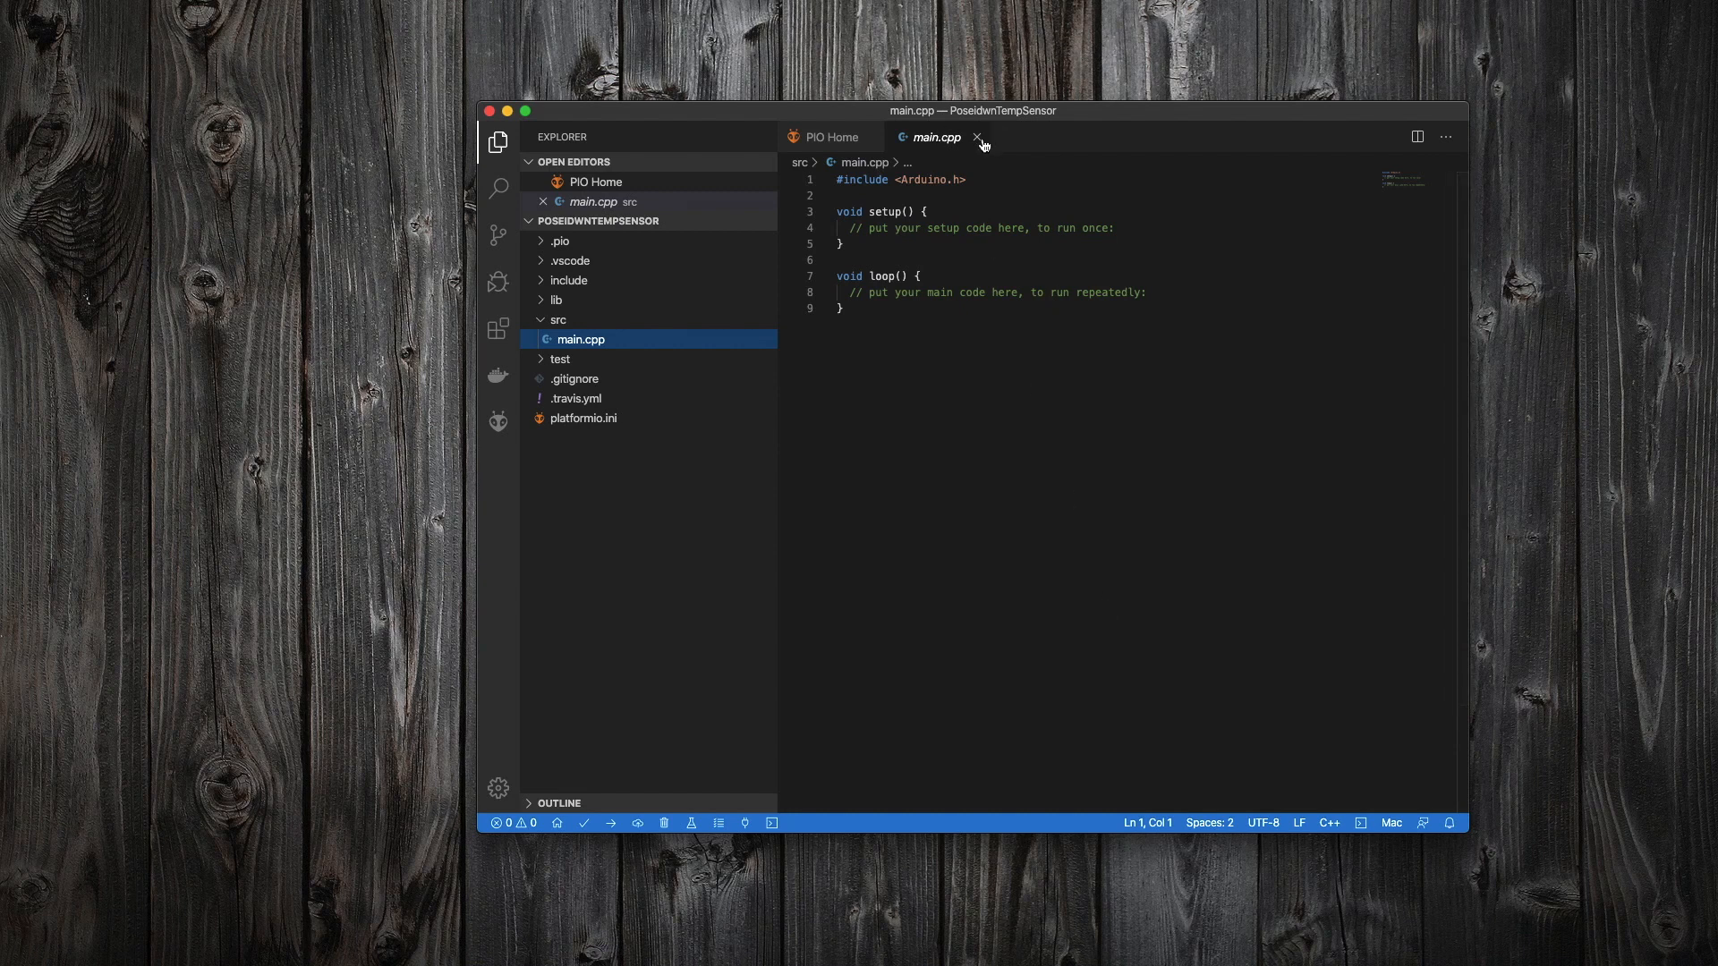
- Close the generated main.cpp template after viewing its empty setup and loop
{"action": "left_click", "coordinate": [977, 137]}
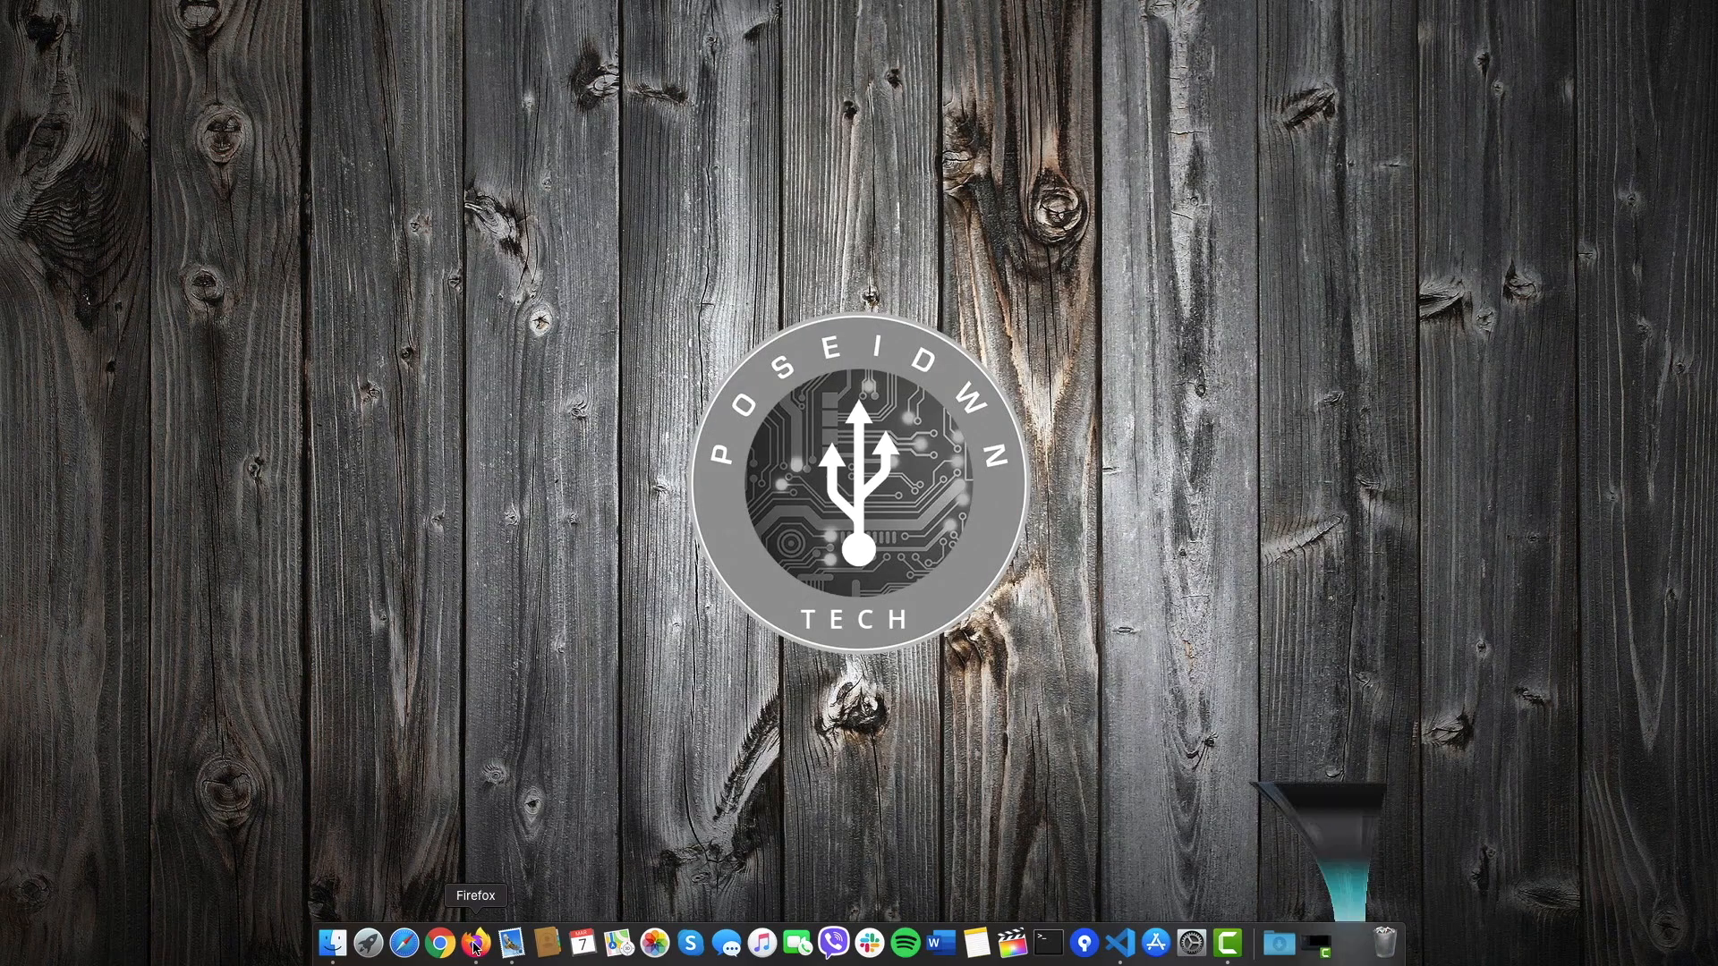
- Download the NodeMCU_Temp_WebServer GitHub repository as a ZIP from Firefox
{"action": "left_click", "coordinate": [474, 939]}
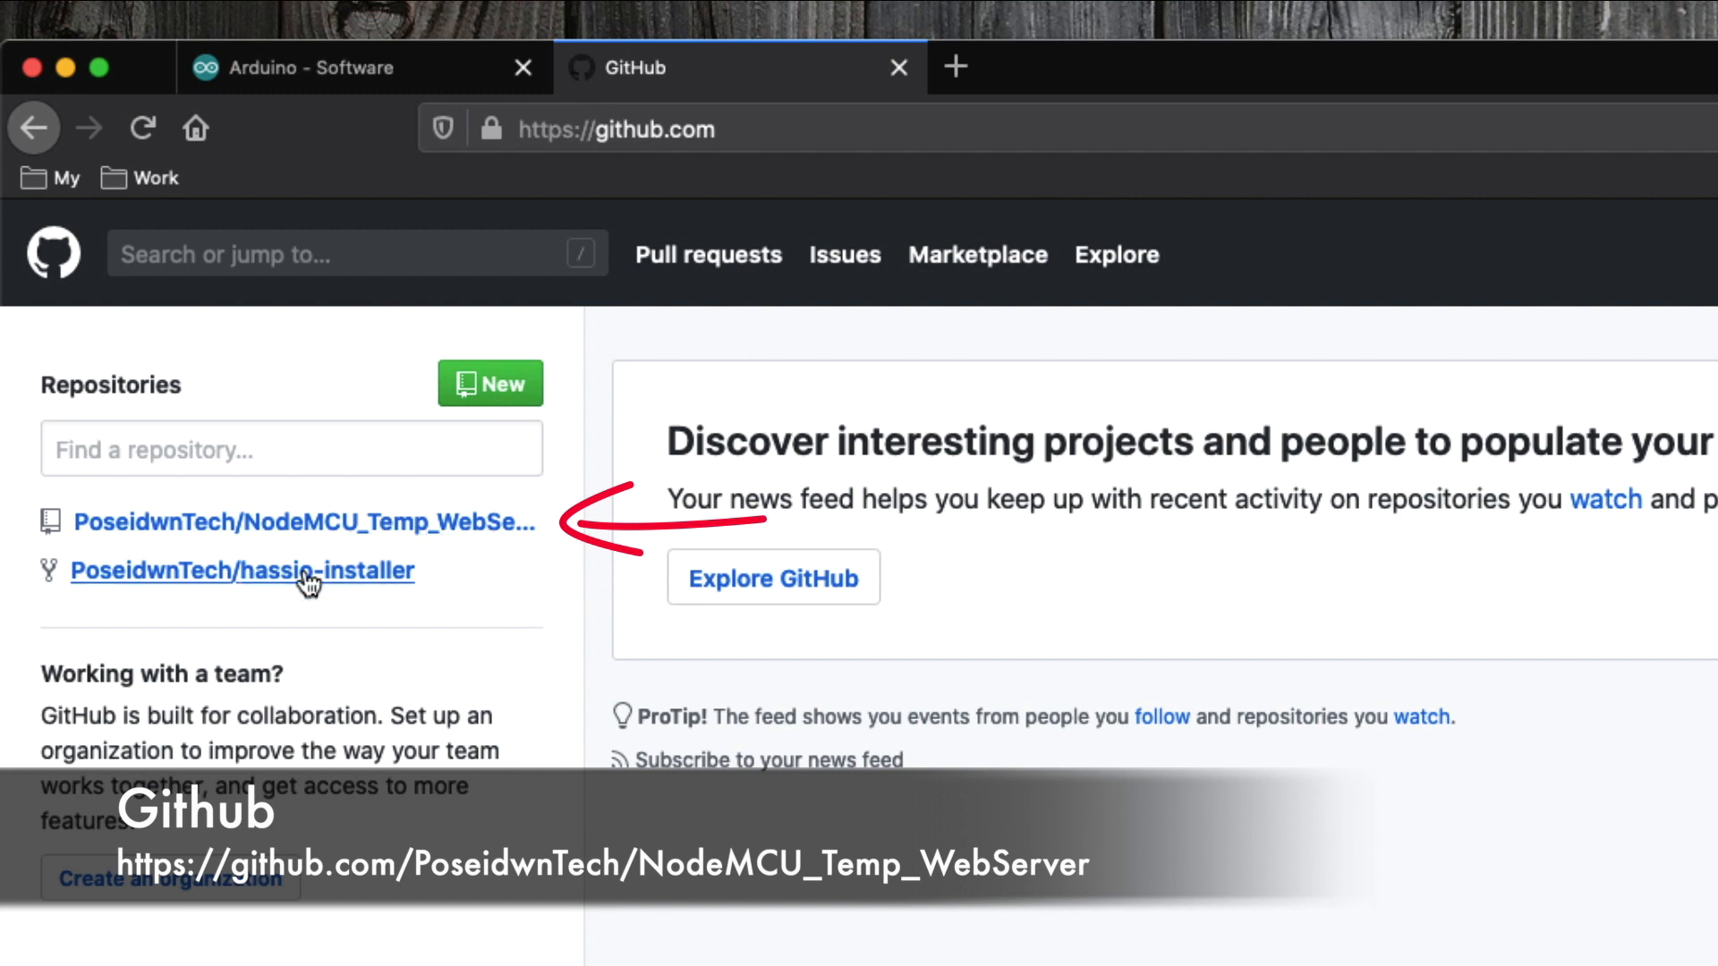
{"action": "left_click", "coordinate": [302, 521]}
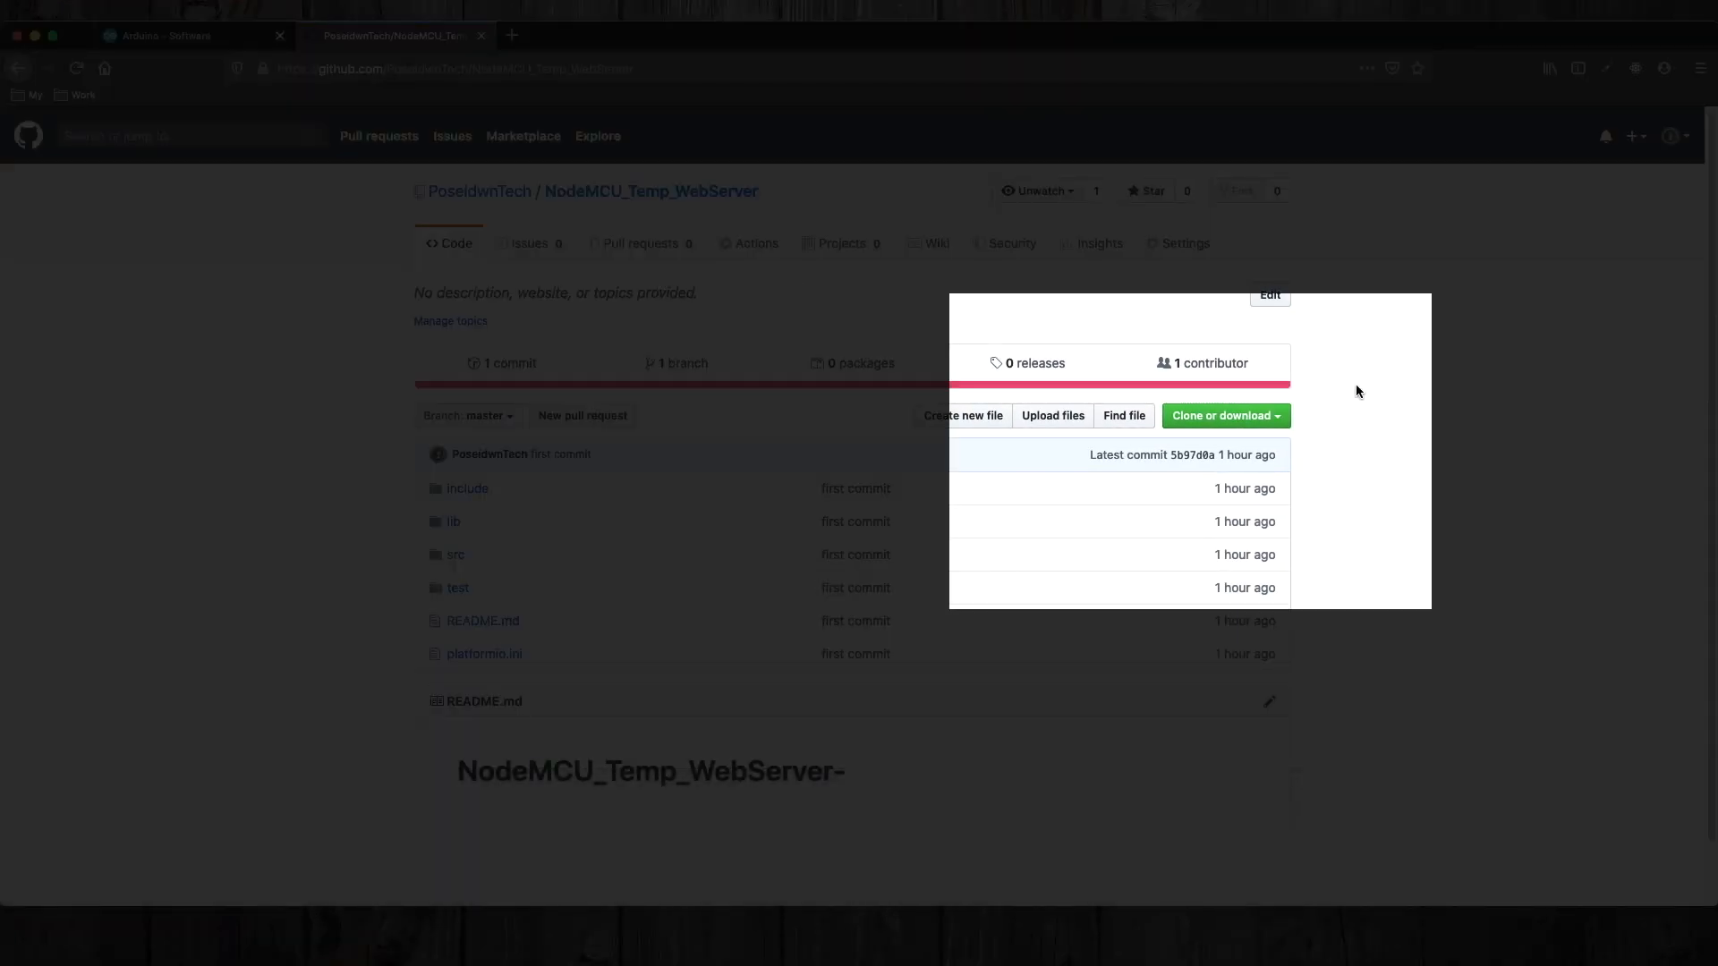
{"action": "left_click", "coordinate": [1224, 415]}
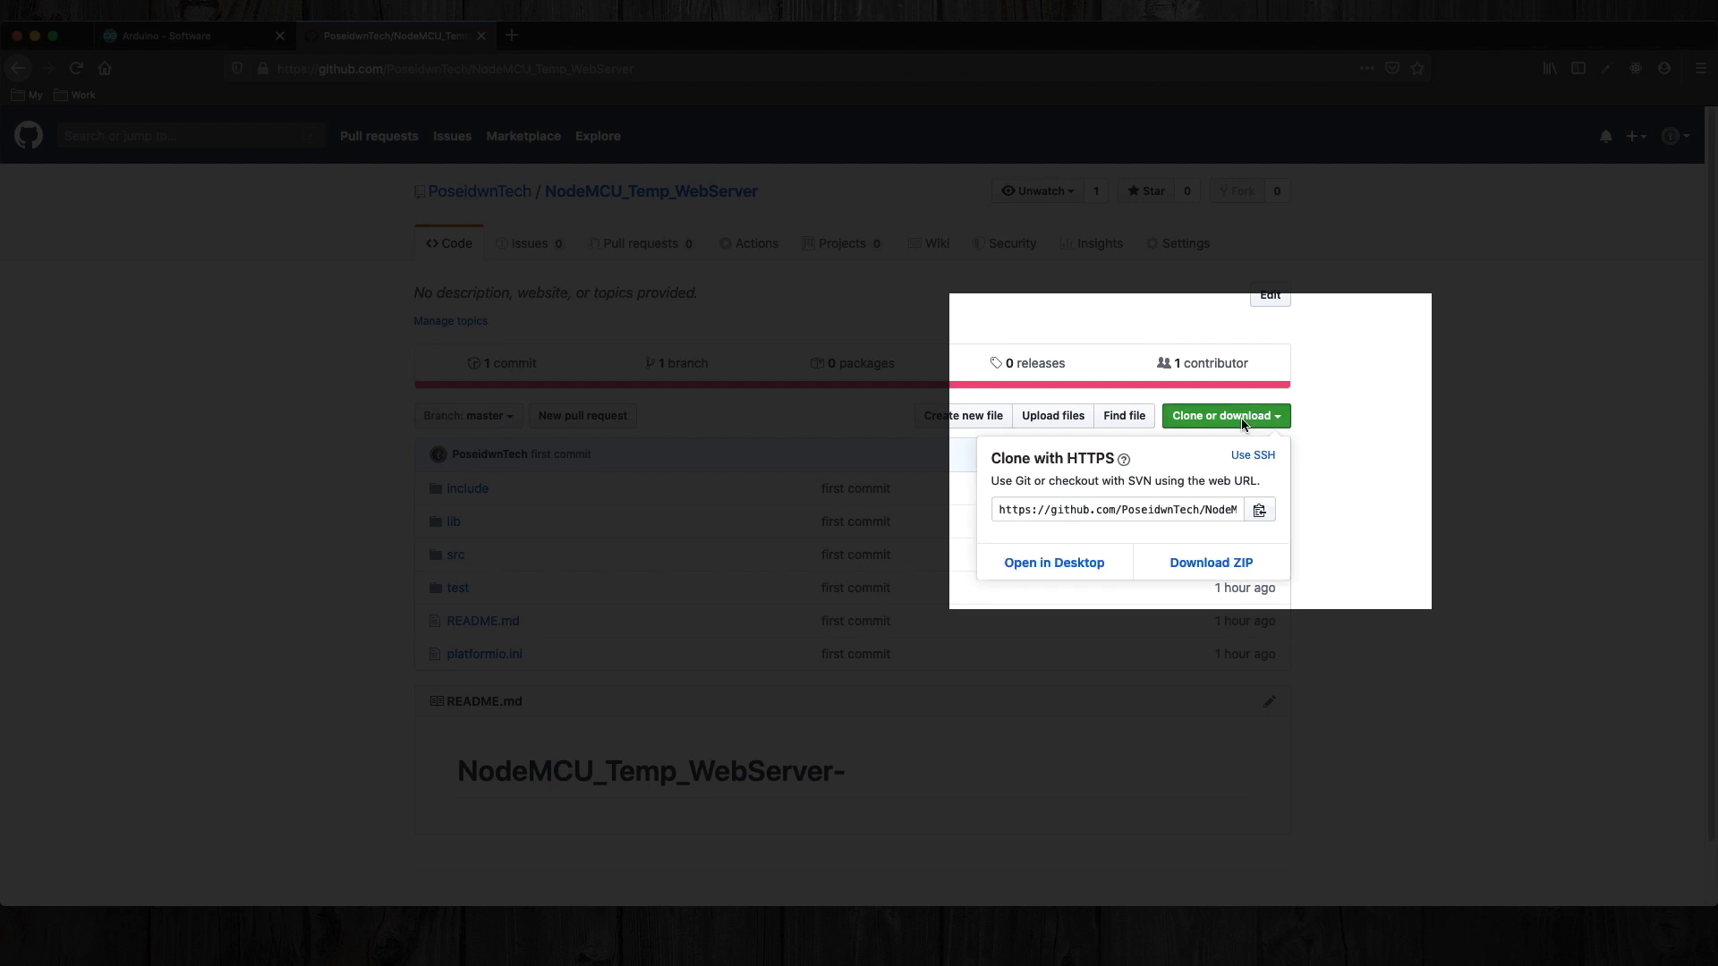
{"action": "mouse_move", "coordinate": [1211, 562]}
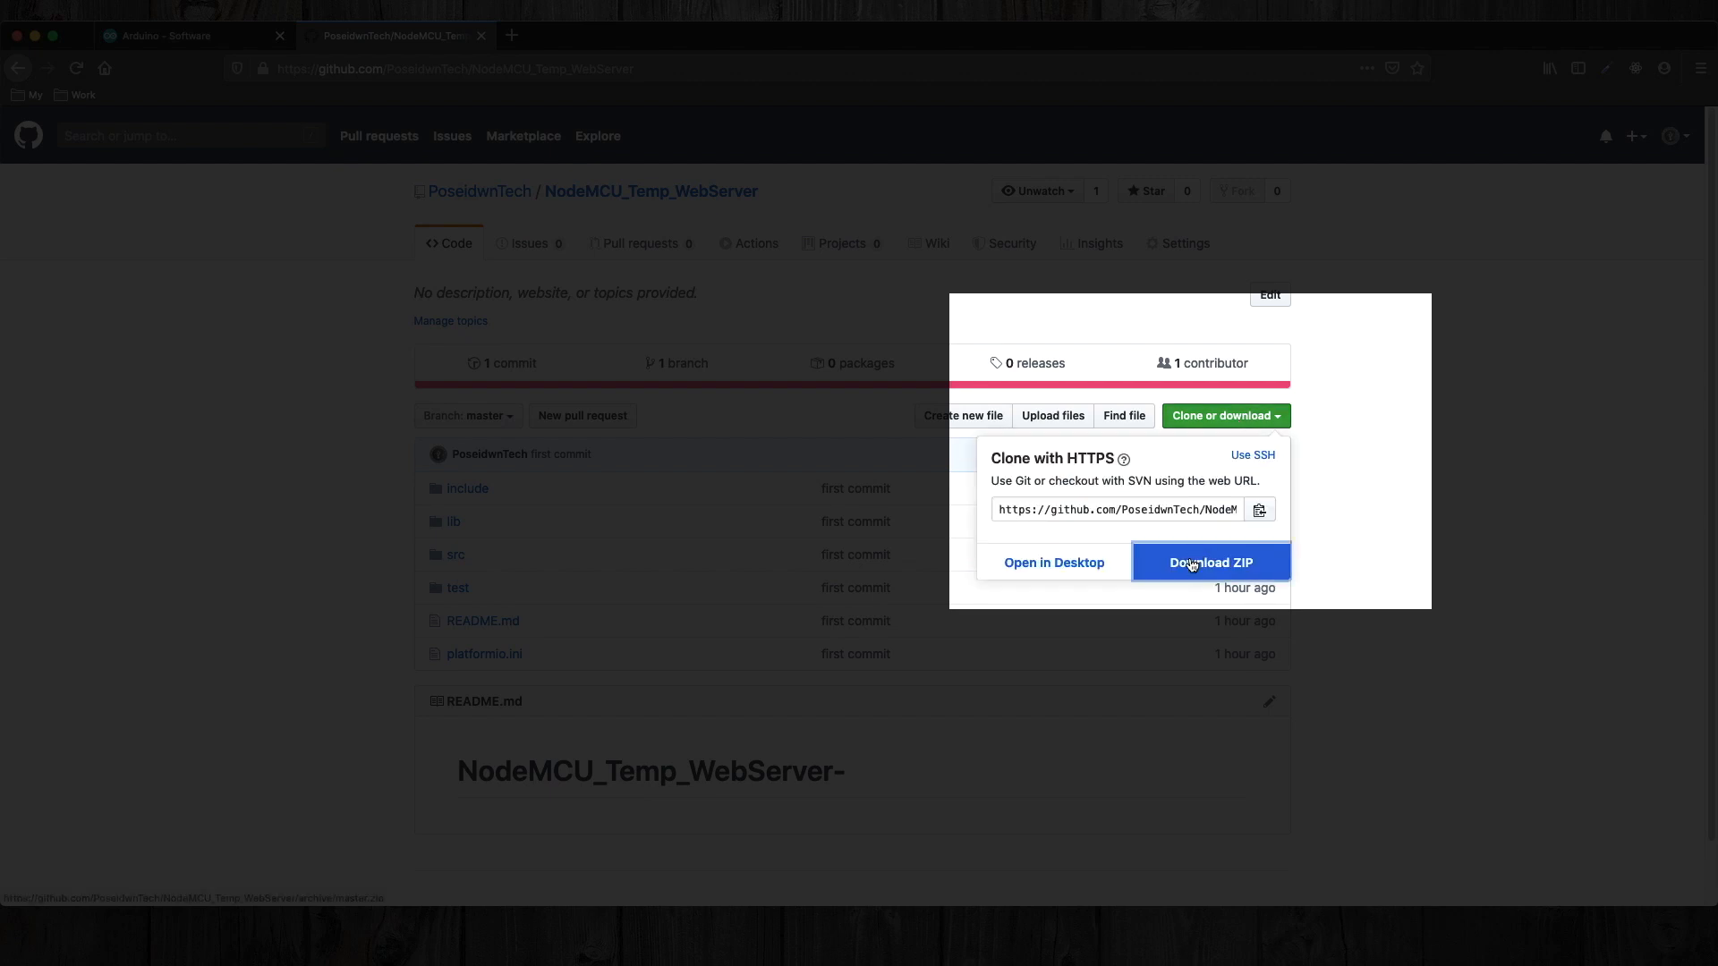
{"action": "left_click", "coordinate": [1209, 562]}
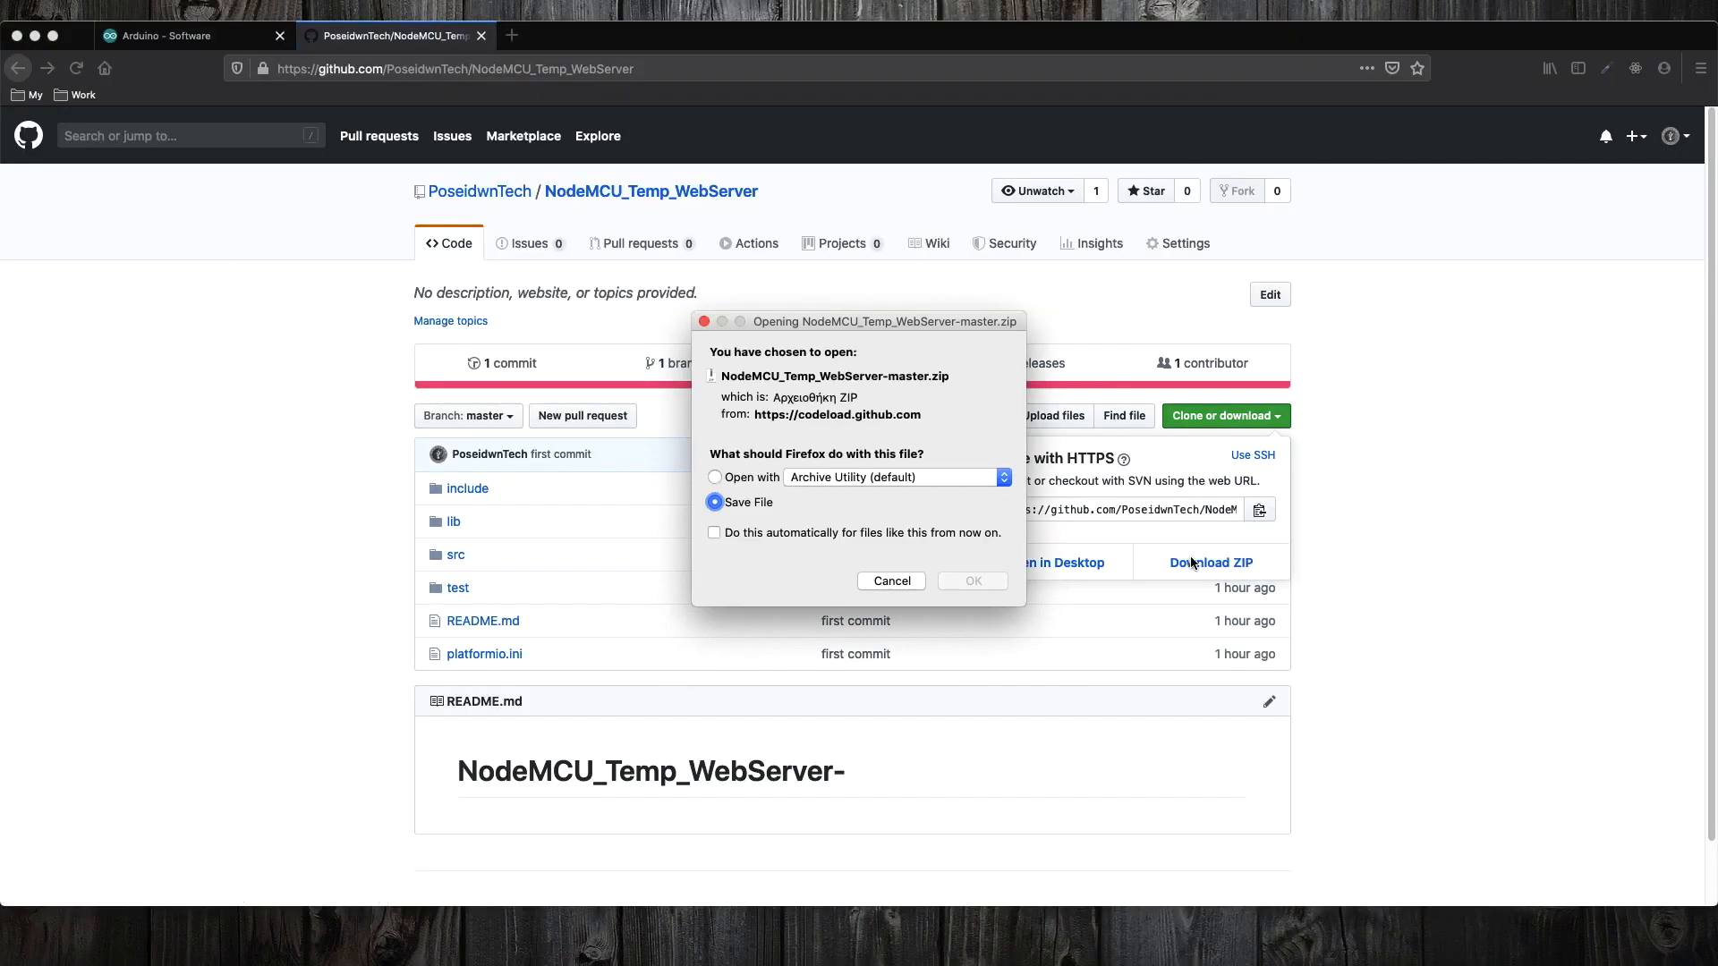
{"action": "mouse_move", "coordinate": [970, 580]}
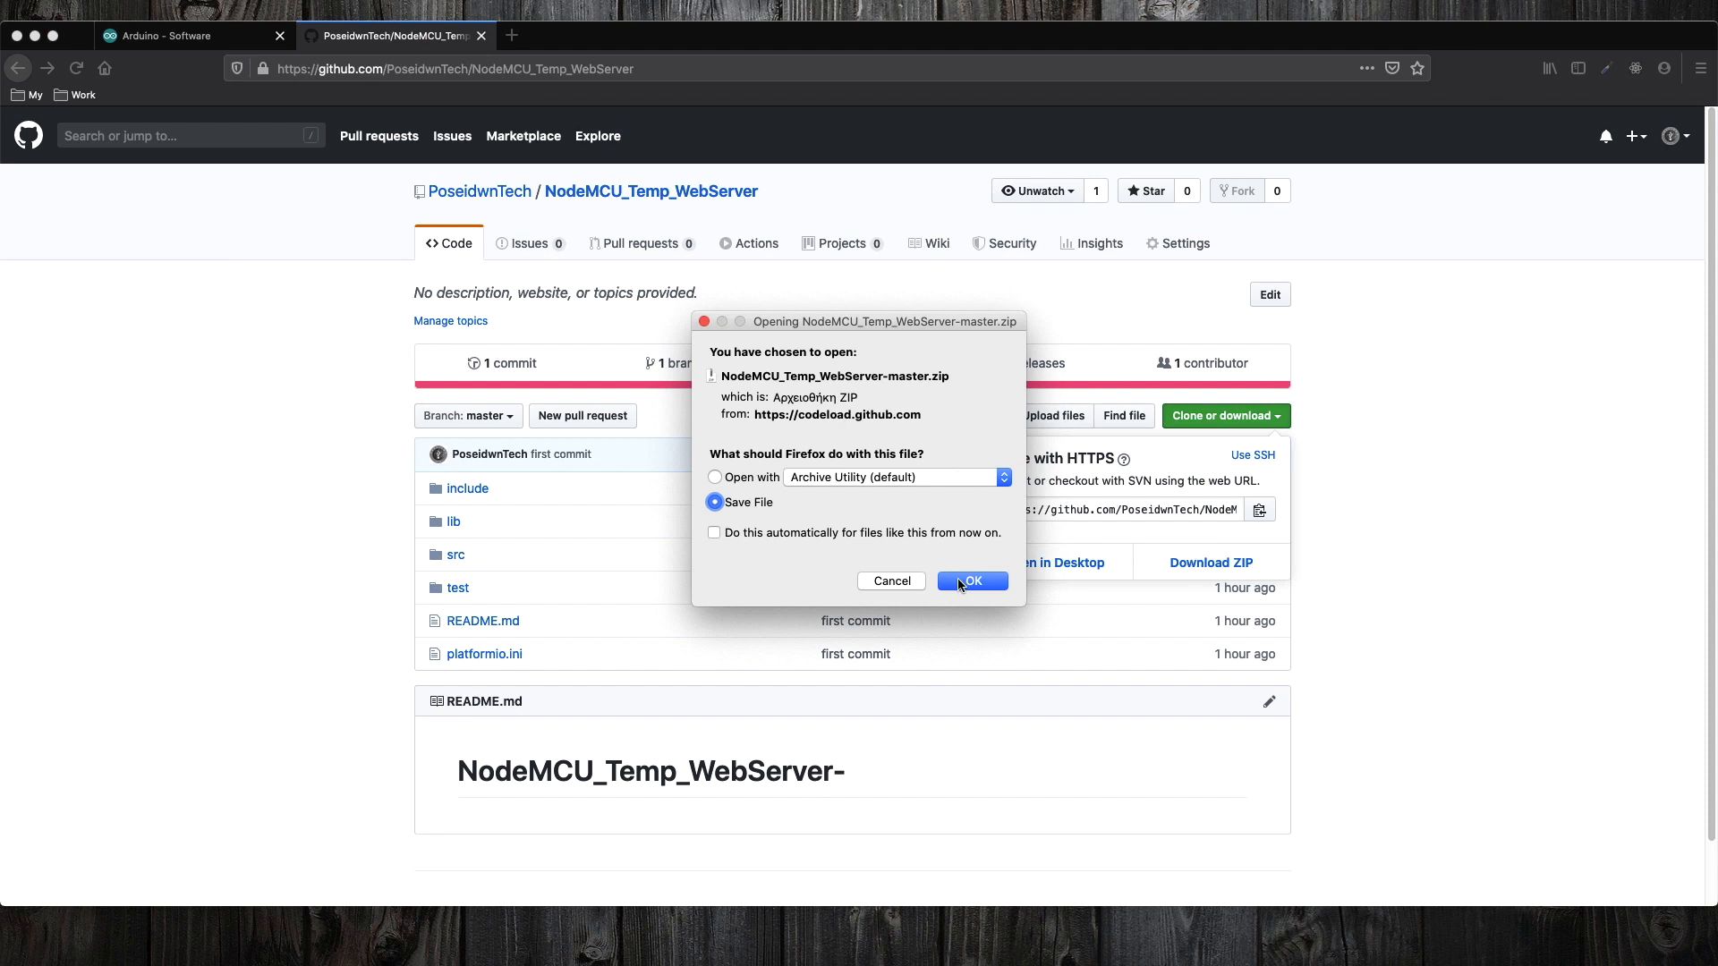
- Save the ZIP, confirm the unpacked NodeMCU_Temp_WebServer-master in Downloads, and return to Visual Studio Code
{"action": "left_click", "coordinate": [970, 580]}
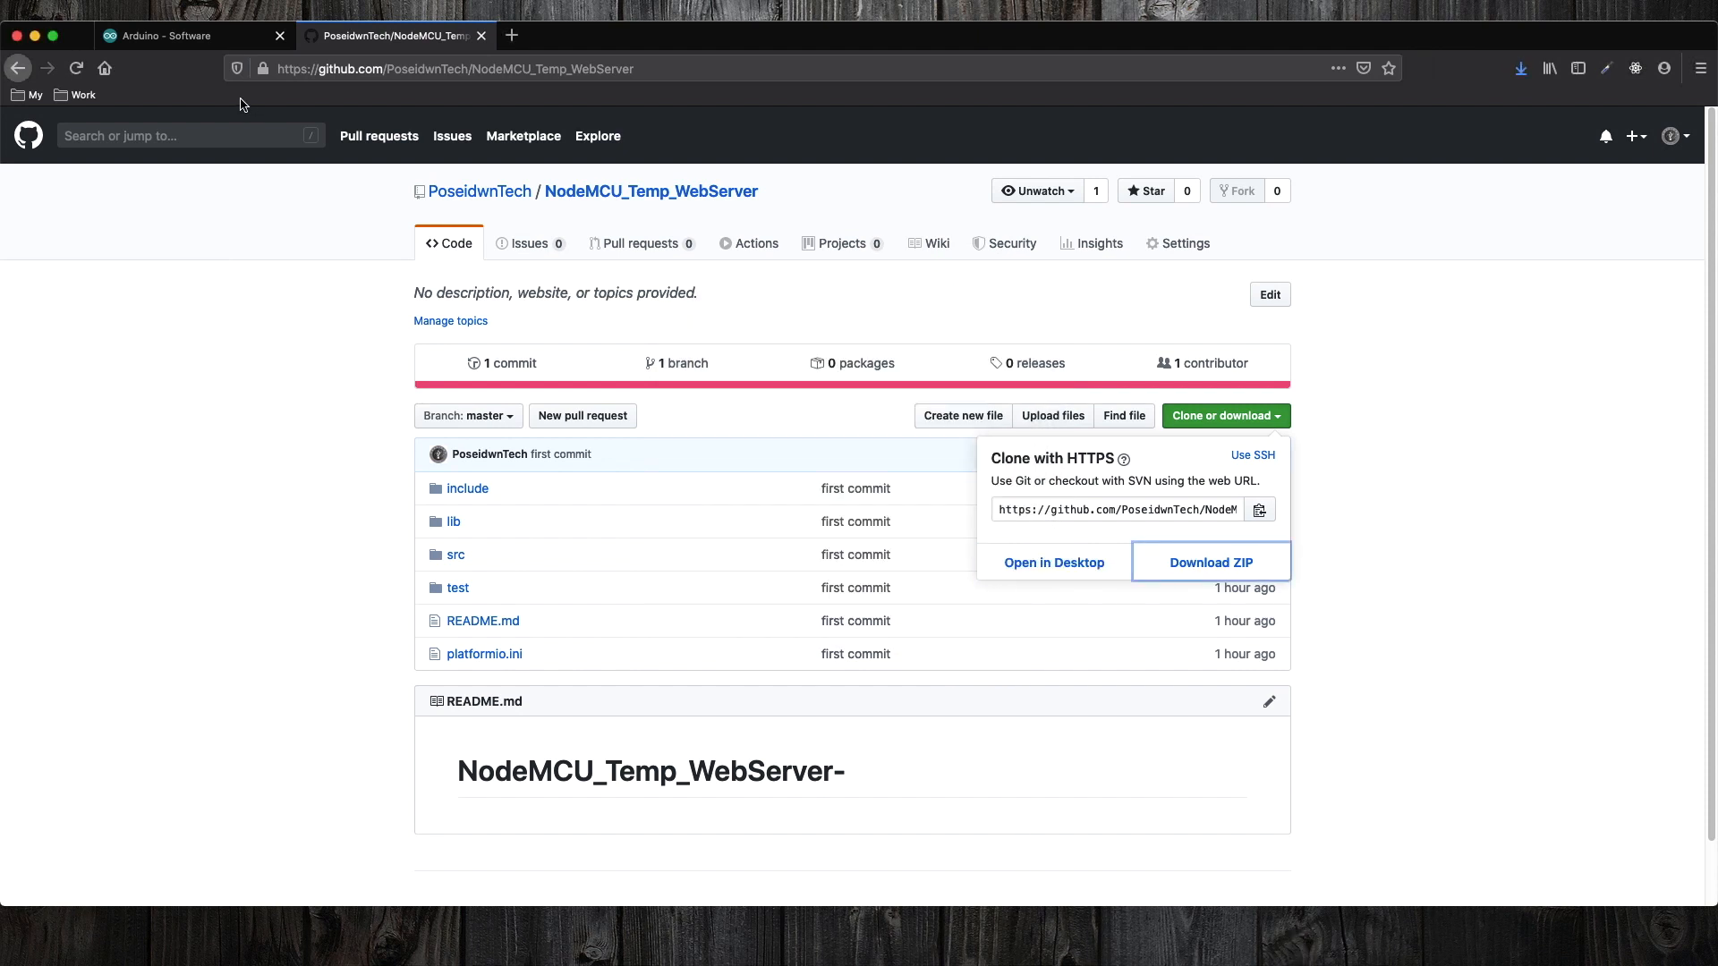
{"action": "left_click", "coordinate": [1209, 562]}
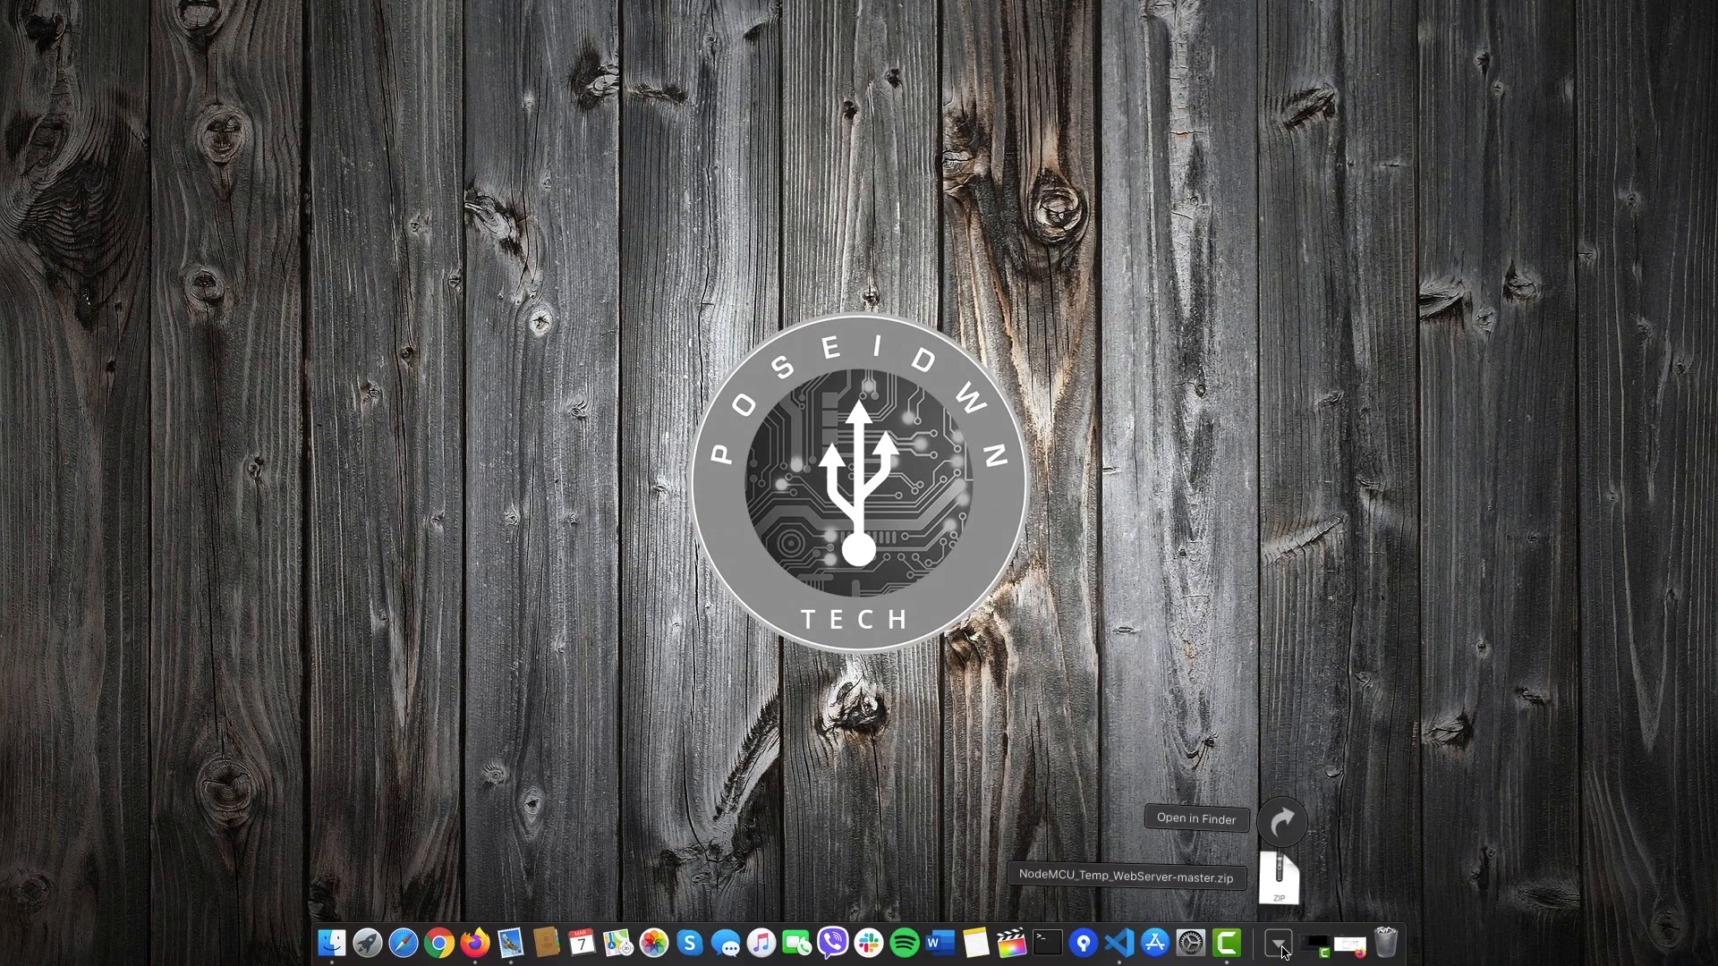
{"action": "left_click", "coordinate": [1195, 817]}
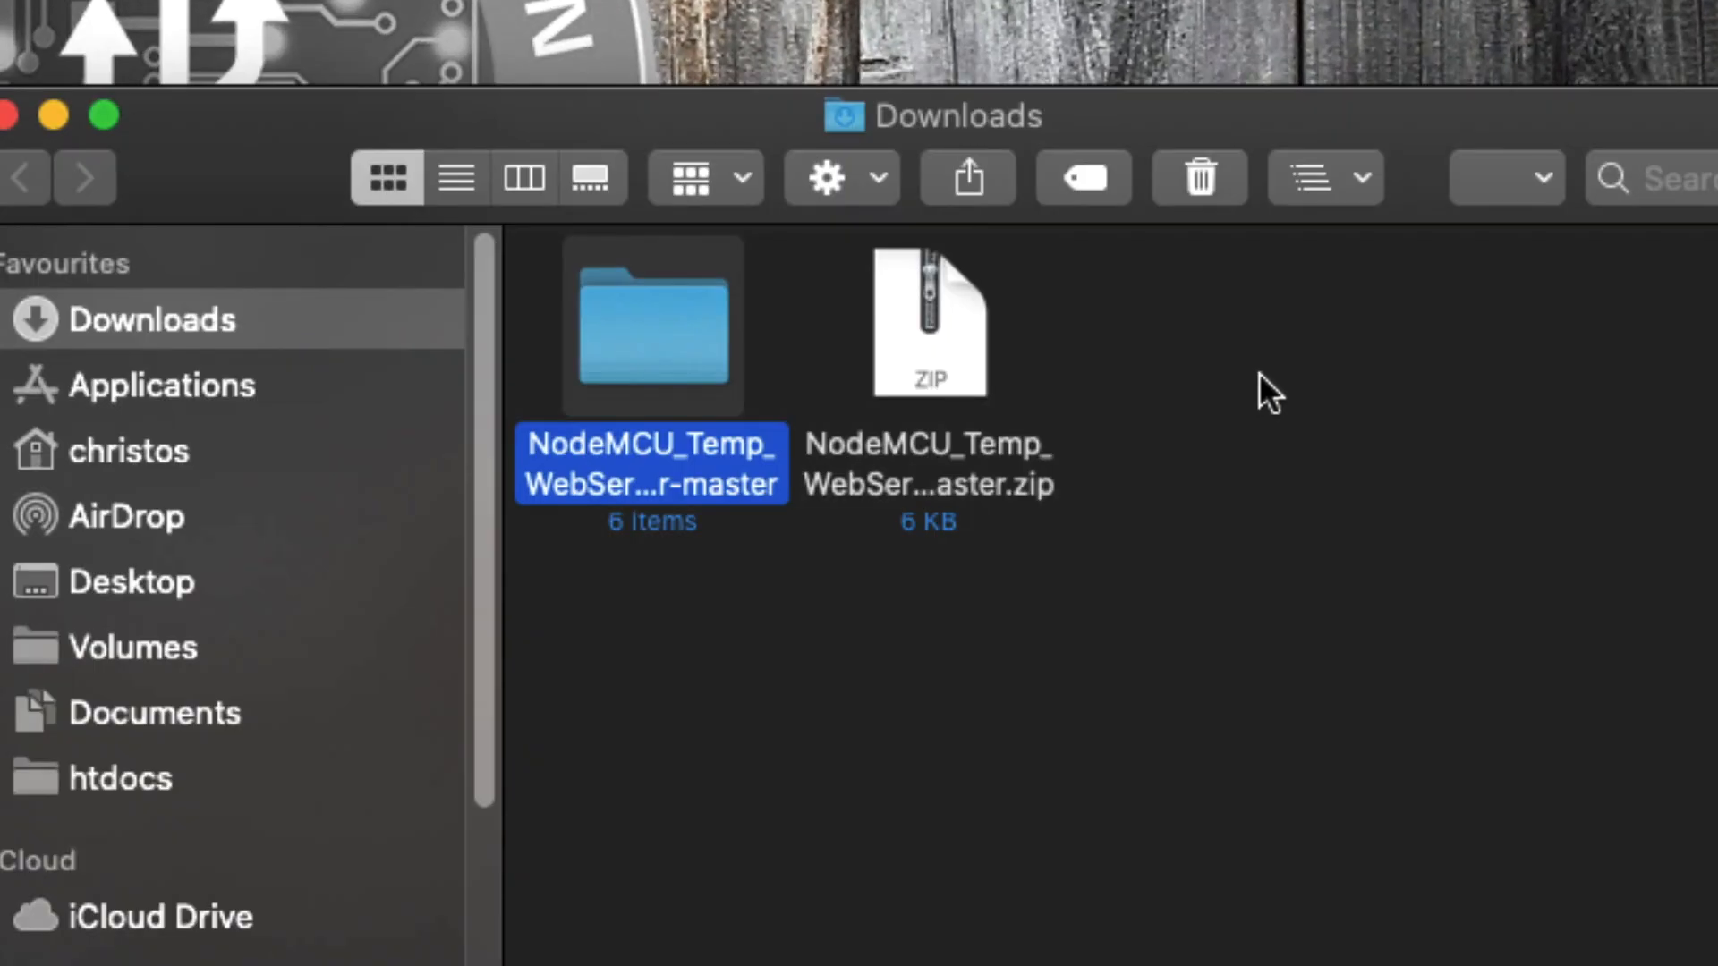
{"action": "left_click", "coordinate": [104, 114]}
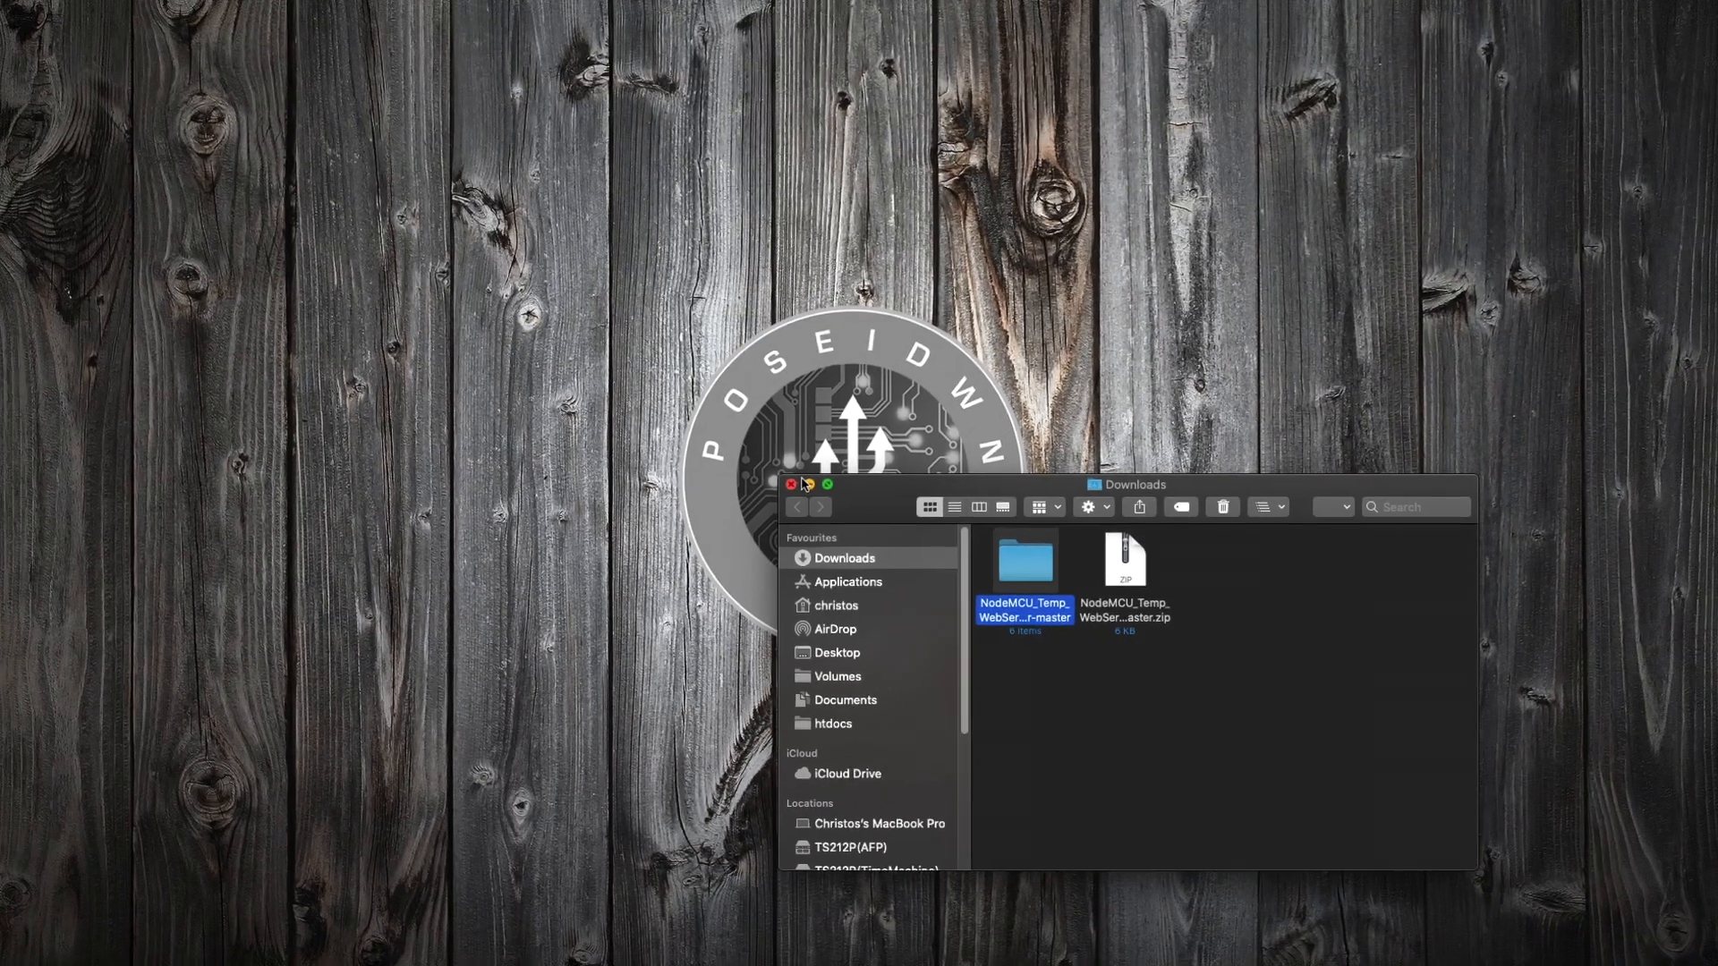
{"action": "left_click", "coordinate": [789, 485]}
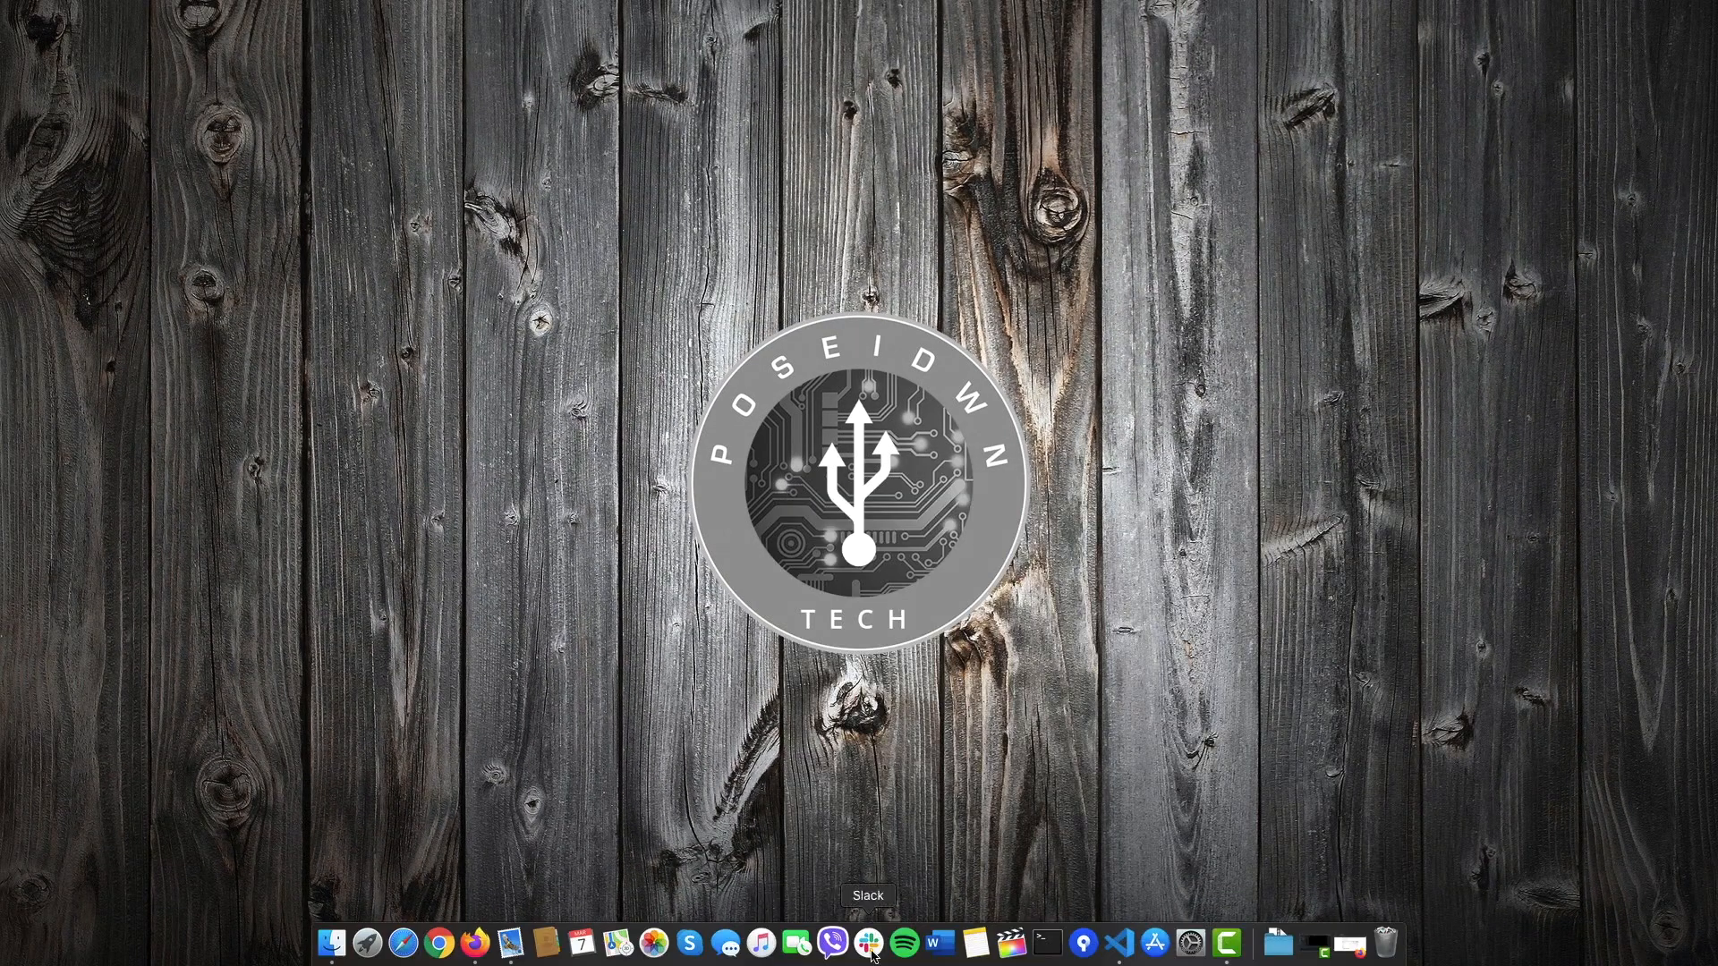
{"action": "left_click", "coordinate": [1110, 939]}
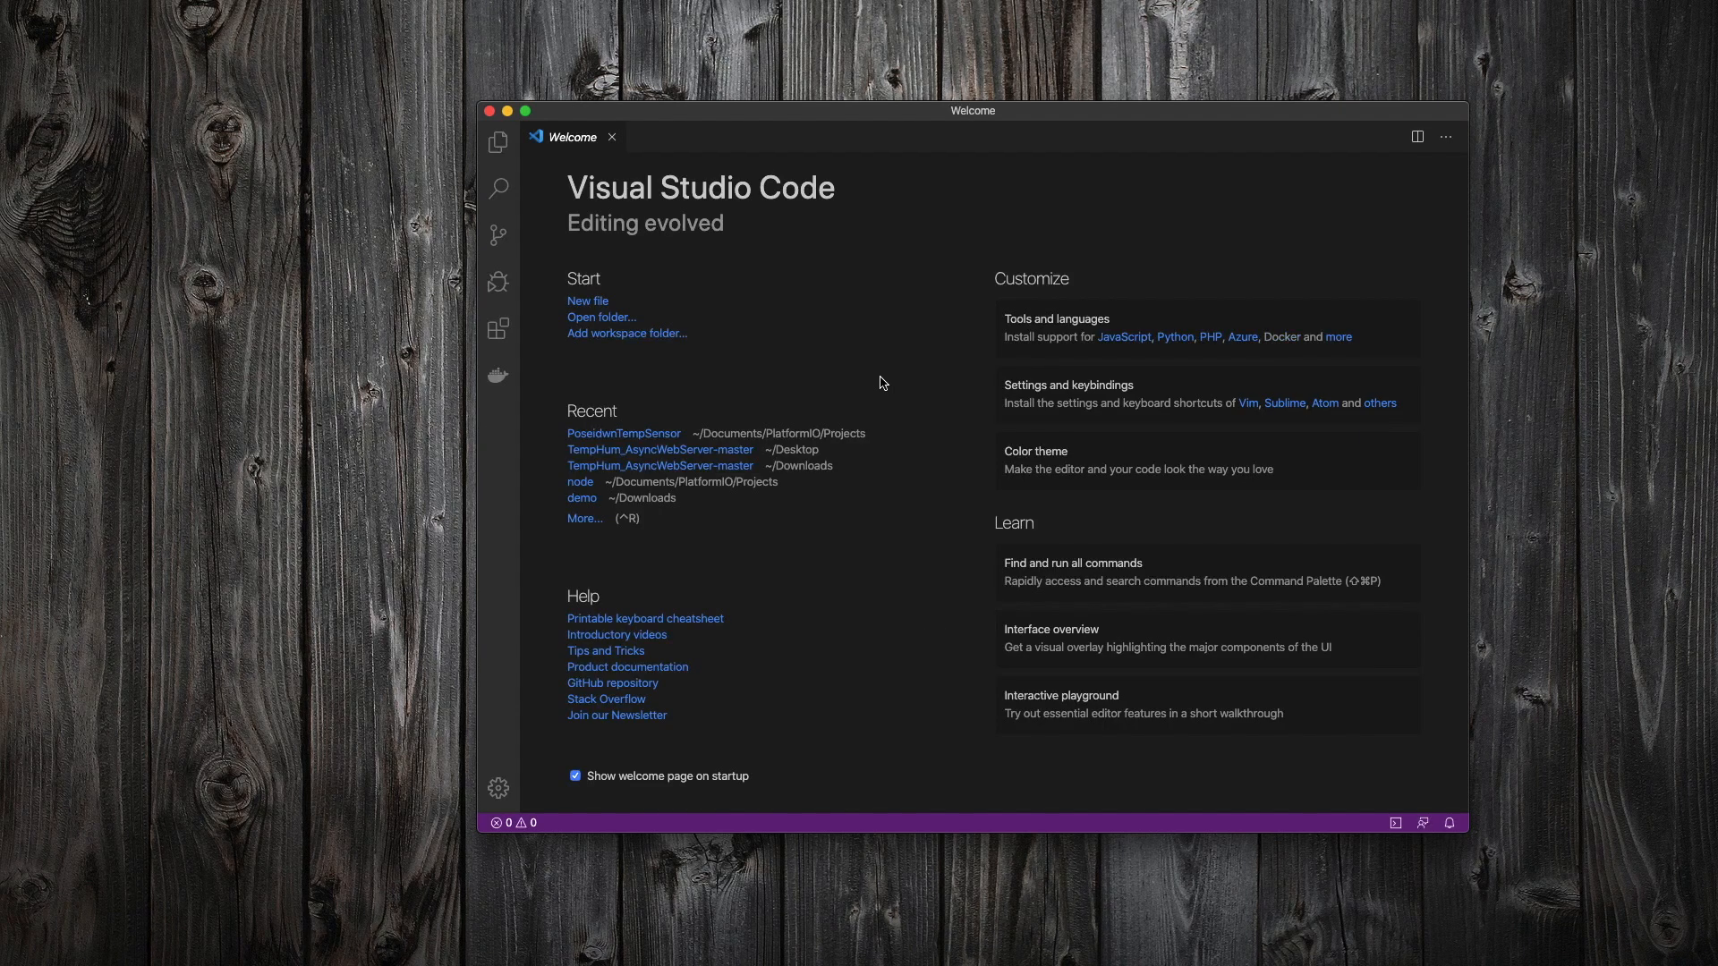
- Open Users/christos/Downloads/NodeMCU_Temp_WebServer-master as a PlatformIO project from PIO Home
{"action": "left_click", "coordinate": [497, 422]}
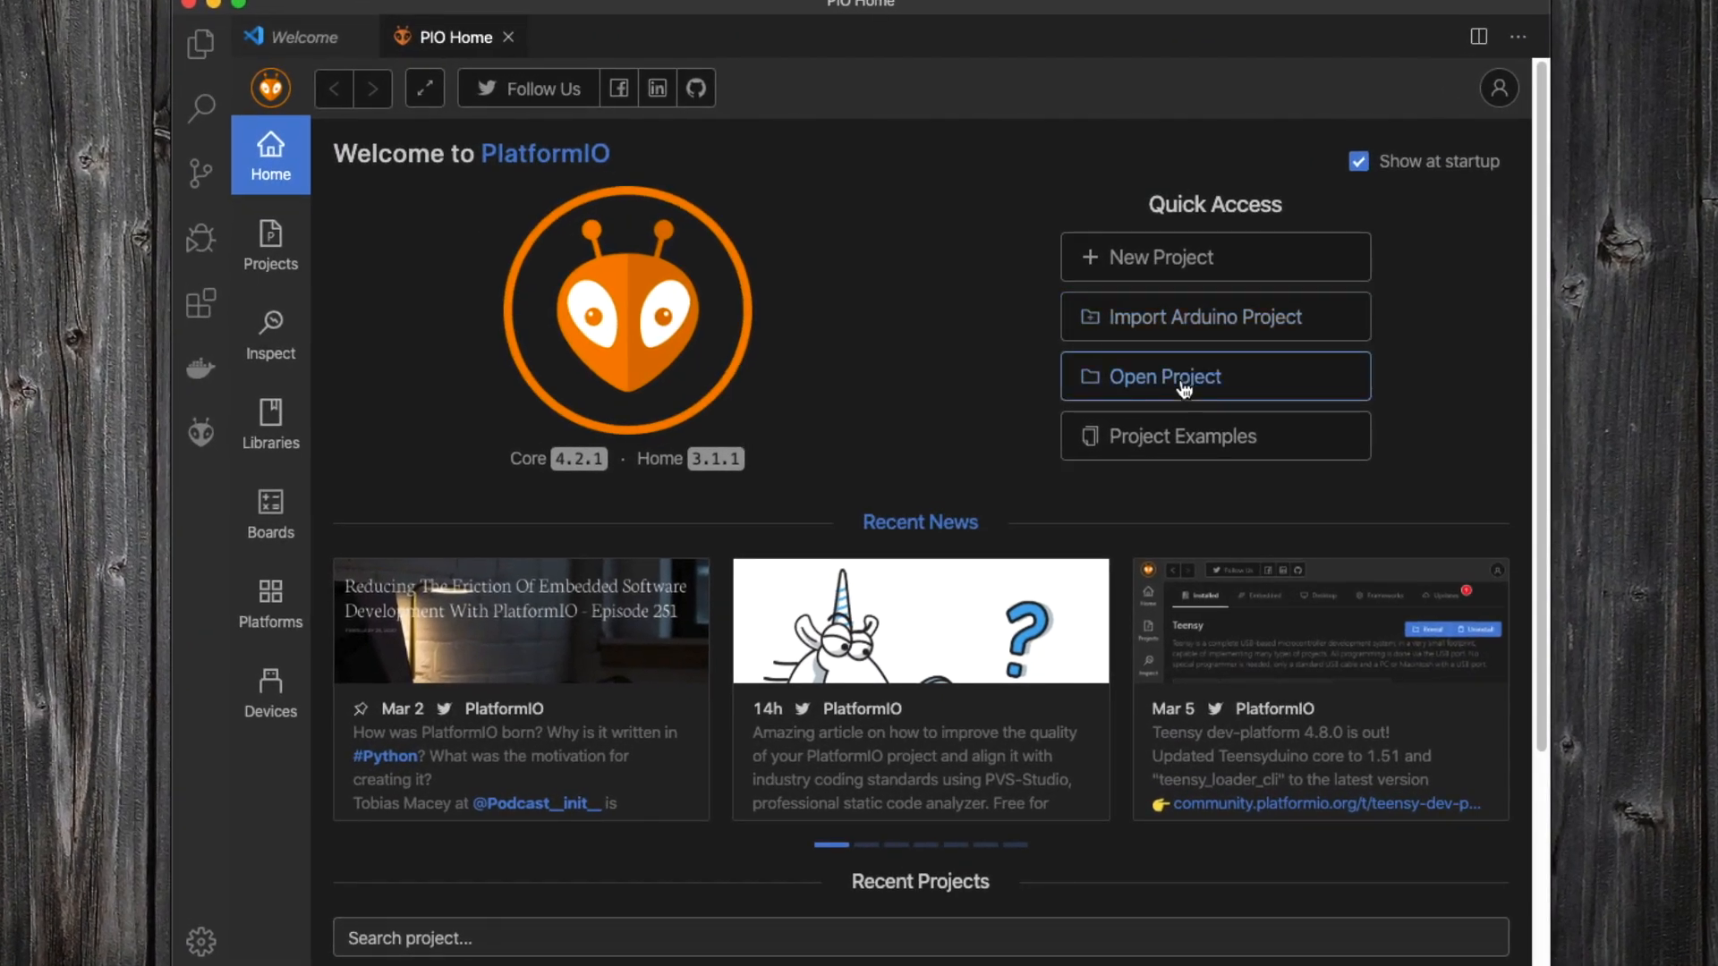
{"action": "left_click", "coordinate": [1163, 375]}
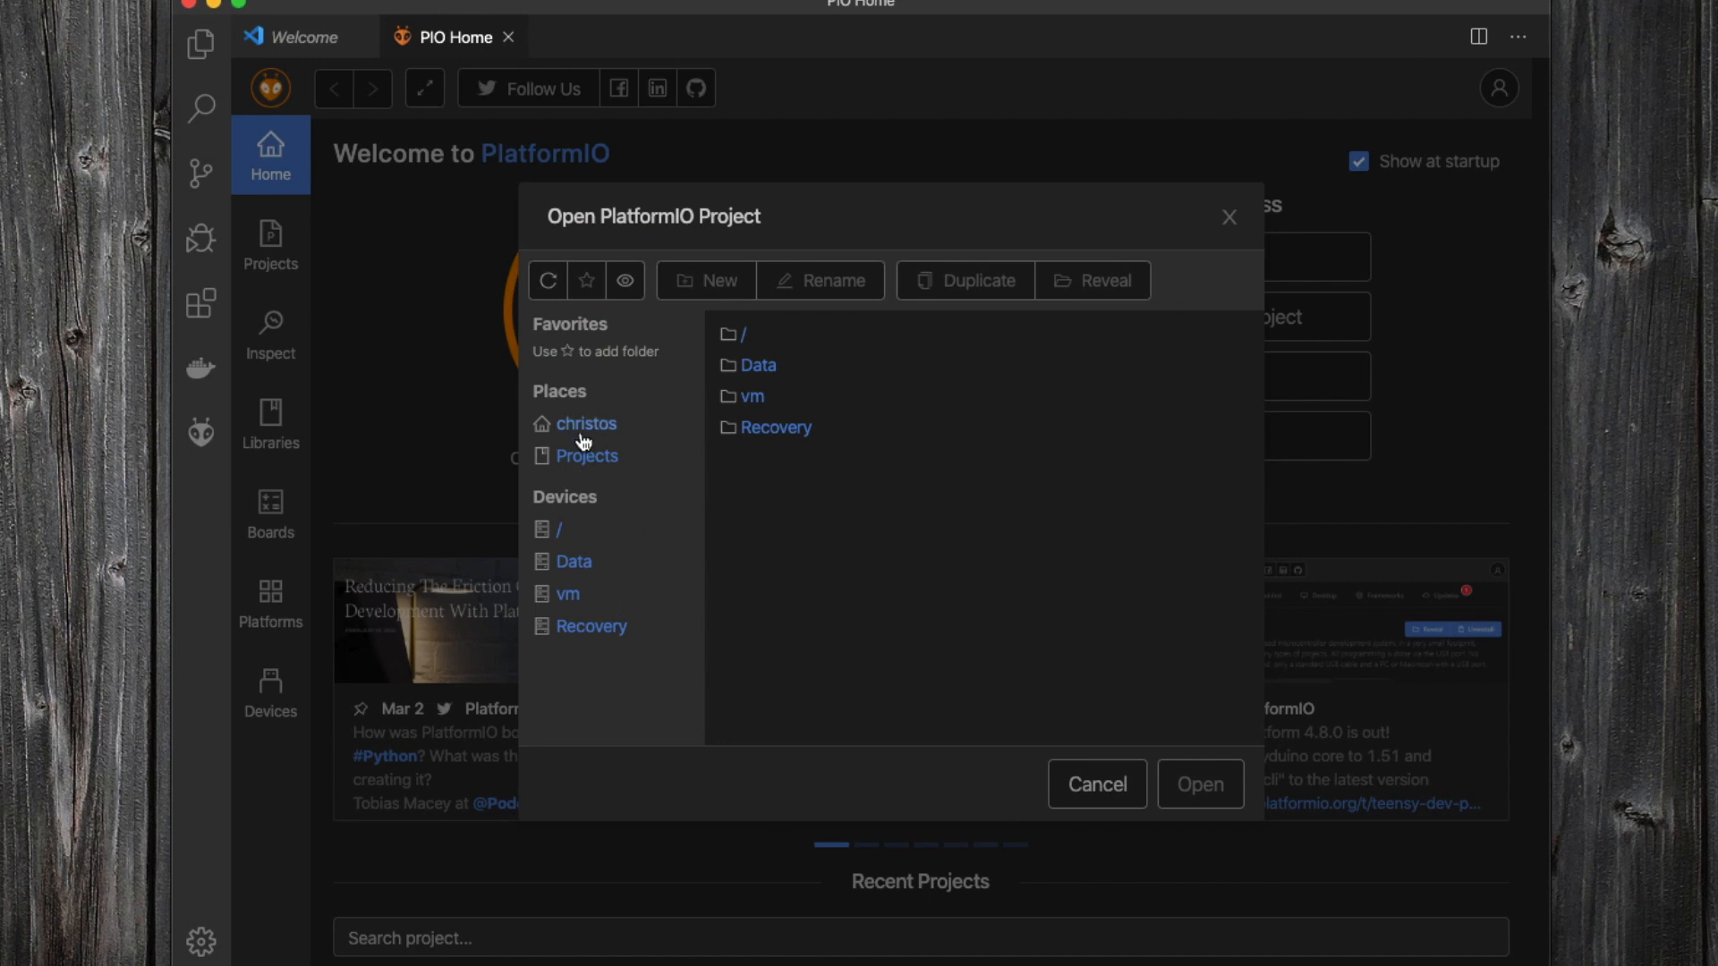
{"action": "left_click", "coordinate": [587, 424]}
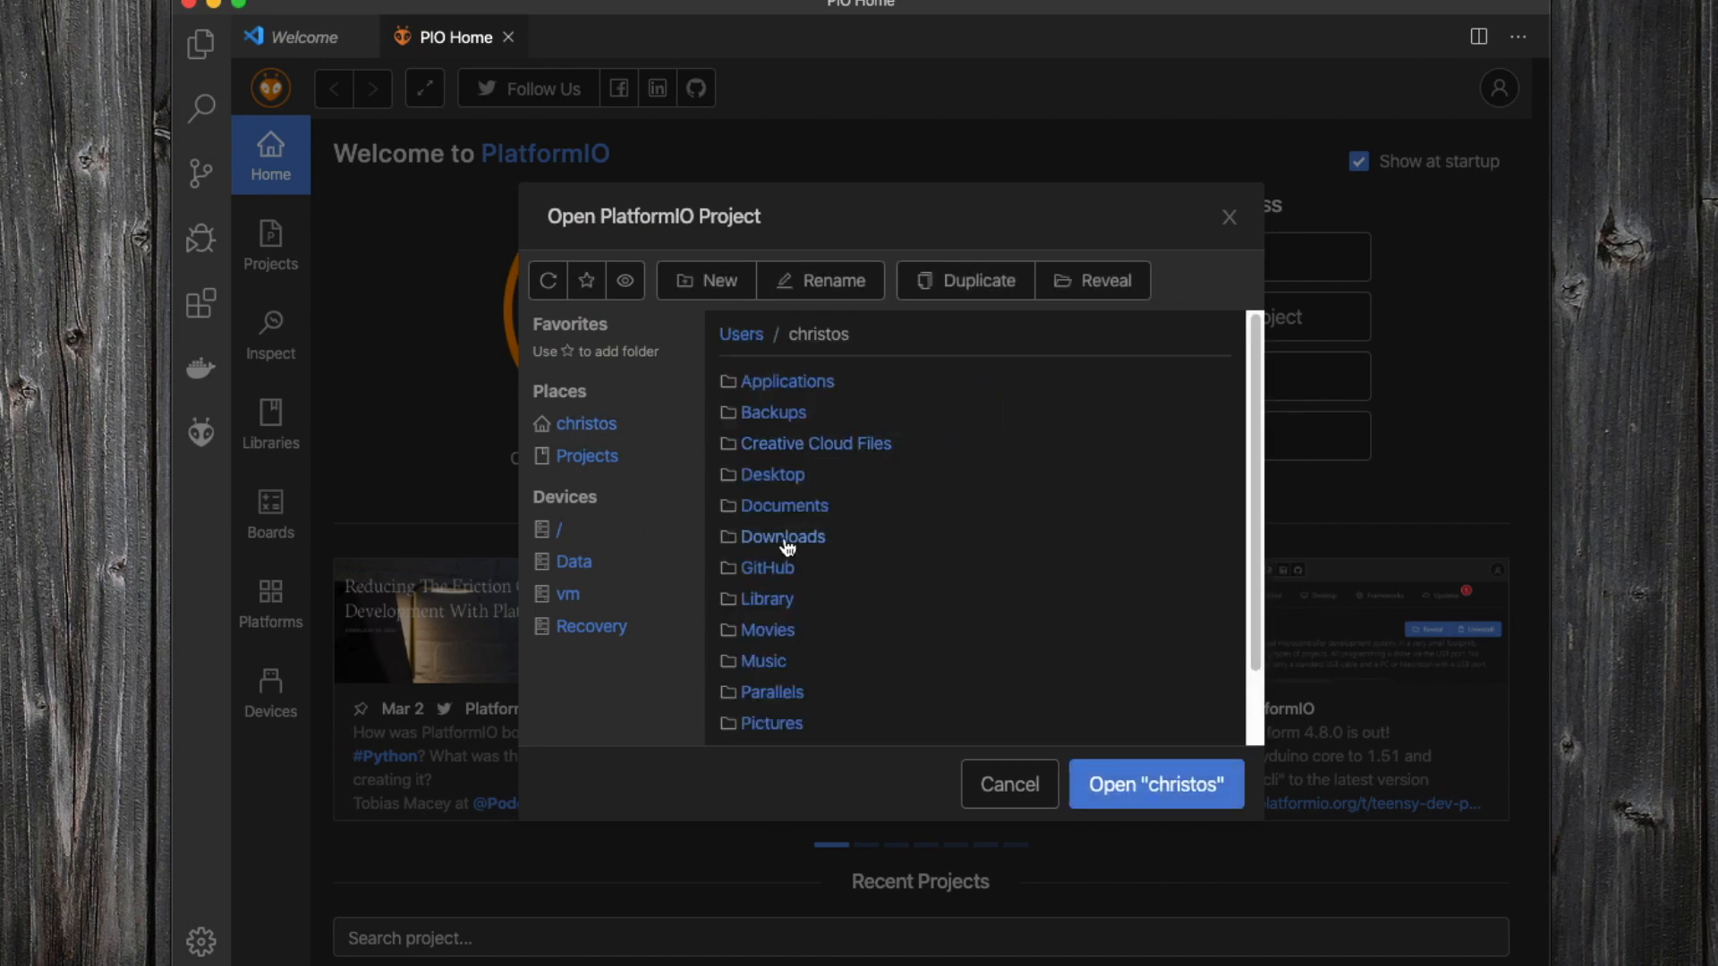
{"action": "double_click", "coordinate": [784, 535]}
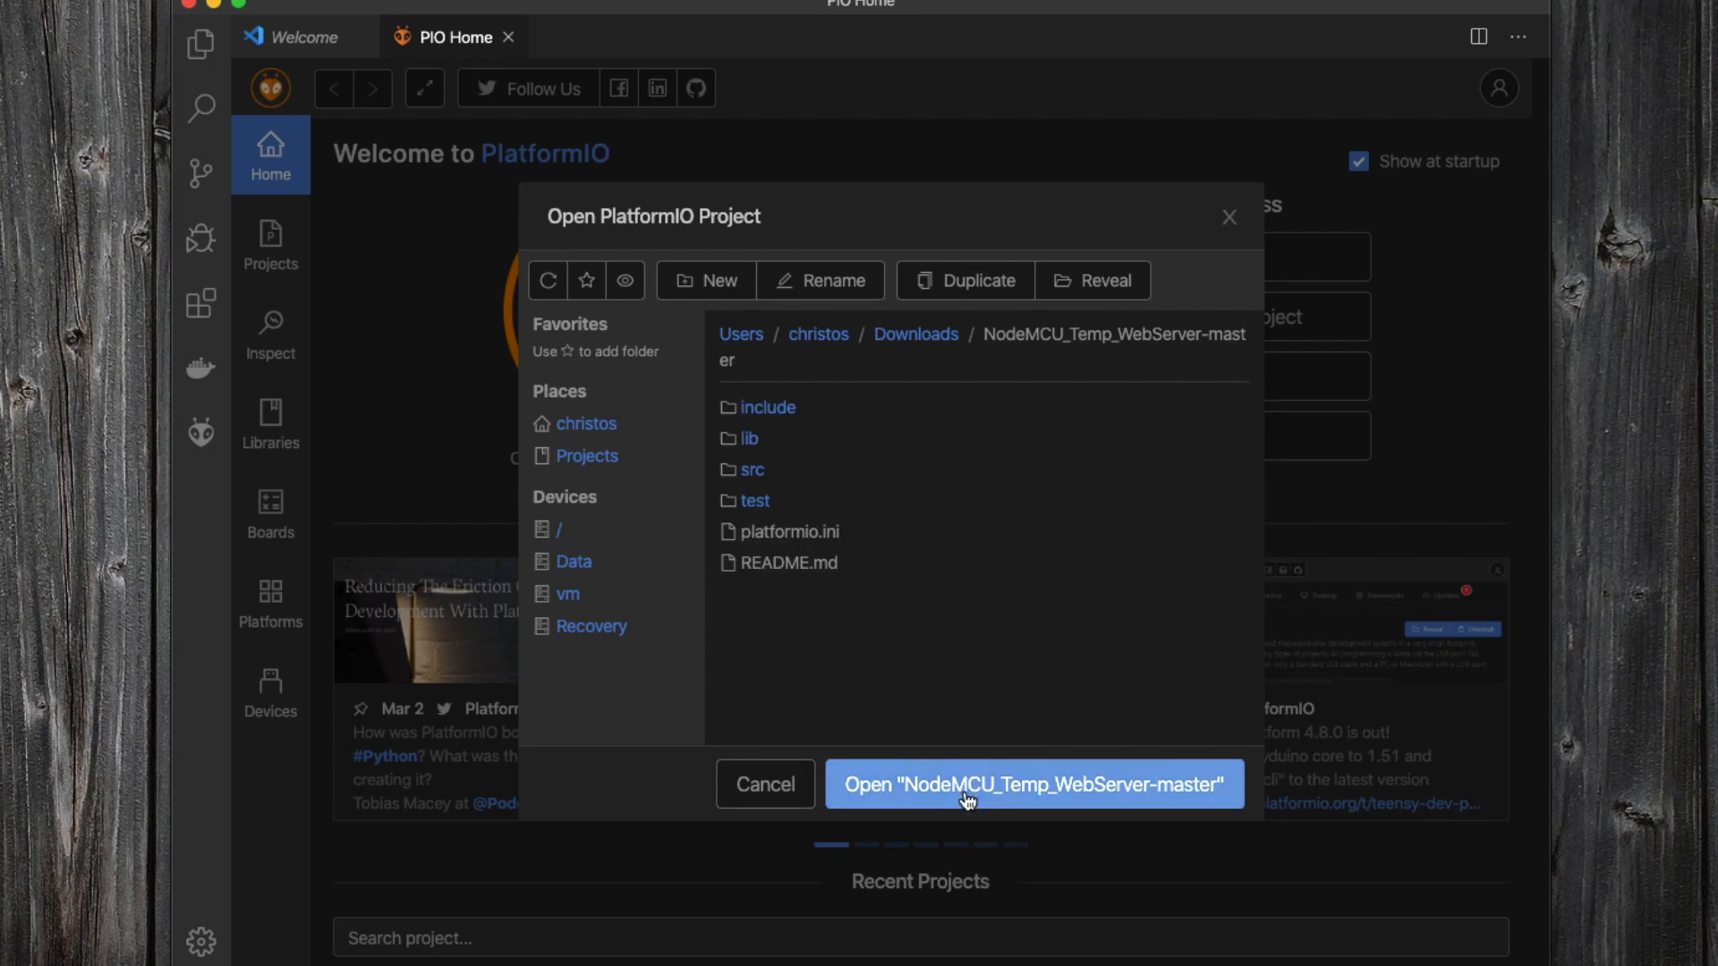
{"action": "left_click", "coordinate": [1032, 784]}
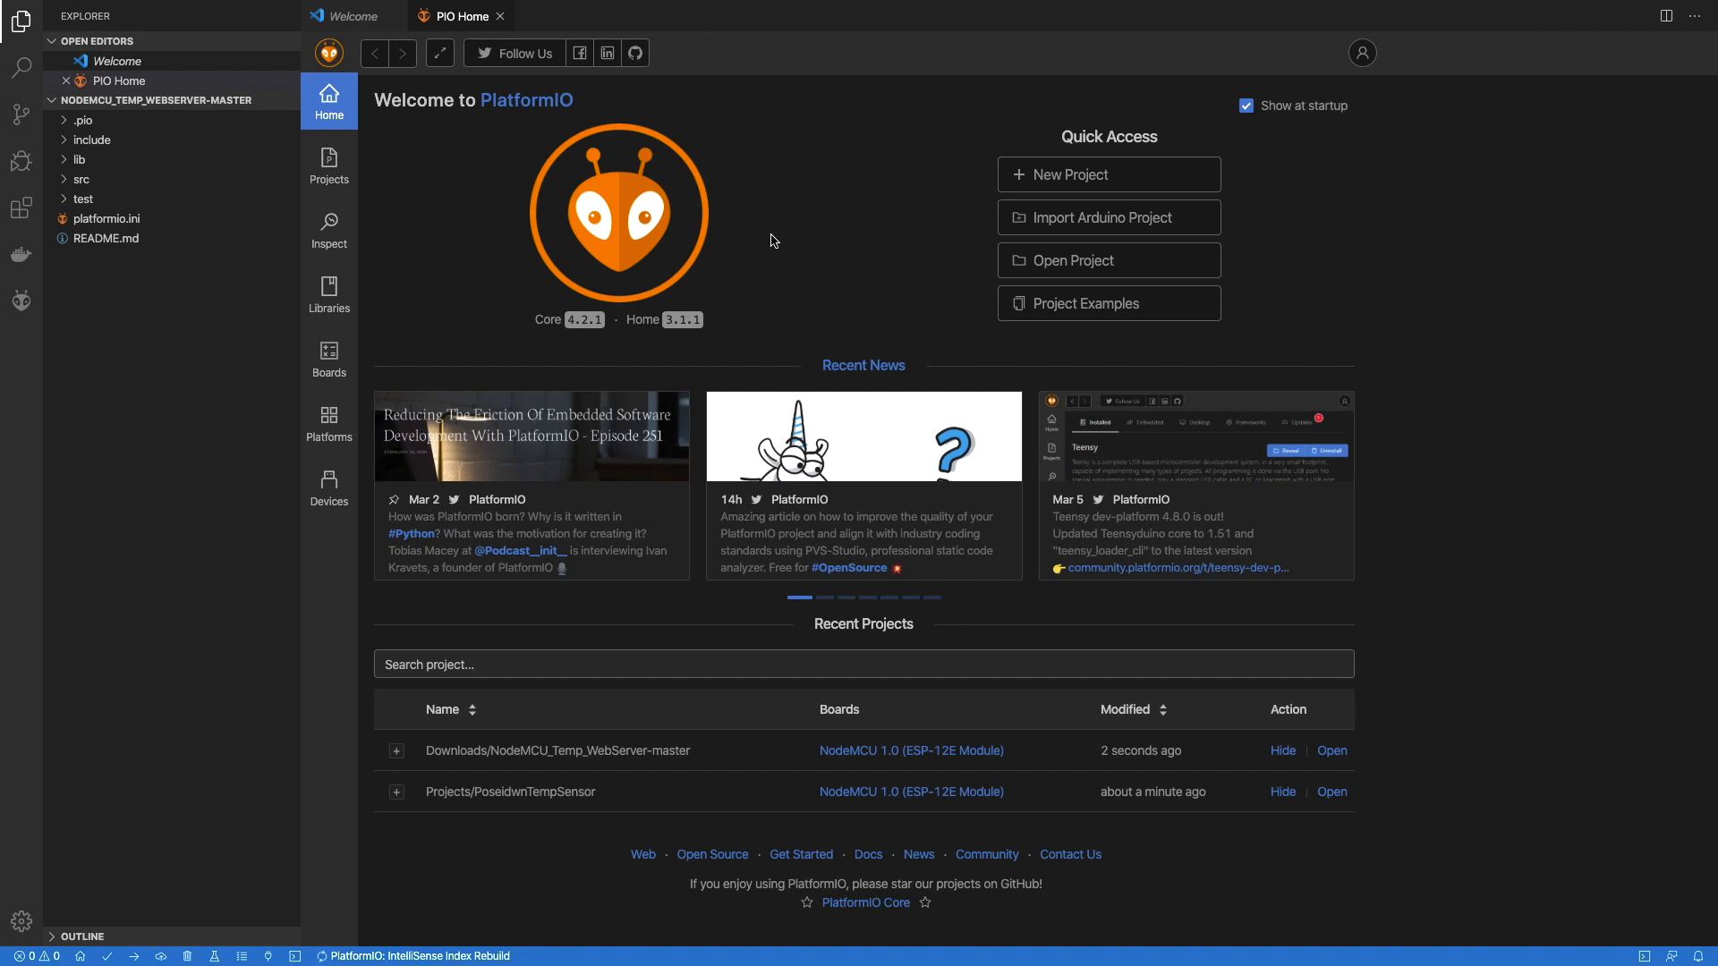
{"action": "mouse_move", "coordinate": [81, 179]}
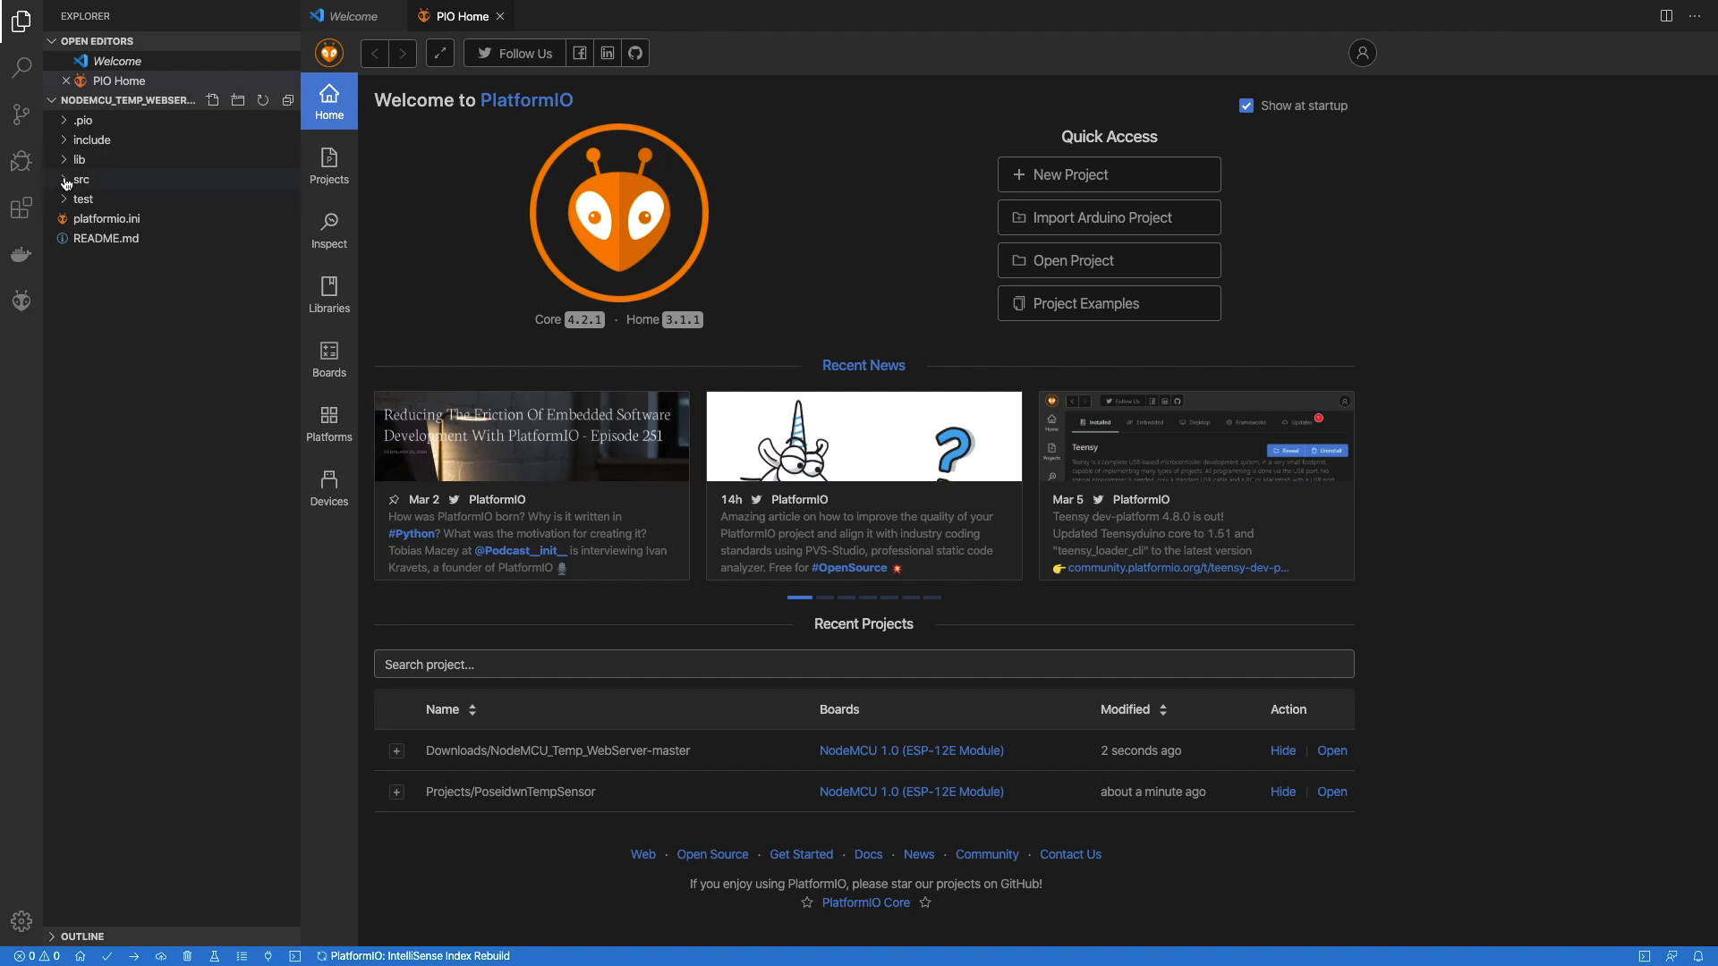
- Open src/main.cpp with its placeholder Wi-Fi credentials and DHT settings ready for editing
{"action": "left_click", "coordinate": [83, 179]}
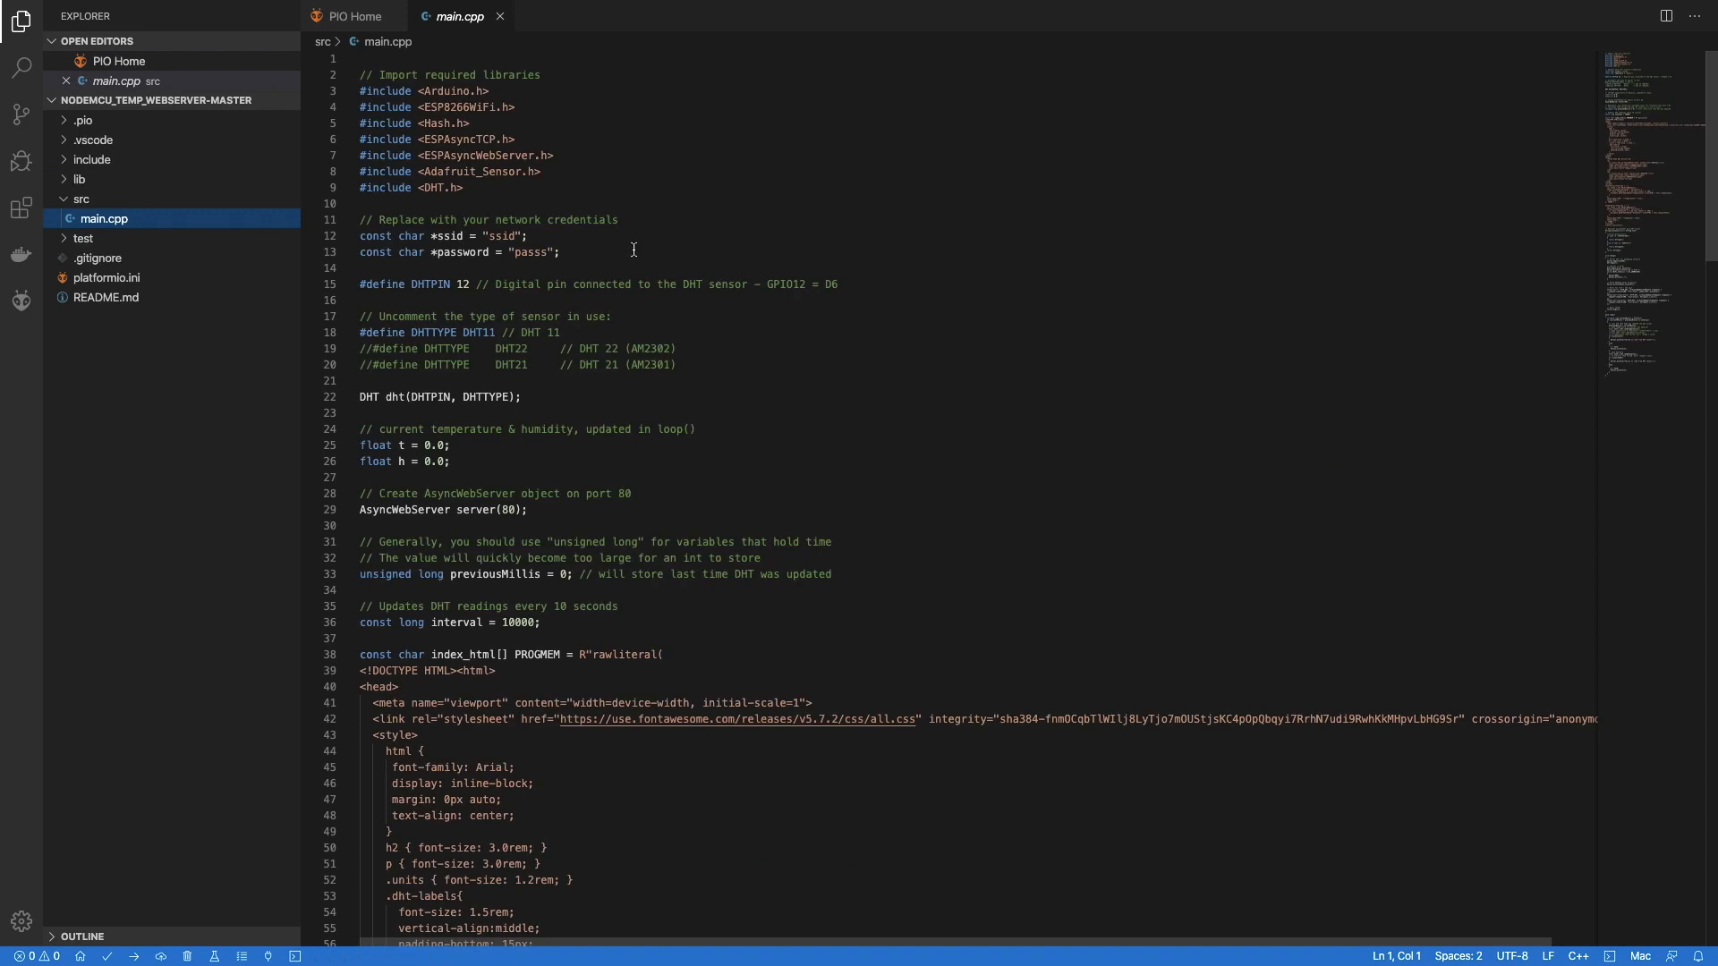
{"action": "mouse_move", "coordinate": [748, 193]}
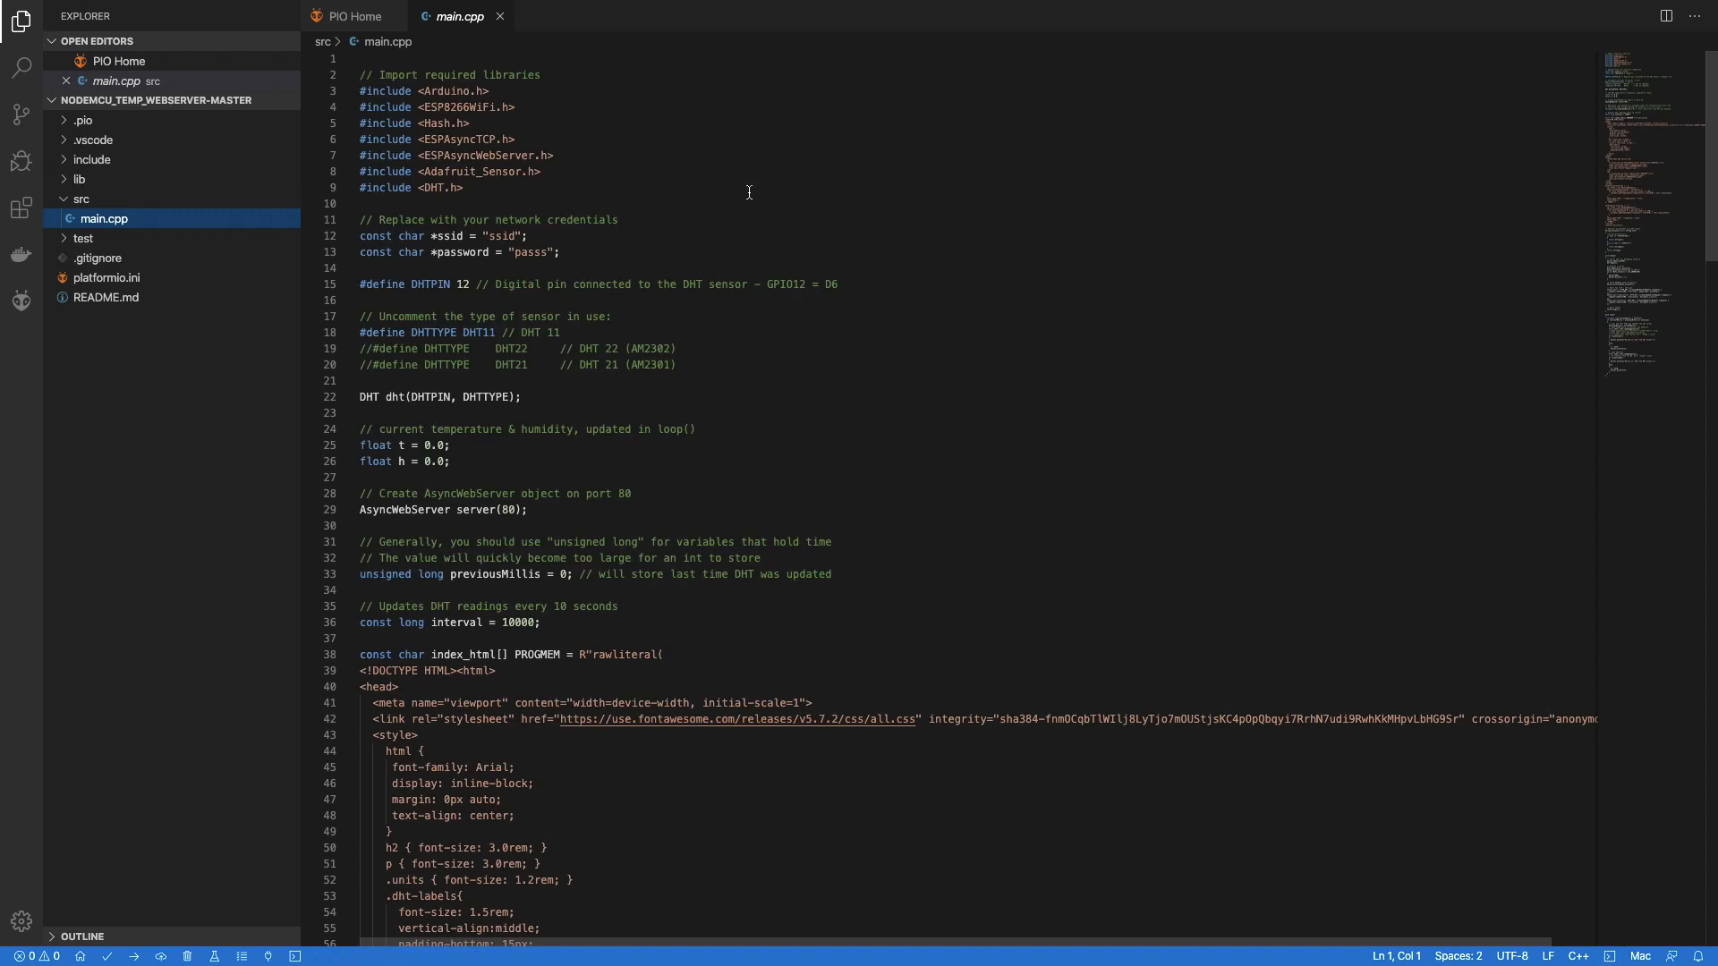
{"action": "left_click", "coordinate": [538, 623]}
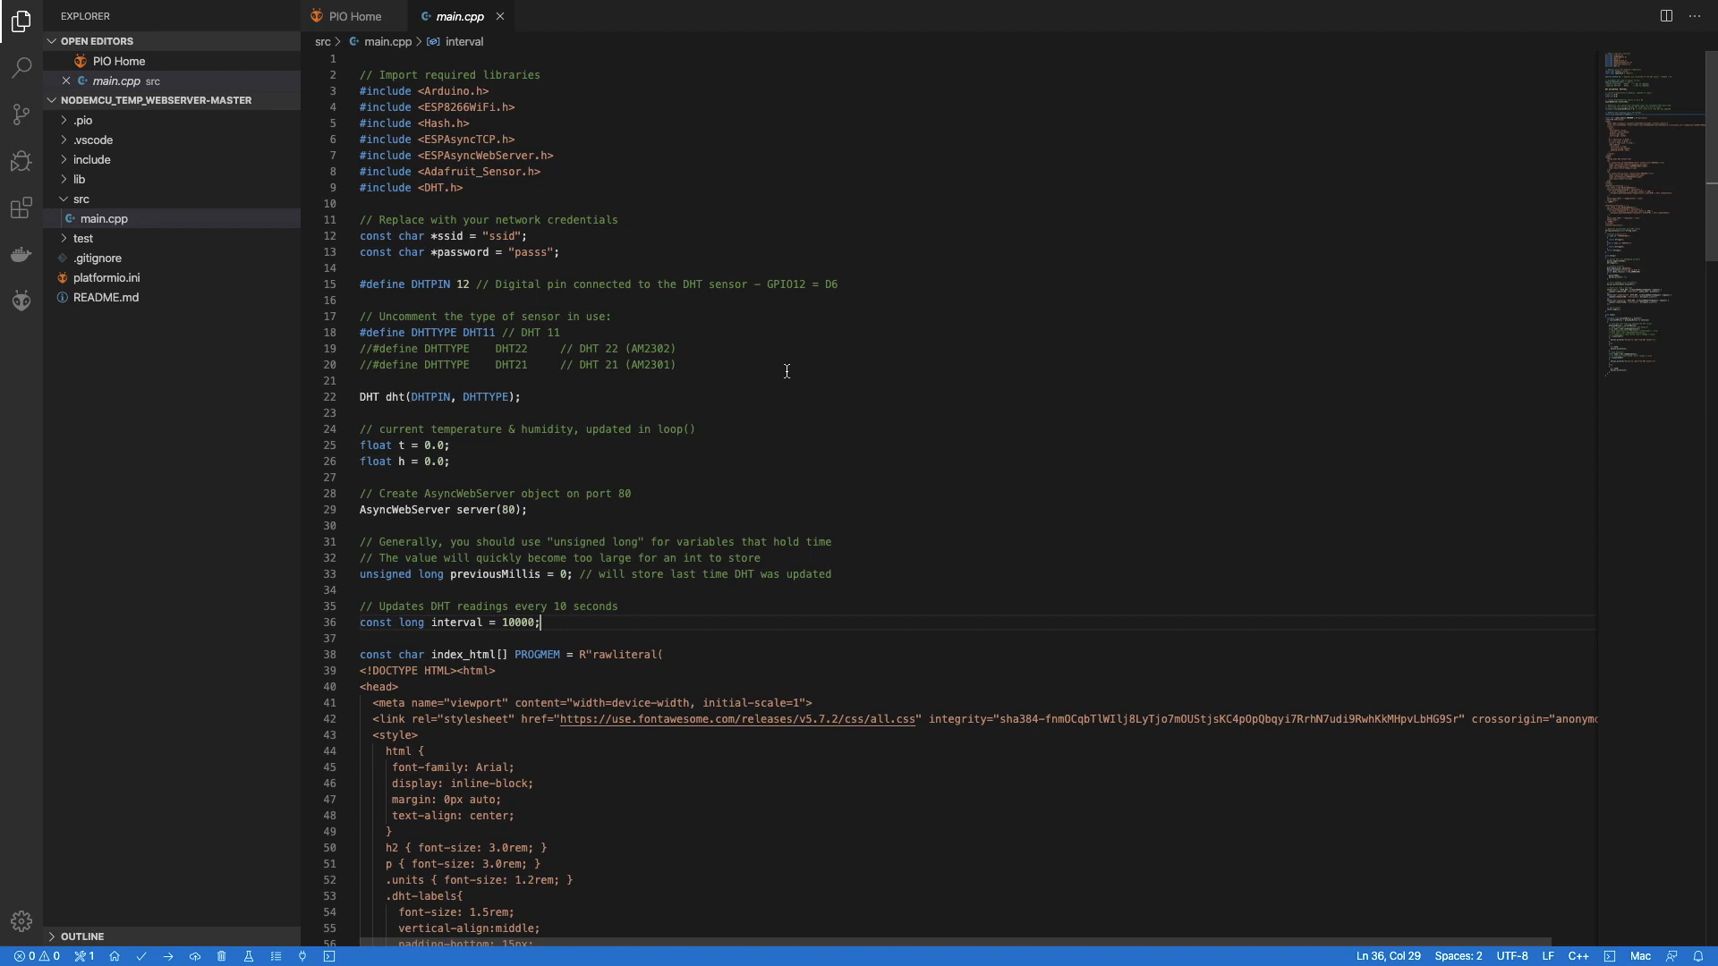
{"action": "mouse_move", "coordinate": [686, 383]}
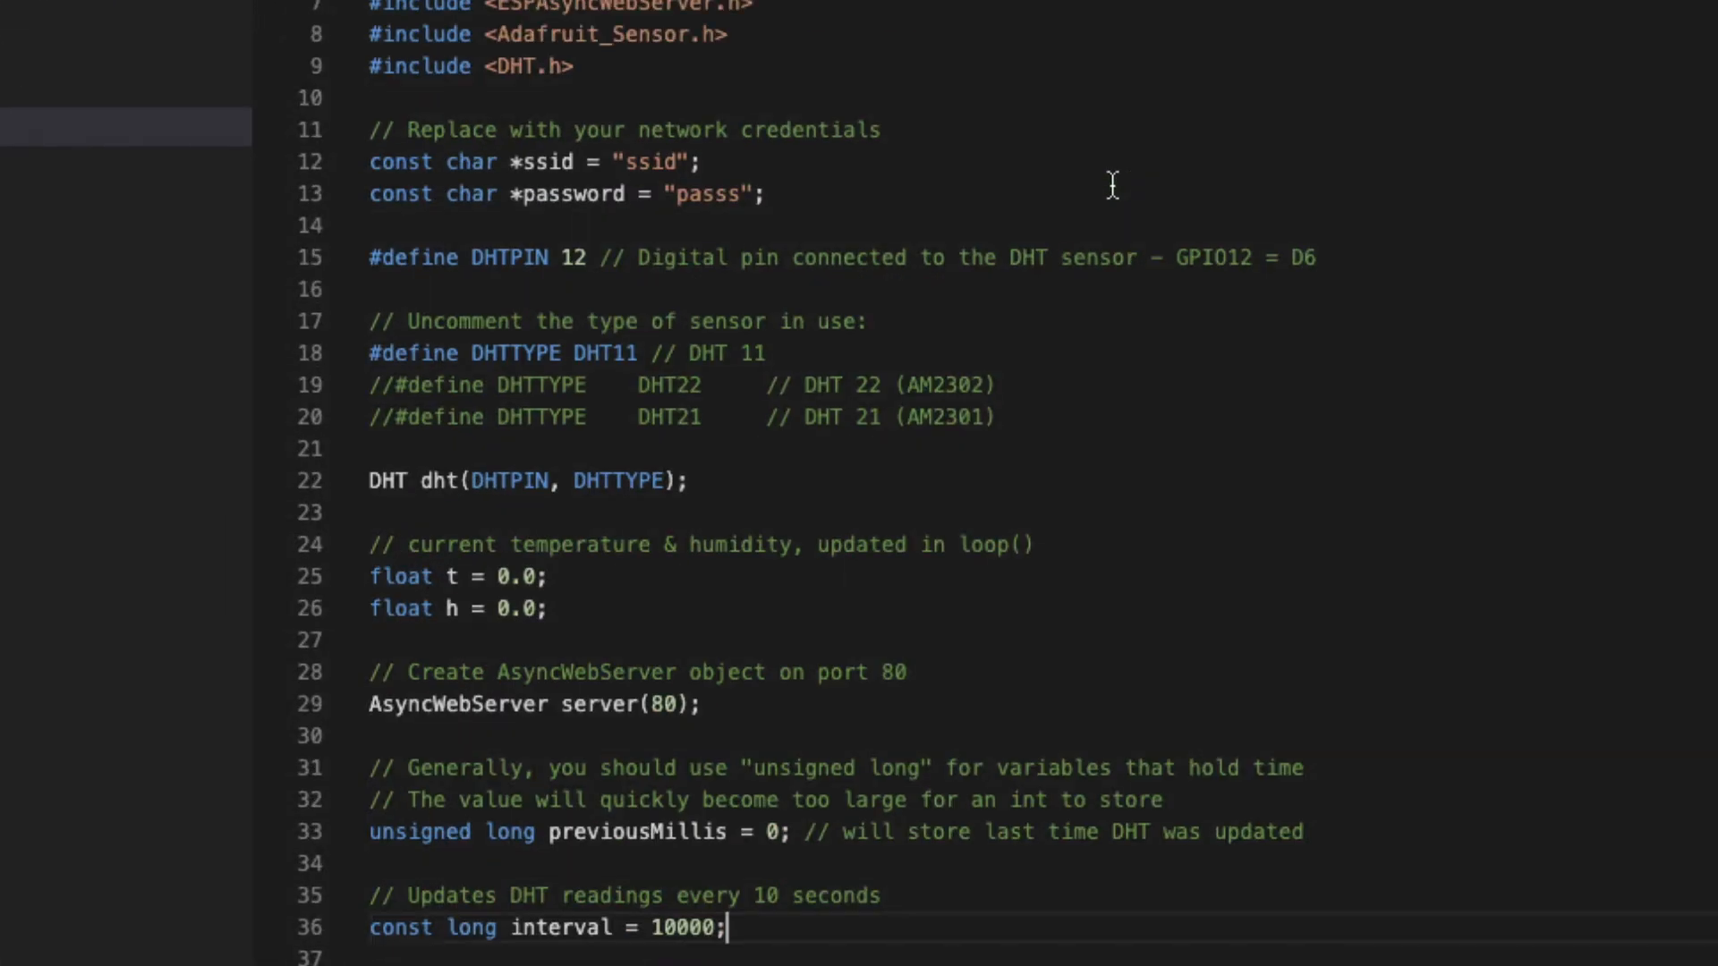
{"action": "mouse_move", "coordinate": [641, 173]}
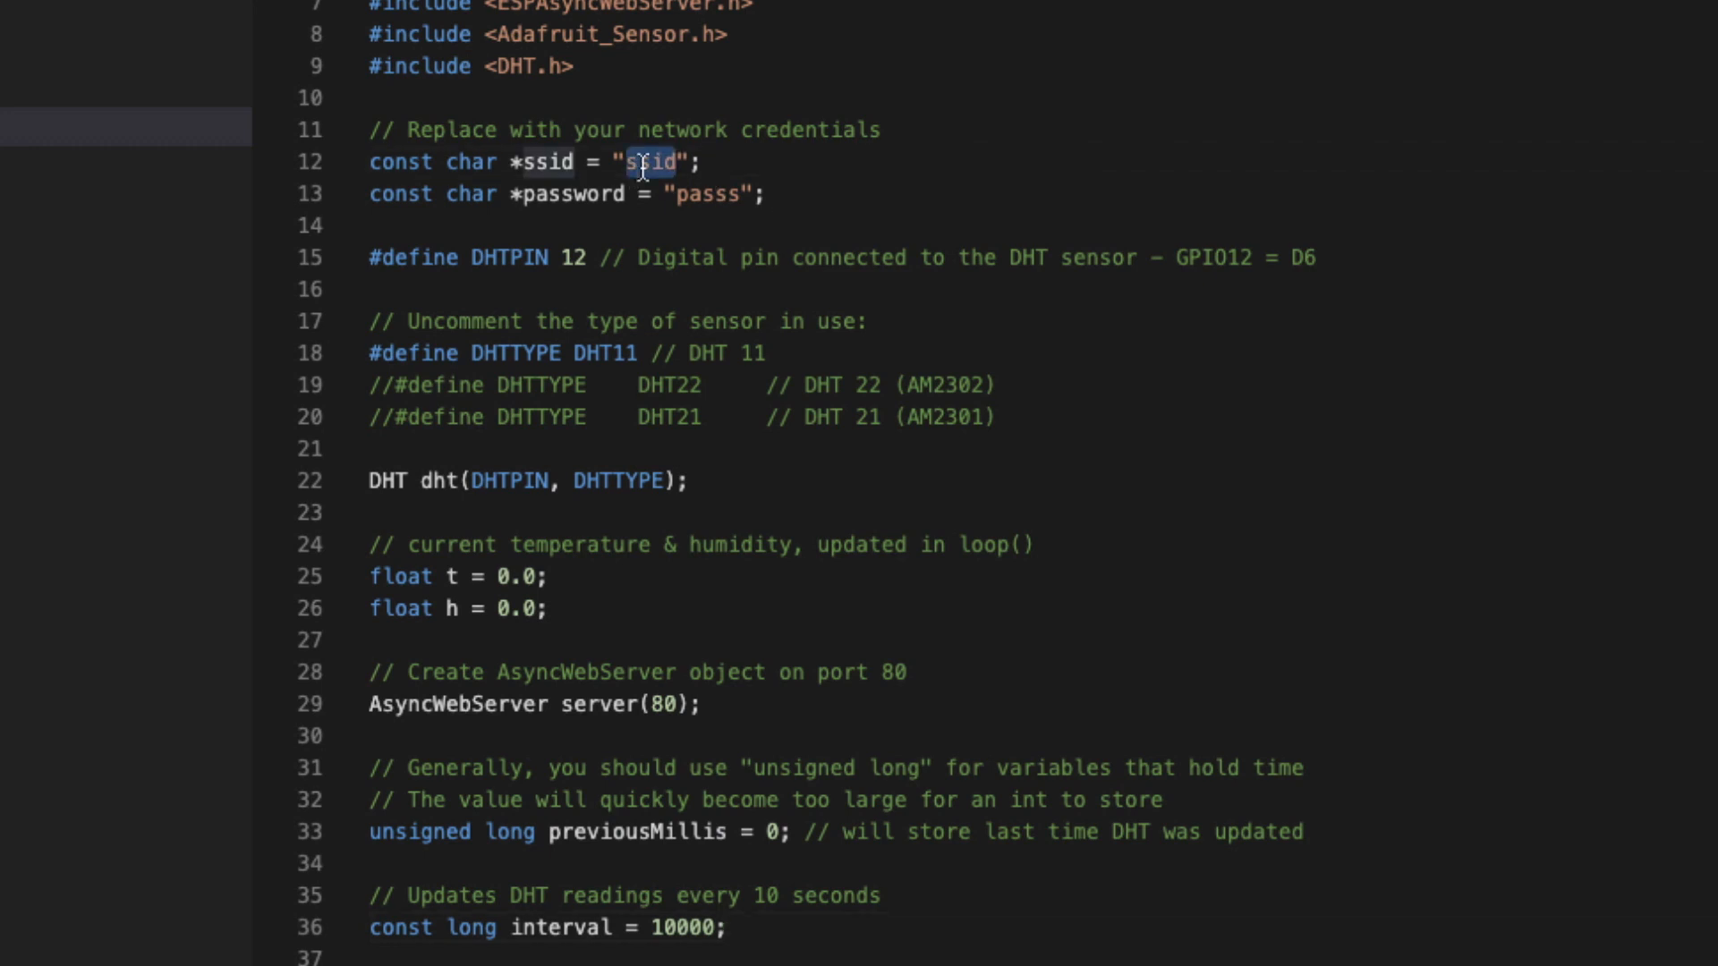
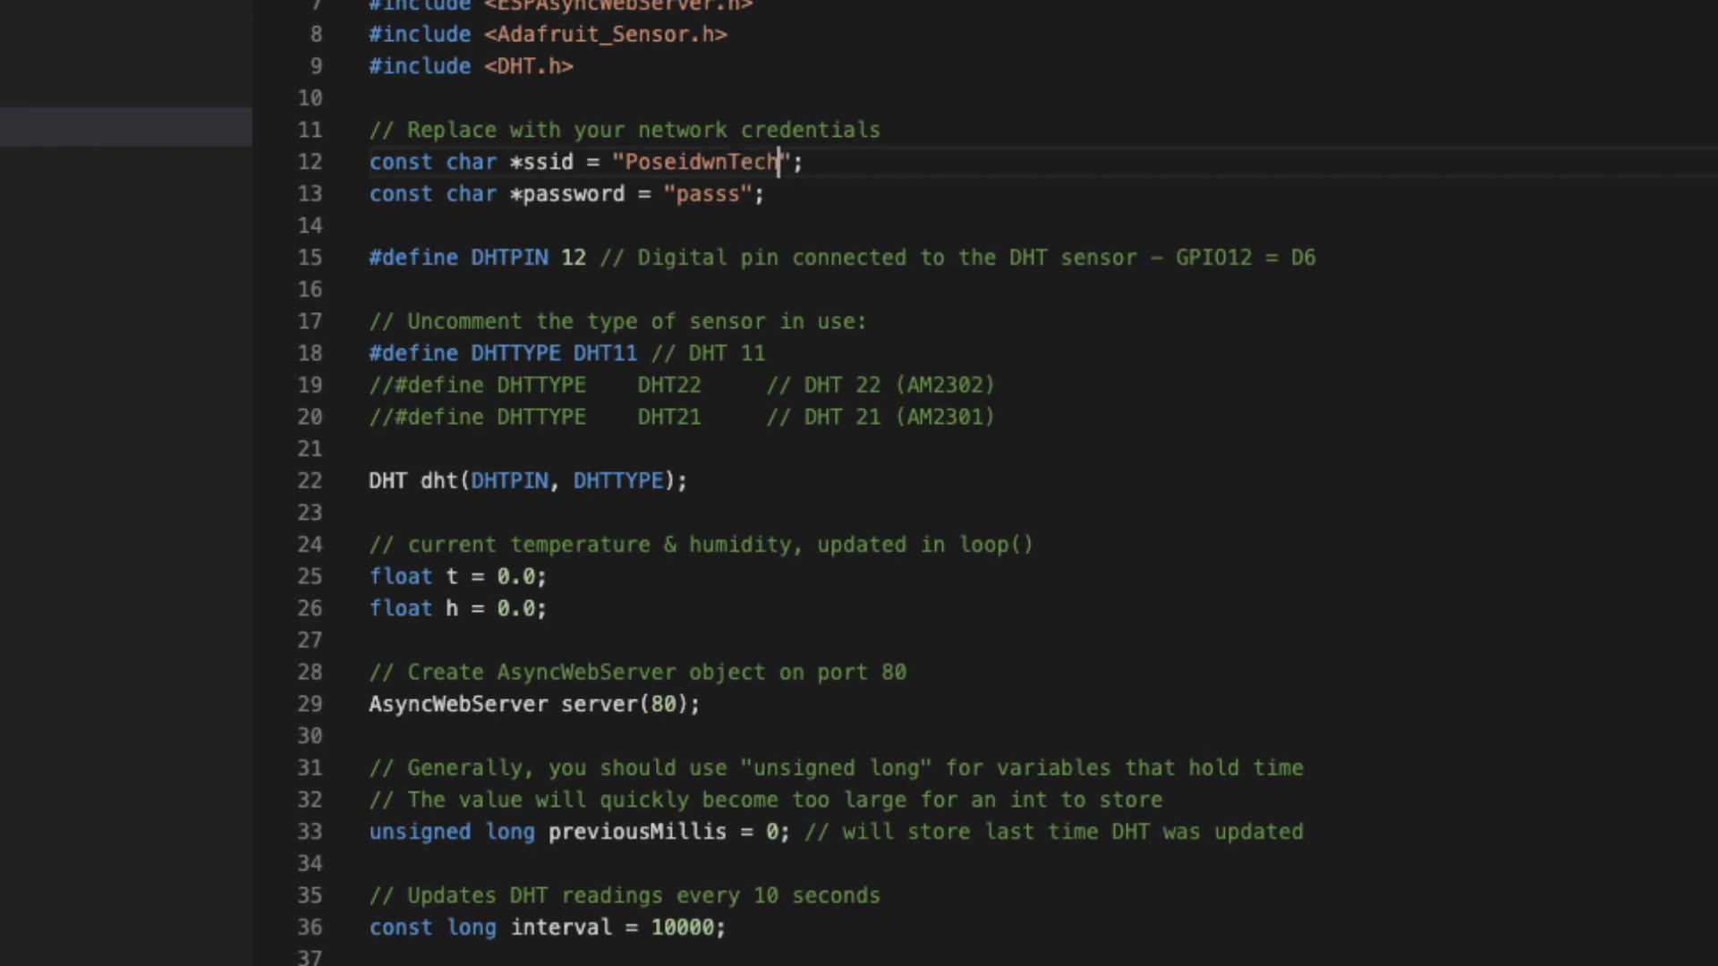
{"action": "mouse_move", "coordinate": [853, 208]}
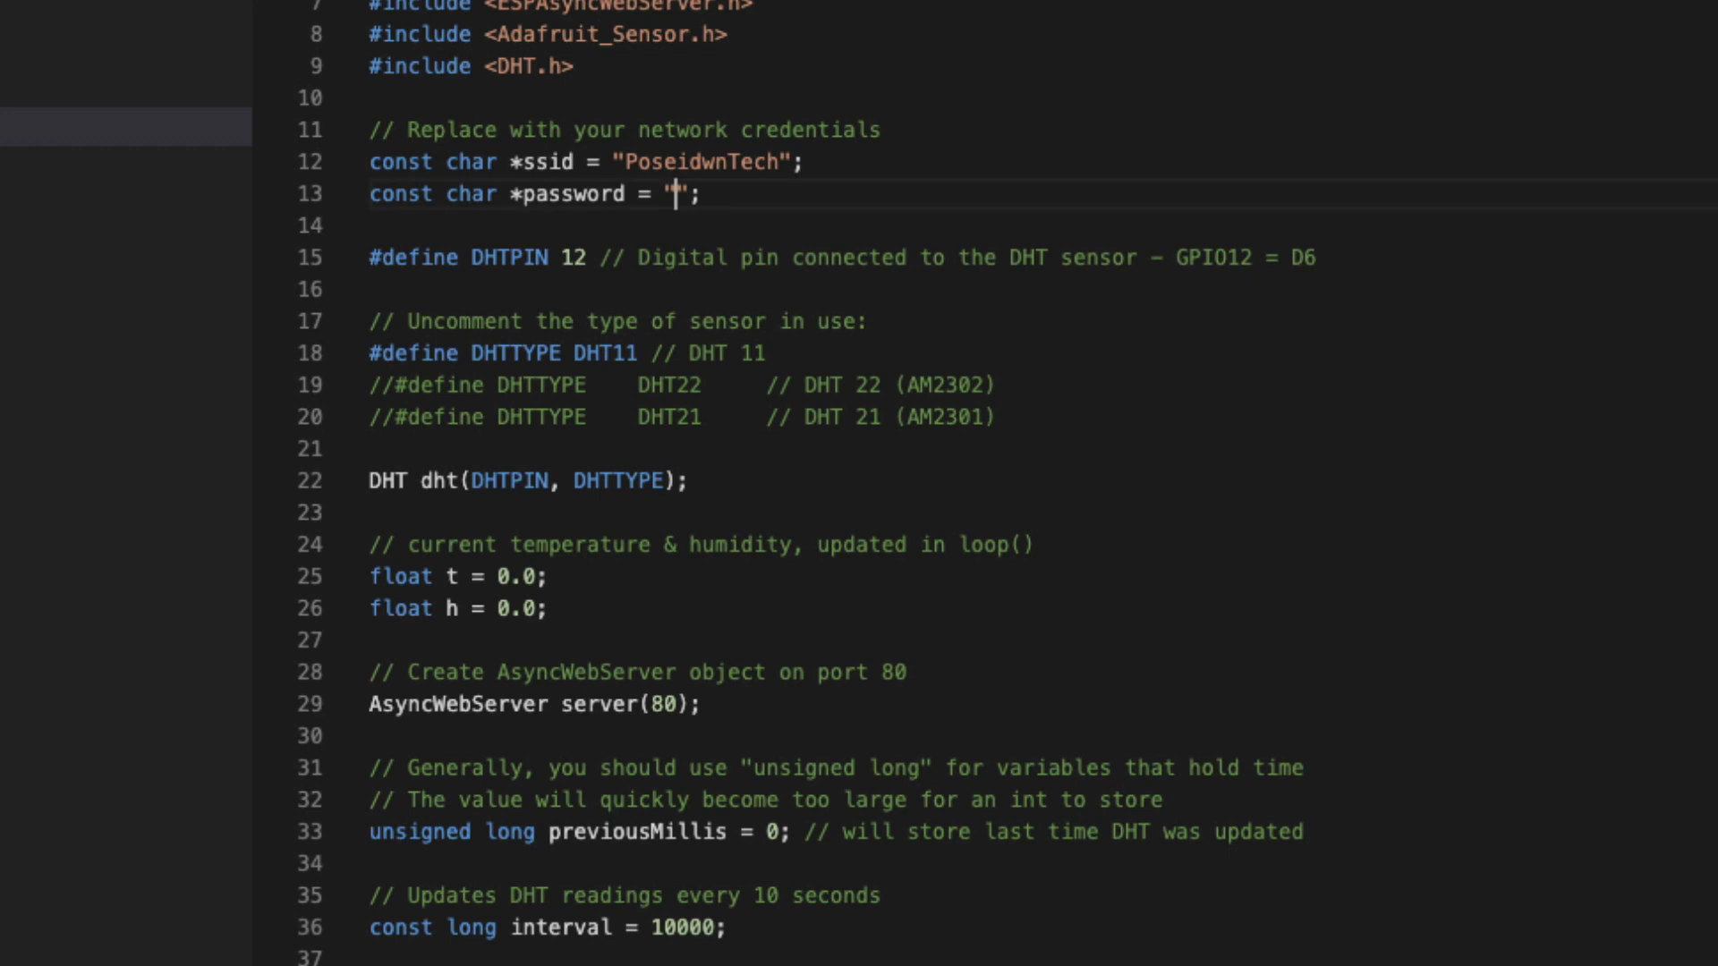
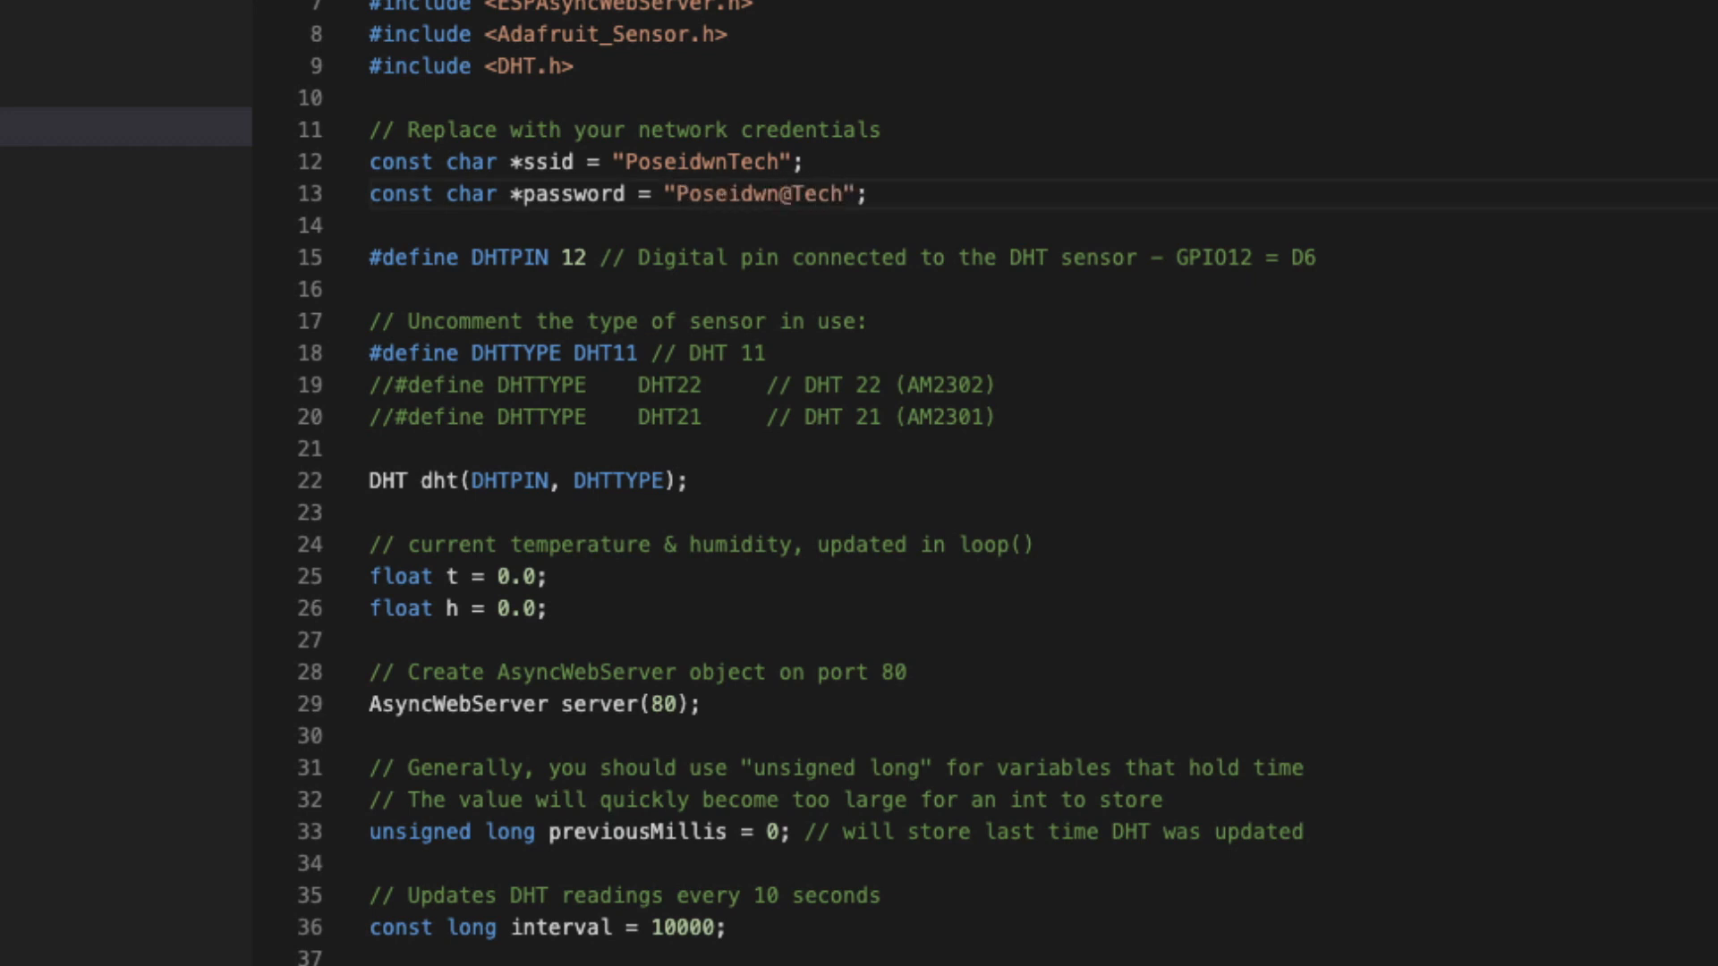
{"action": "mouse_move", "coordinate": [805, 344]}
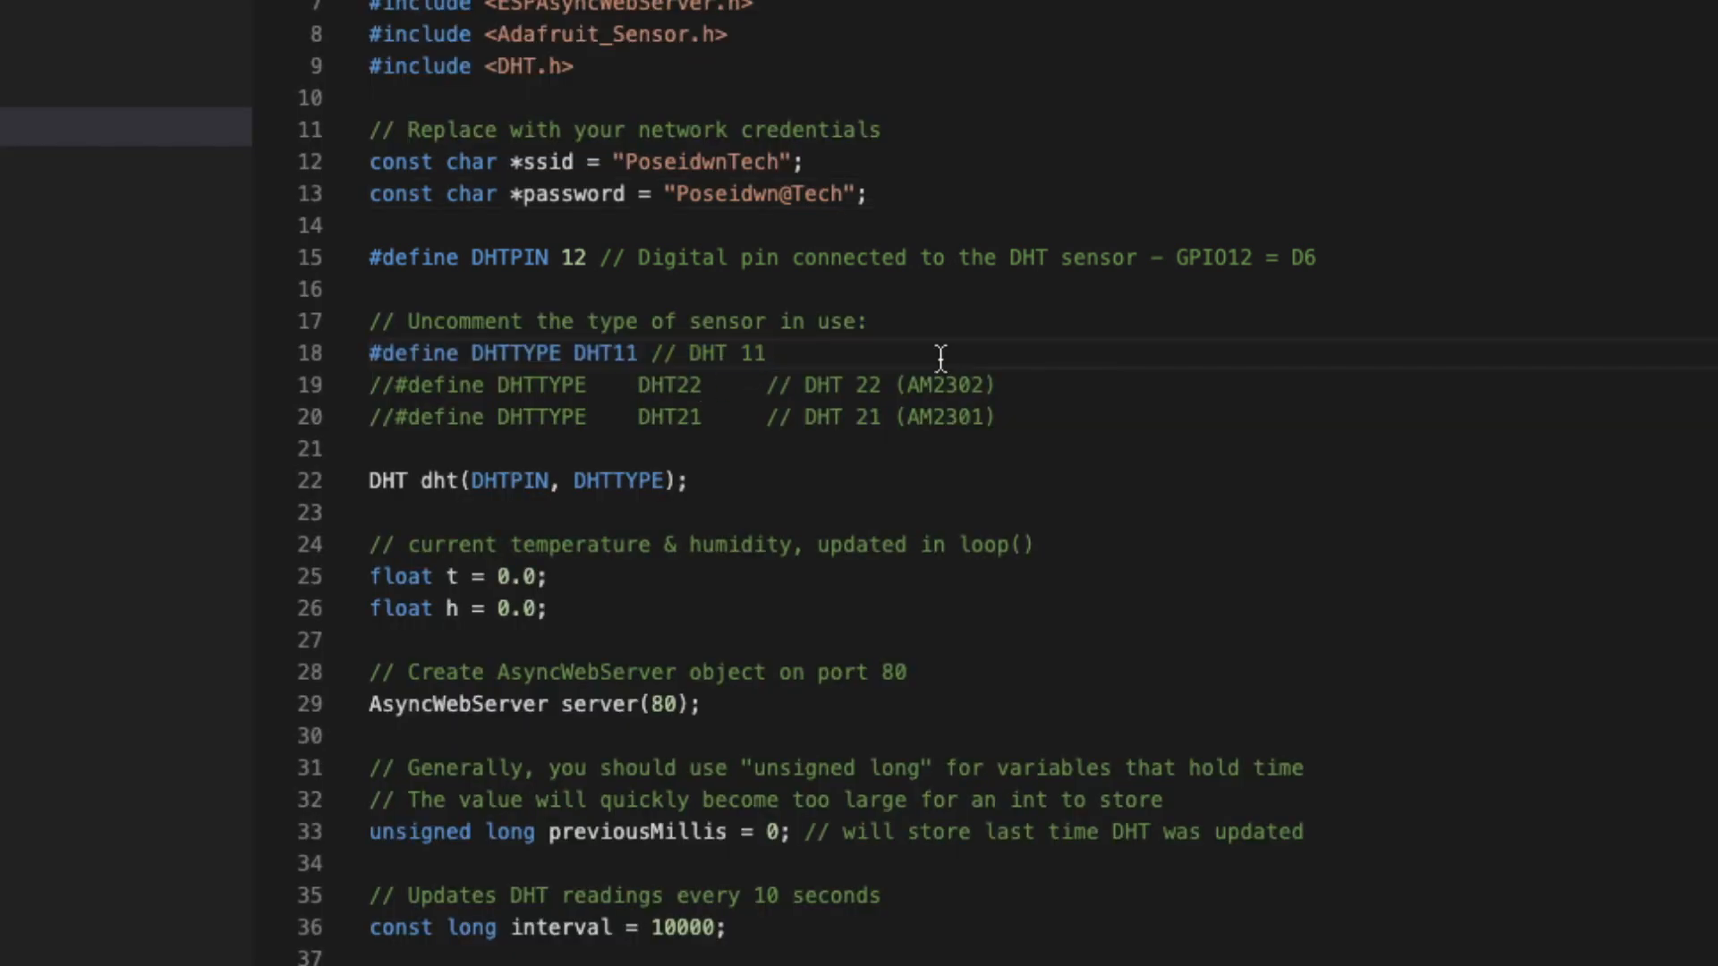
{"action": "mouse_move", "coordinate": [843, 379]}
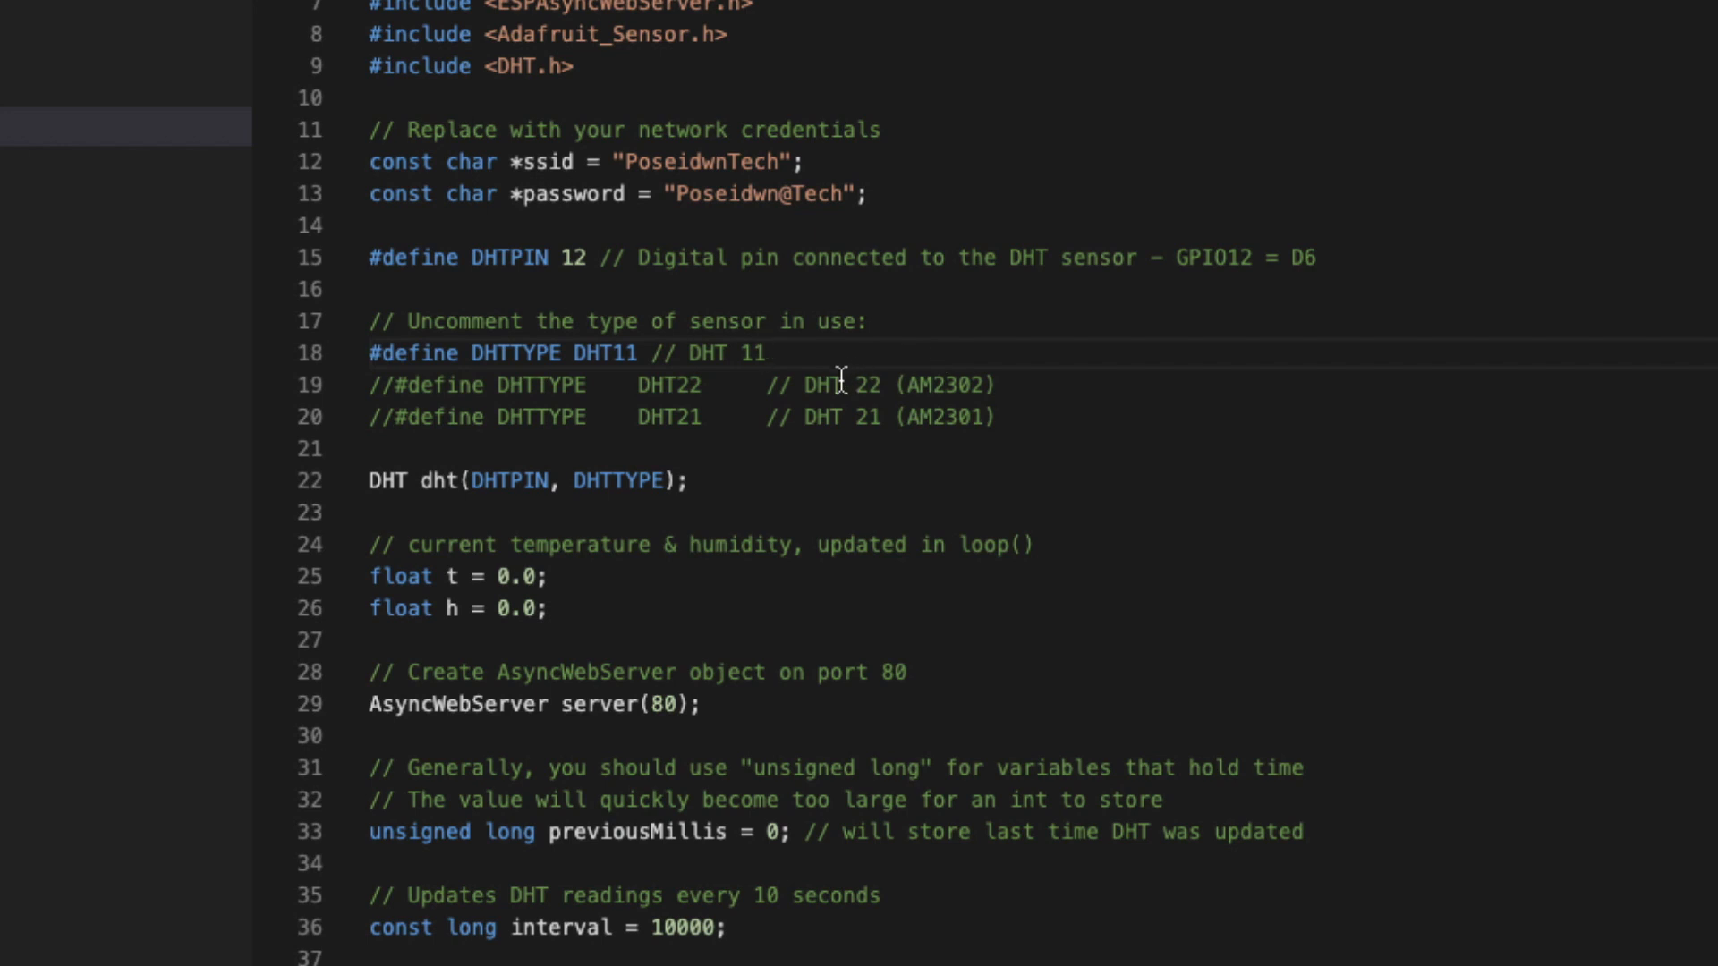
{"action": "scroll", "scroll_direction": "down", "scroll_amount": 3}
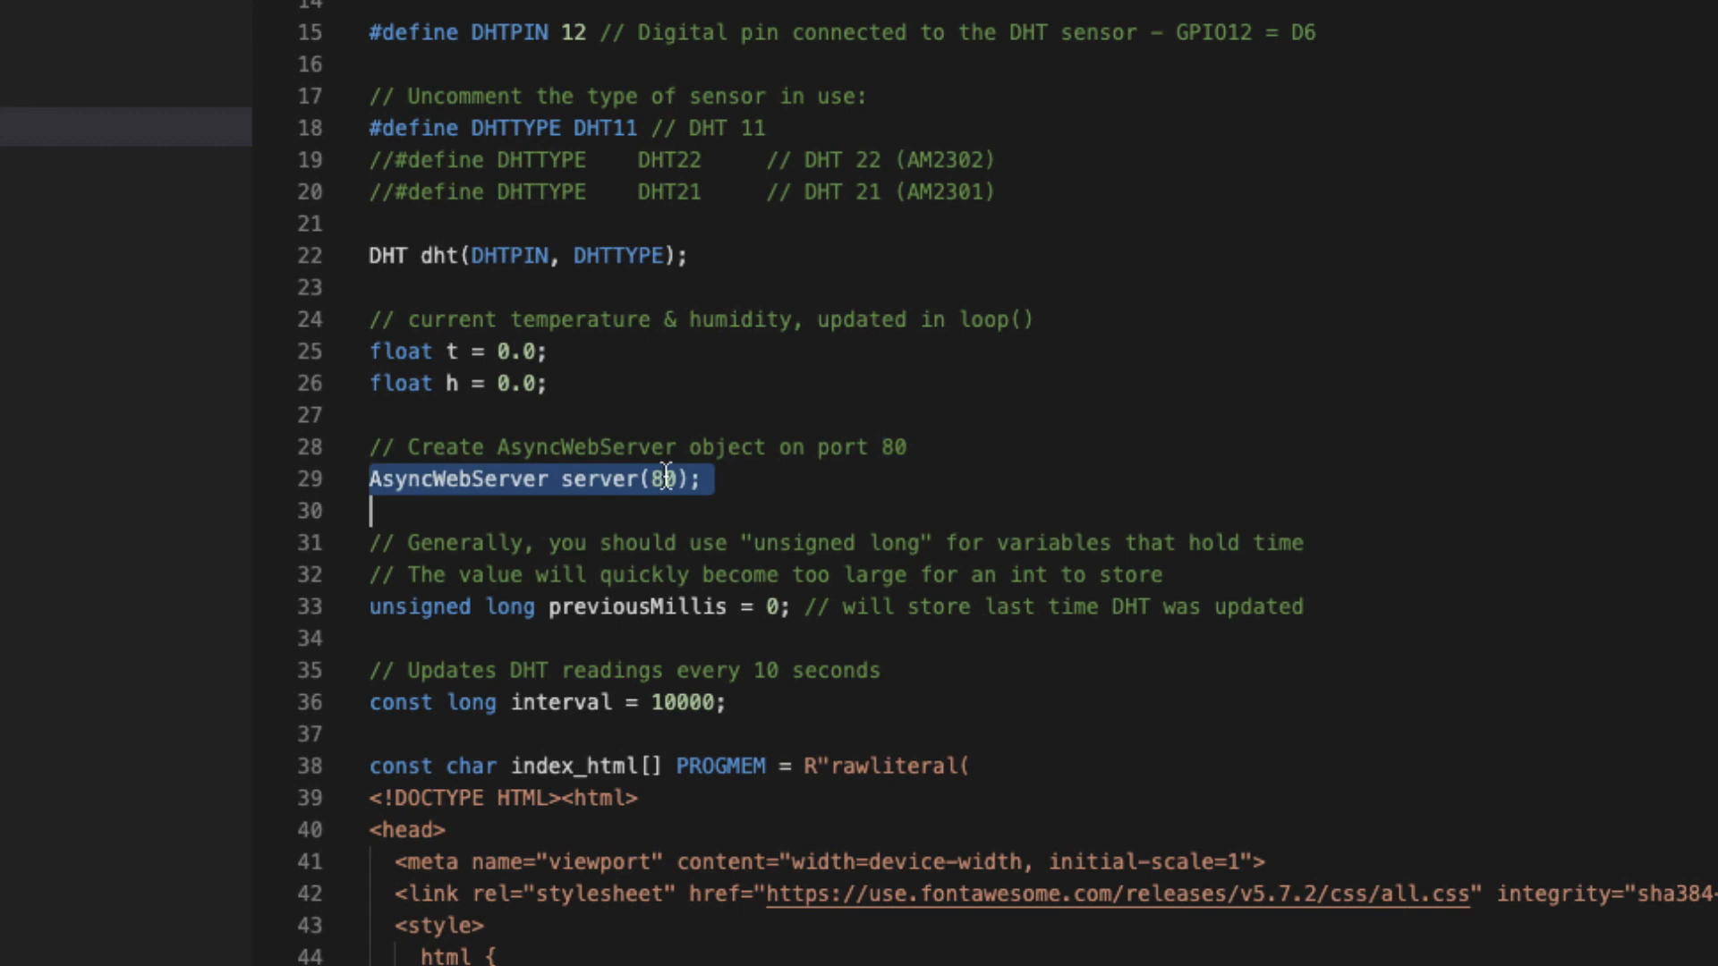
{"action": "left_click", "coordinate": [855, 480]}
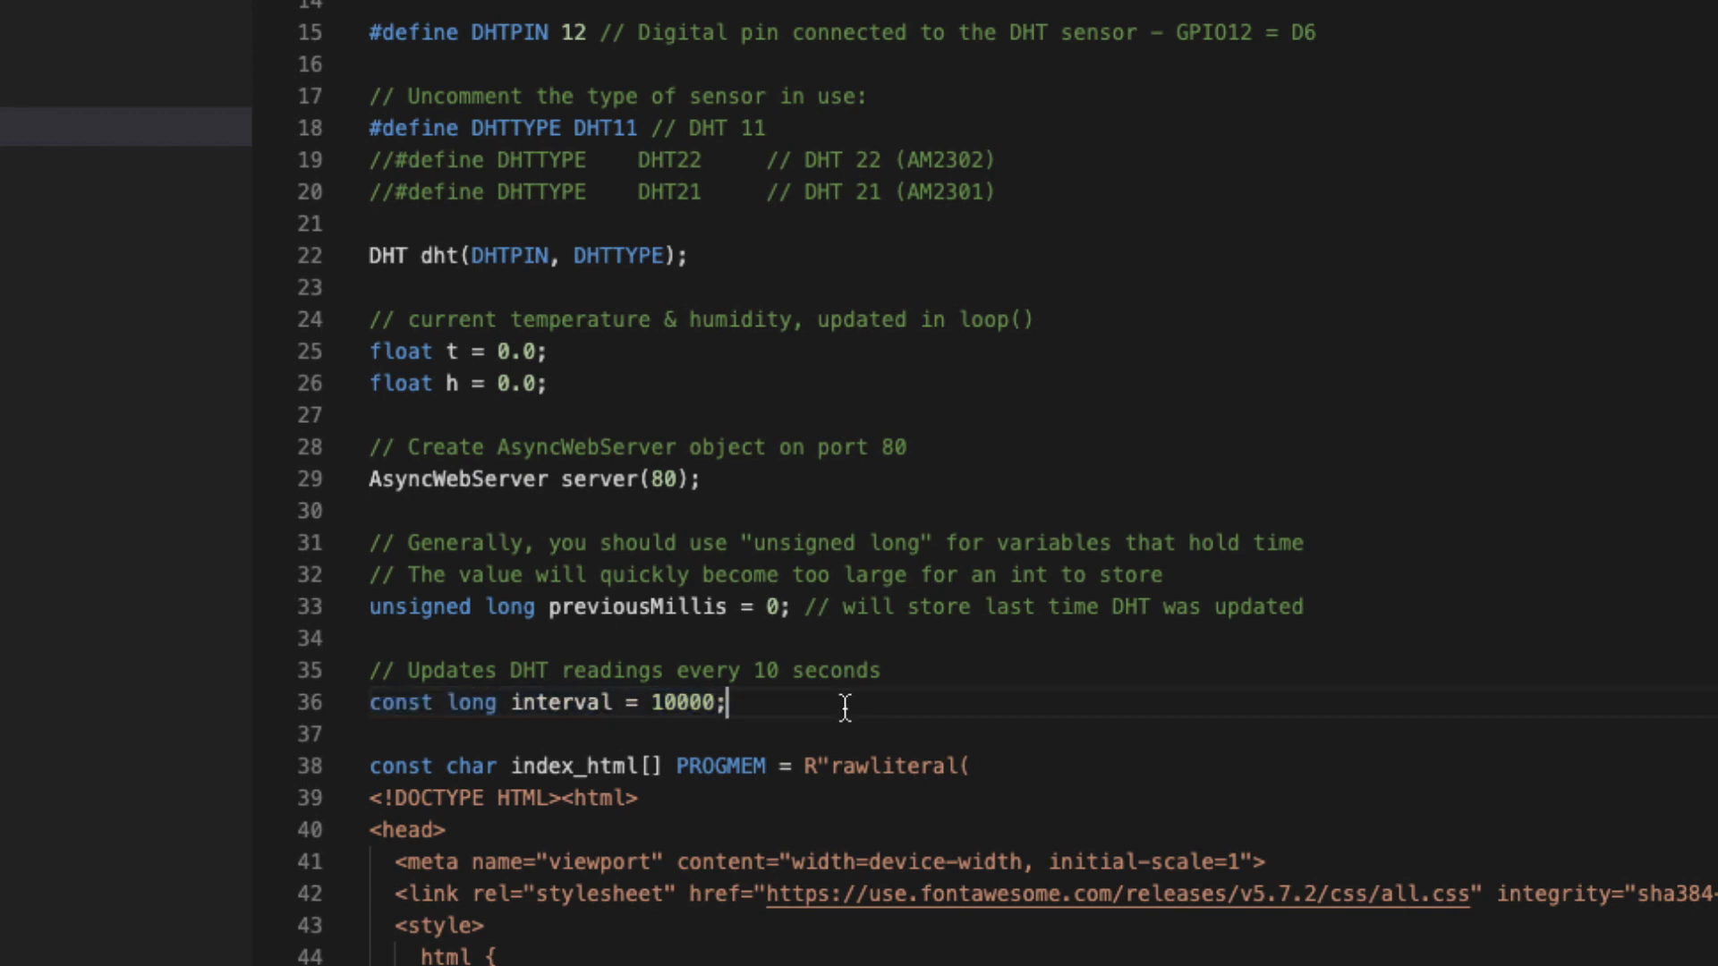
{"action": "mouse_move", "coordinate": [885, 699]}
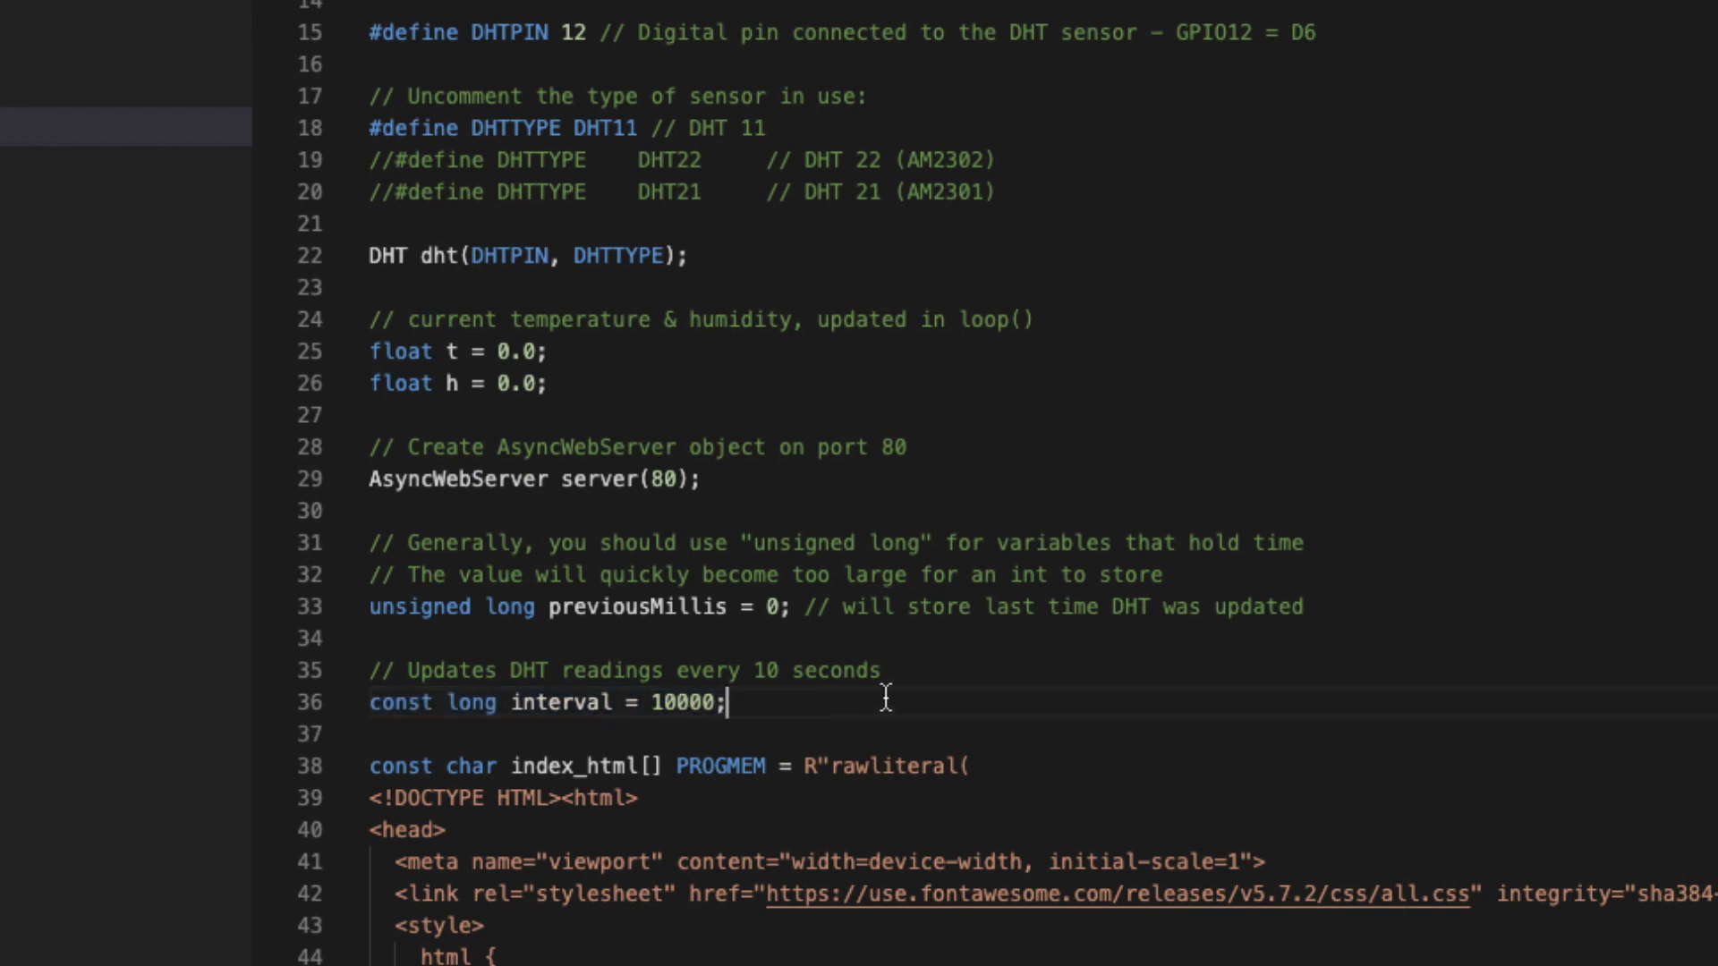
{"action": "scroll", "scroll_direction": "down", "scroll_amount": 3}
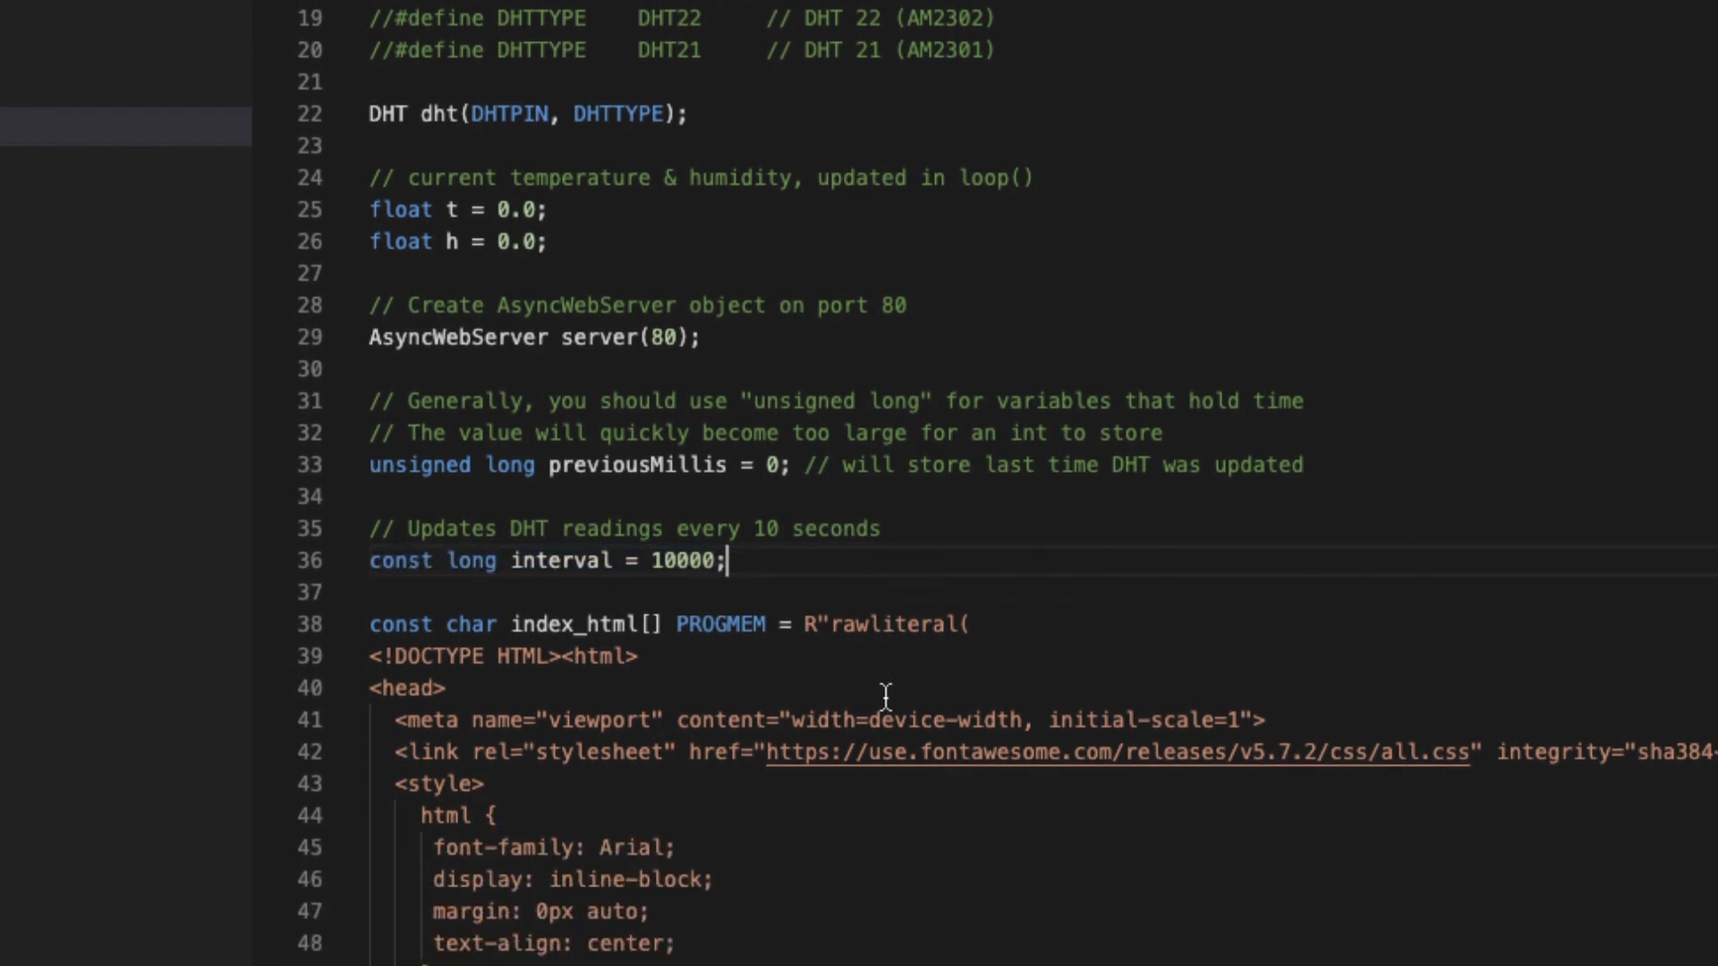
{"action": "scroll", "scroll_direction": "down", "scroll_amount": 3}
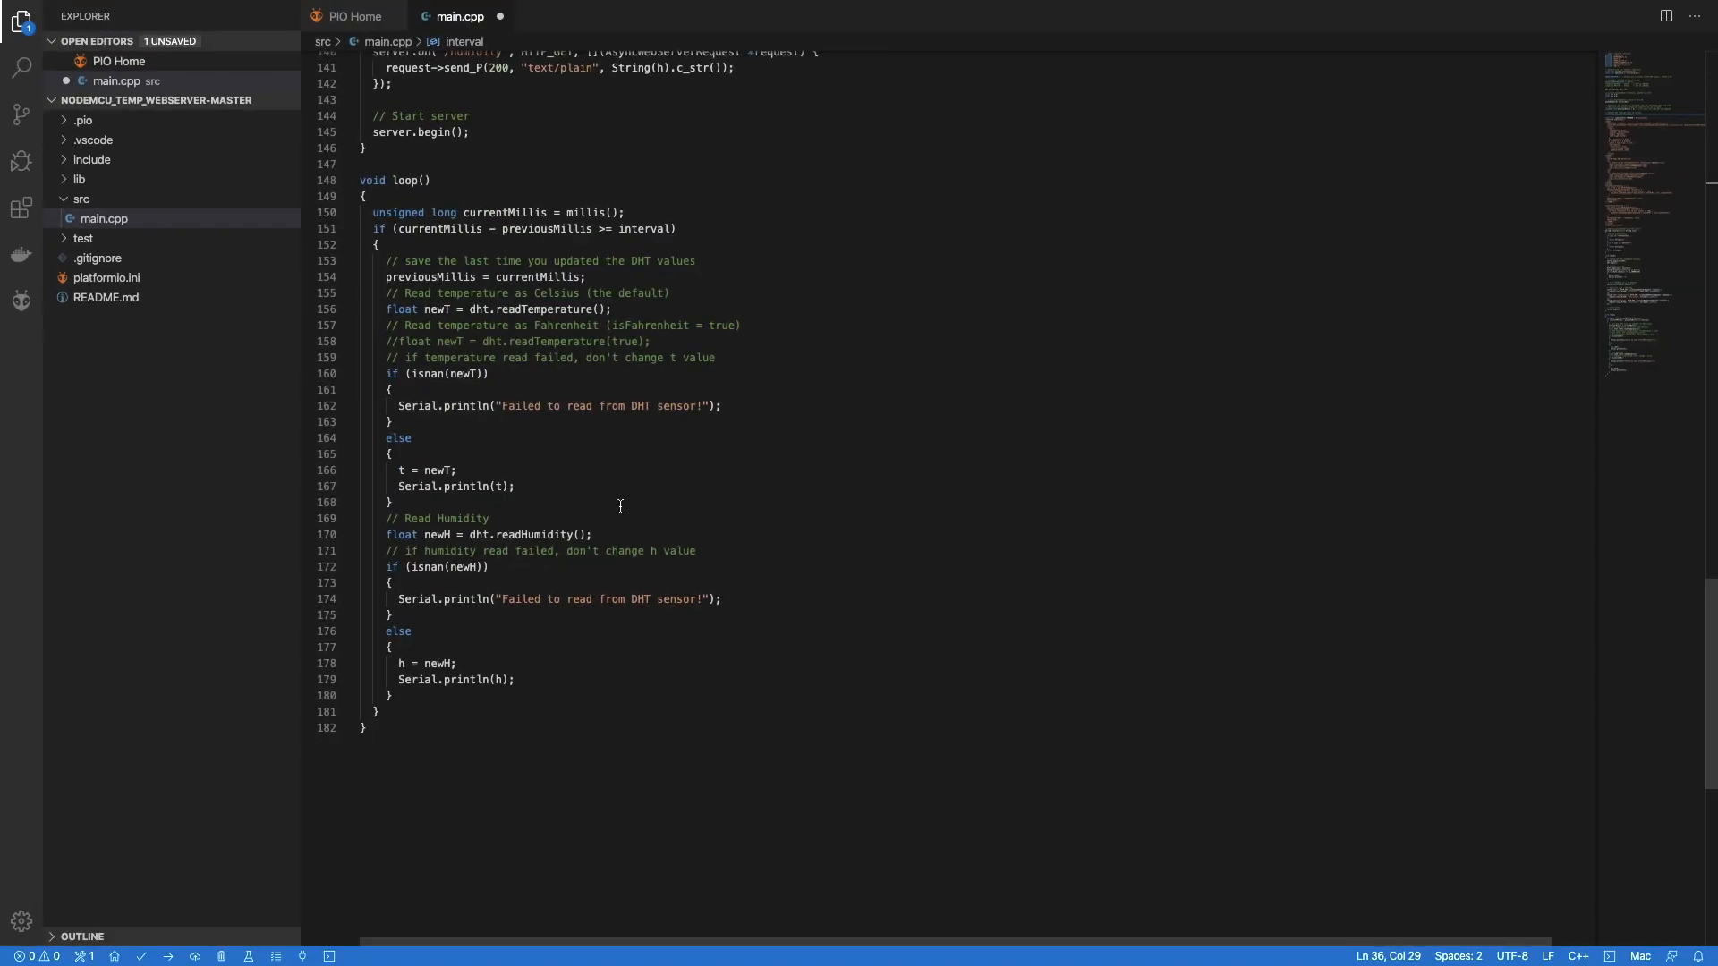
{"action": "scroll", "scroll_direction": "up", "scroll_amount": 3}
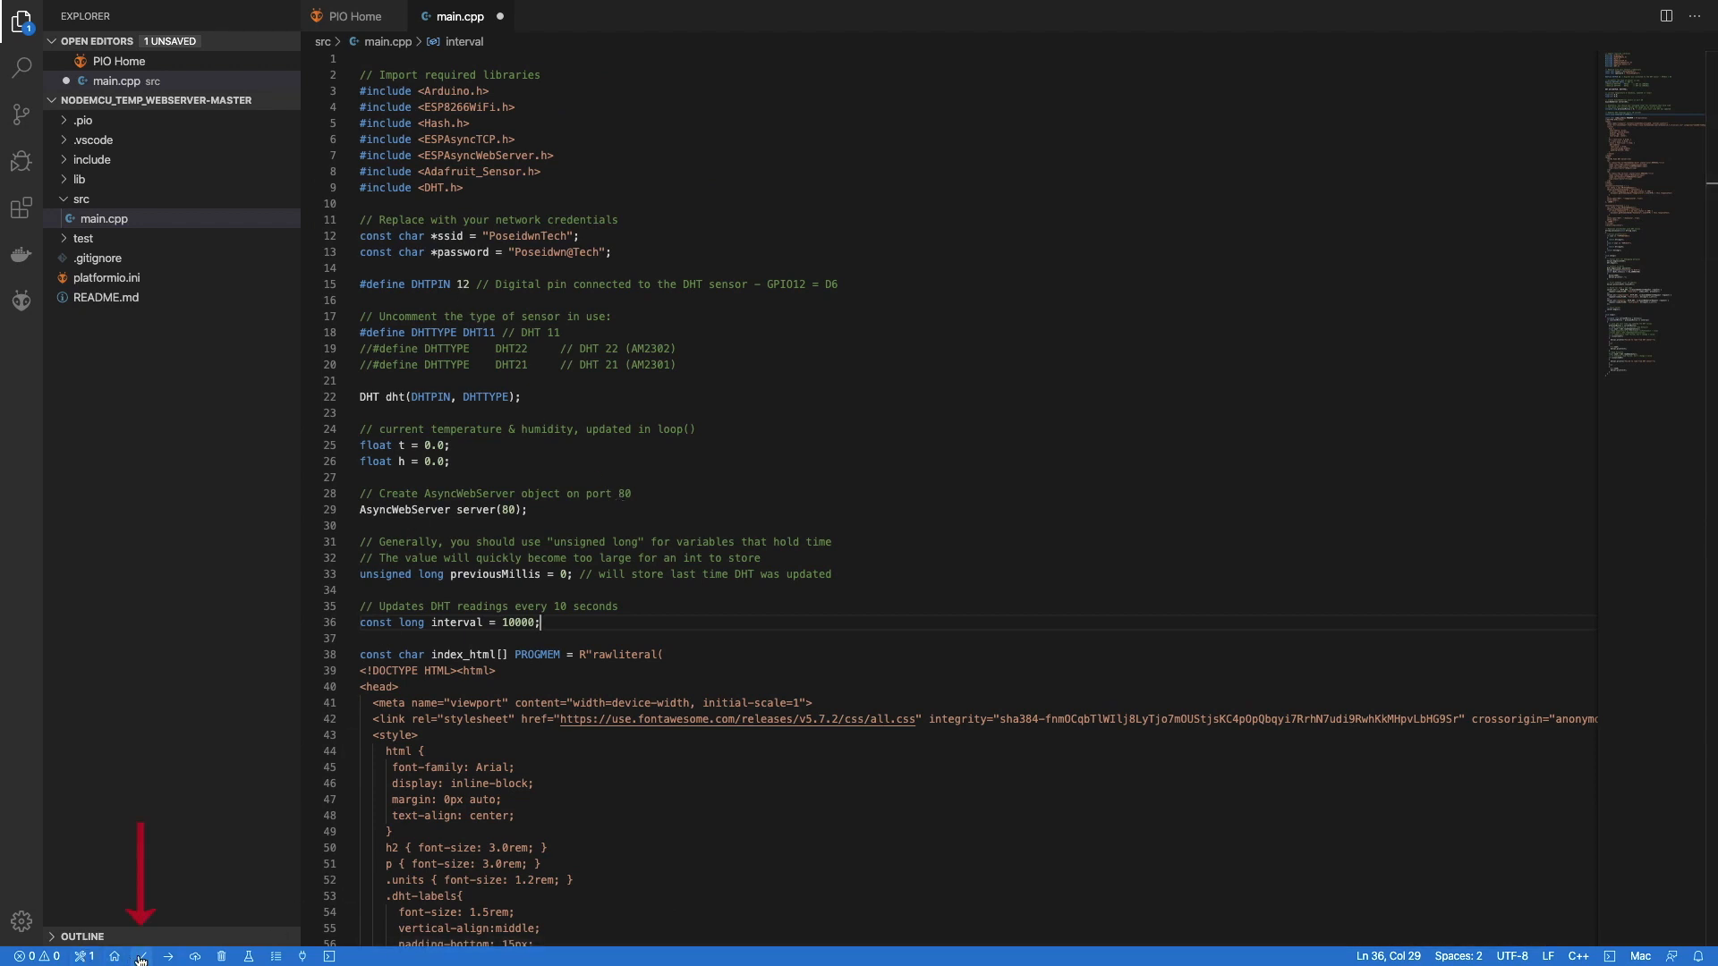
- Build the NodeMCU firmware with PlatformIO until the terminal reports SUCCESS
{"action": "left_click", "coordinate": [140, 955]}
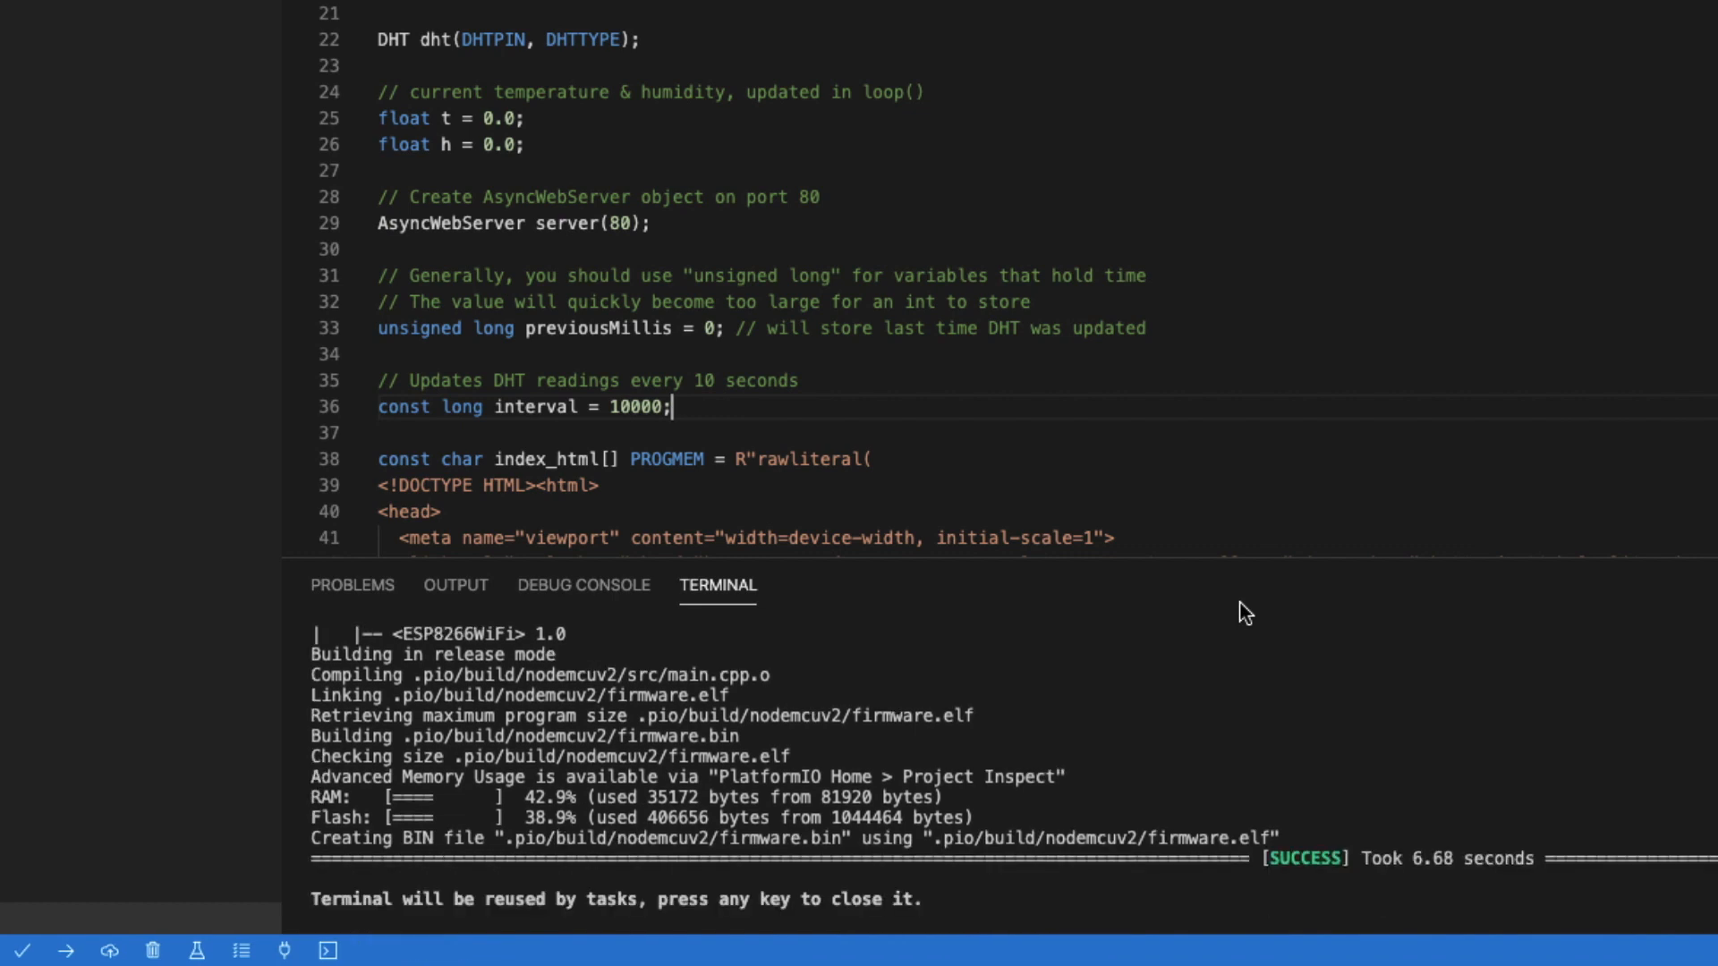
{"action": "mouse_move", "coordinate": [334, 693]}
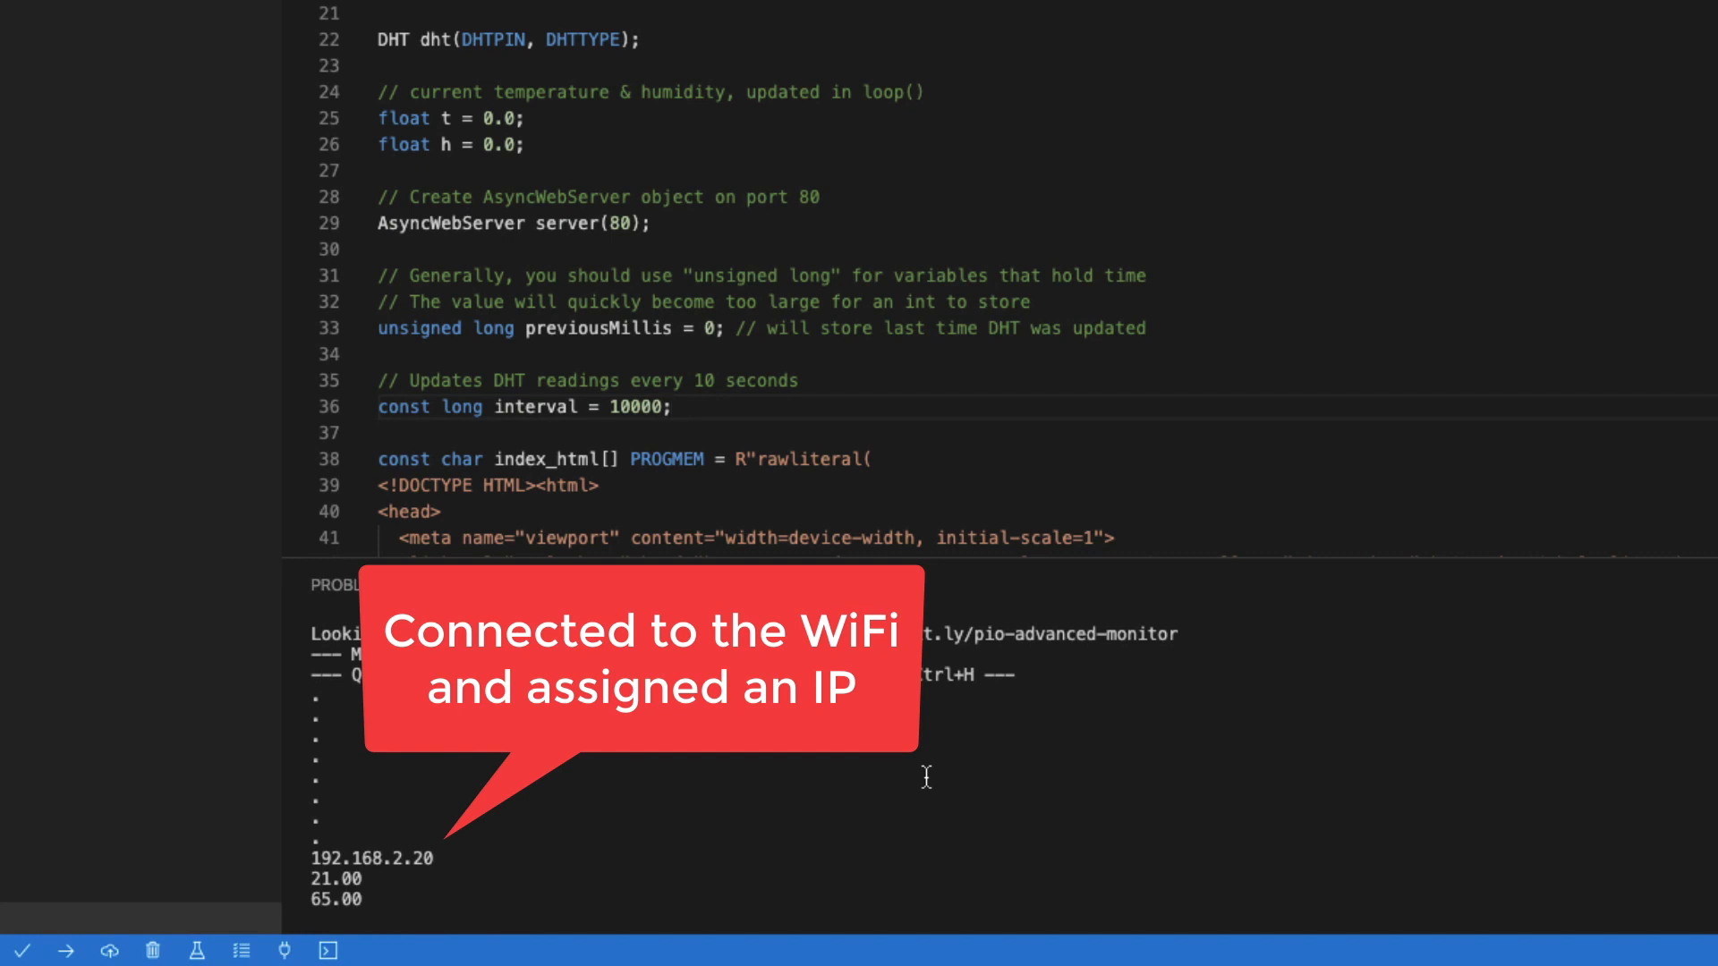
{"action": "mouse_move", "coordinate": [935, 775]}
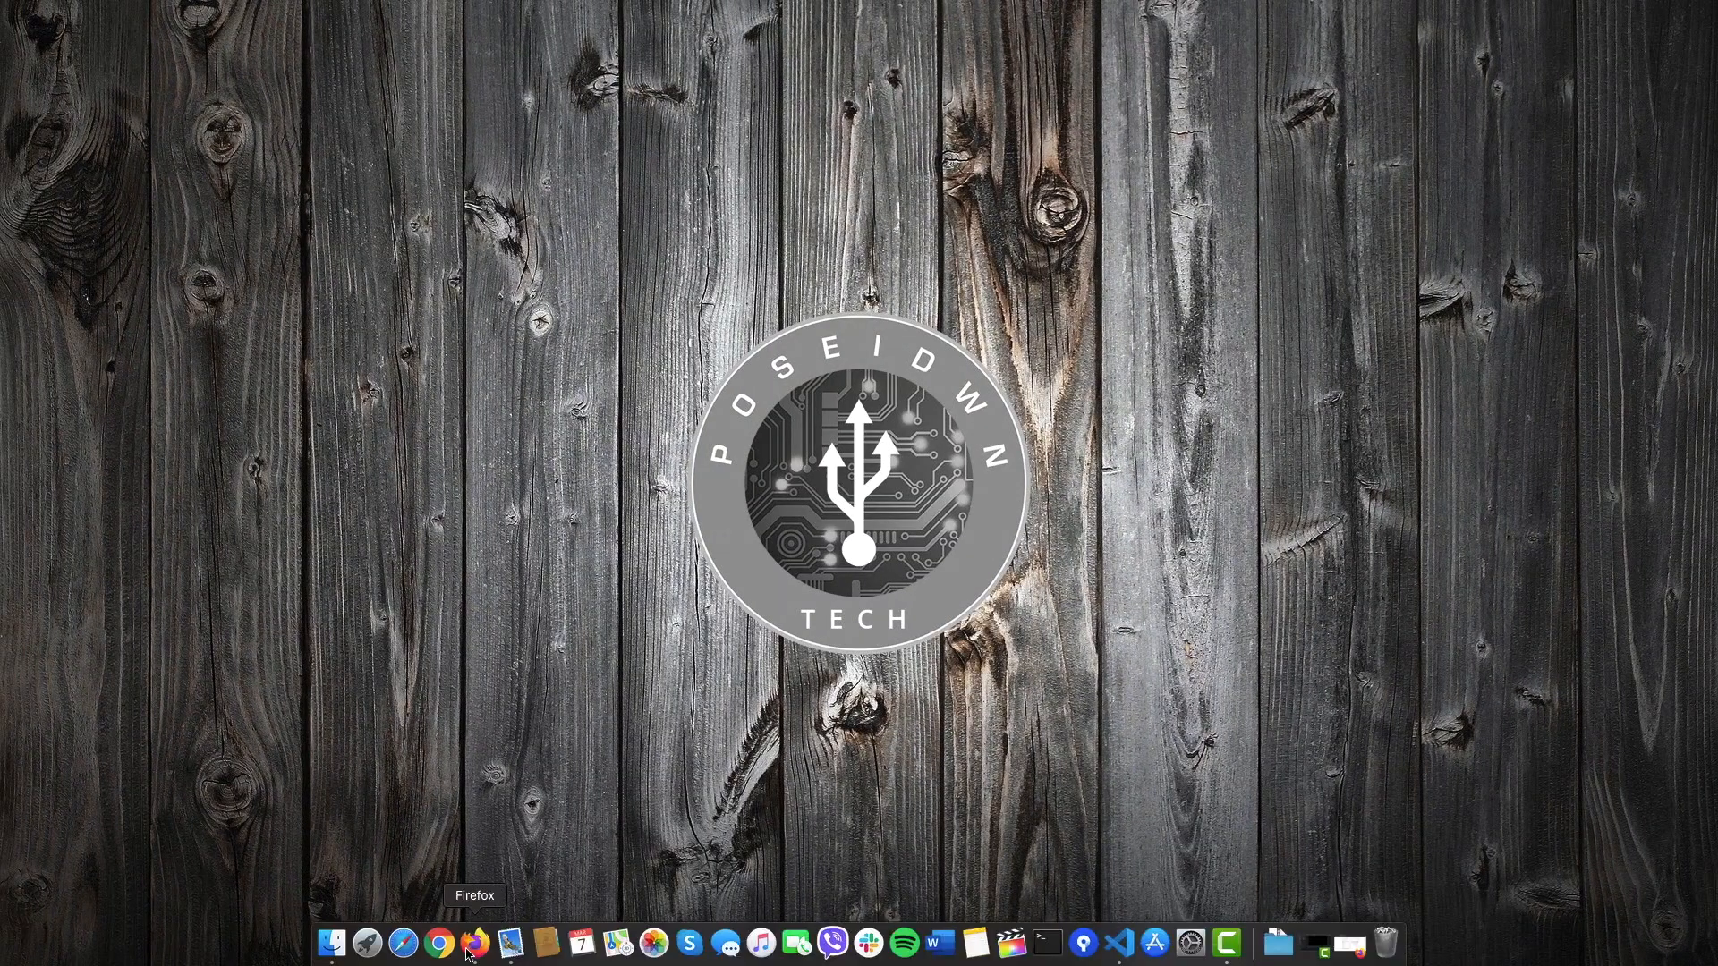
- Browse to the board at 192.168.2.20 in a new Firefox tab and append /temp to the URL
{"action": "left_click", "coordinate": [467, 941]}
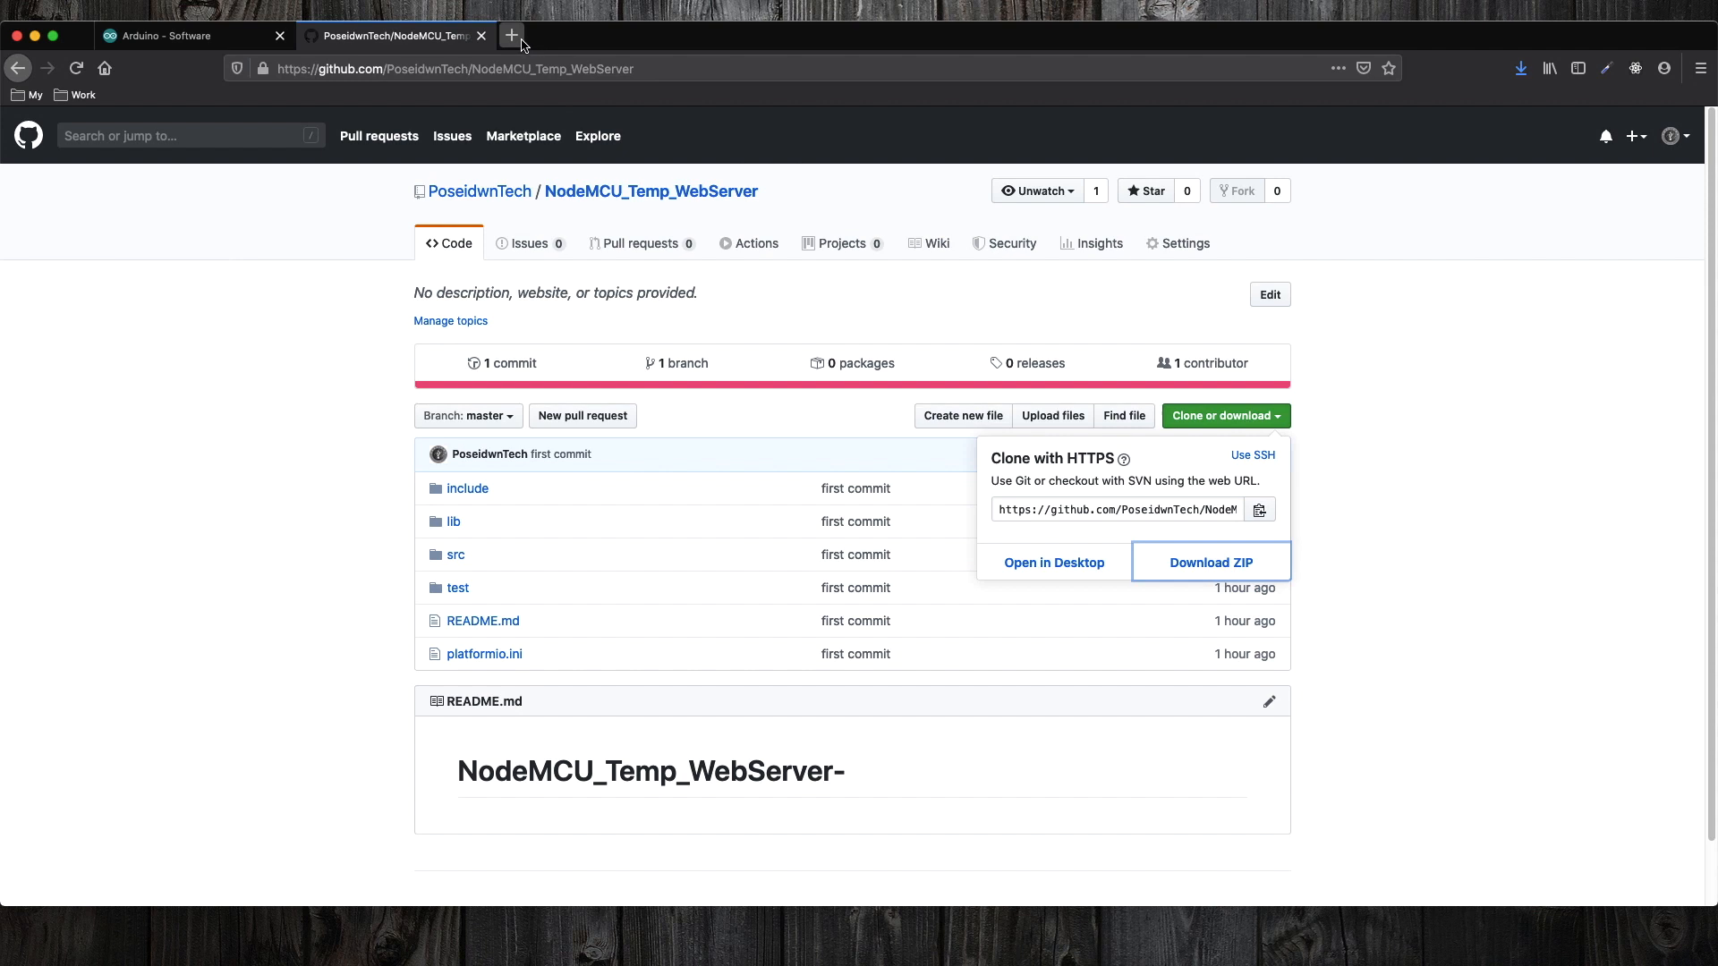
{"action": "left_click", "coordinate": [510, 36]}
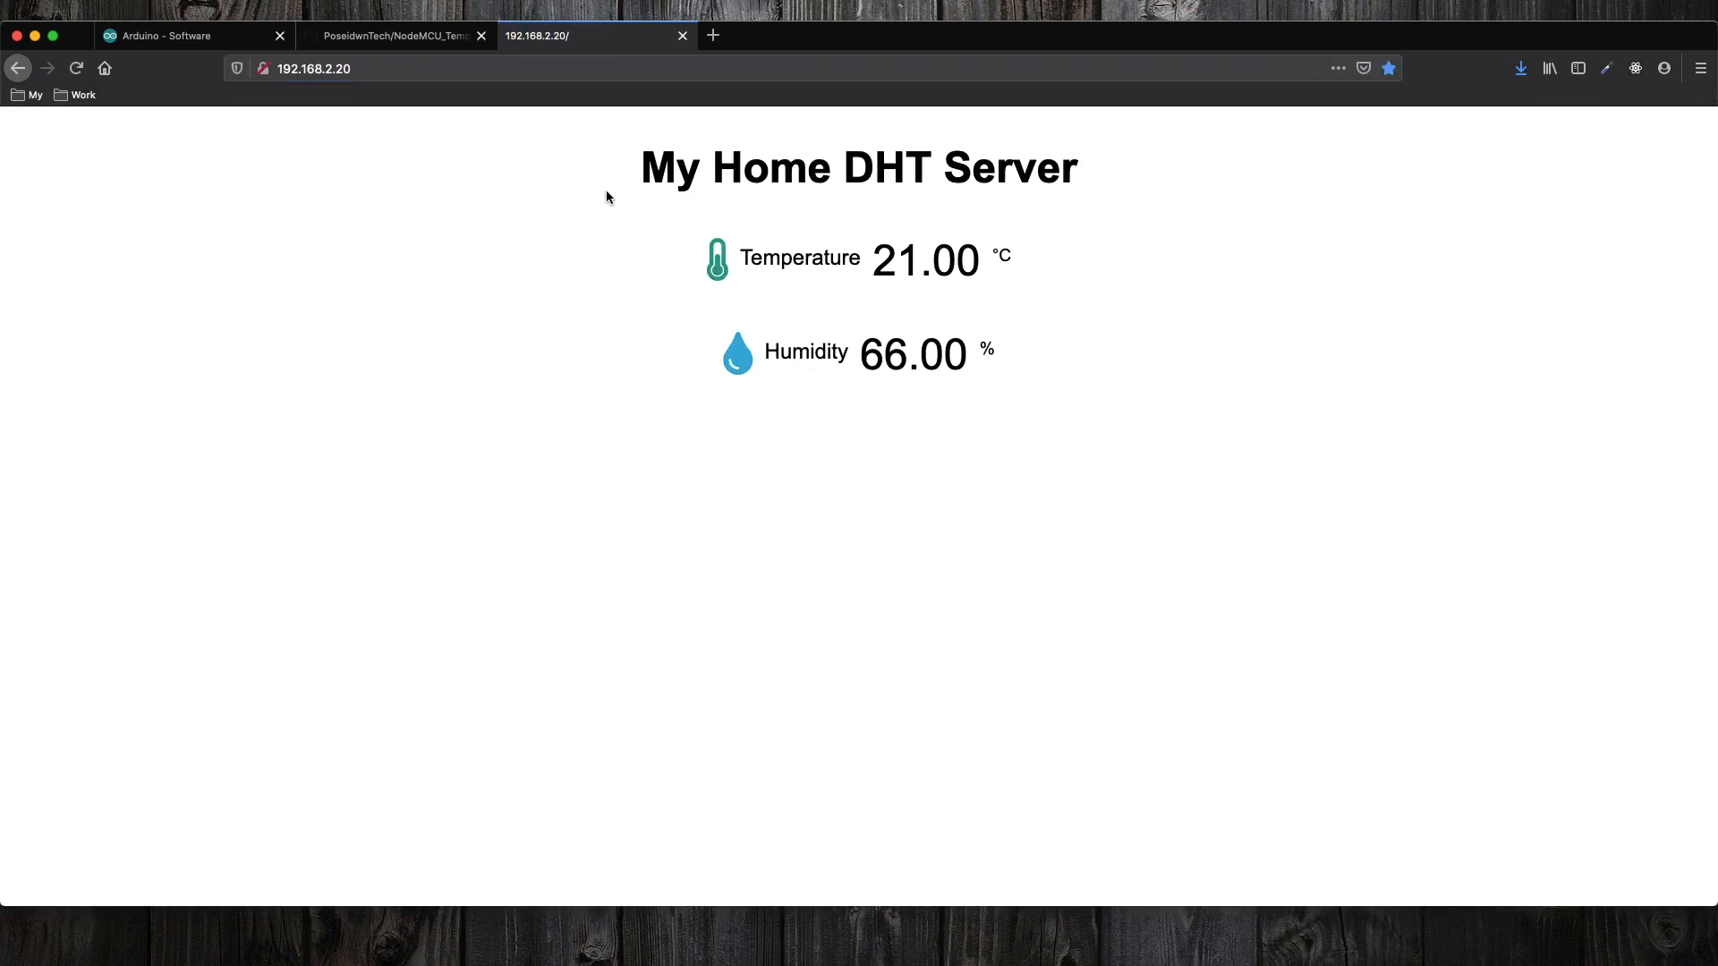
{"action": "mouse_move", "coordinate": [1024, 411]}
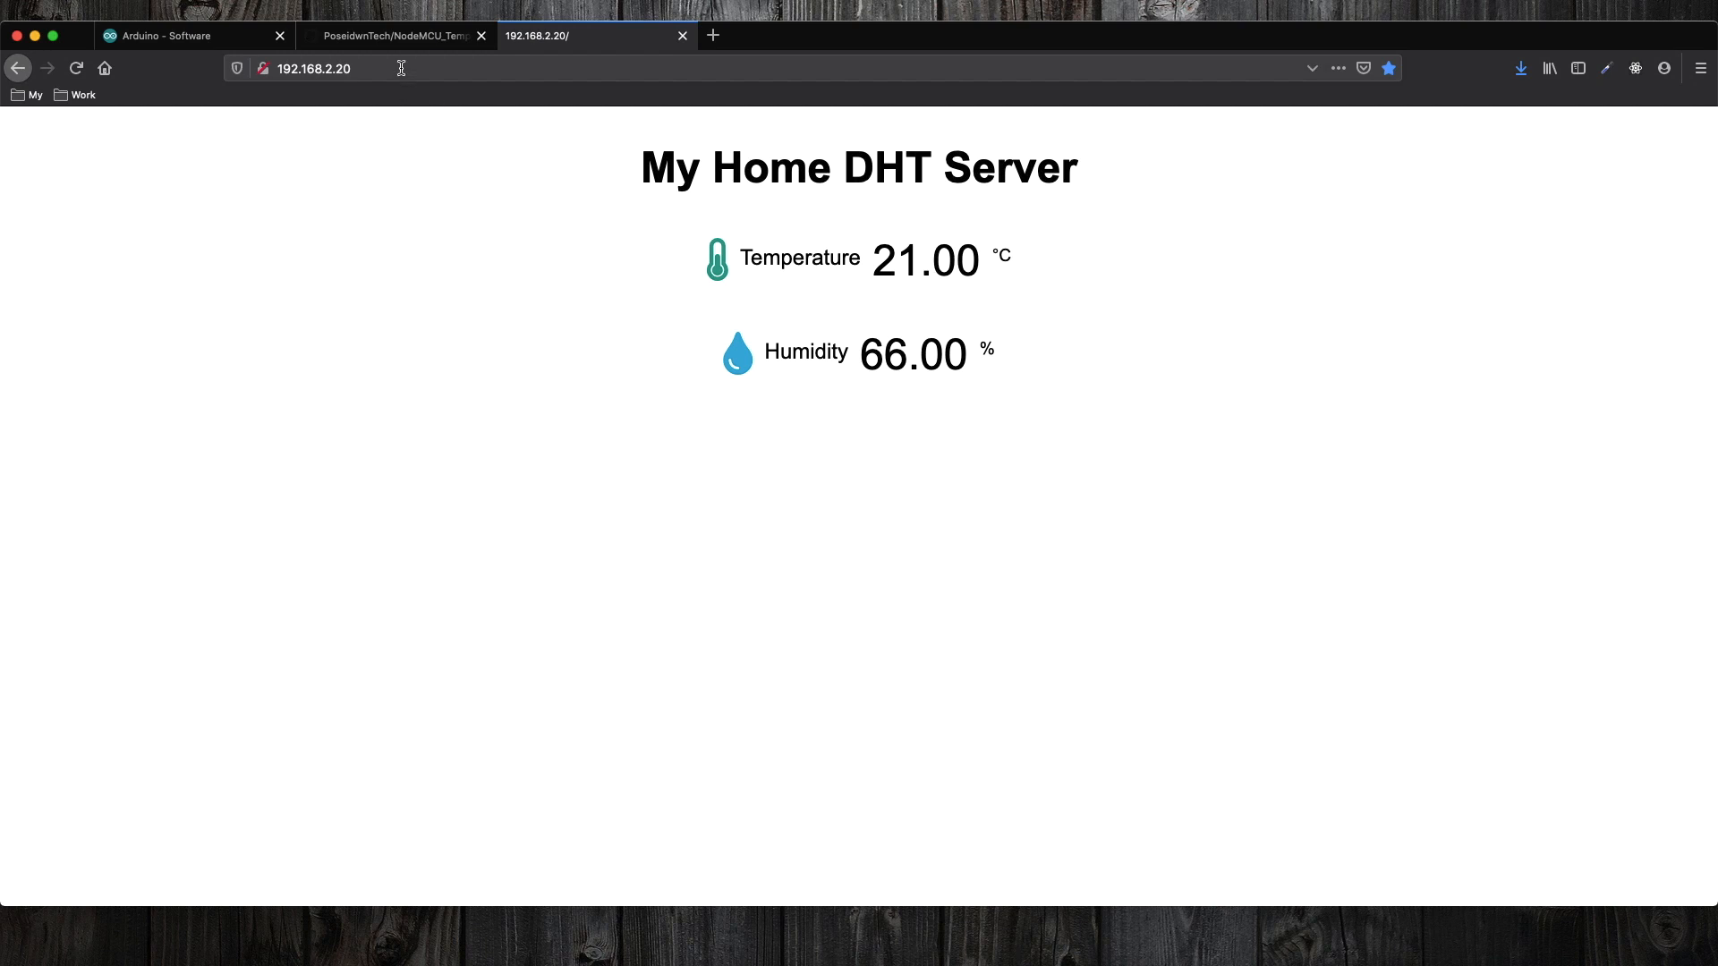
{"action": "type", "text": "/tem"}
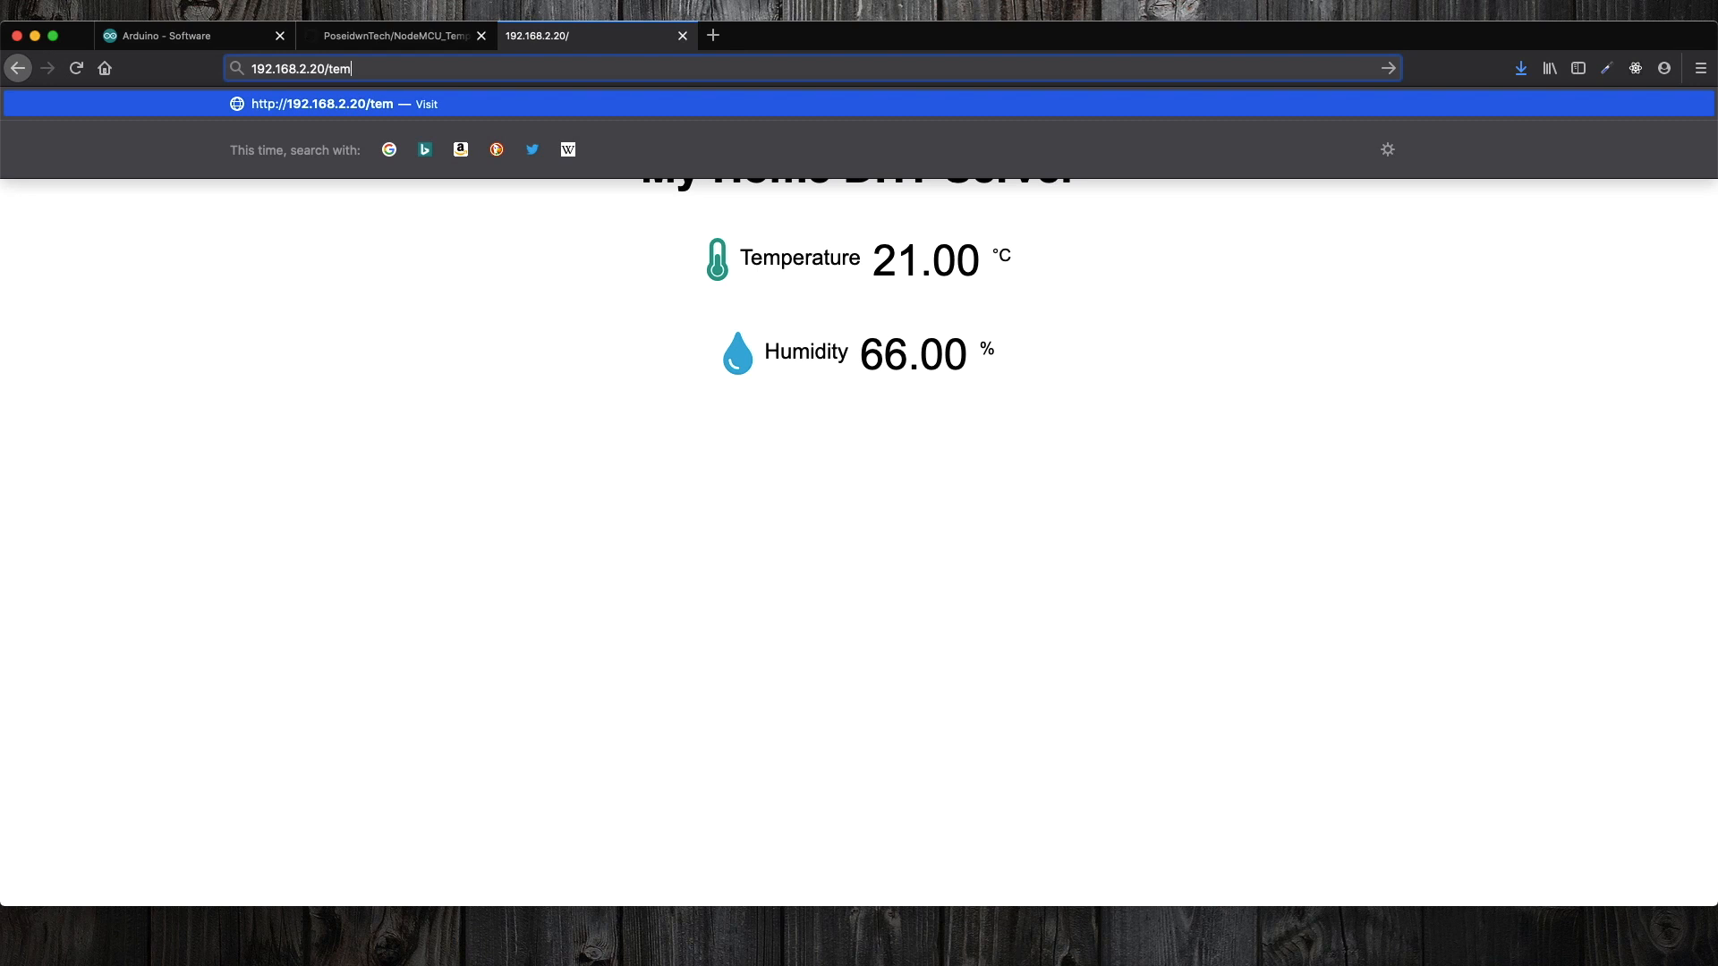
{"action": "type", "text": "p"}
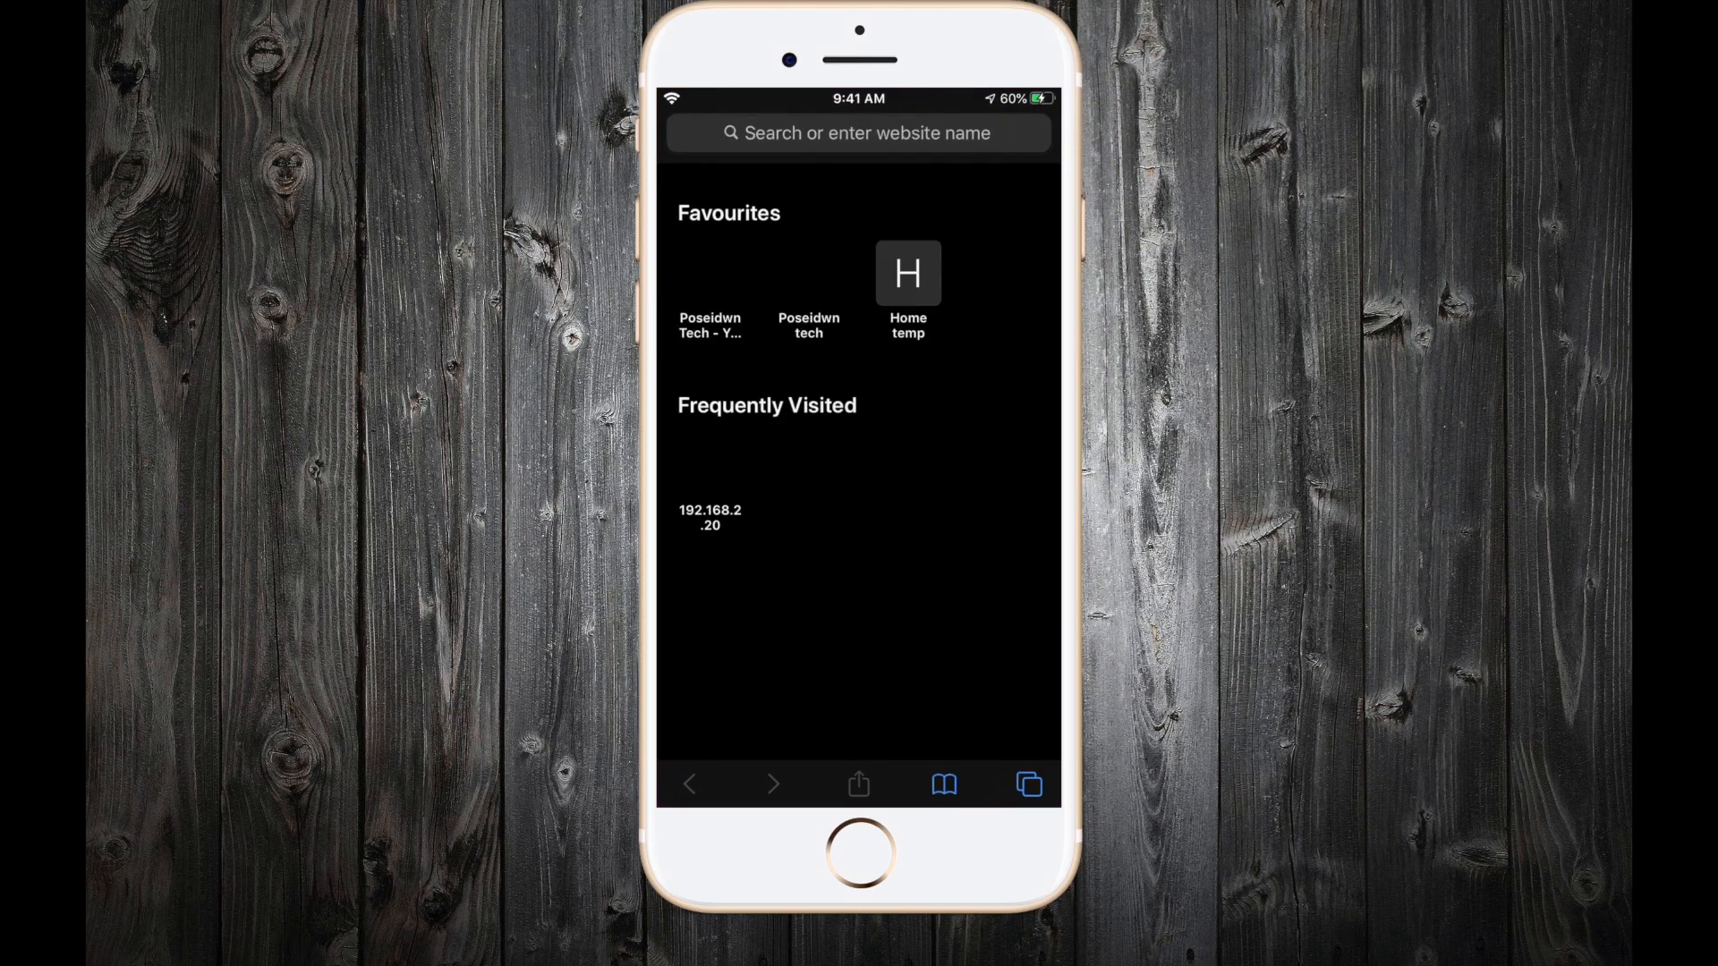
- Load the board's page on the phone, then visit the /temperature single-value endpoint
{"action": "left_click", "coordinate": [859, 133]}
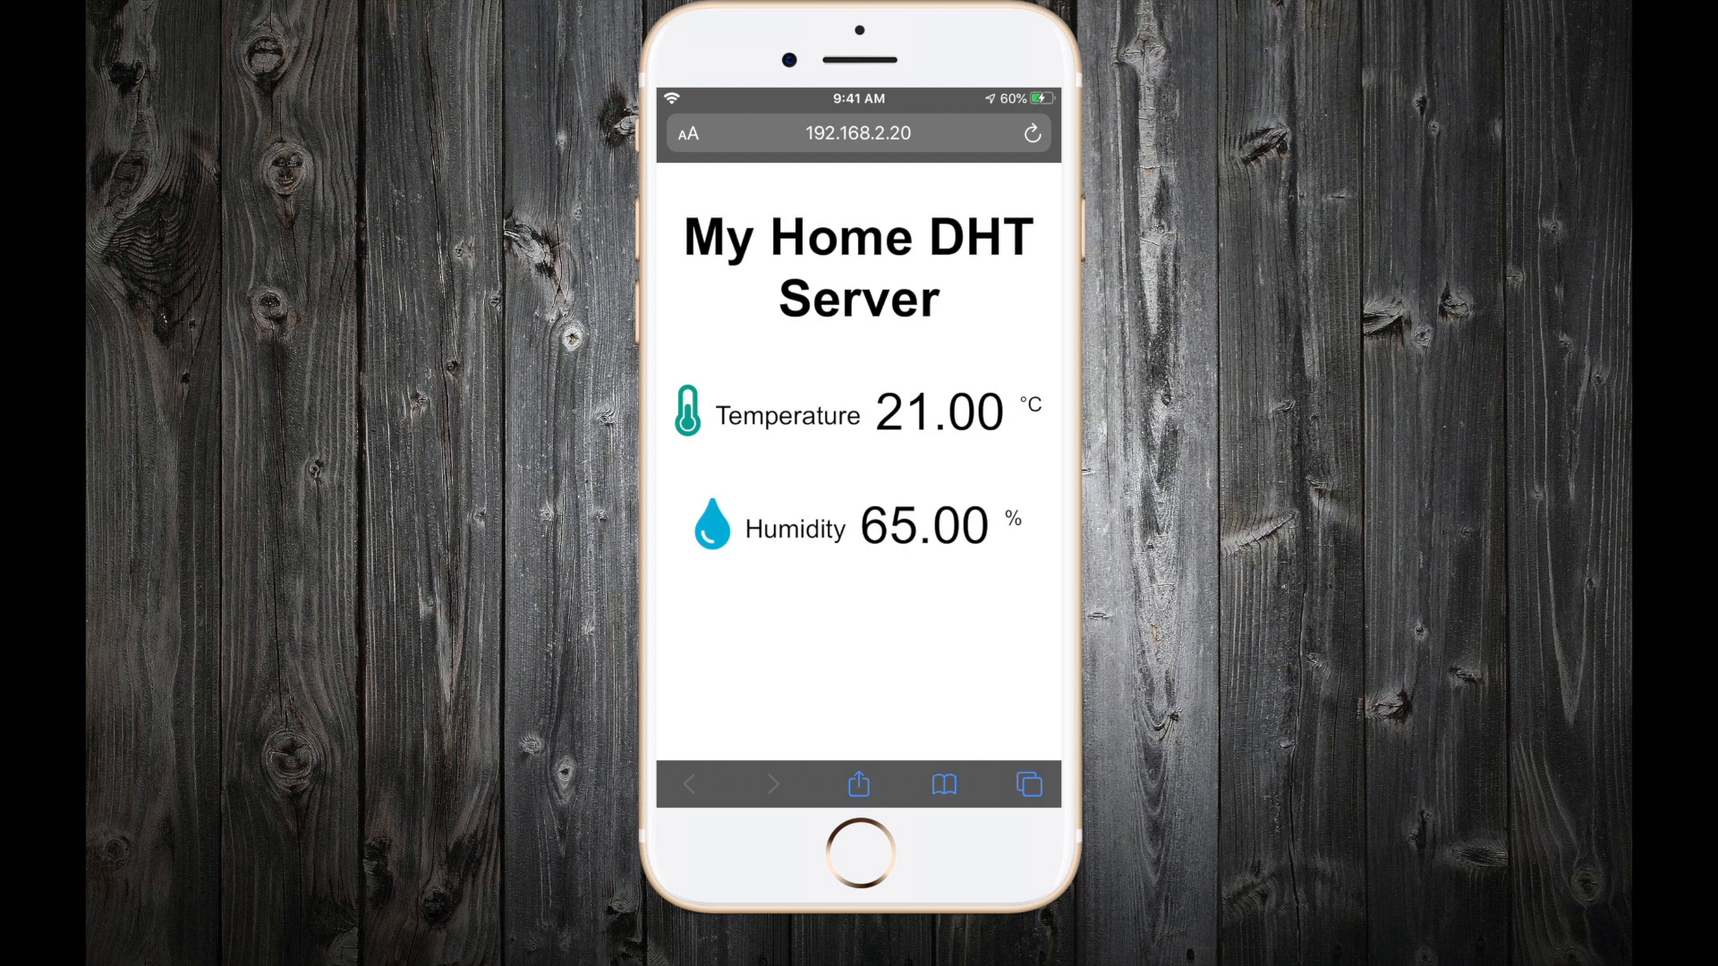
{"action": "left_click", "coordinate": [857, 133]}
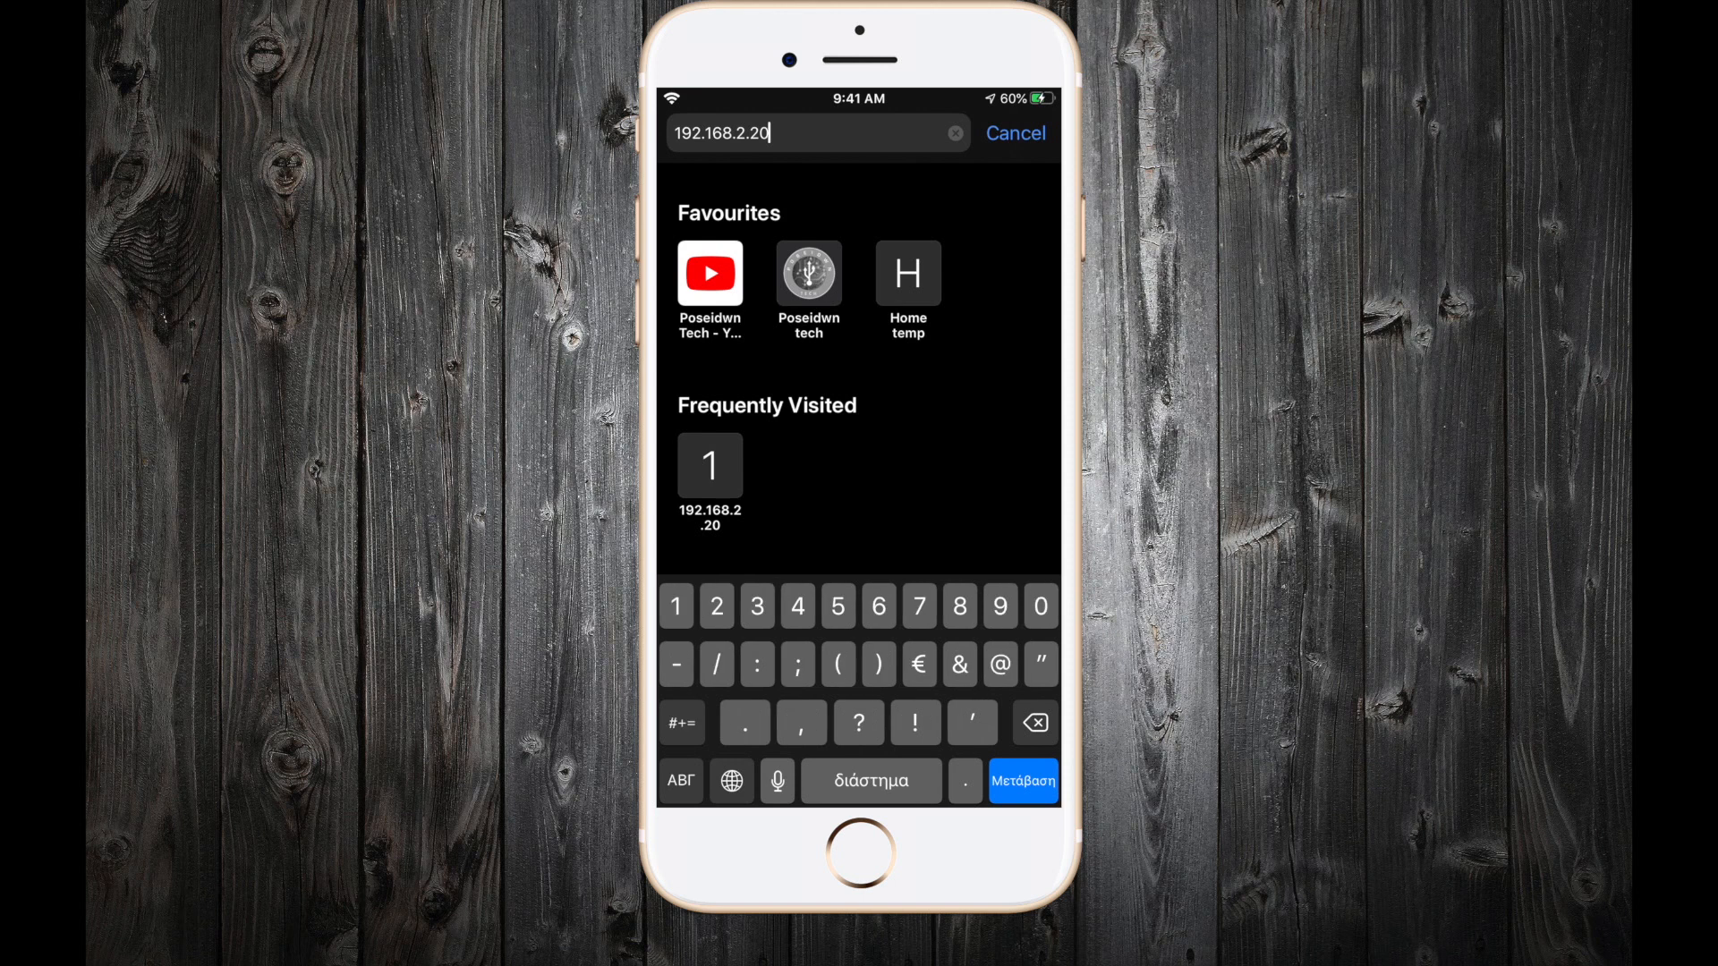
{"action": "type", "text": "/"}
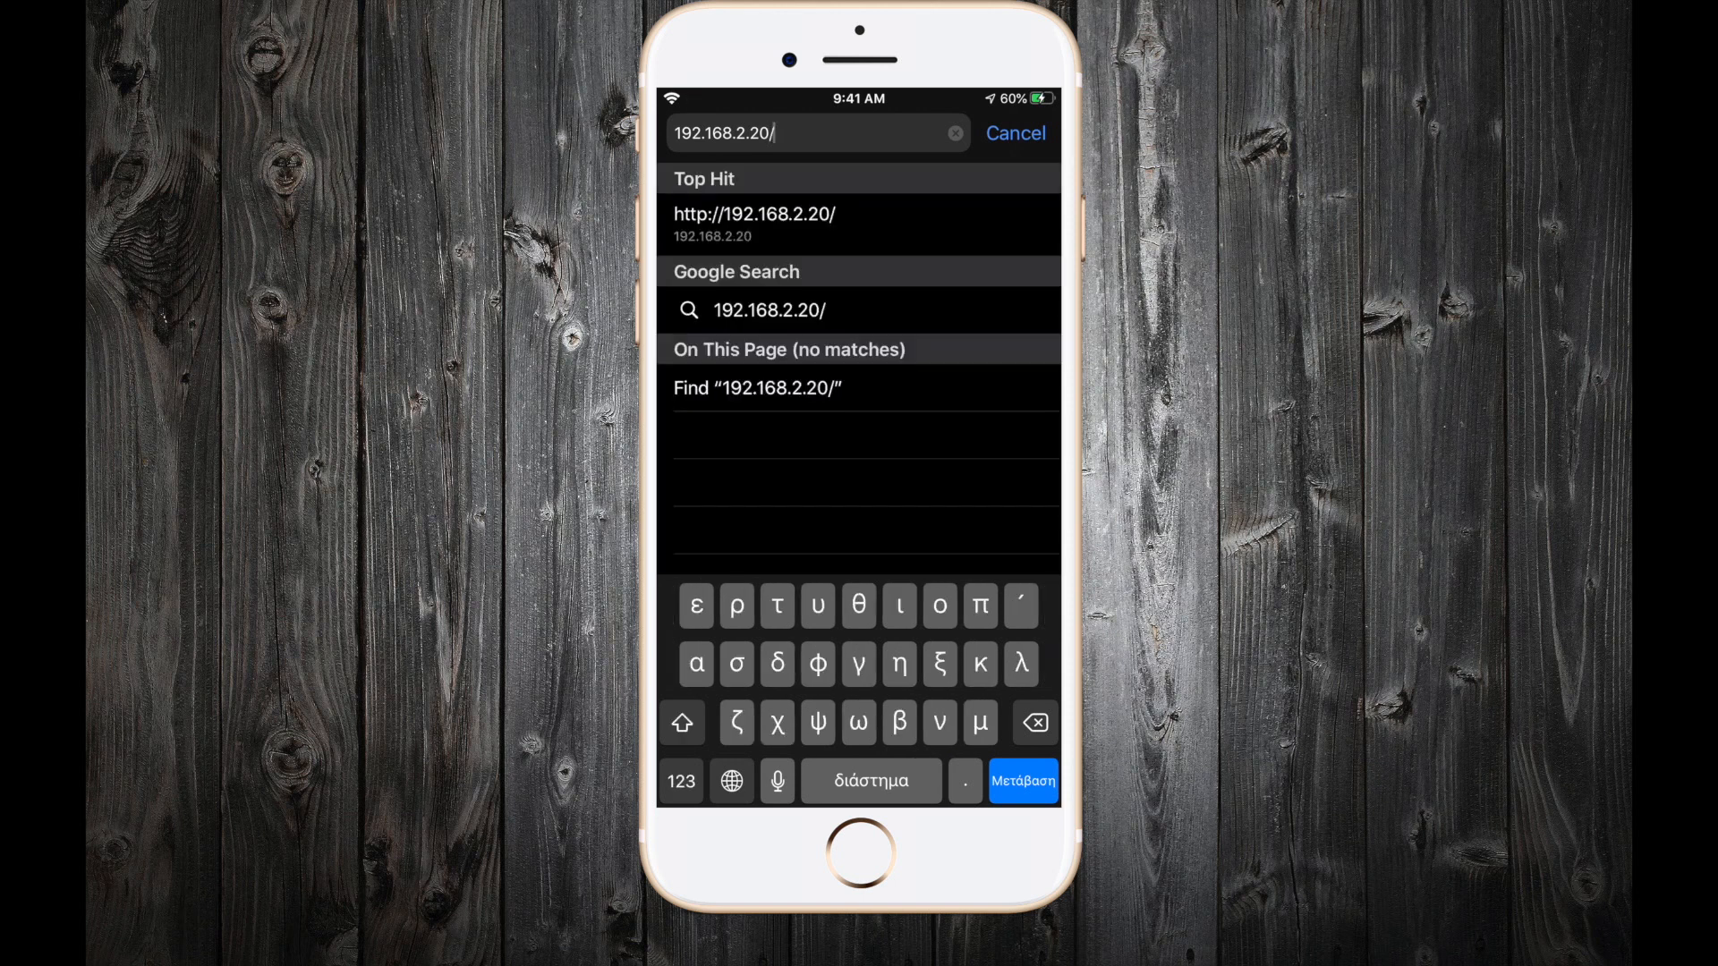
{"action": "type", "text": "temp"}
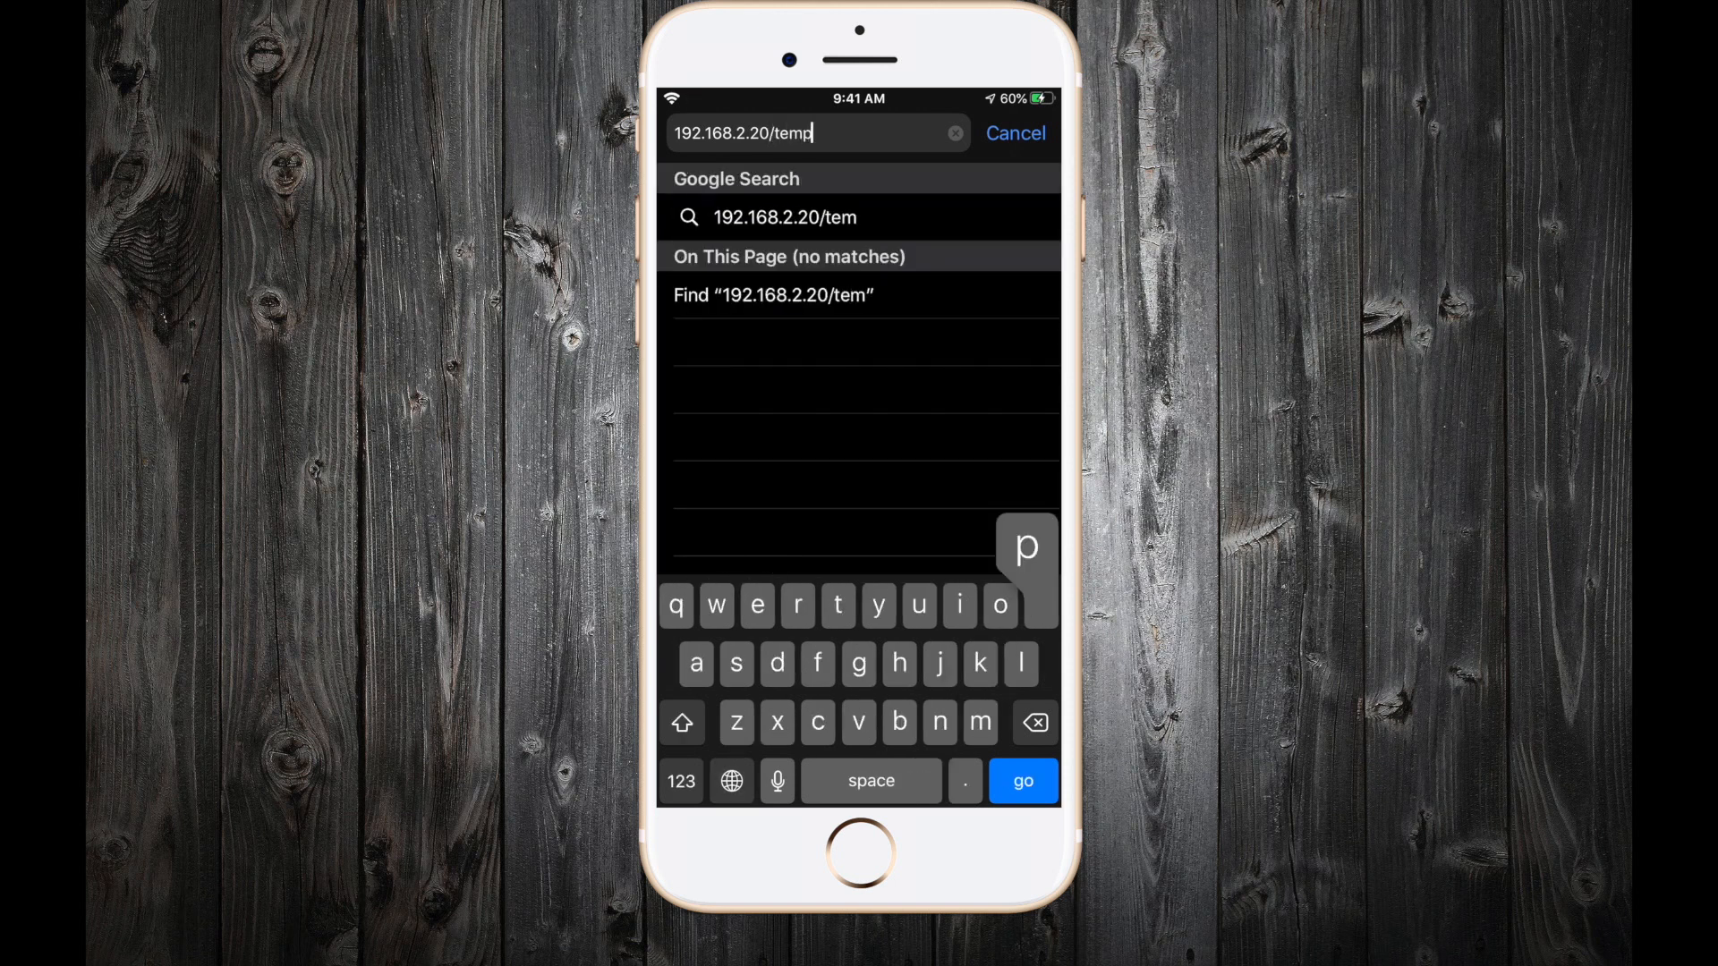
{"action": "type", "text": "eratur"}
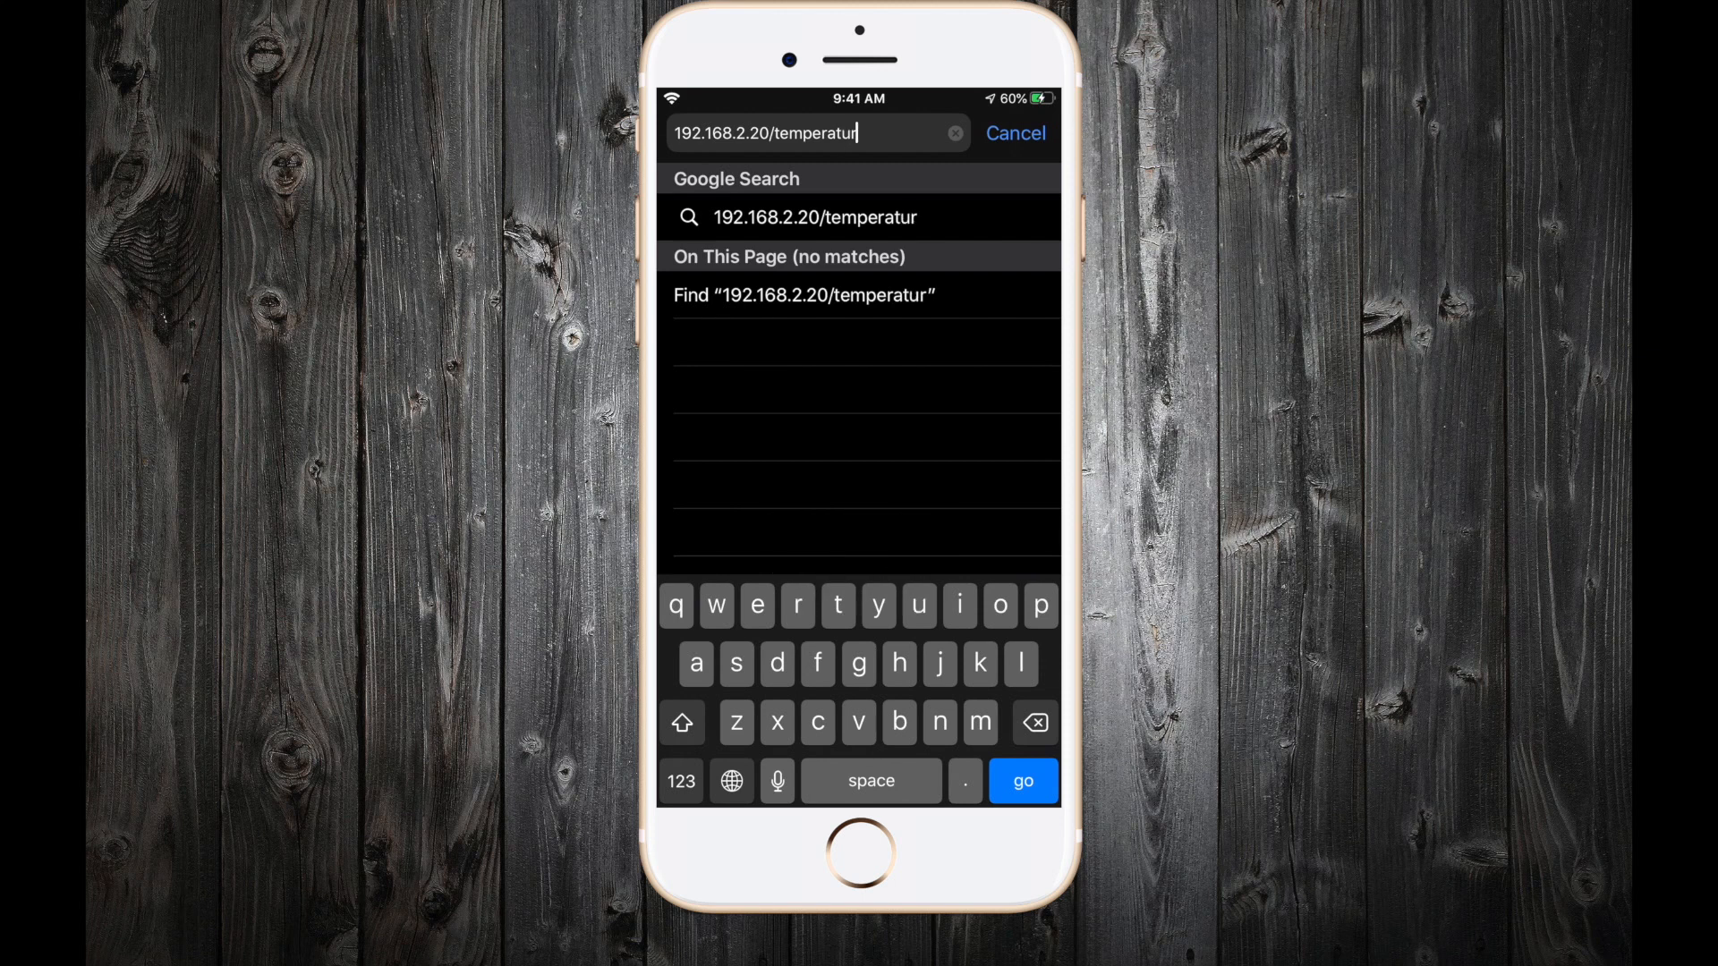
{"action": "left_click", "coordinate": [1022, 780]}
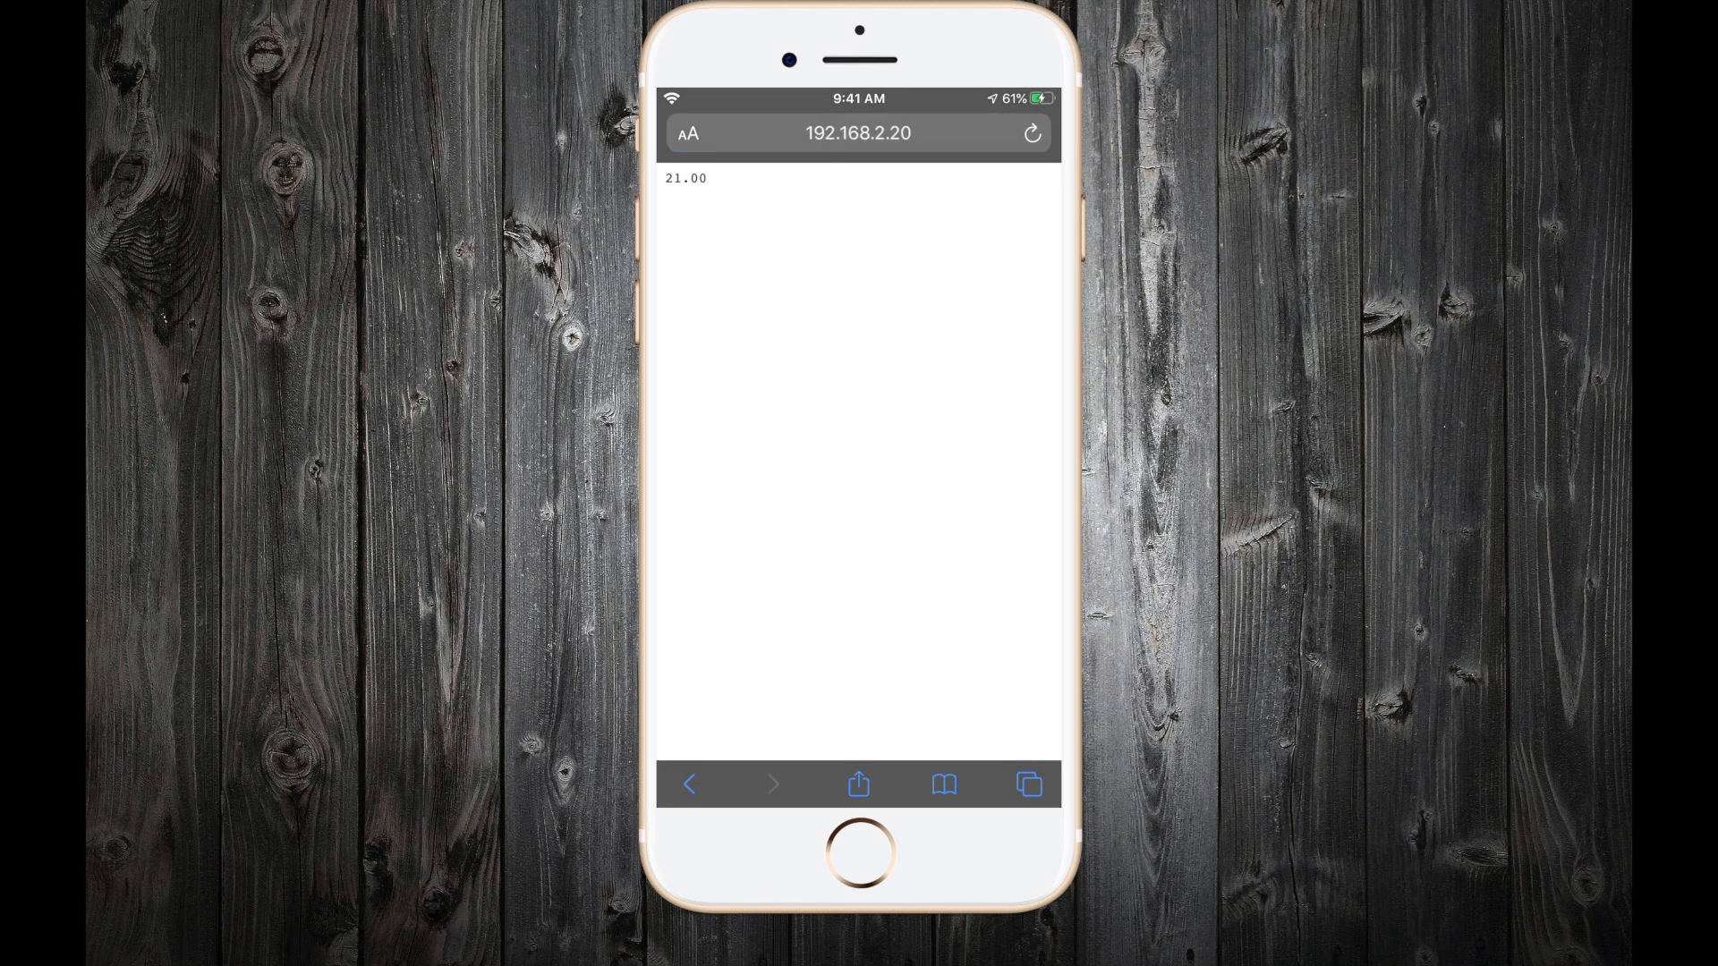
- Visit the /humidity endpoint, then return to the My Home DHT Server page showing 21.00 °C and 65.00 %
{"action": "left_click", "coordinate": [857, 132]}
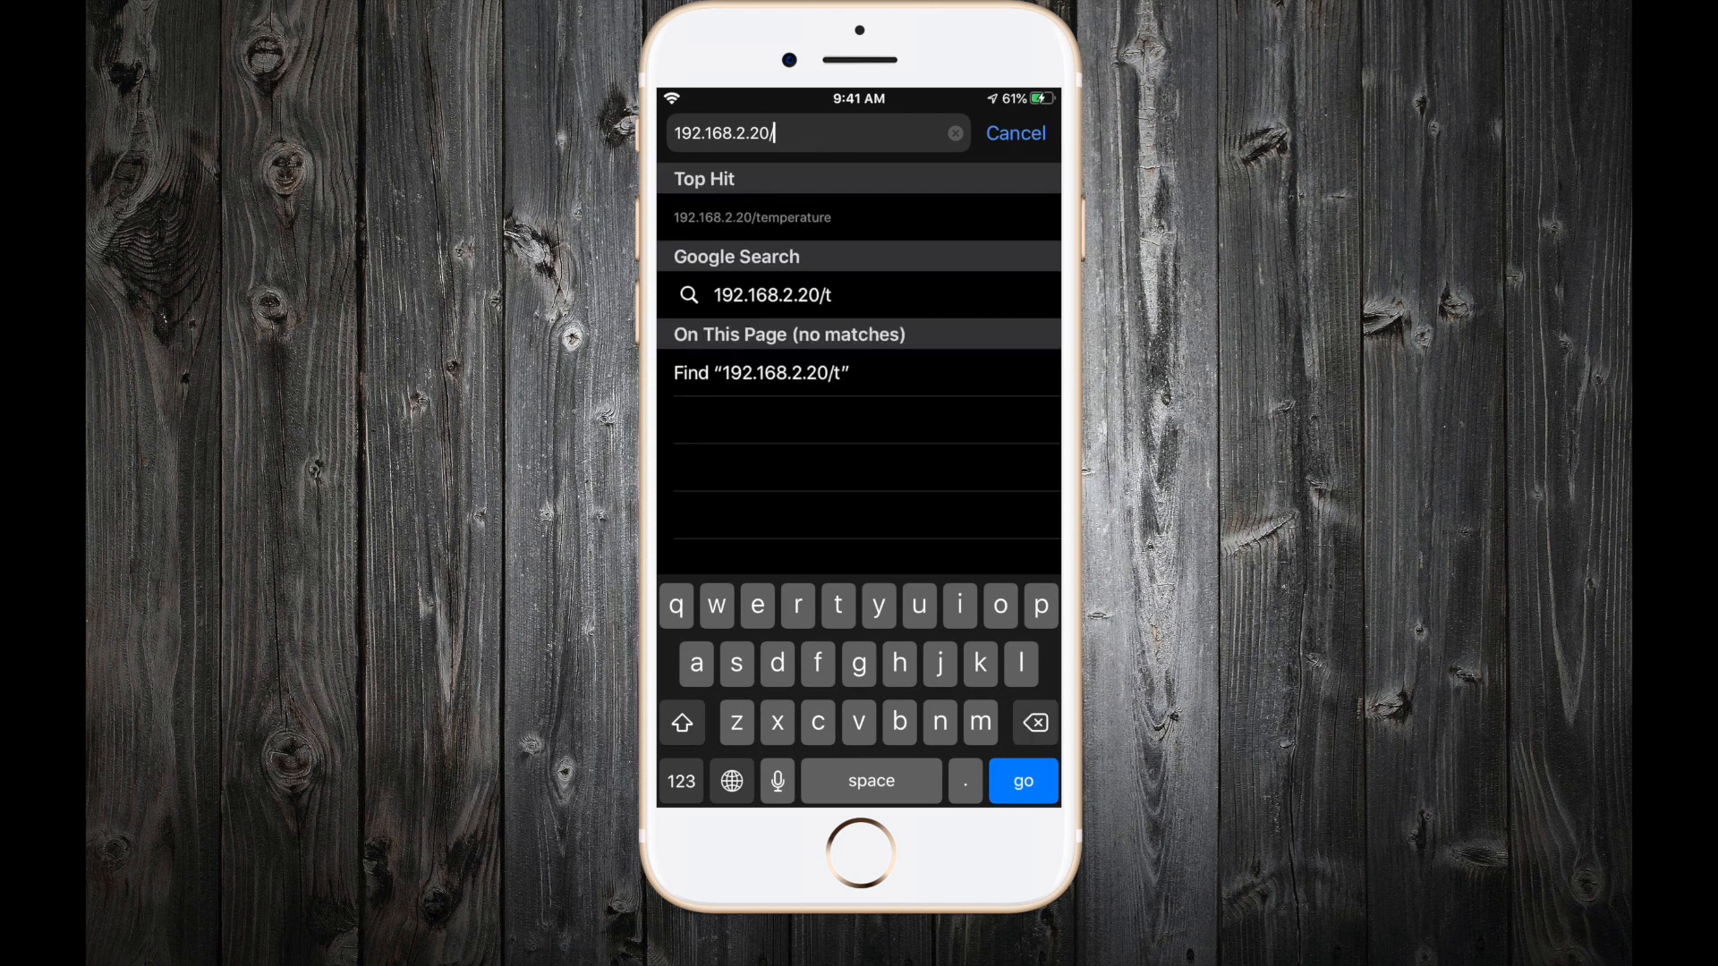
{"action": "type", "text": "humi"}
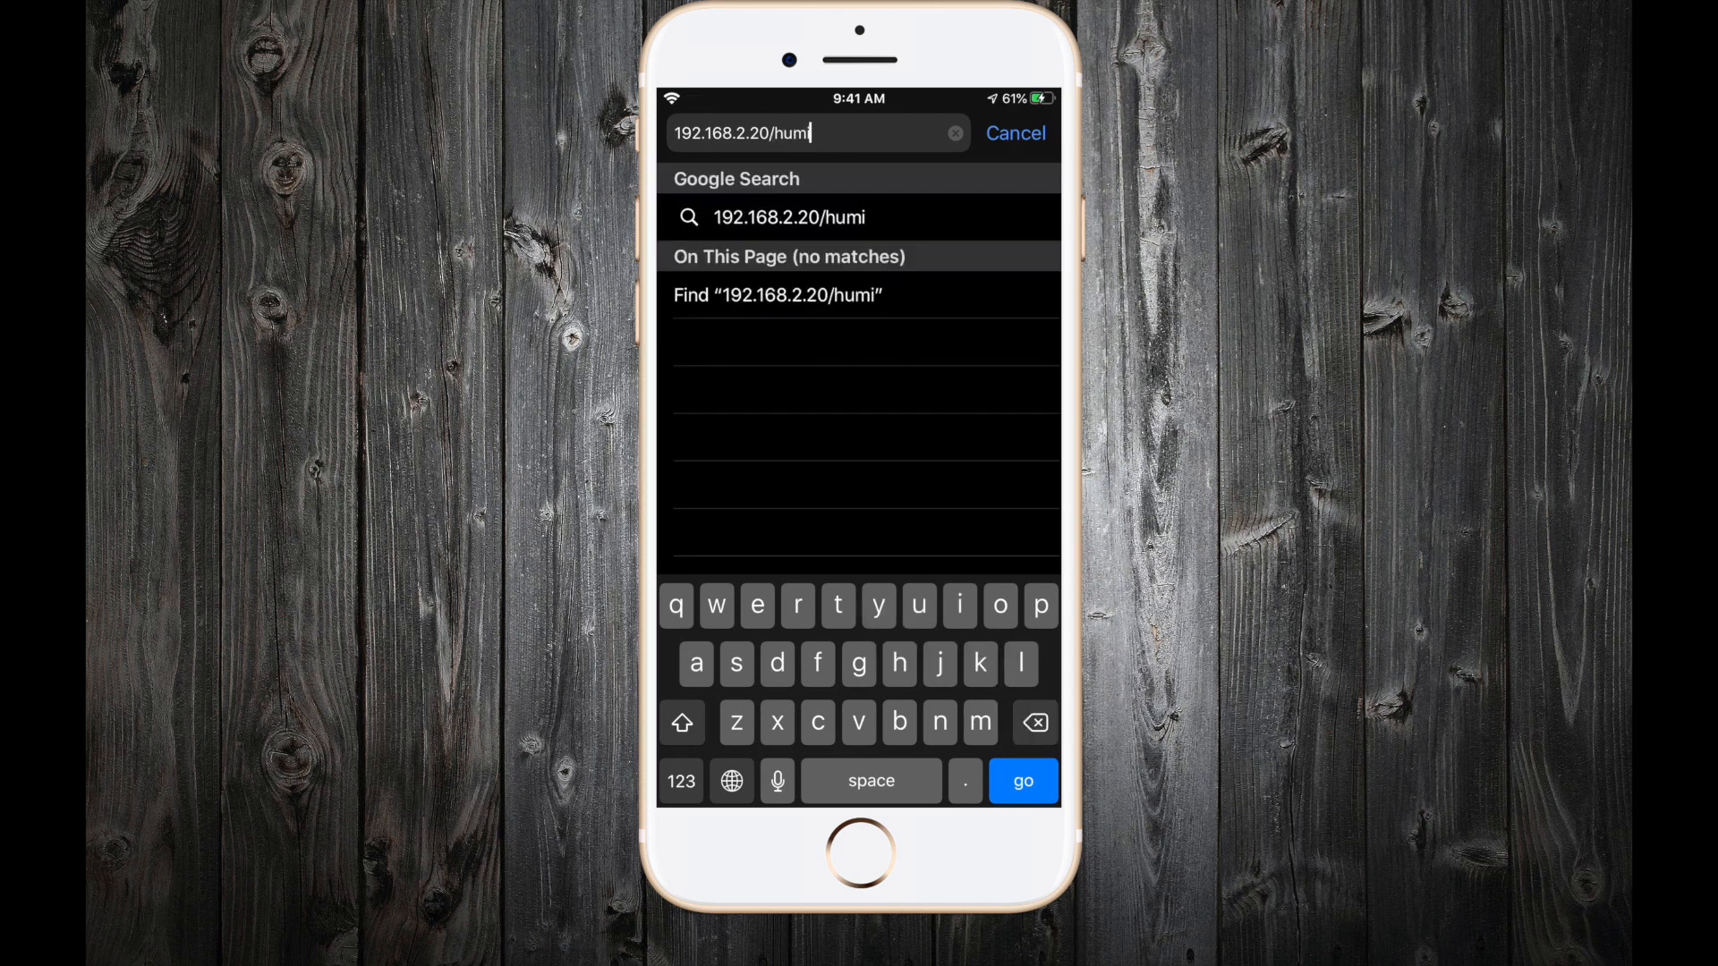
{"action": "left_click", "coordinate": [1022, 782]}
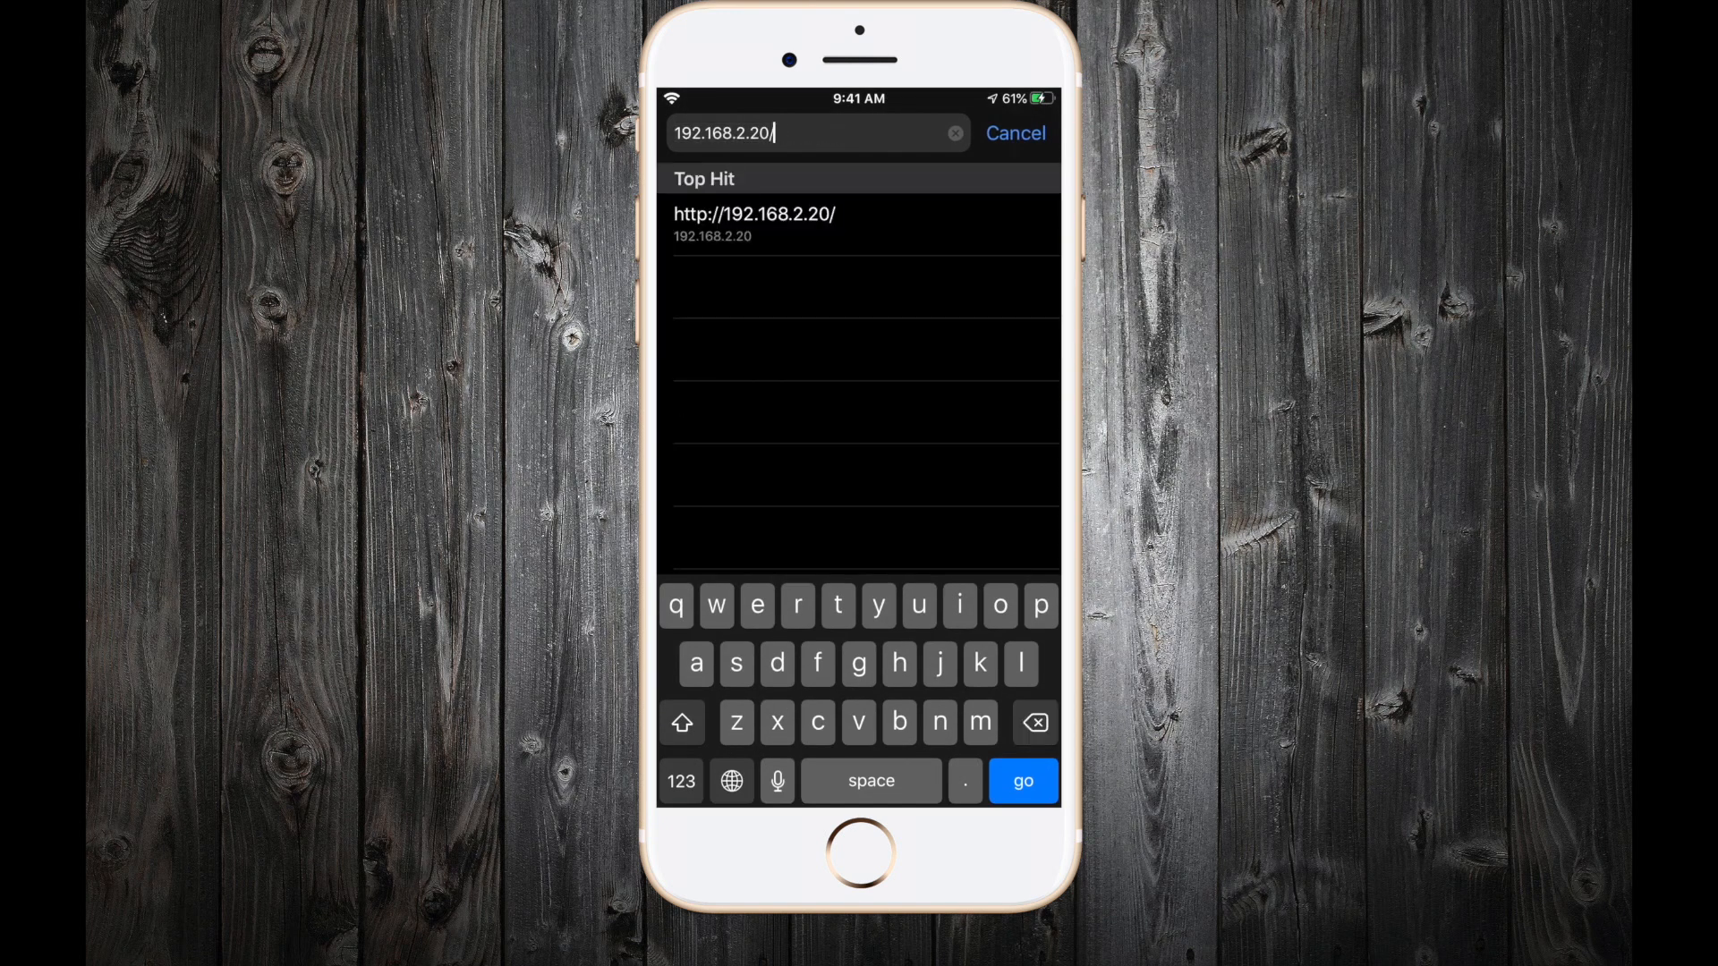
{"action": "left_click", "coordinate": [1022, 780]}
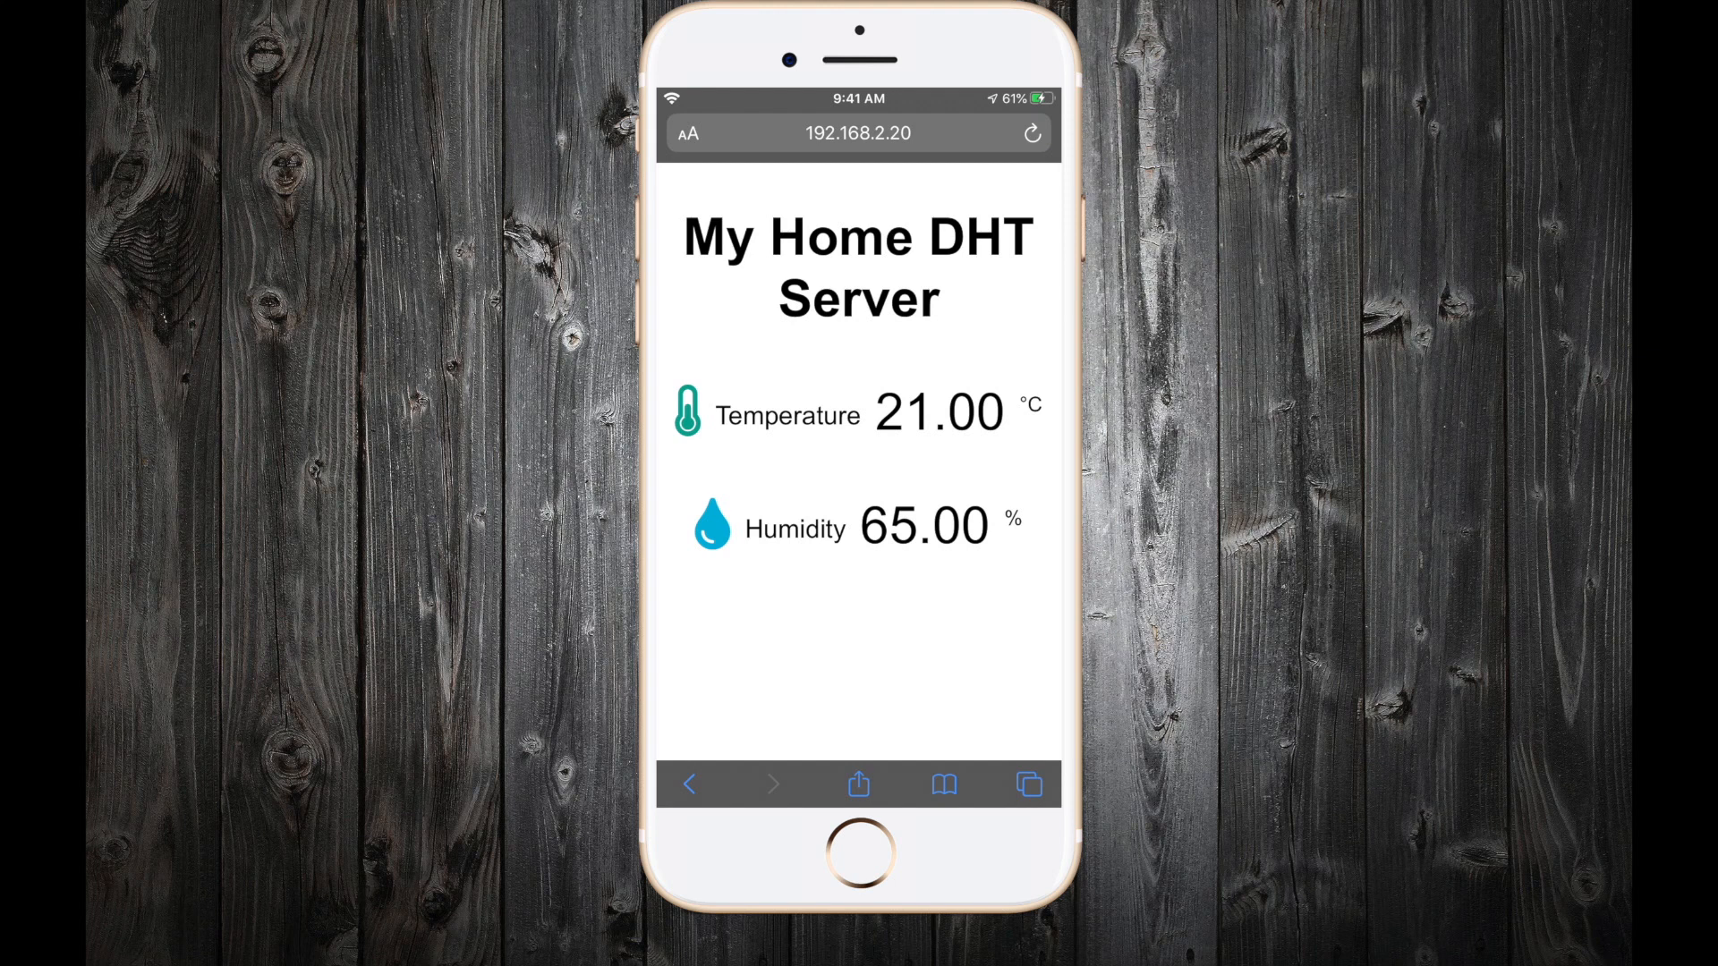